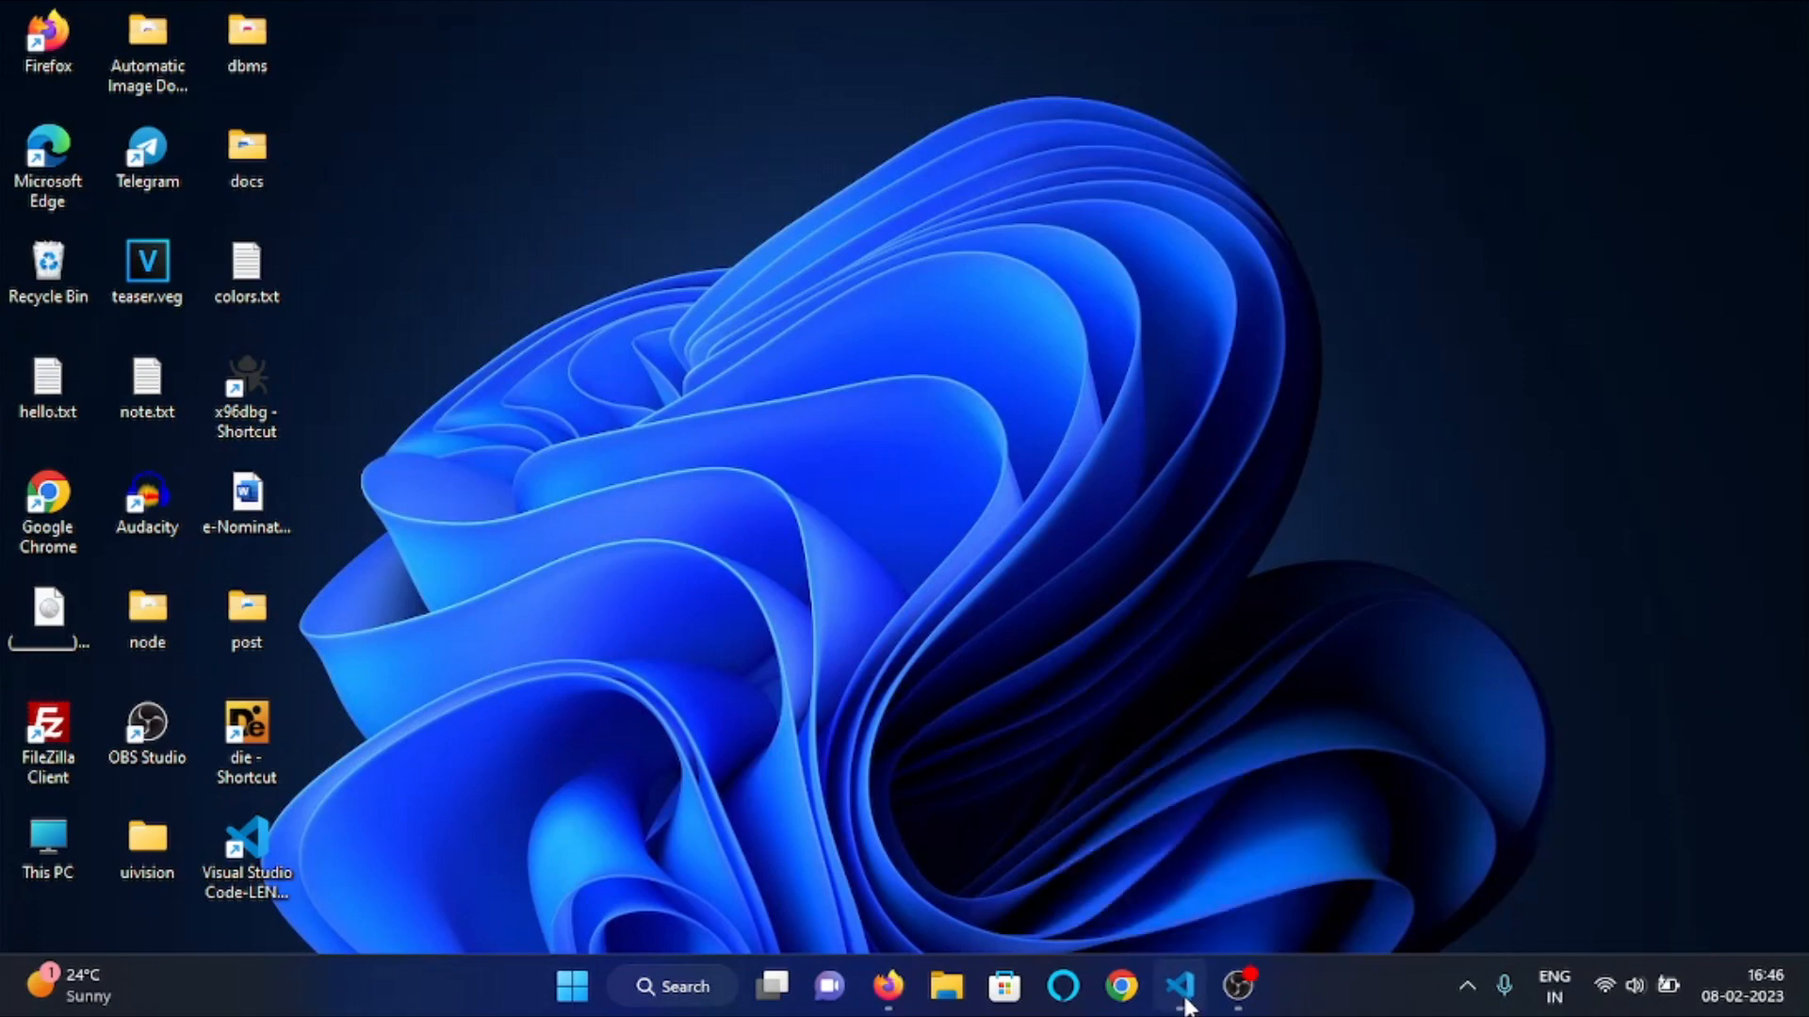
- In a VS Code terminal, cd into next-mysql and run npm run dev
left_click(1178, 986)
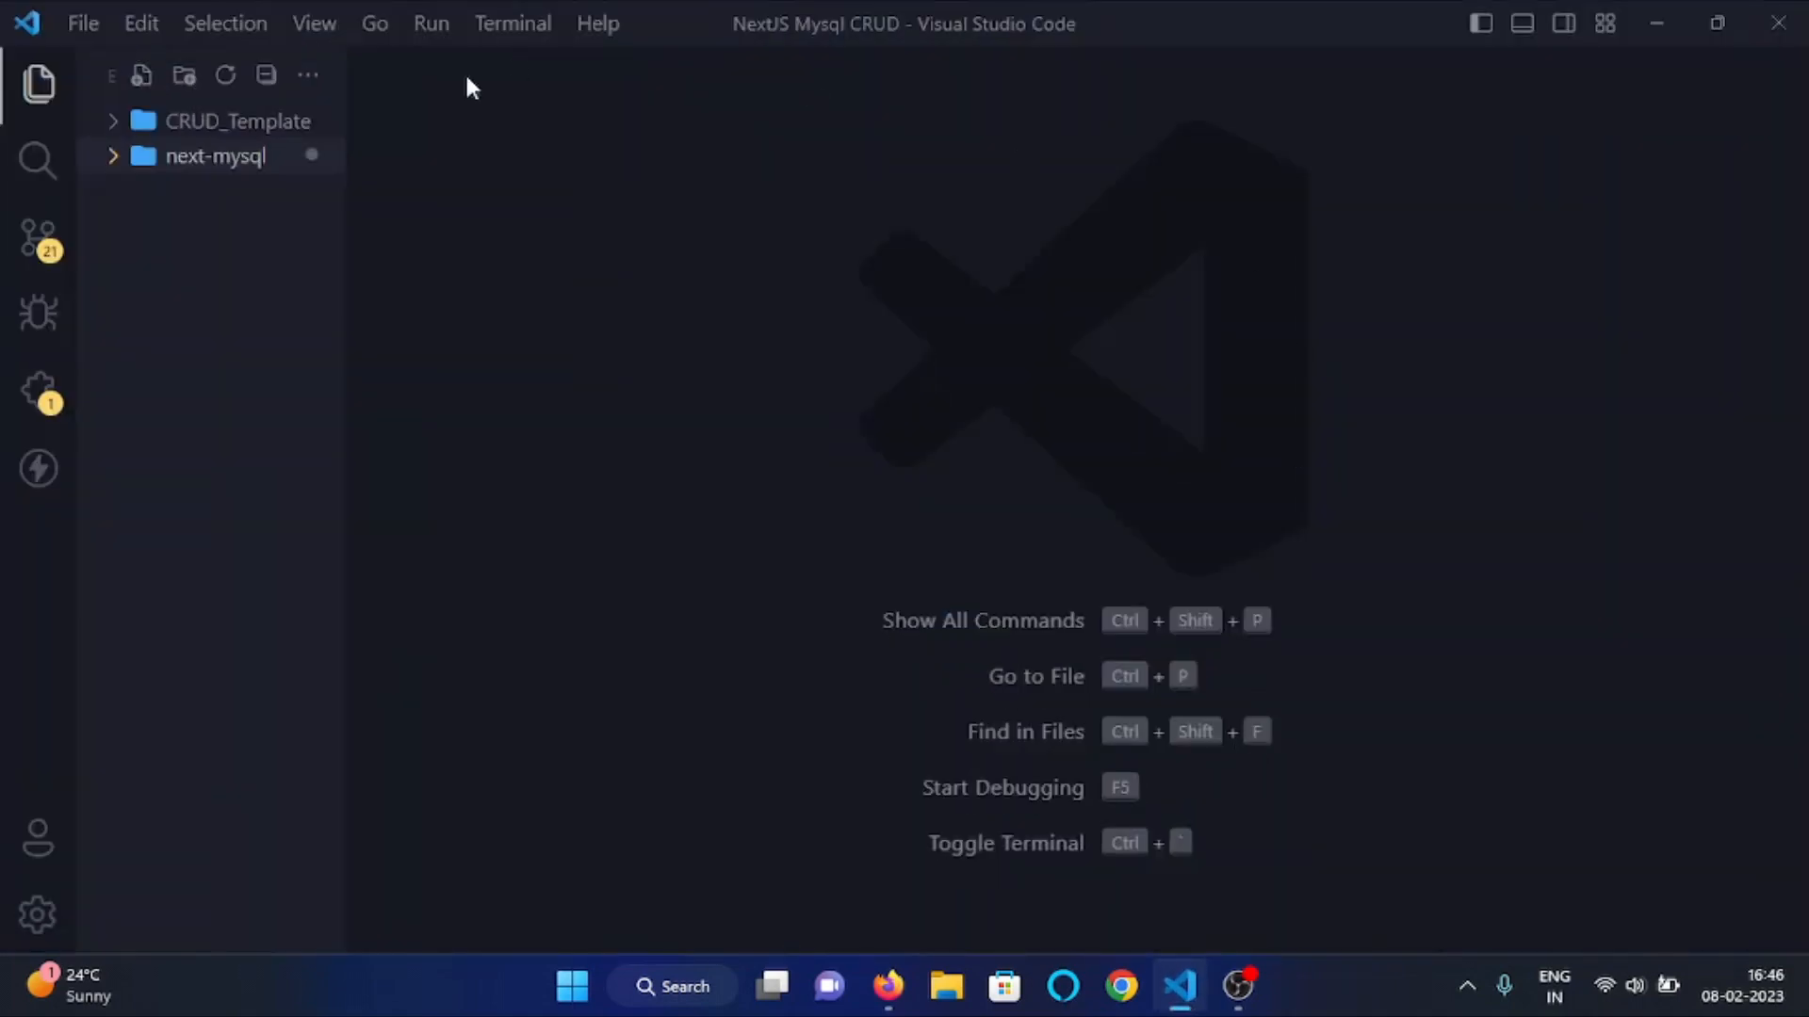
left_click(215, 156)
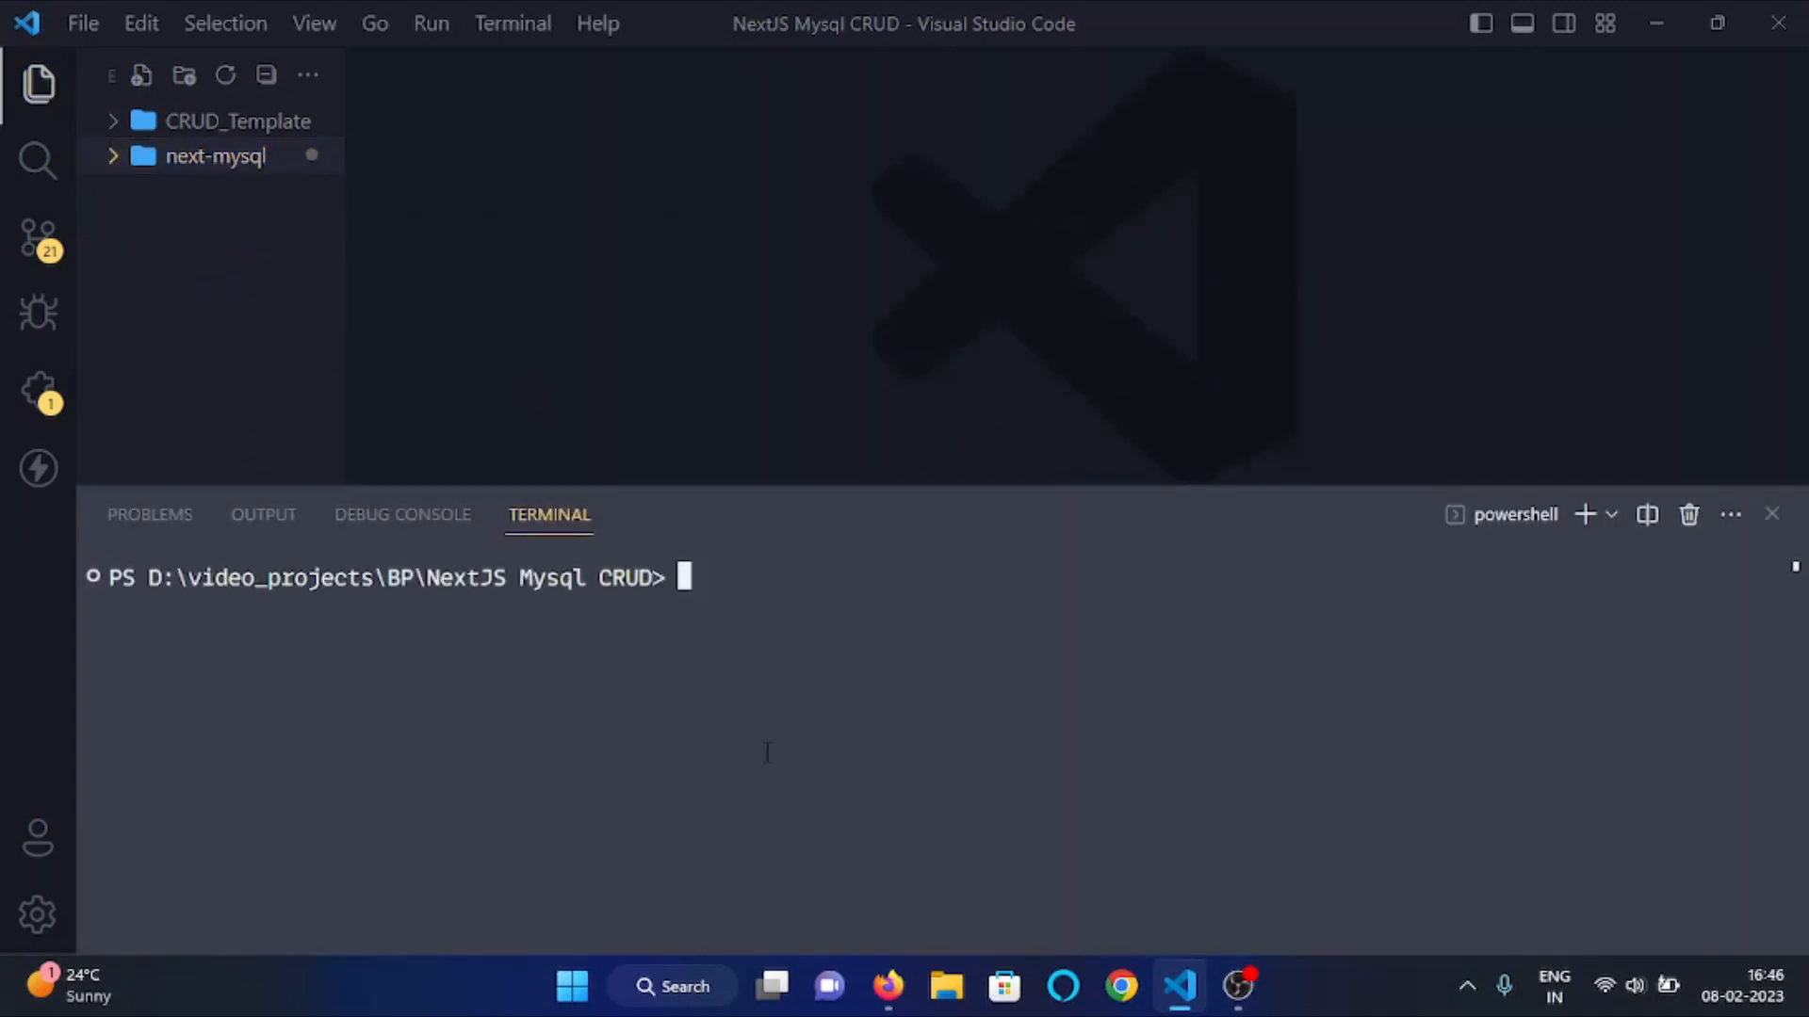
type("cd next-mysql")
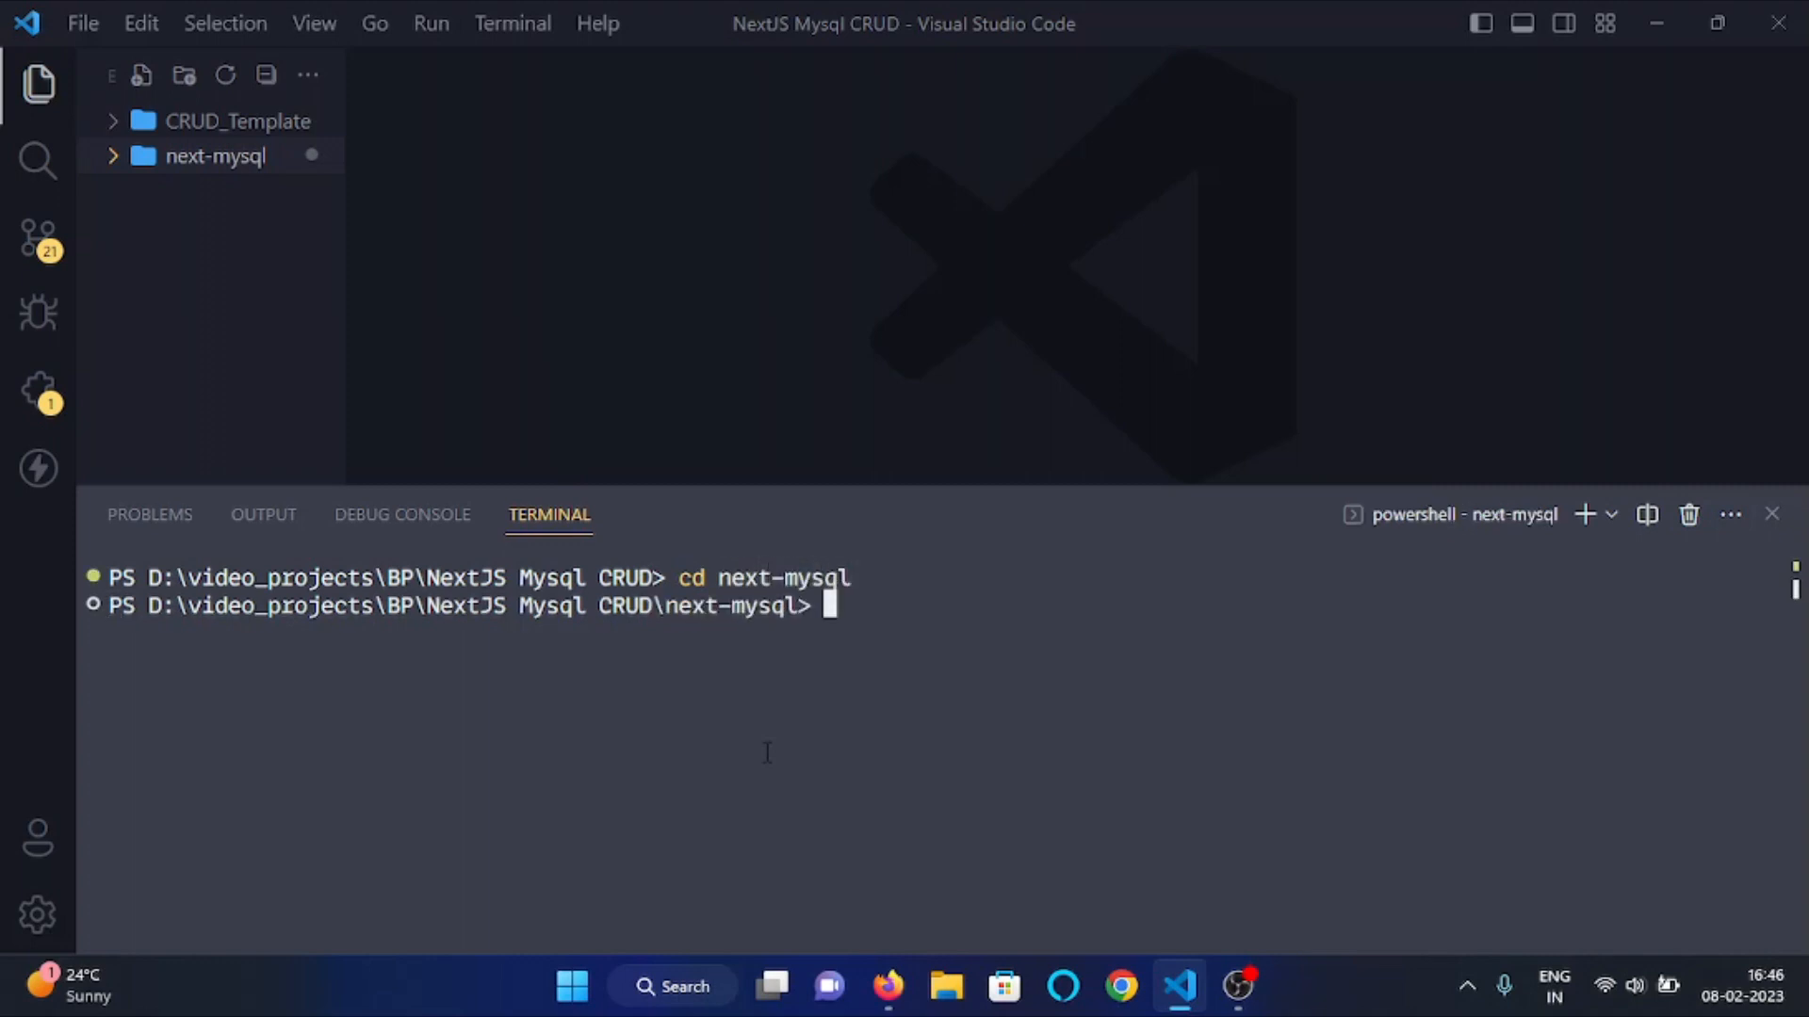
type("npm run dev")
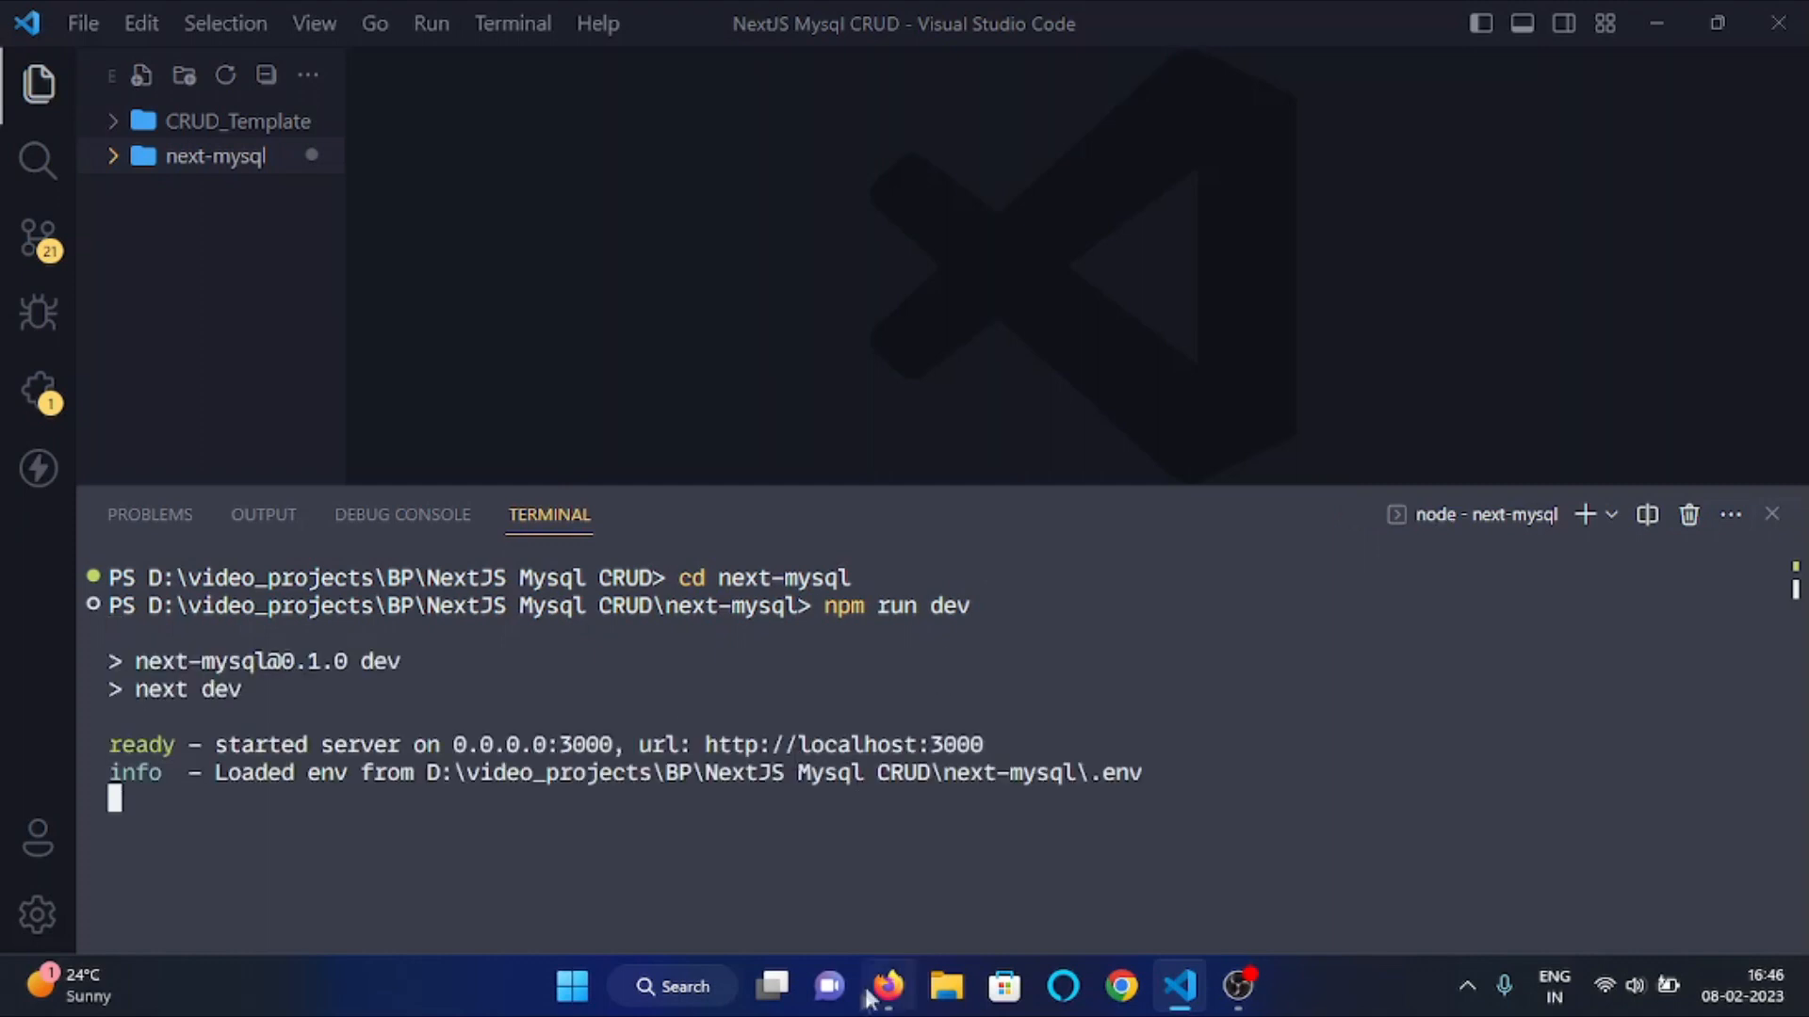
- Load localhost:3000 in Firefox and dismiss the 'Data Added successfully' message
left_click(886, 986)
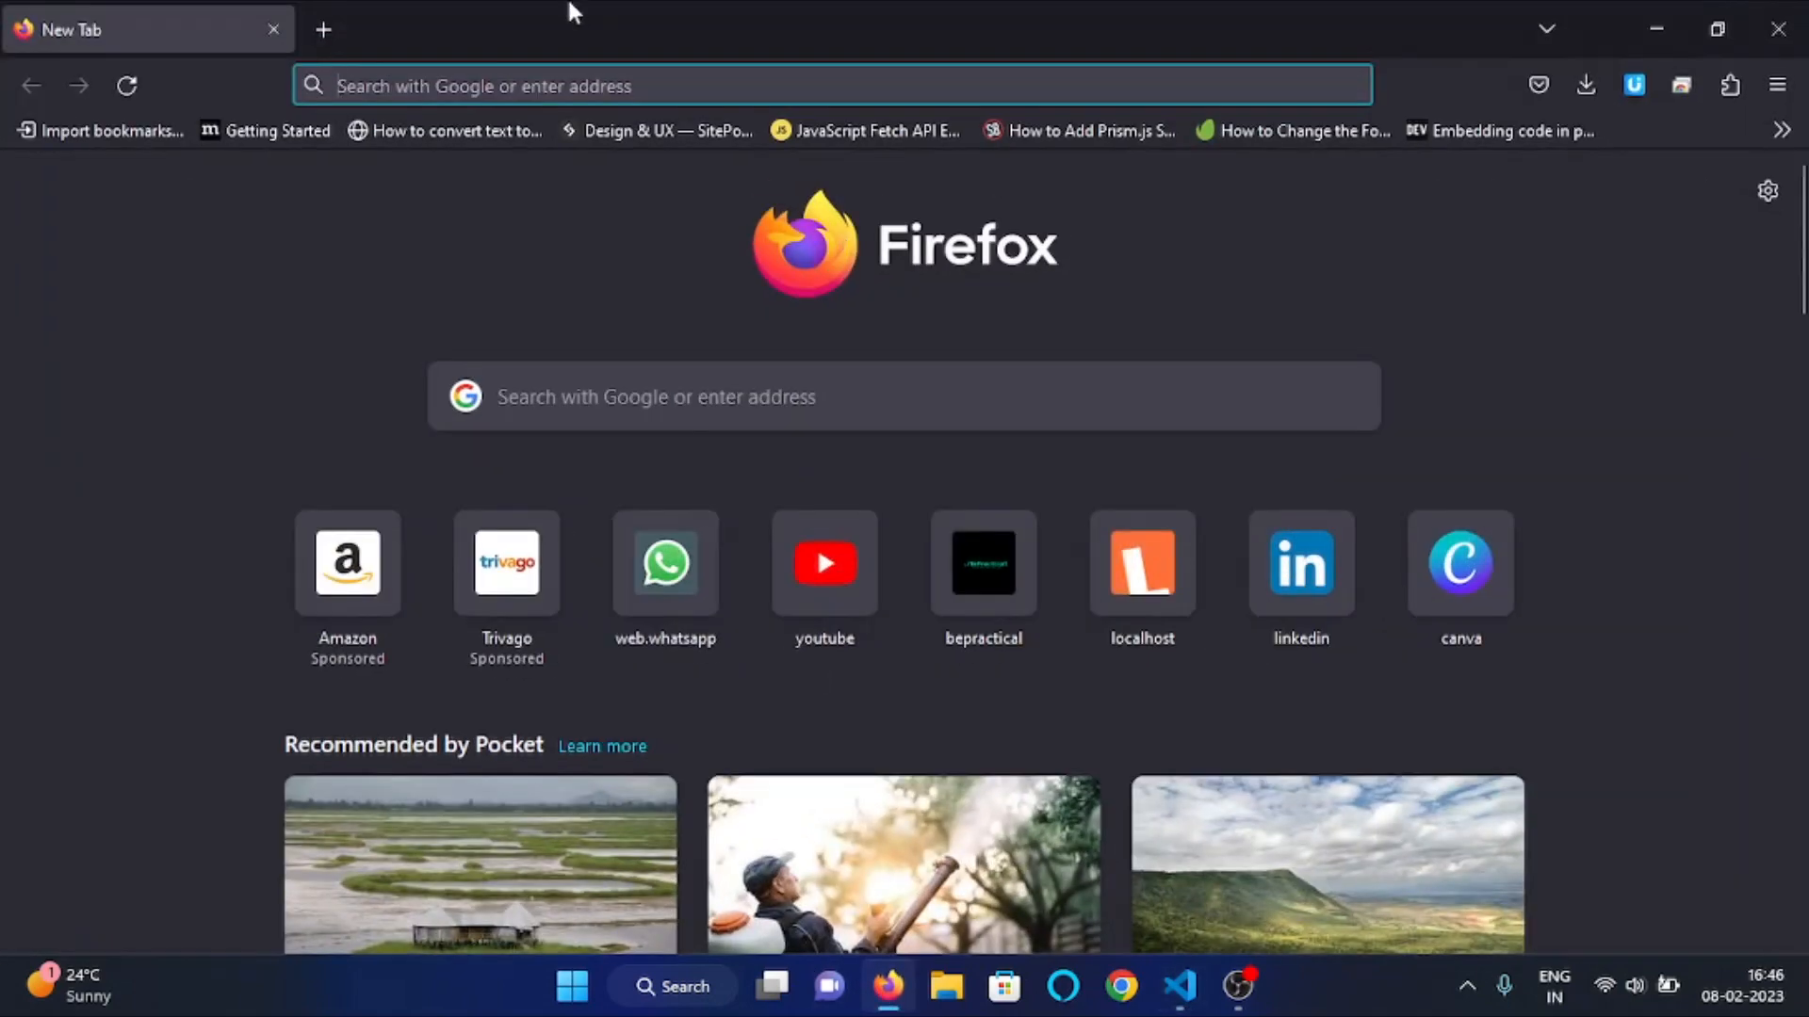
type("localhost:3000/")
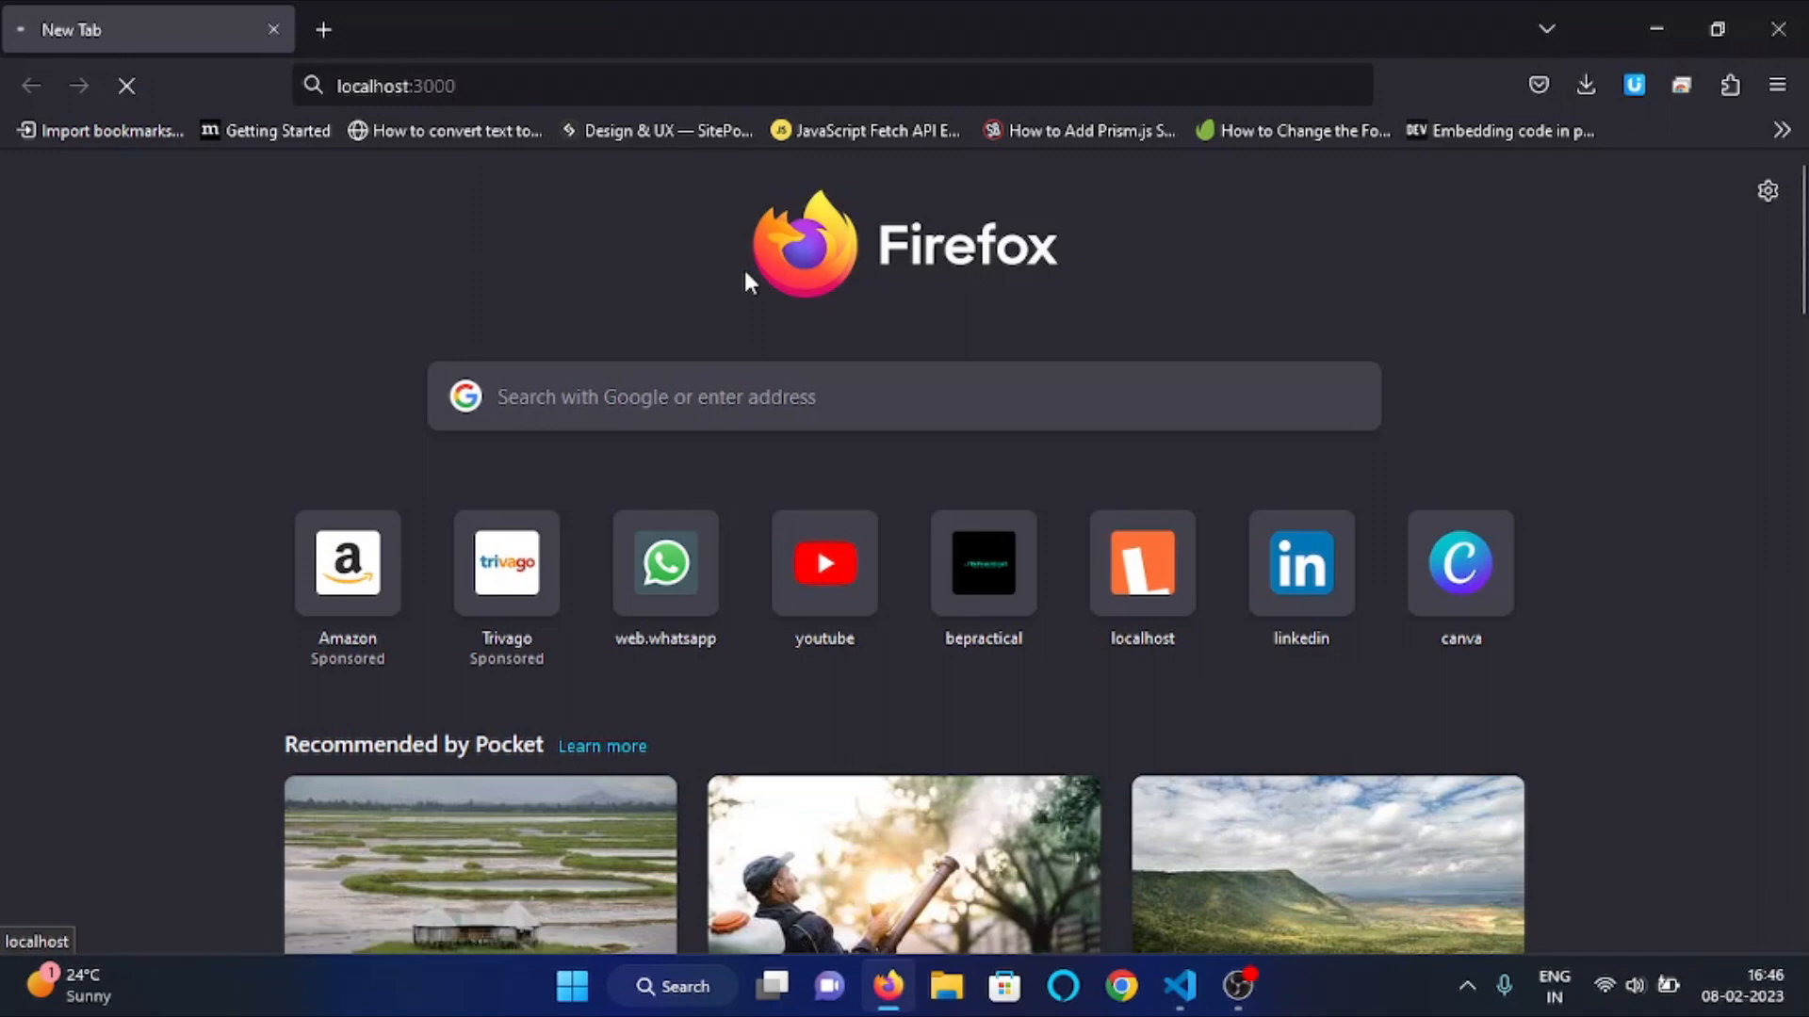
mouse_move(898, 299)
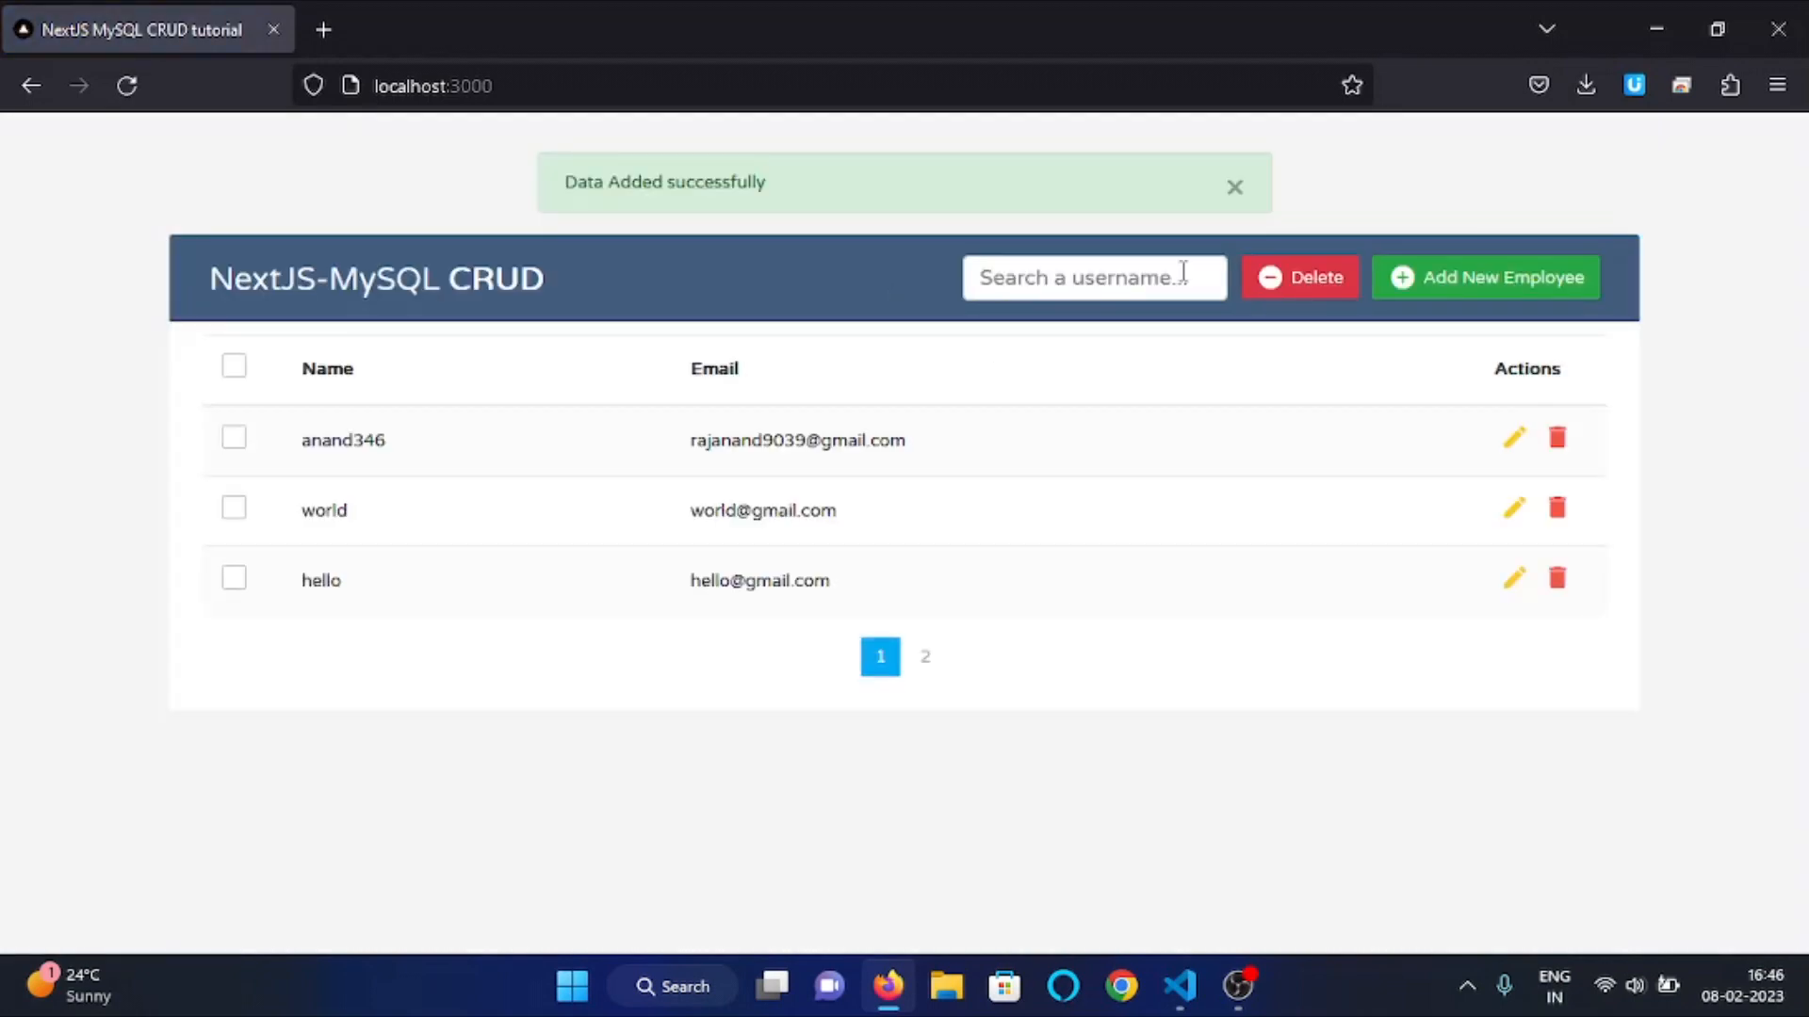
left_click(1233, 186)
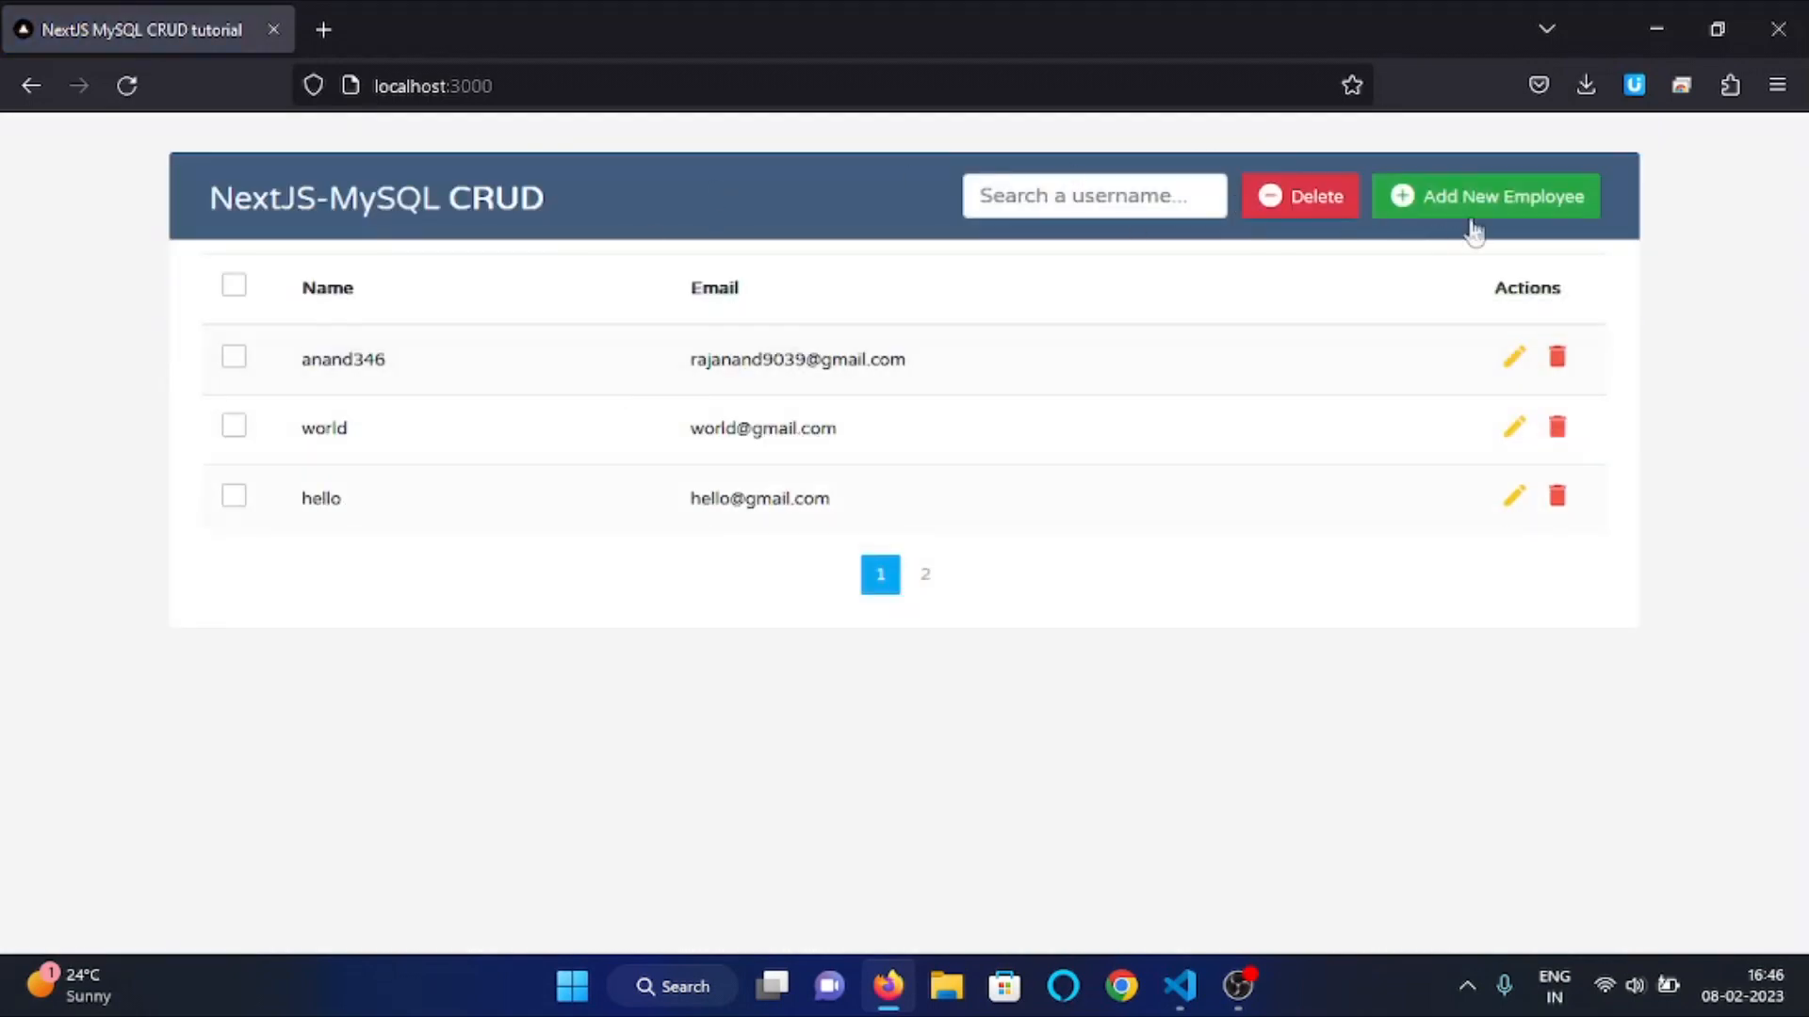
- Open and close the Add New Employee form, then view employee pages 2 and 1
left_click(1486, 195)
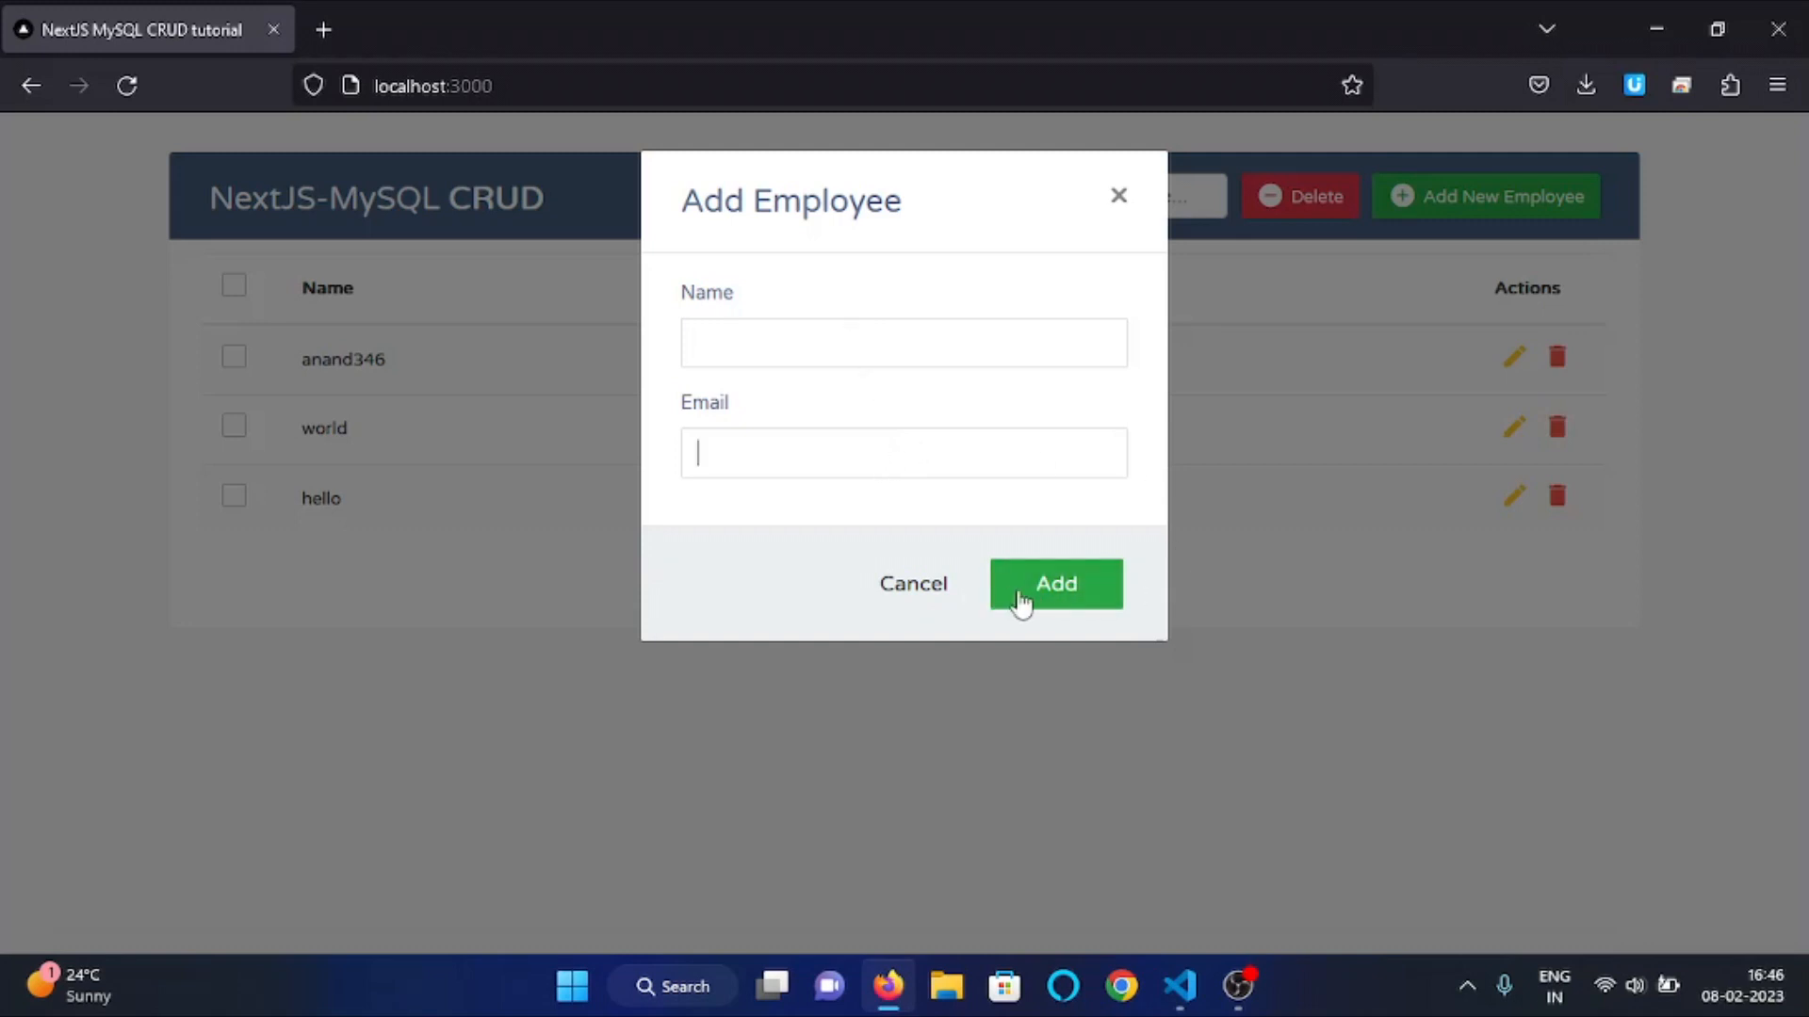
left_click(1053, 584)
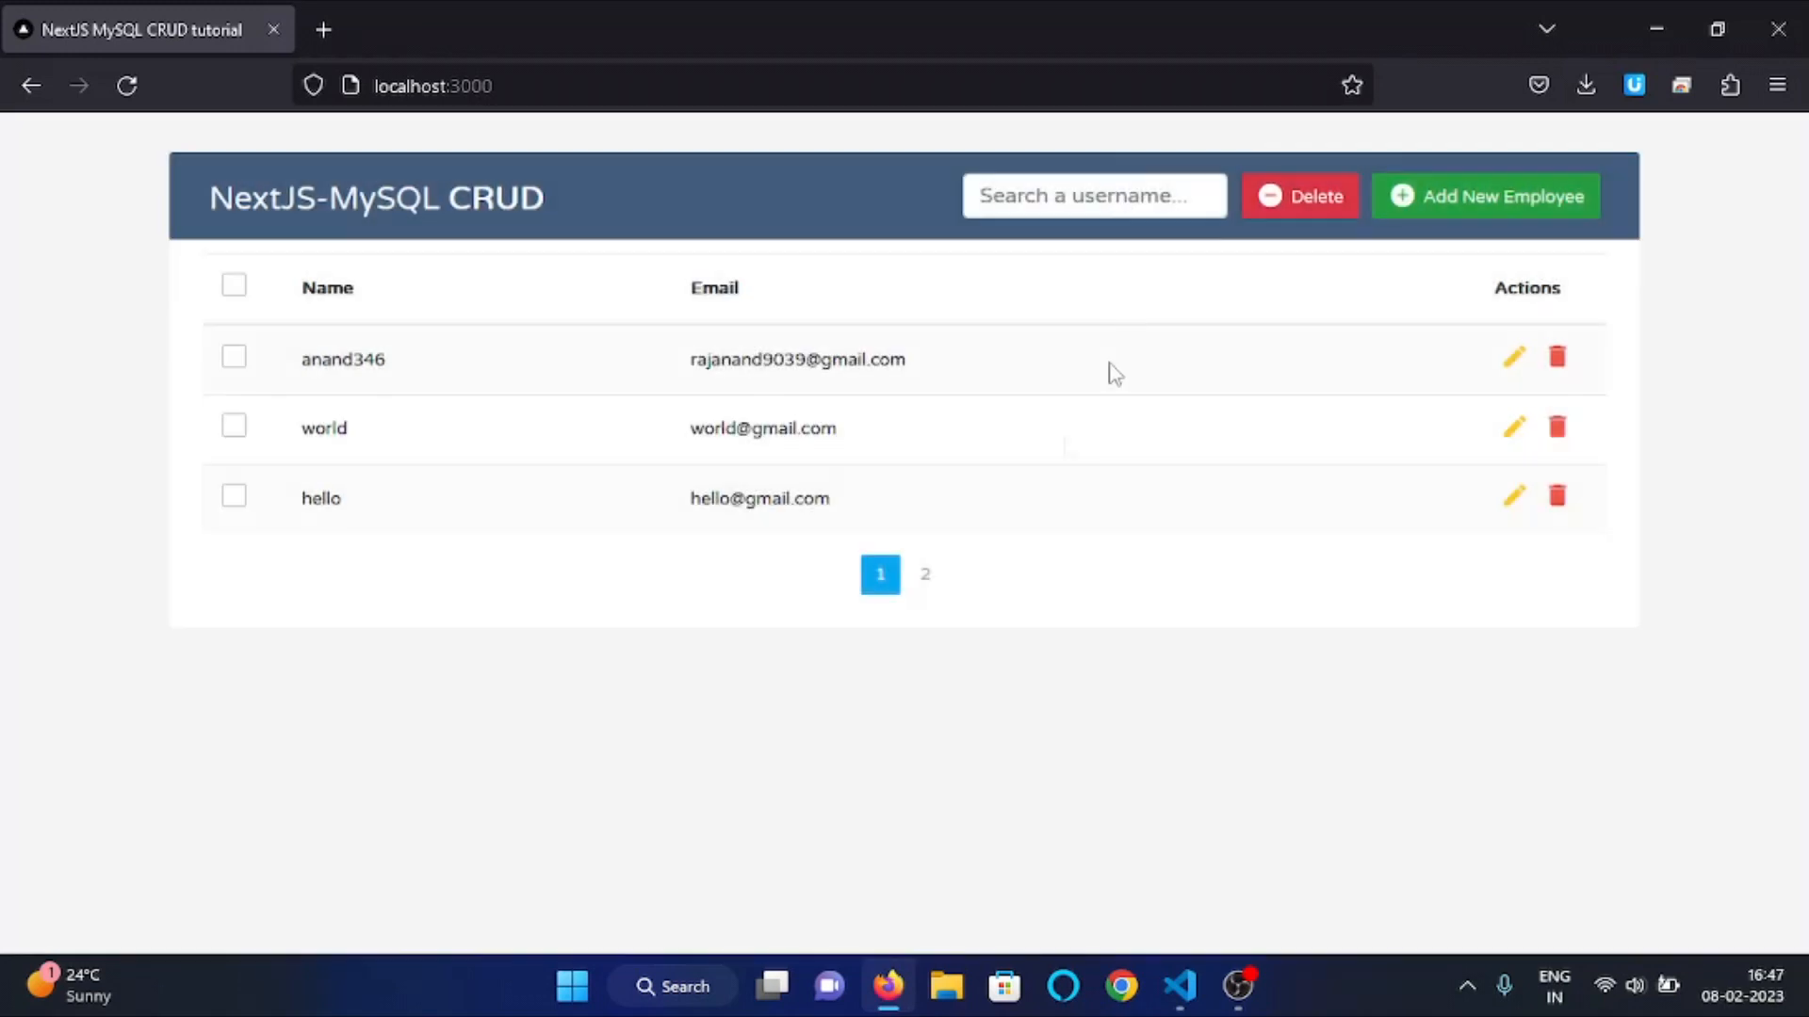
left_click(924, 573)
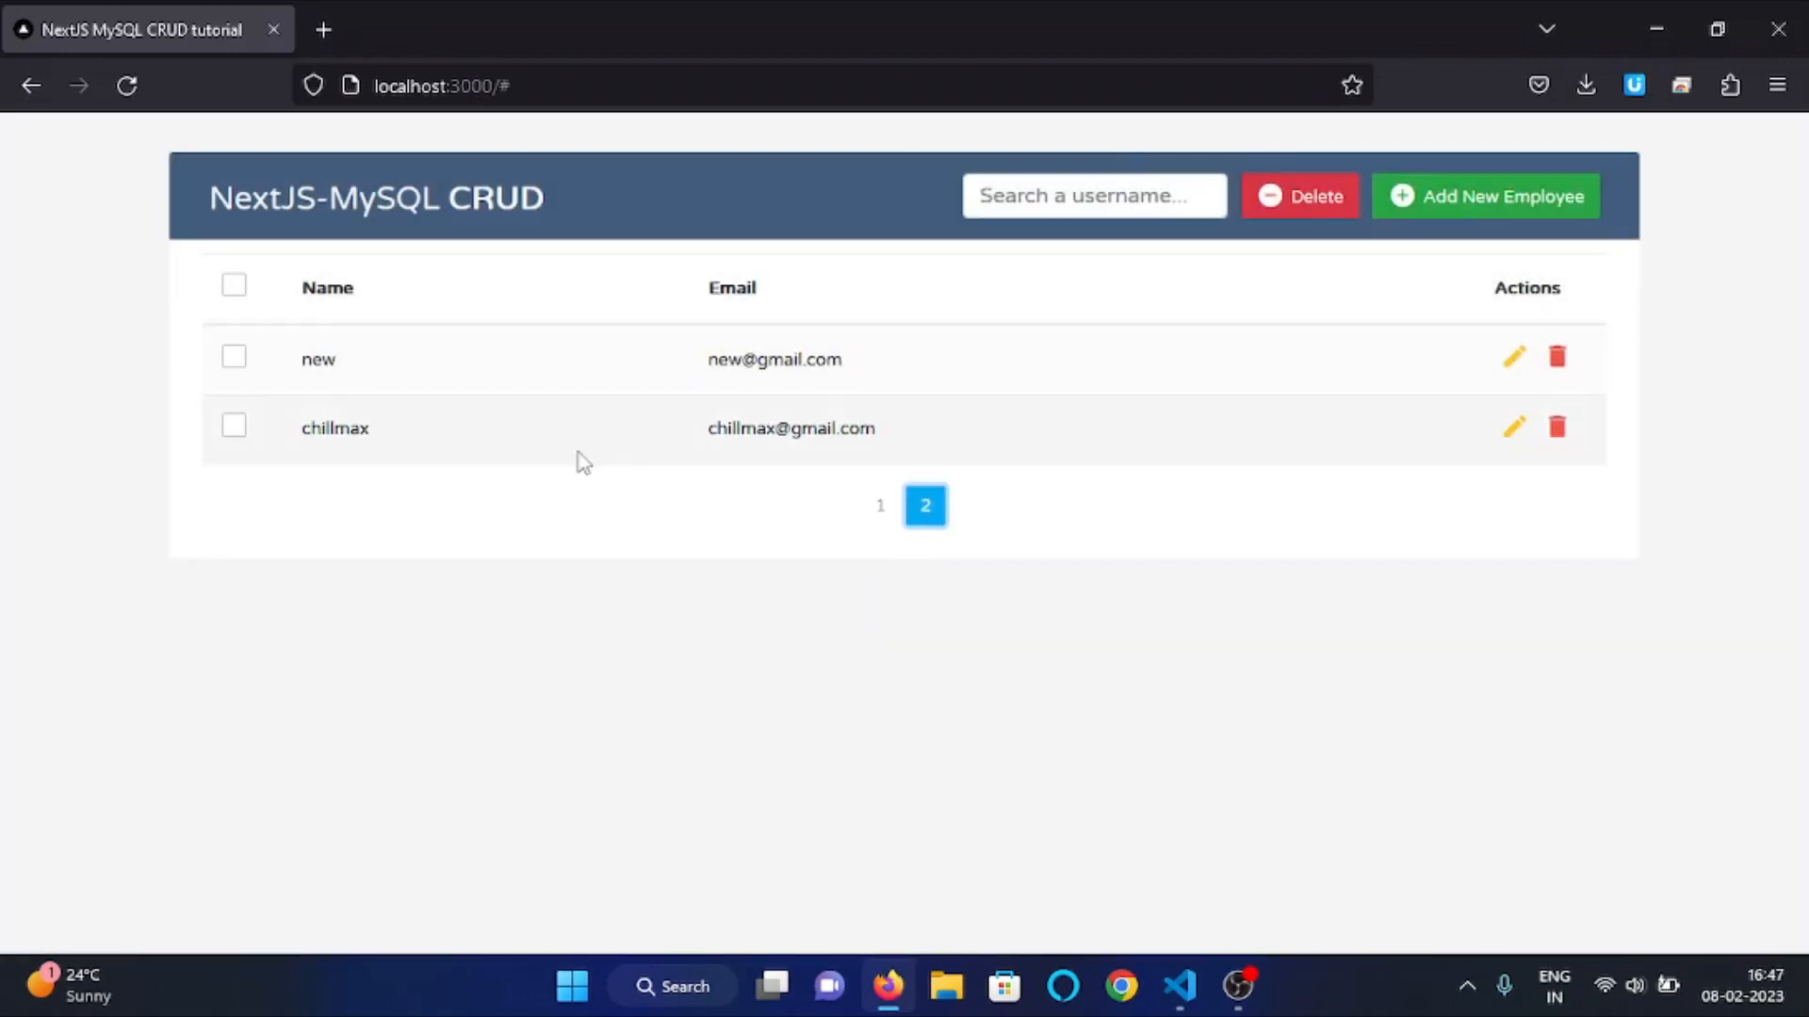
mouse_move(946, 545)
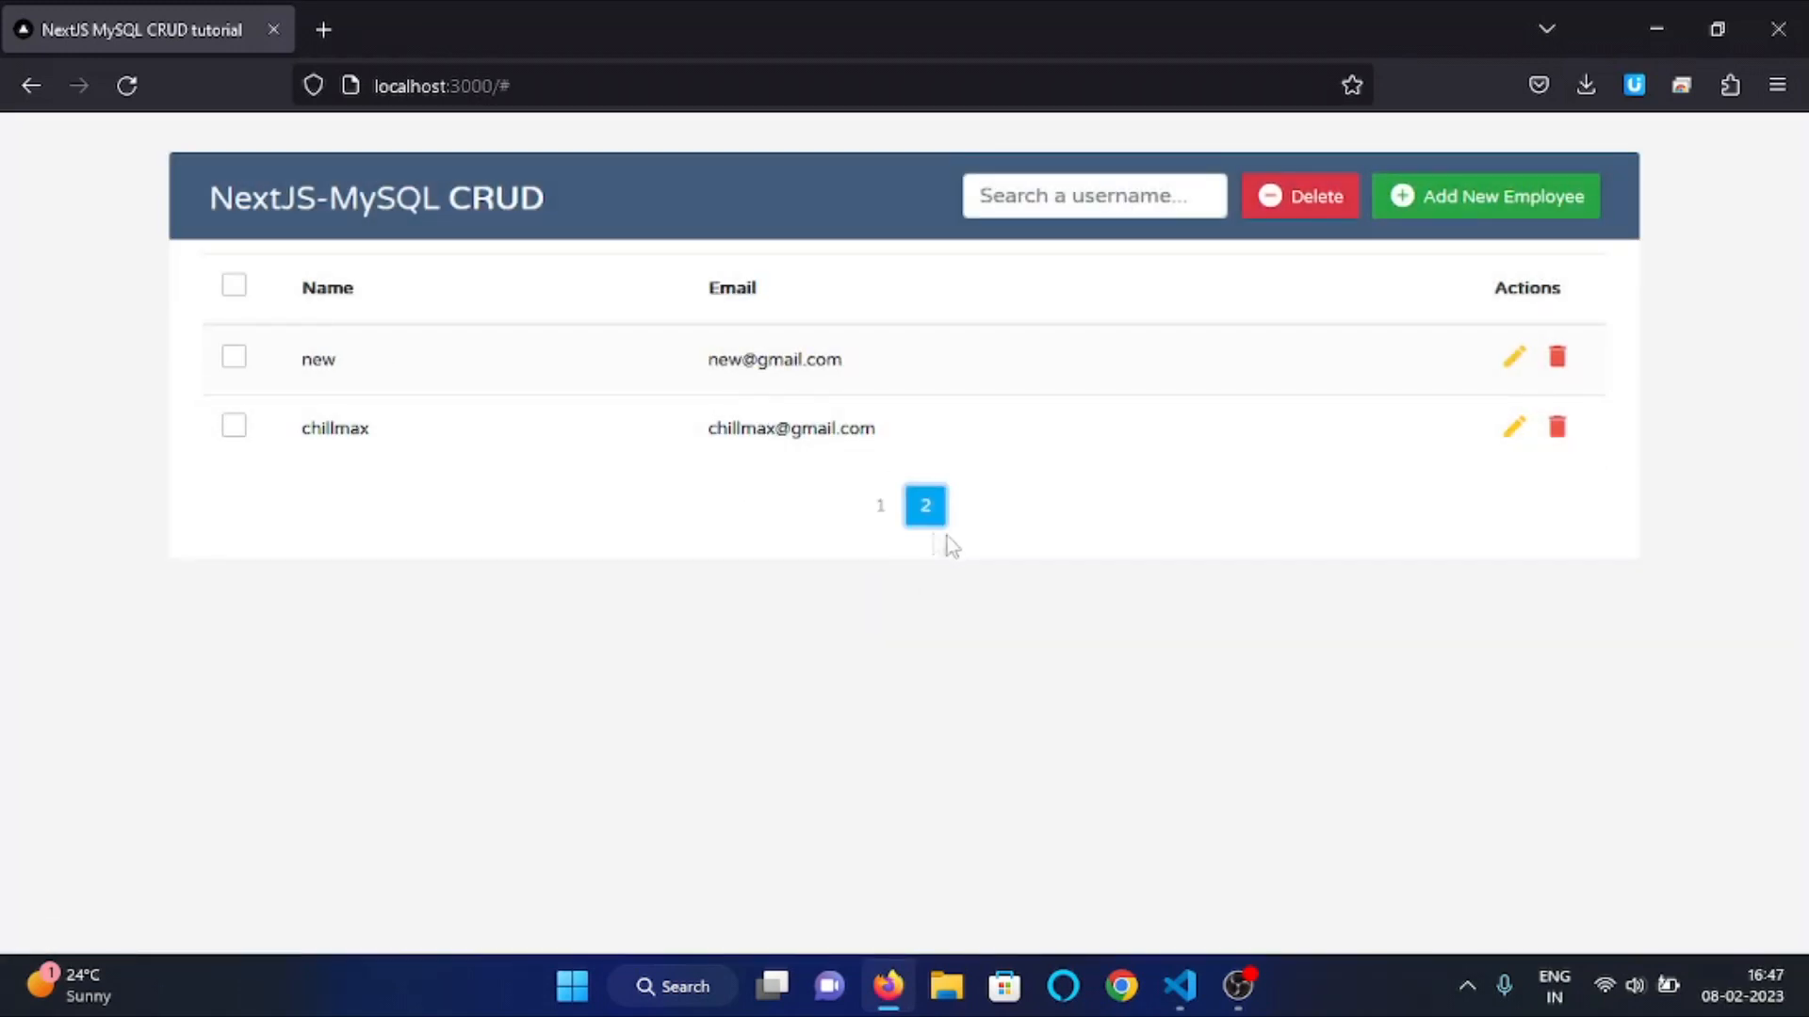
left_click(879, 505)
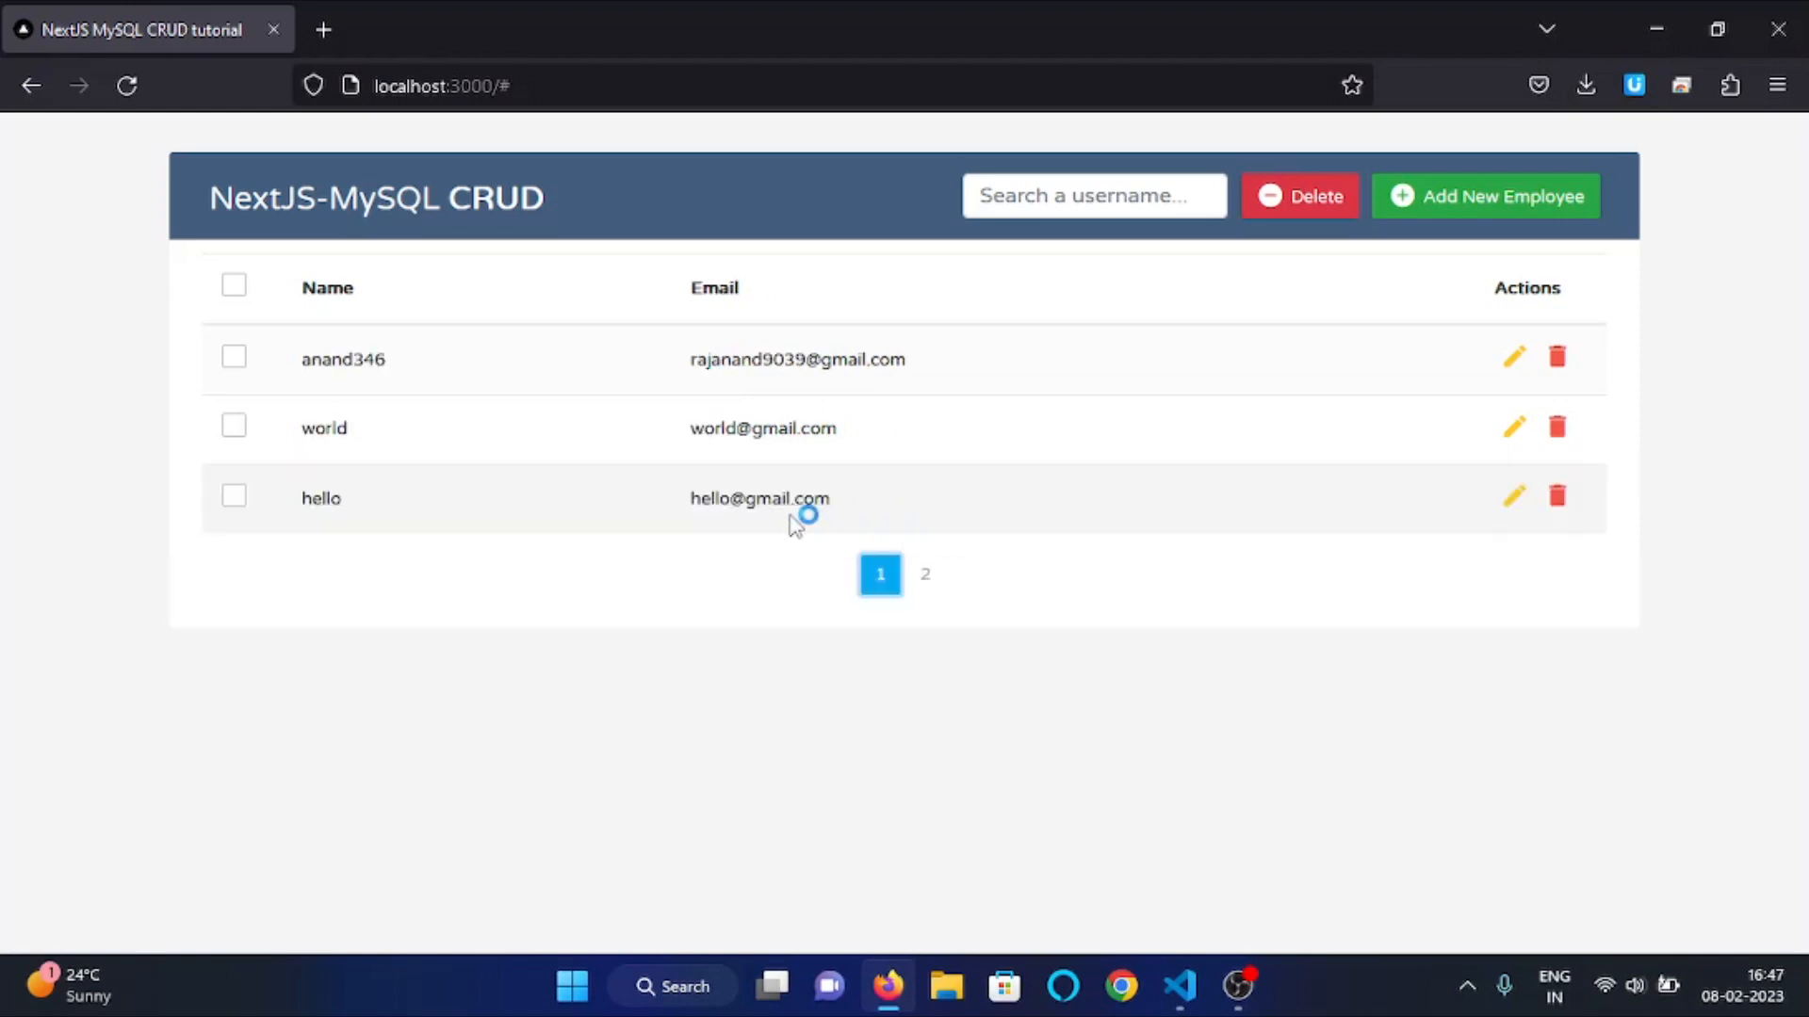
mouse_move(1168, 696)
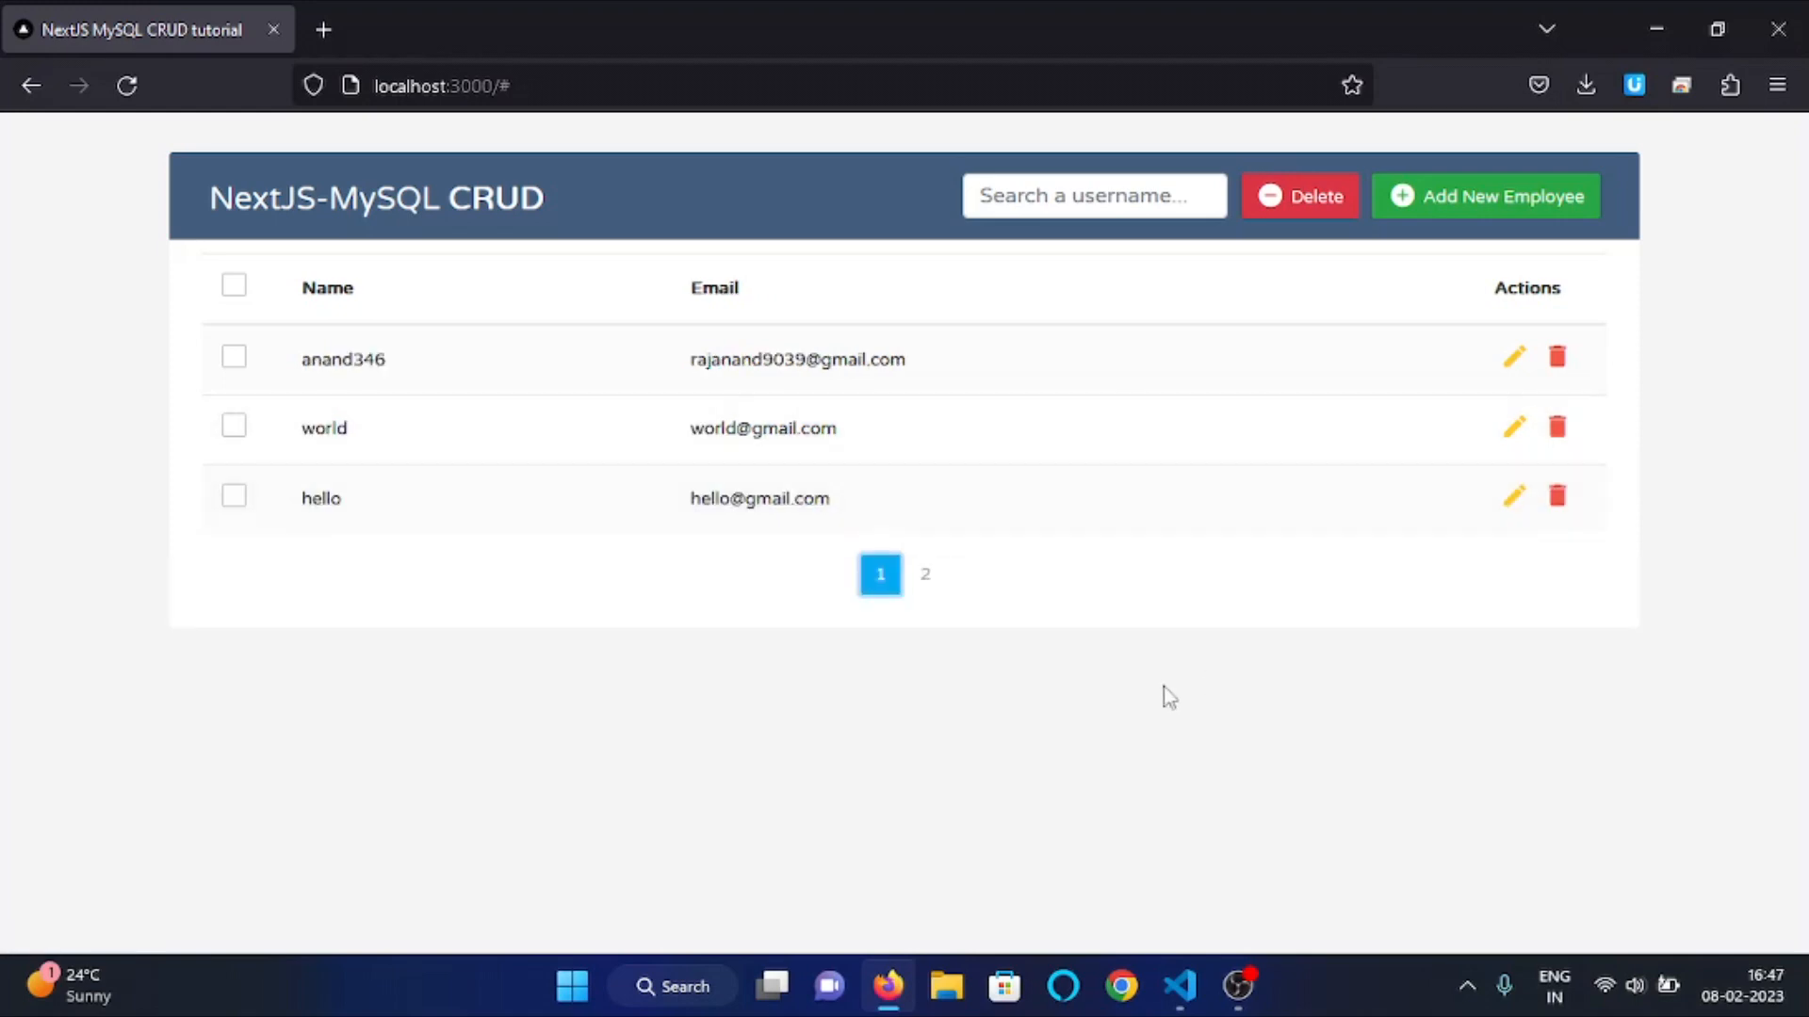
mouse_move(1191, 703)
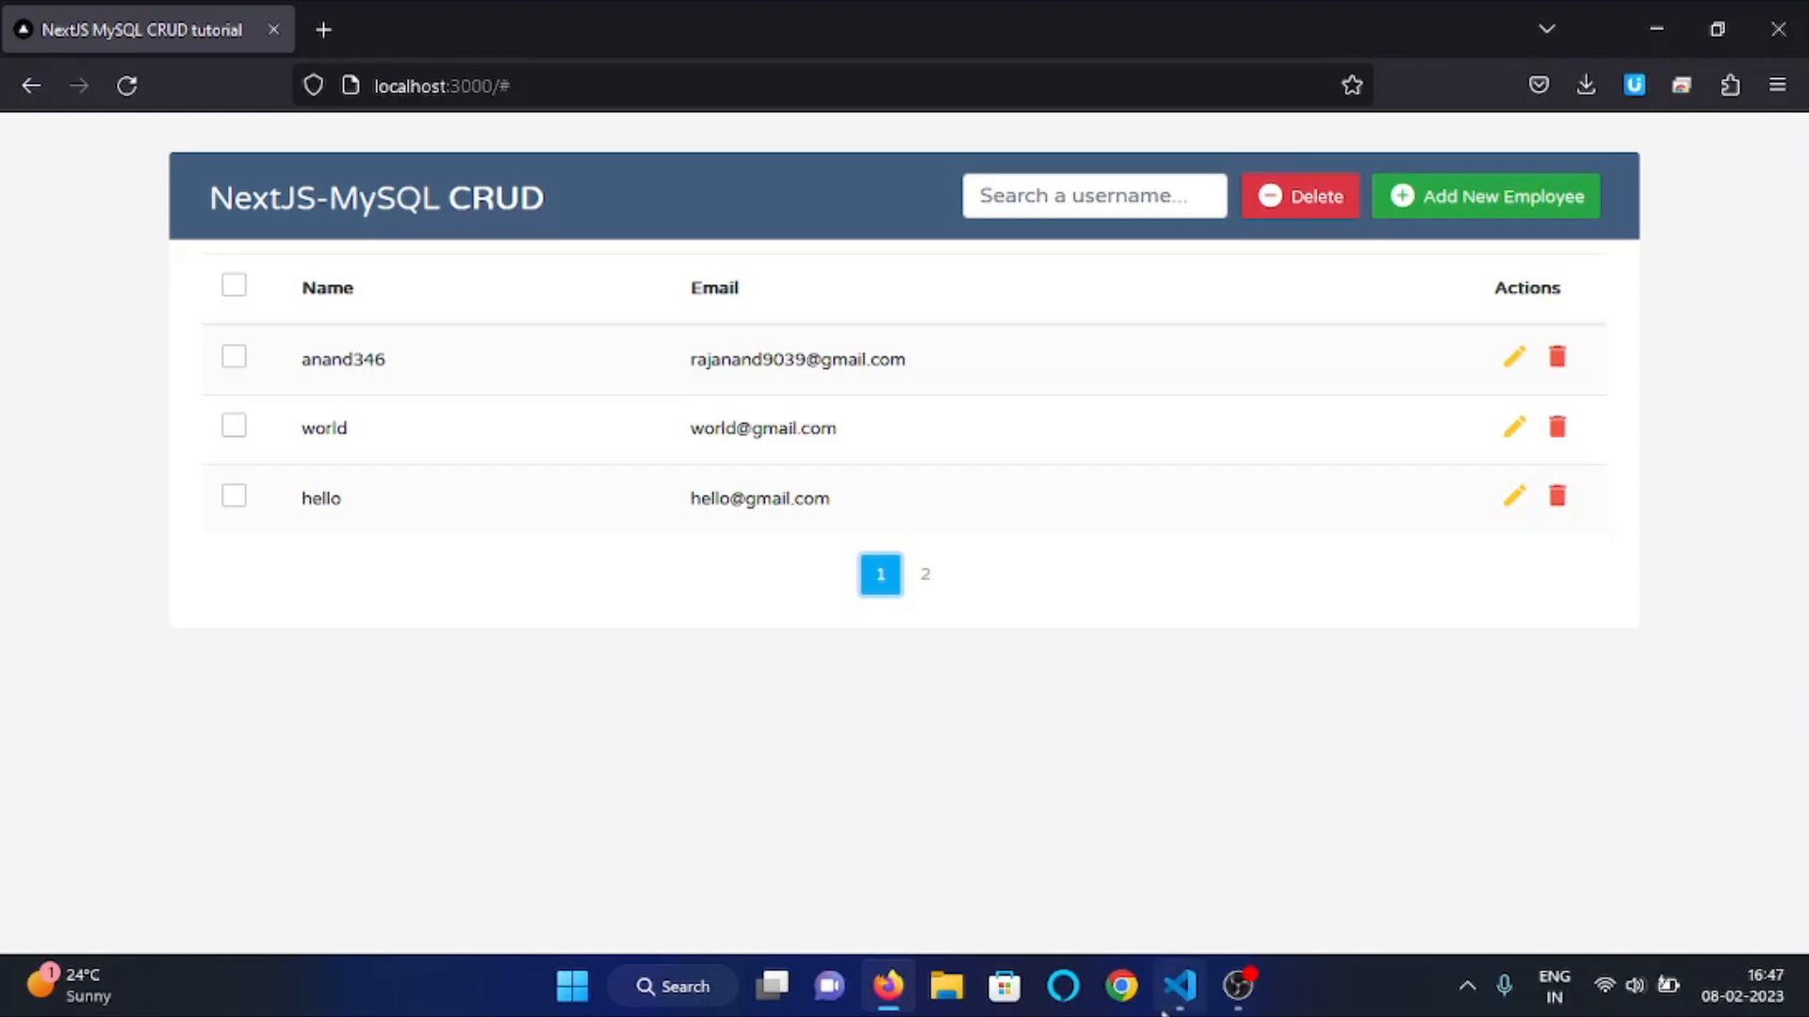
- Expand the next-mysql folder in VS Code and open component/Layout.js
left_click(1178, 986)
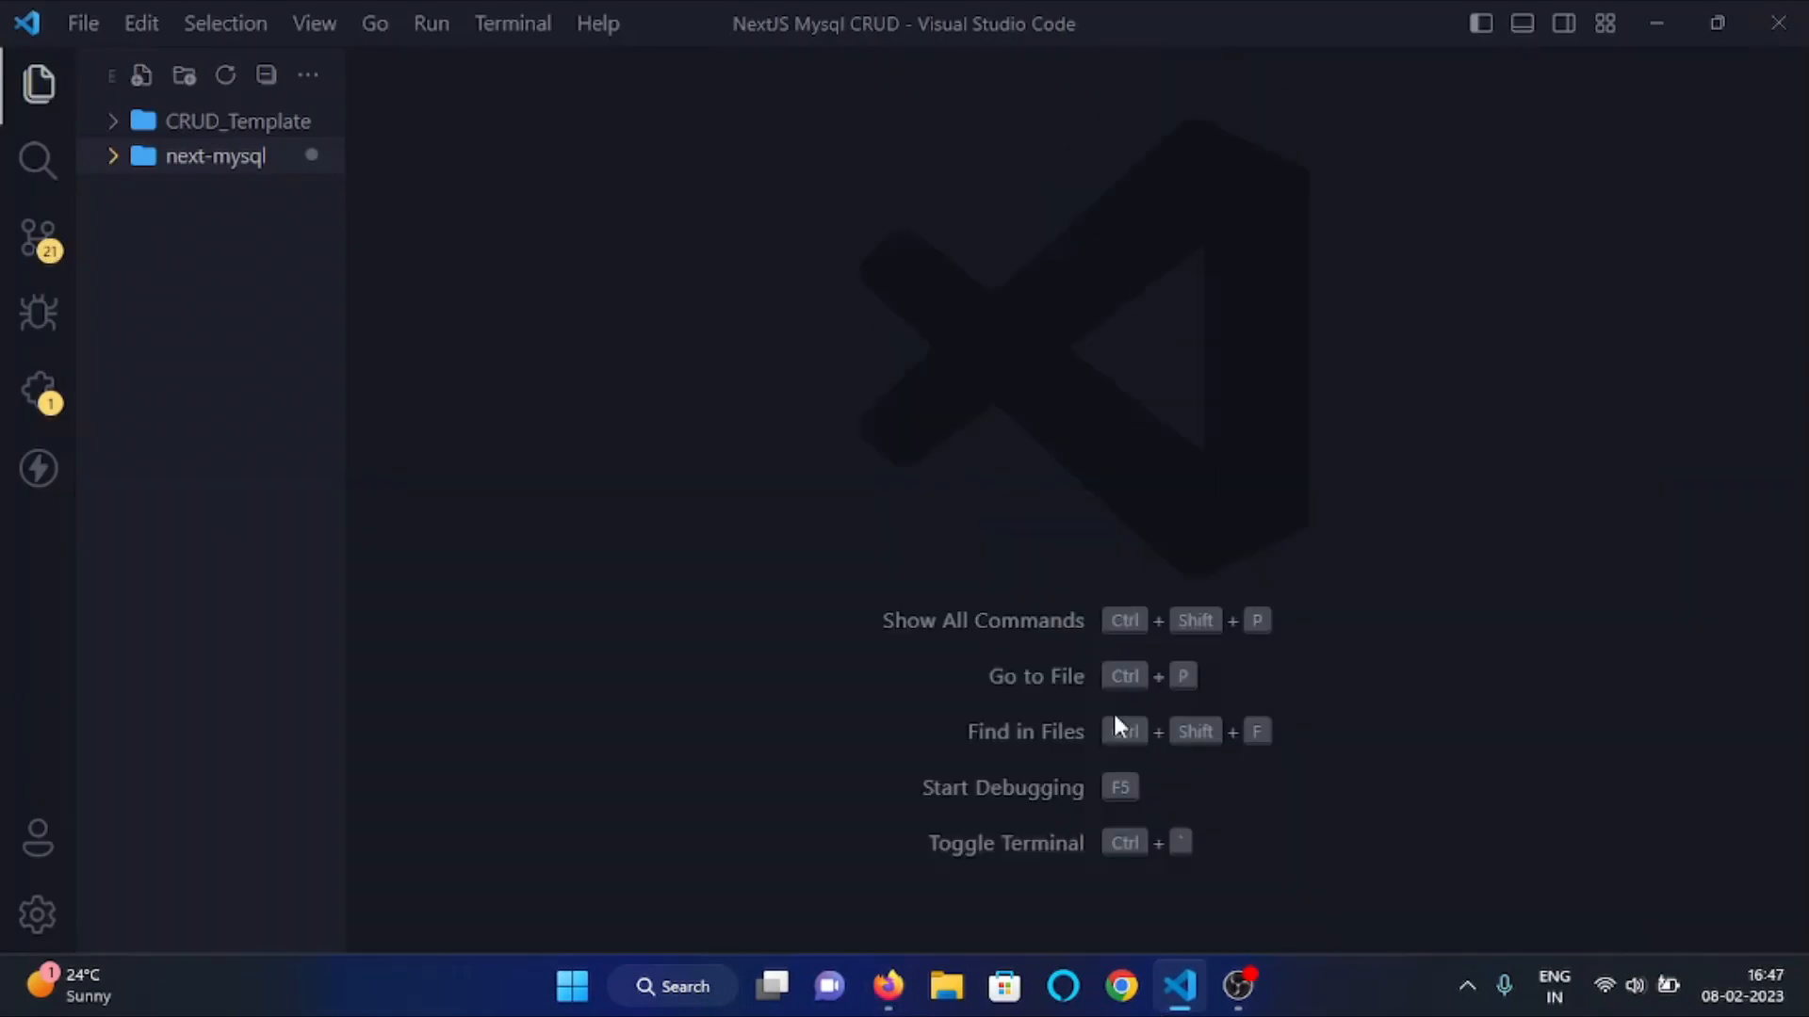
left_click(215, 156)
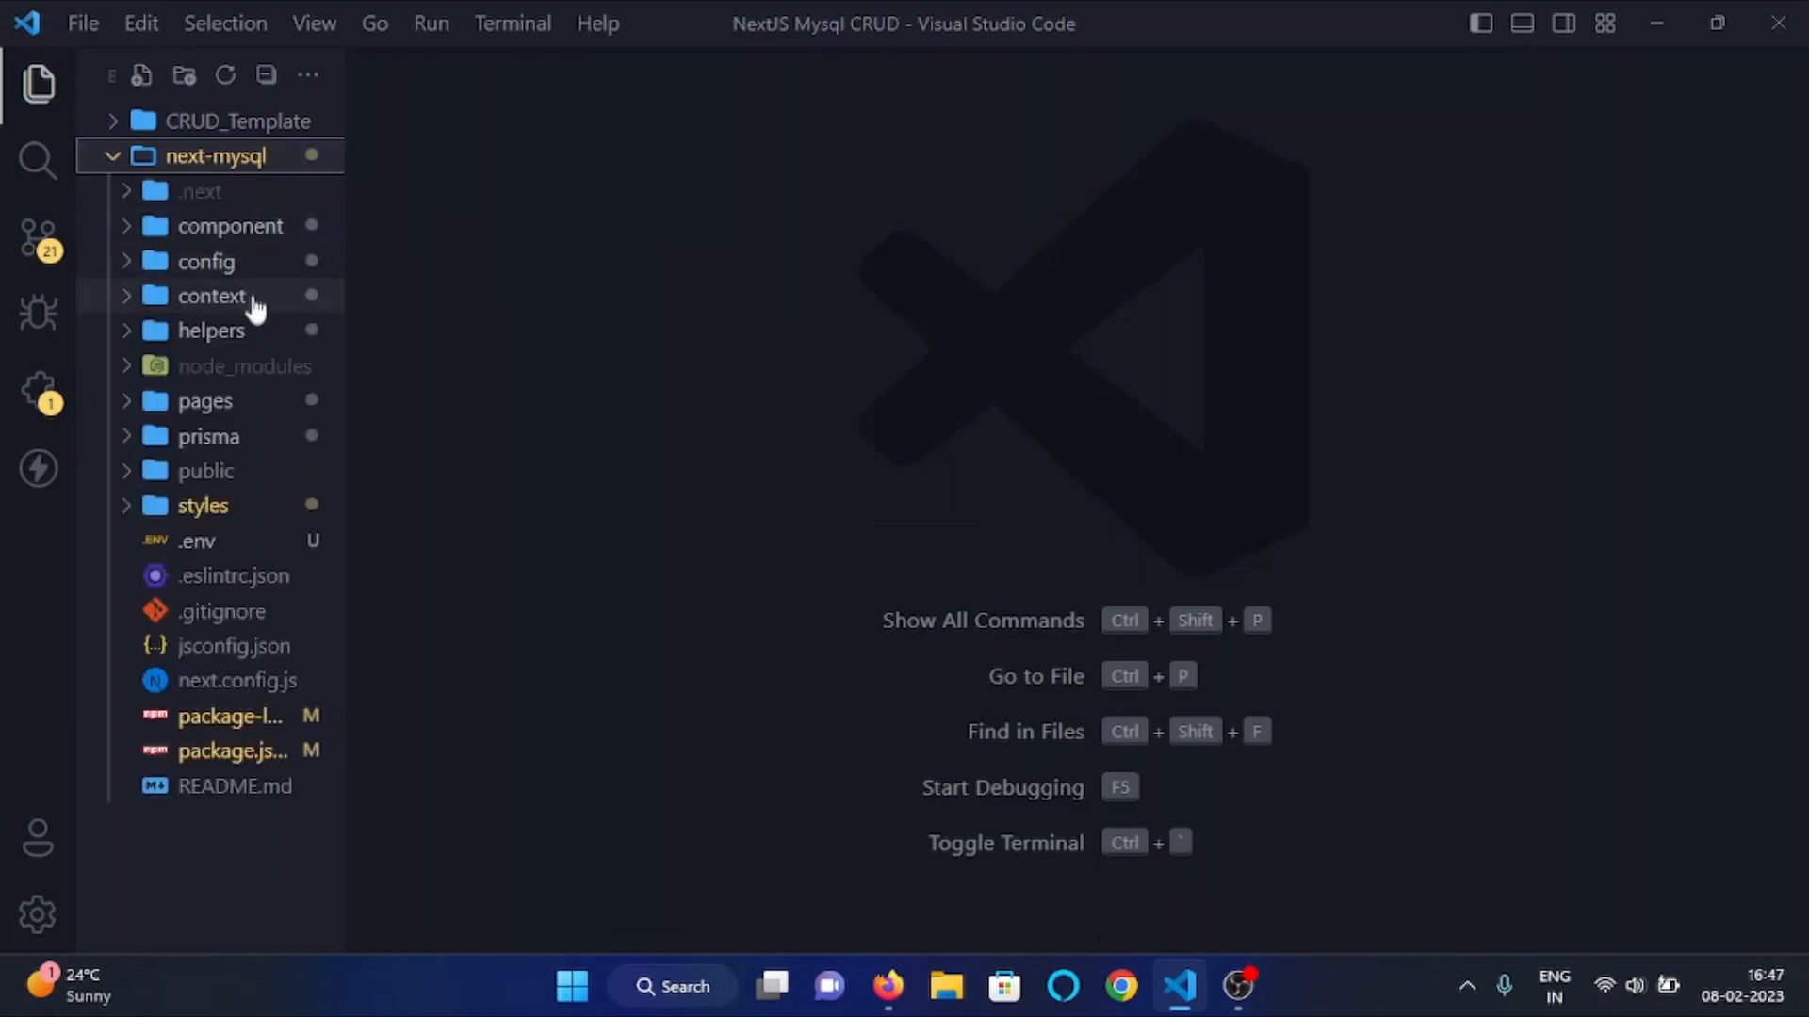
left_click(212, 331)
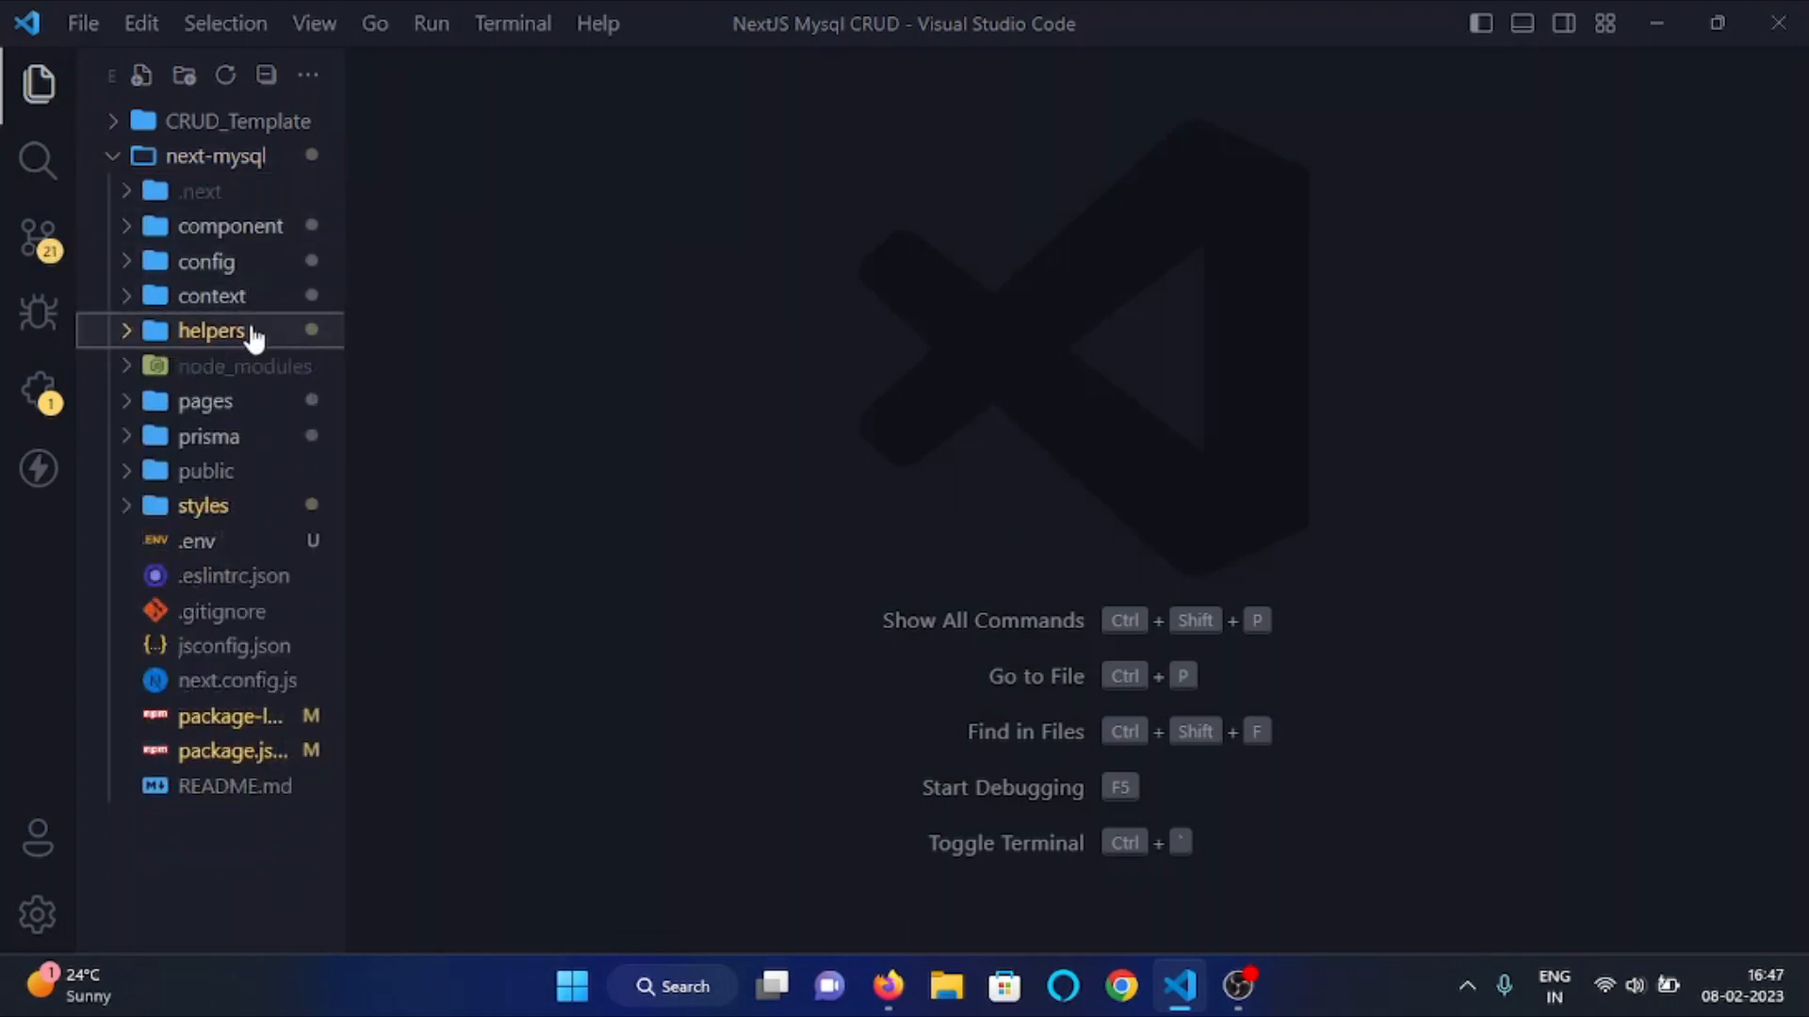
left_click(230, 226)
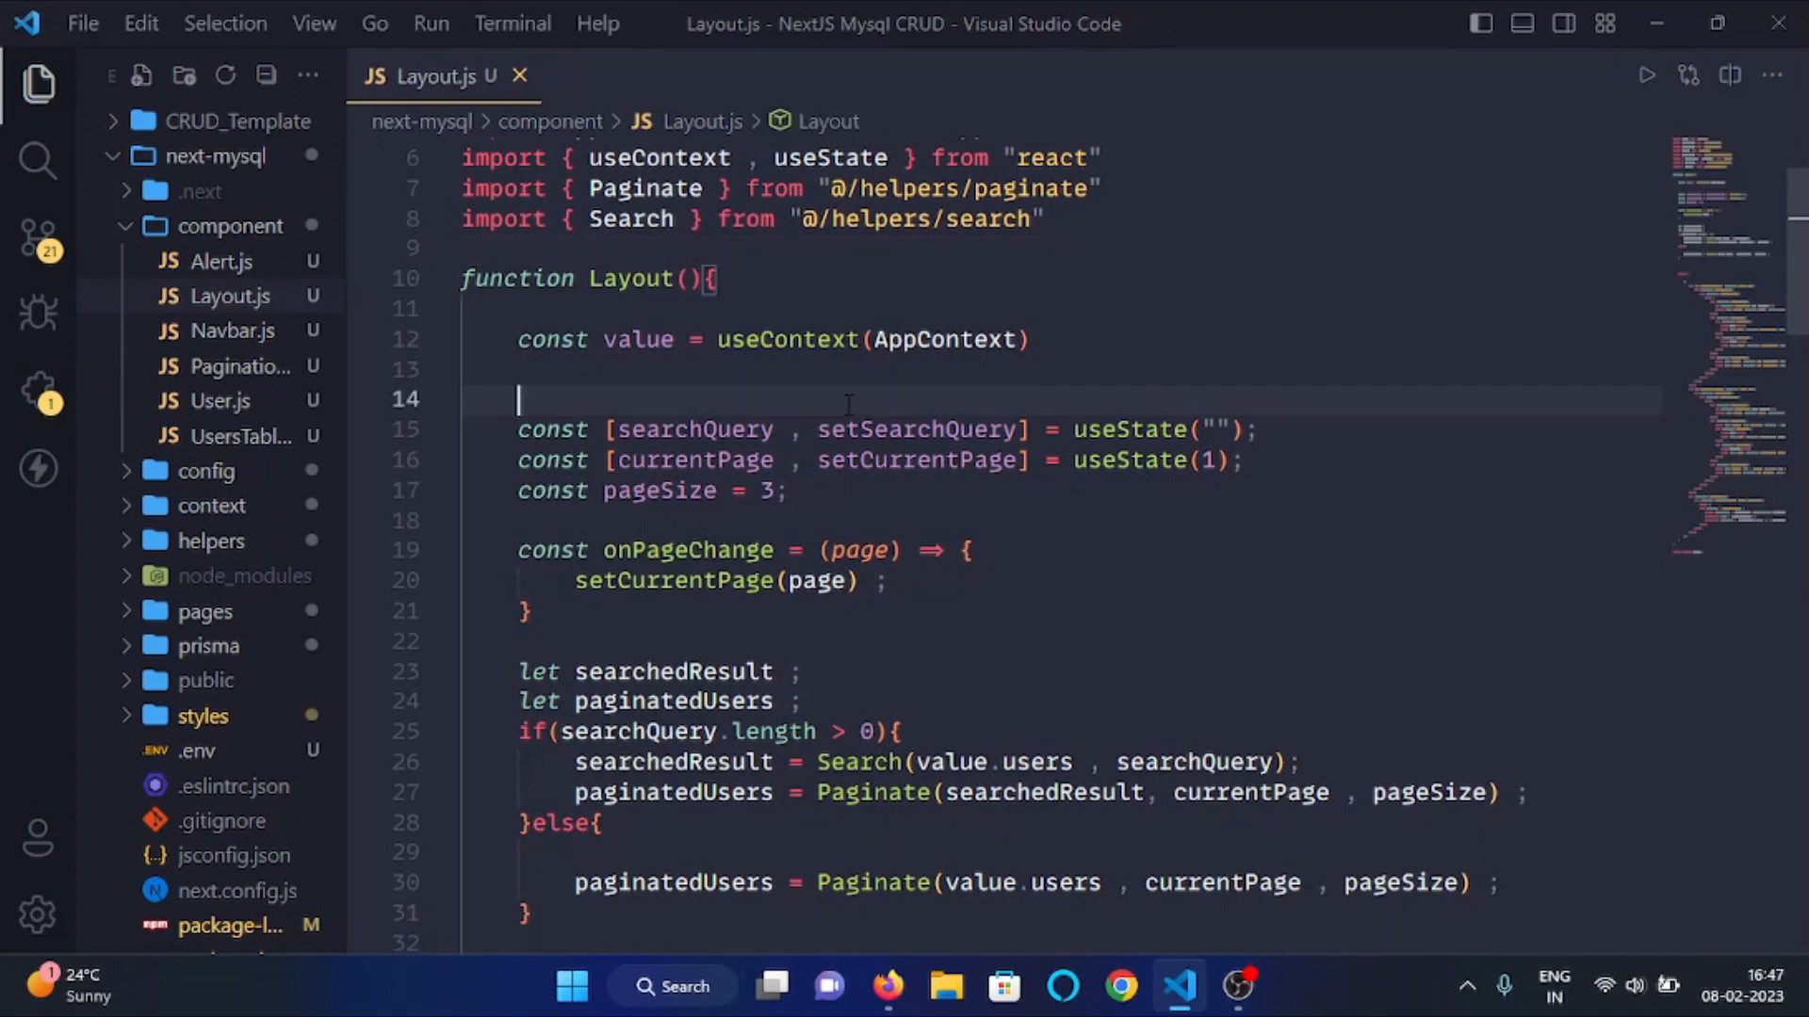
- Declare const [saveUser, setSaveUser] = useState with username "" and email fields
type("const [saveUser ,")
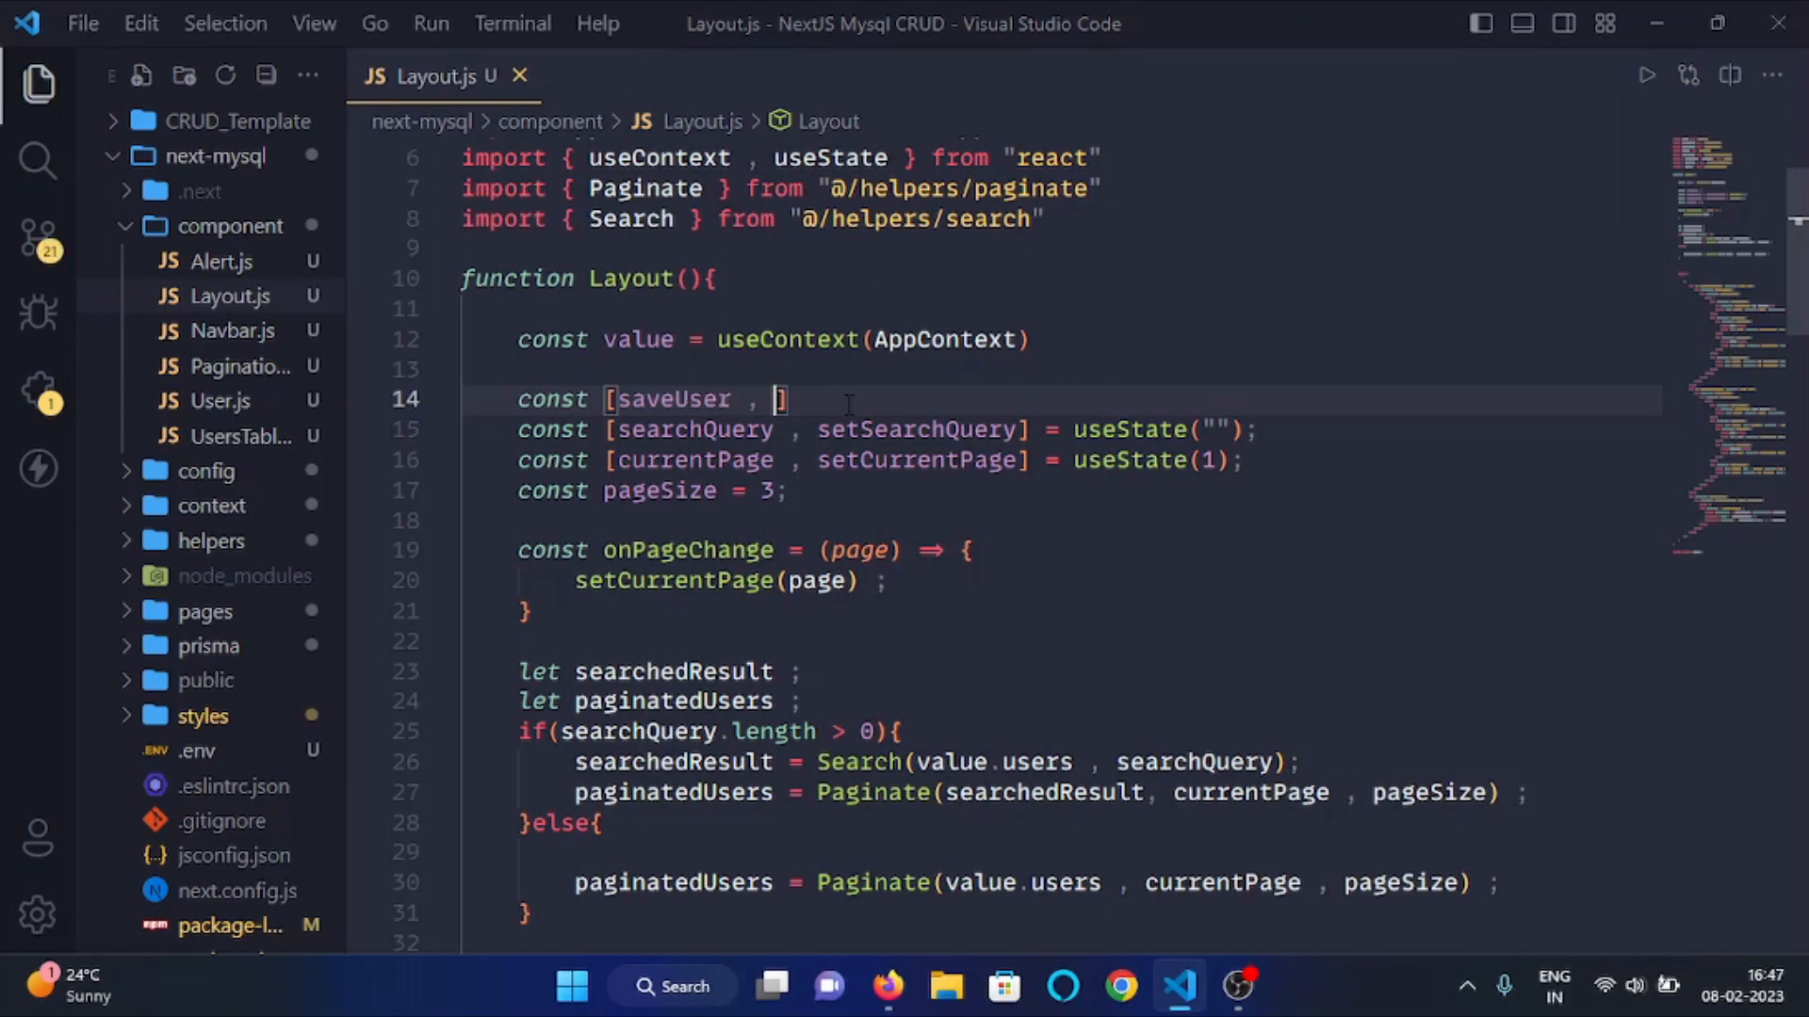
type("setSaveUser")
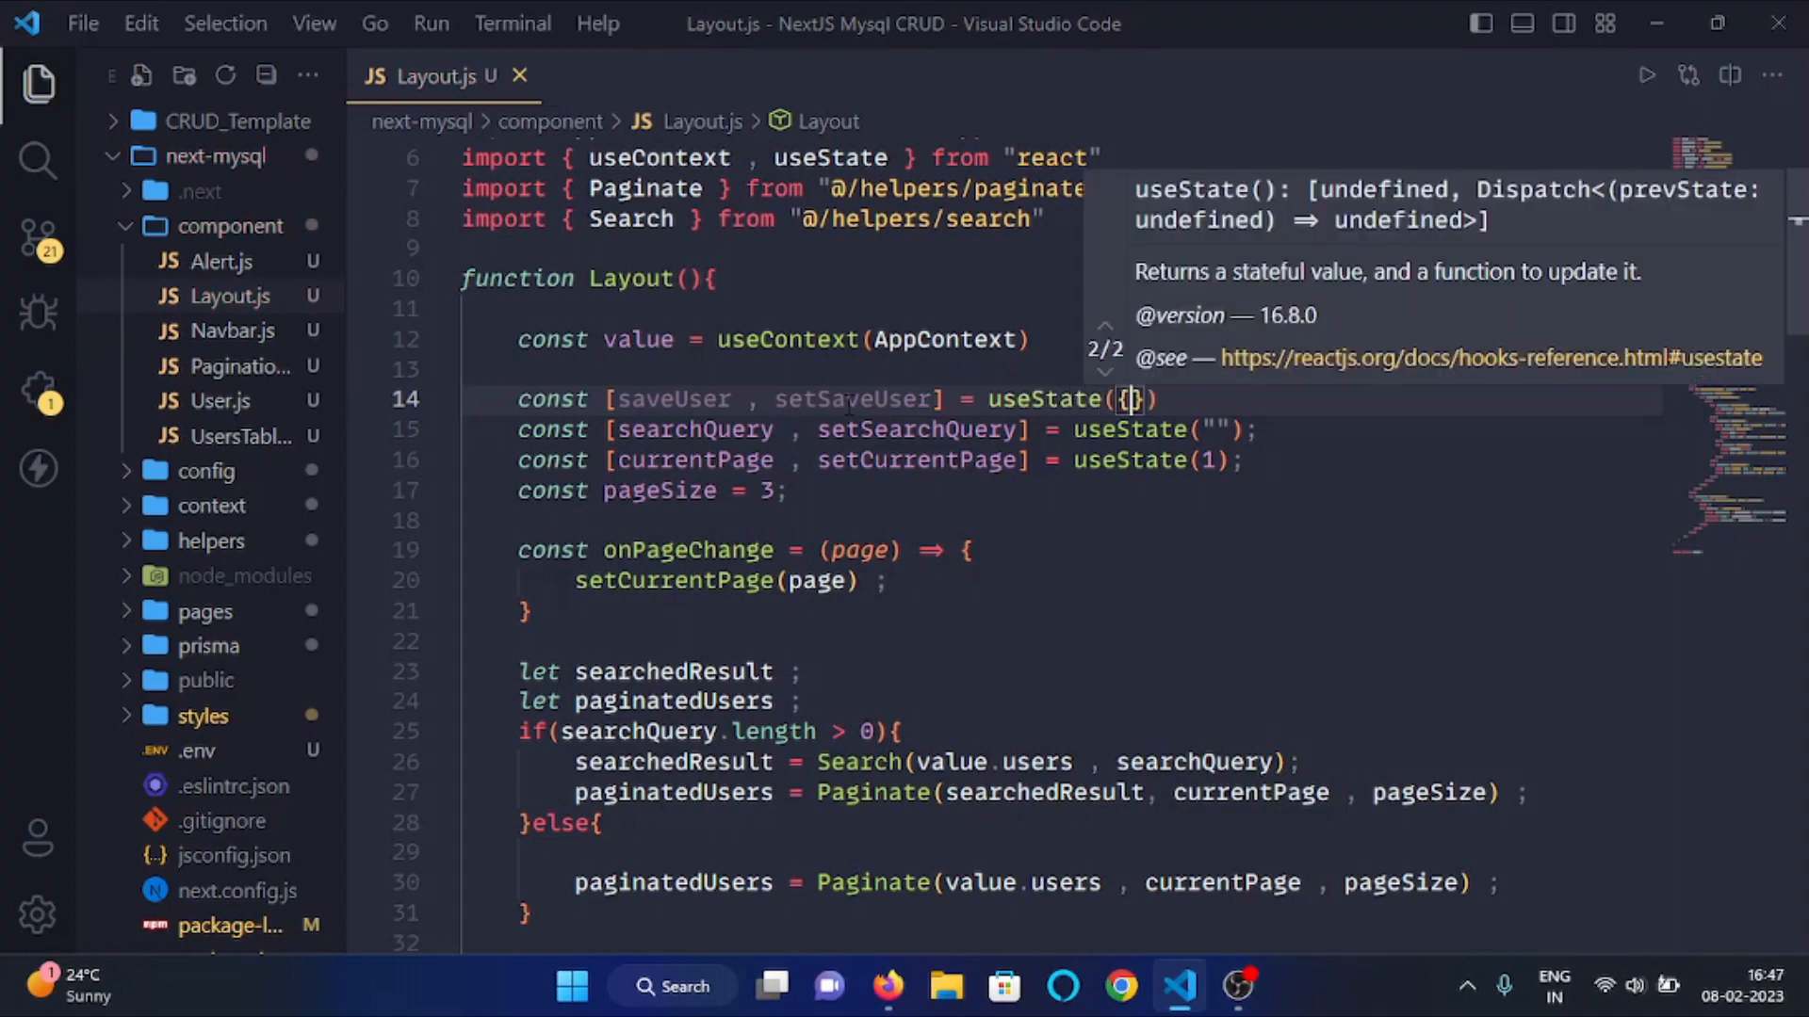
key("Enter")
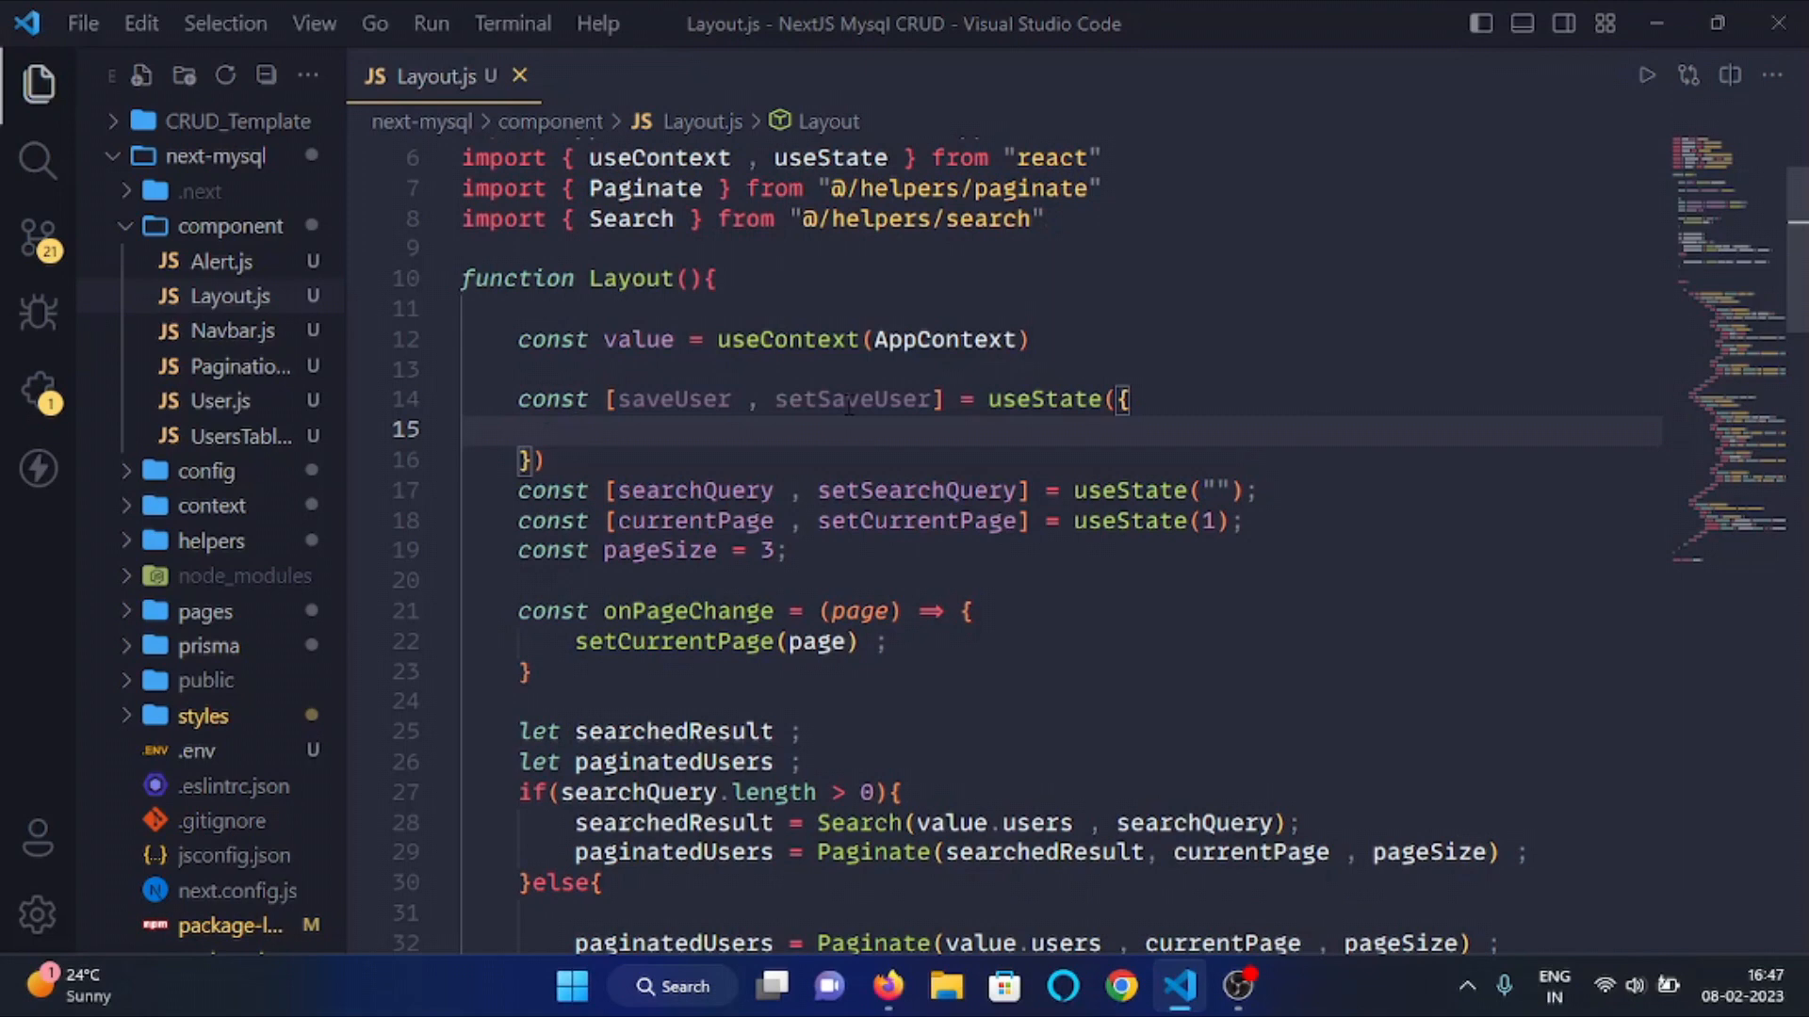
type("username : \"\",")
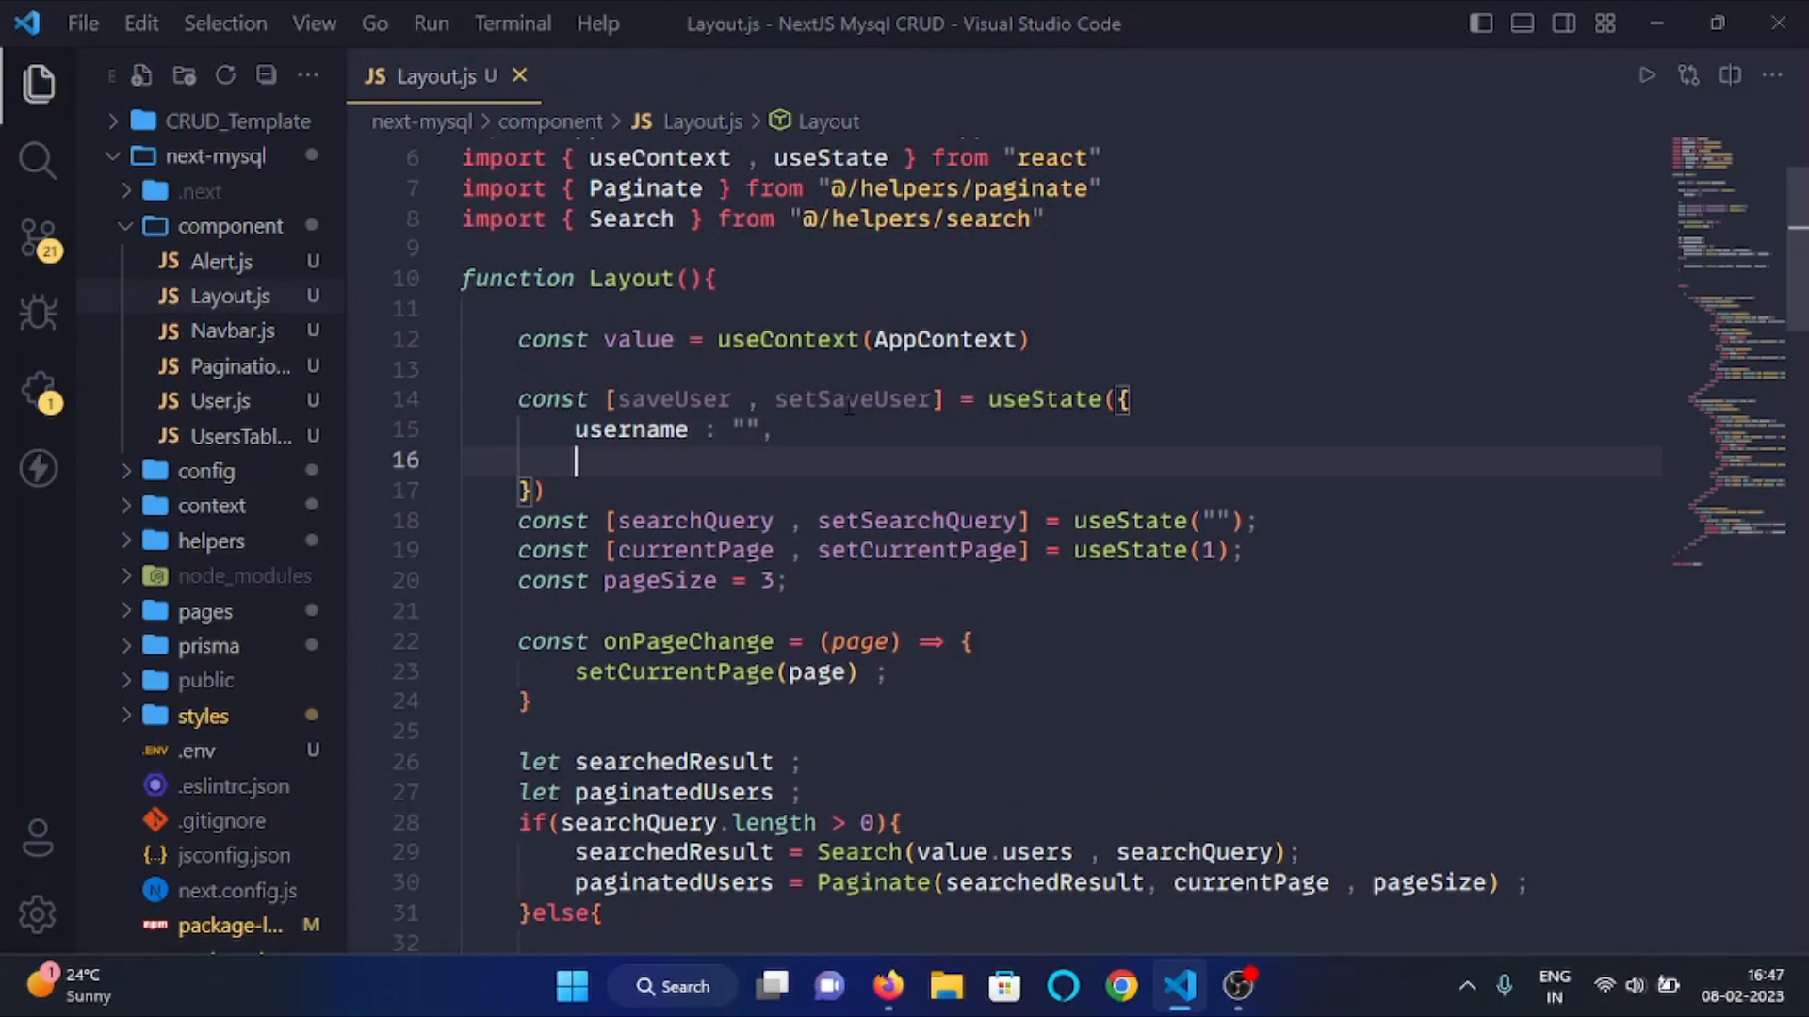
type("email :")
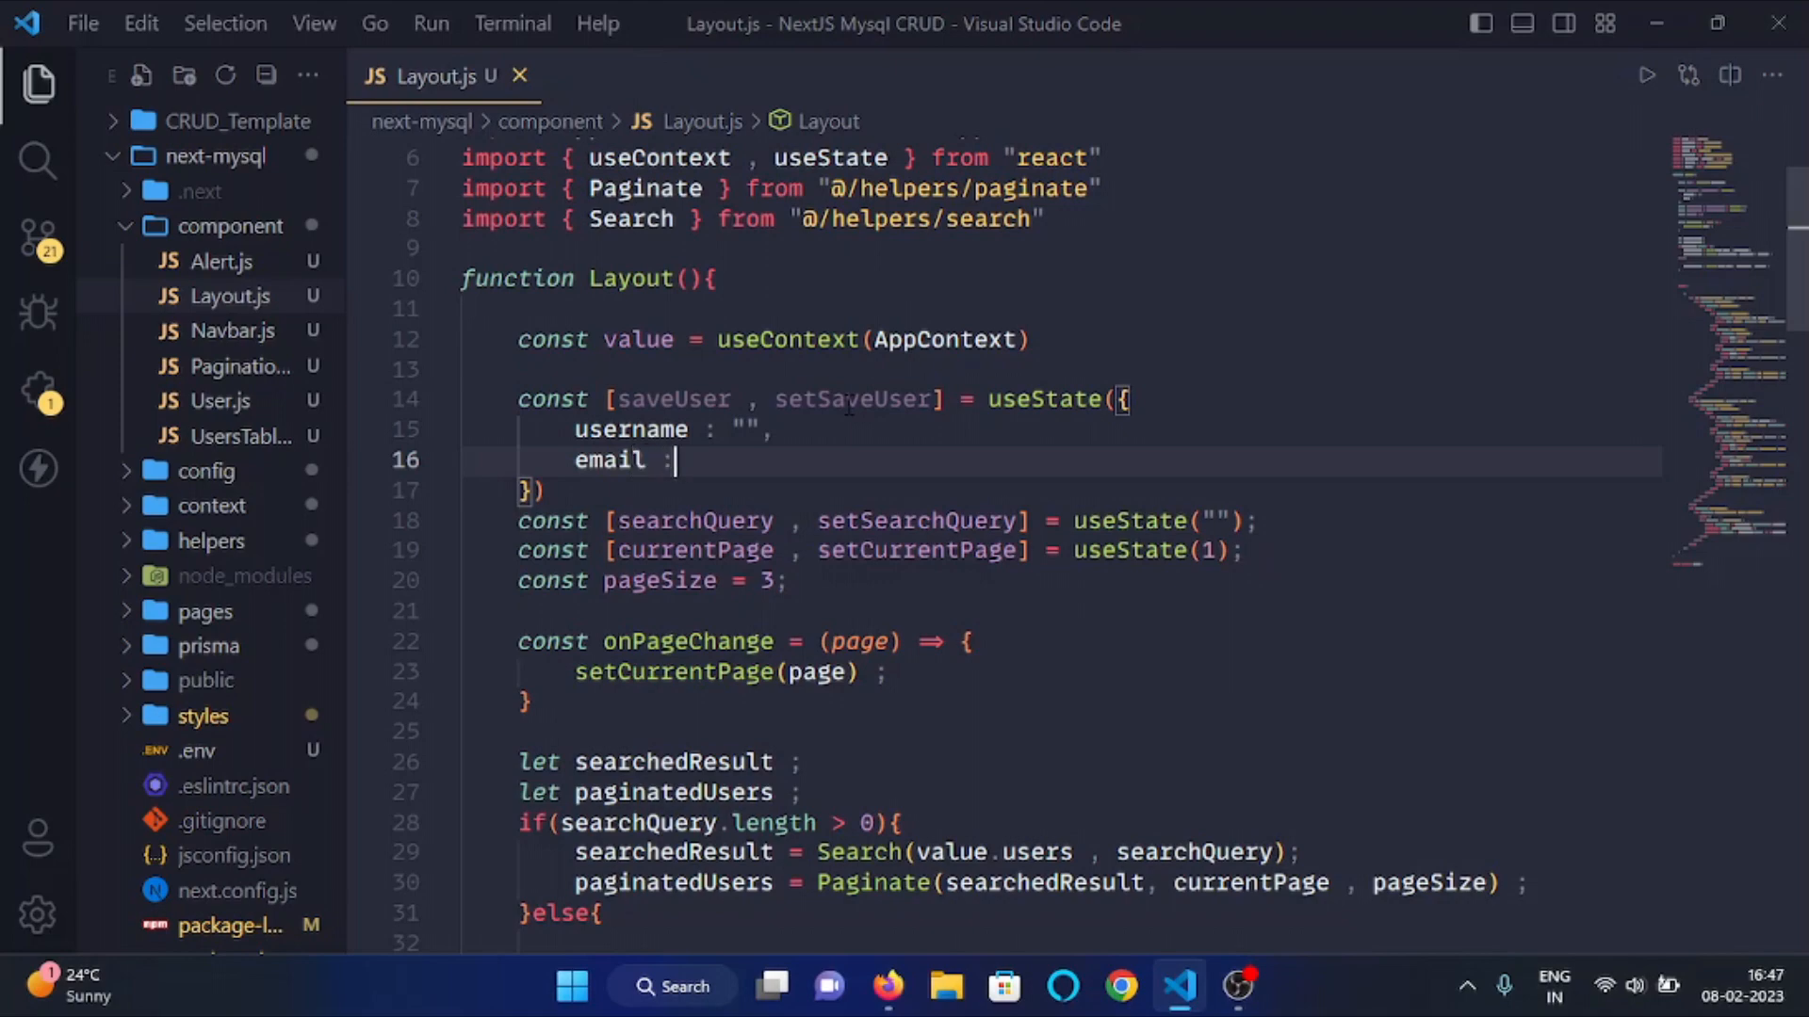
scroll("down", 3)
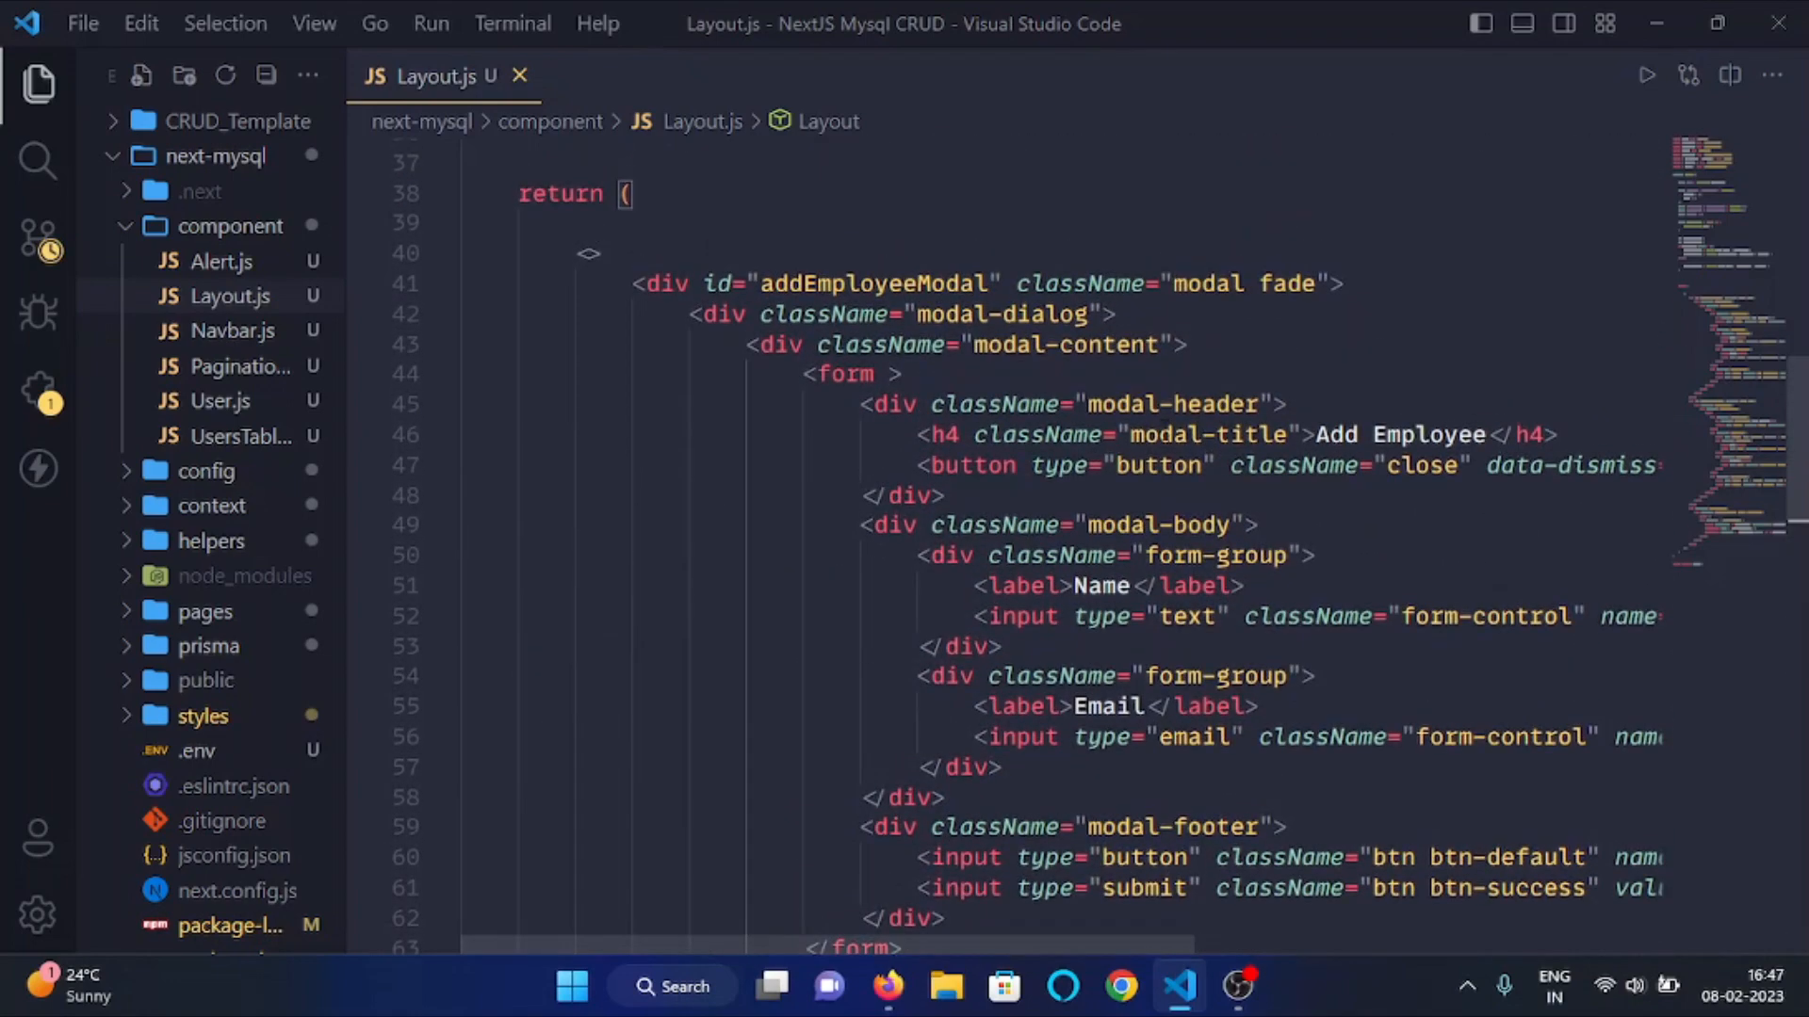
- Bind Name to saveUser.userame with onChange={handleSaveChange}, and Email to saveUser.email
scroll("down", 3)
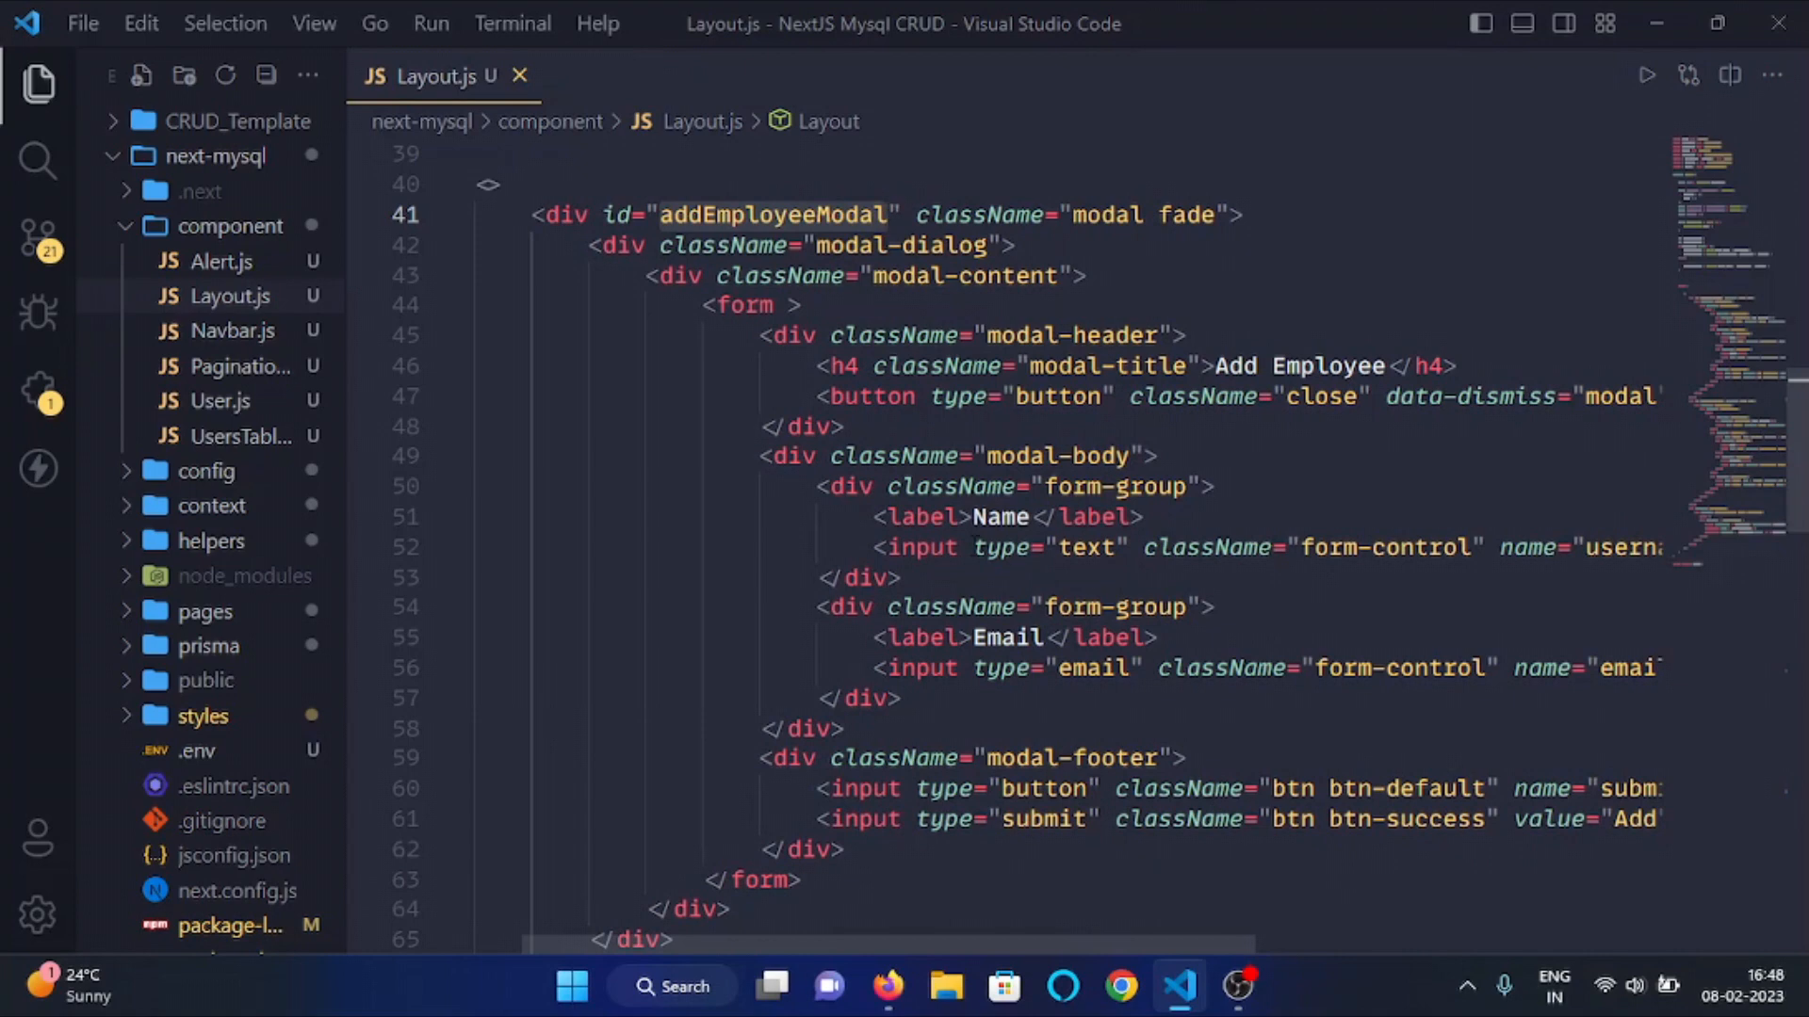
type("value = {")
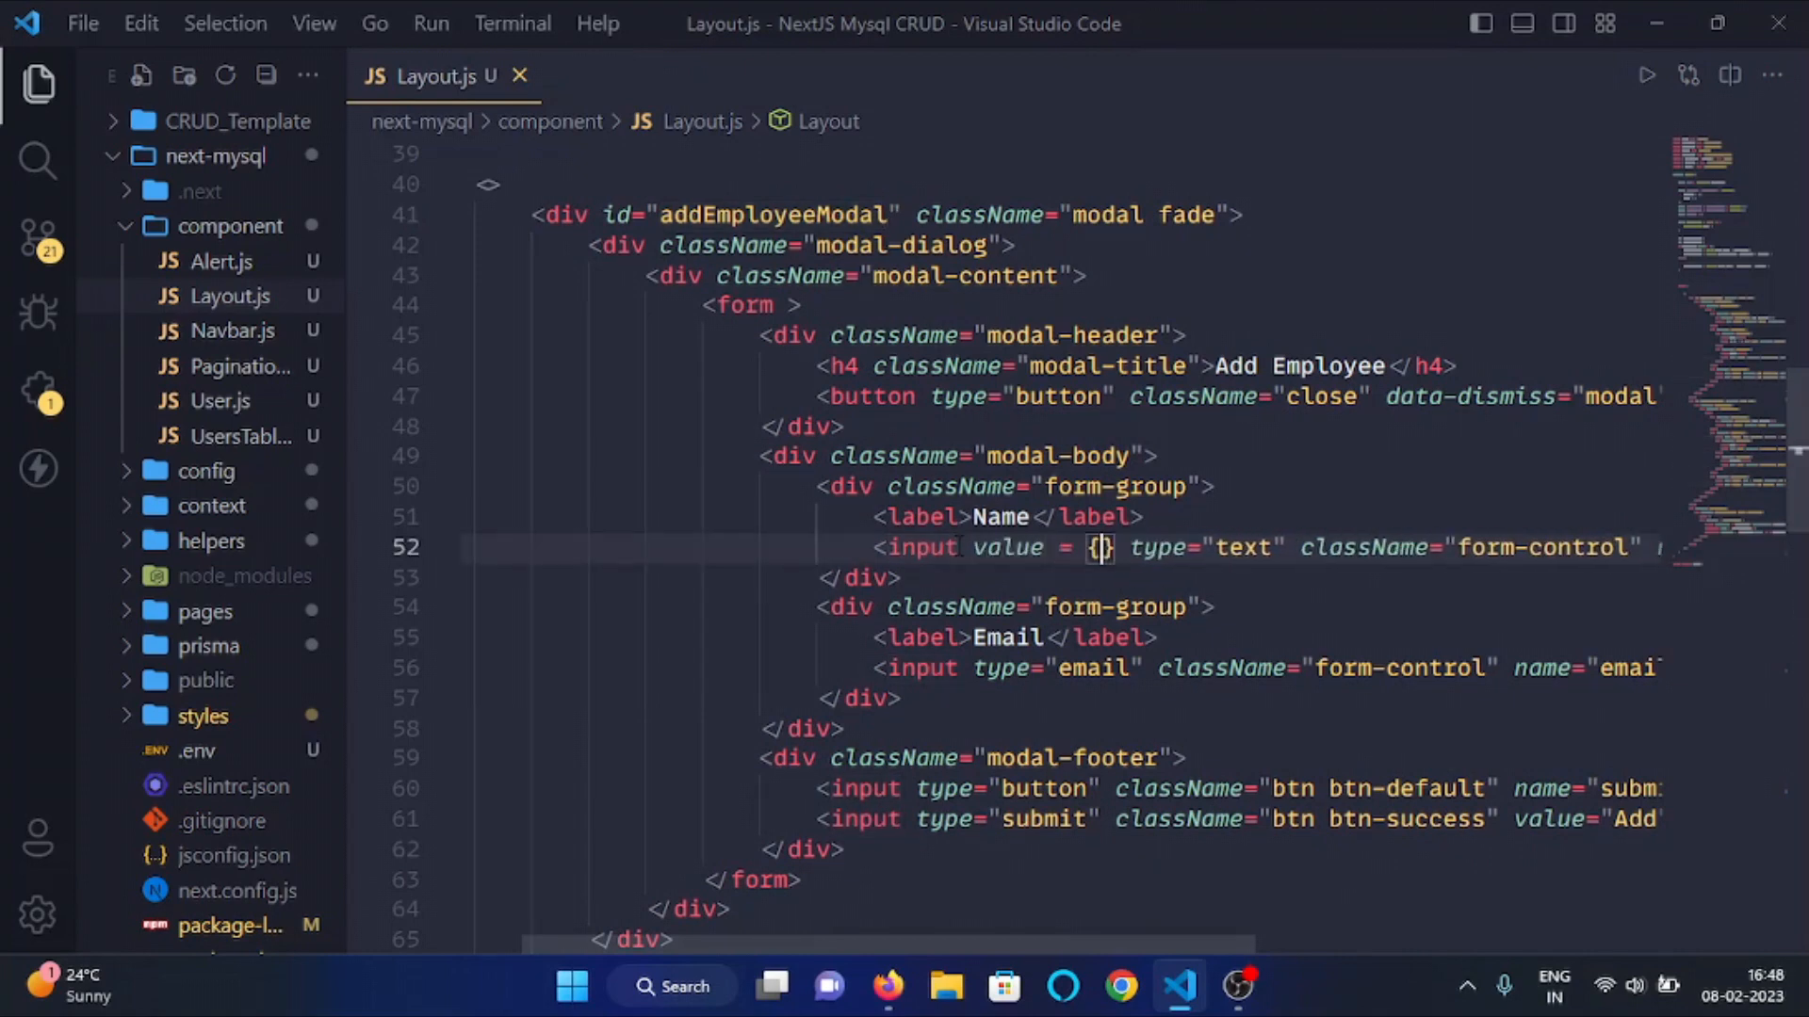
type("saveUse")
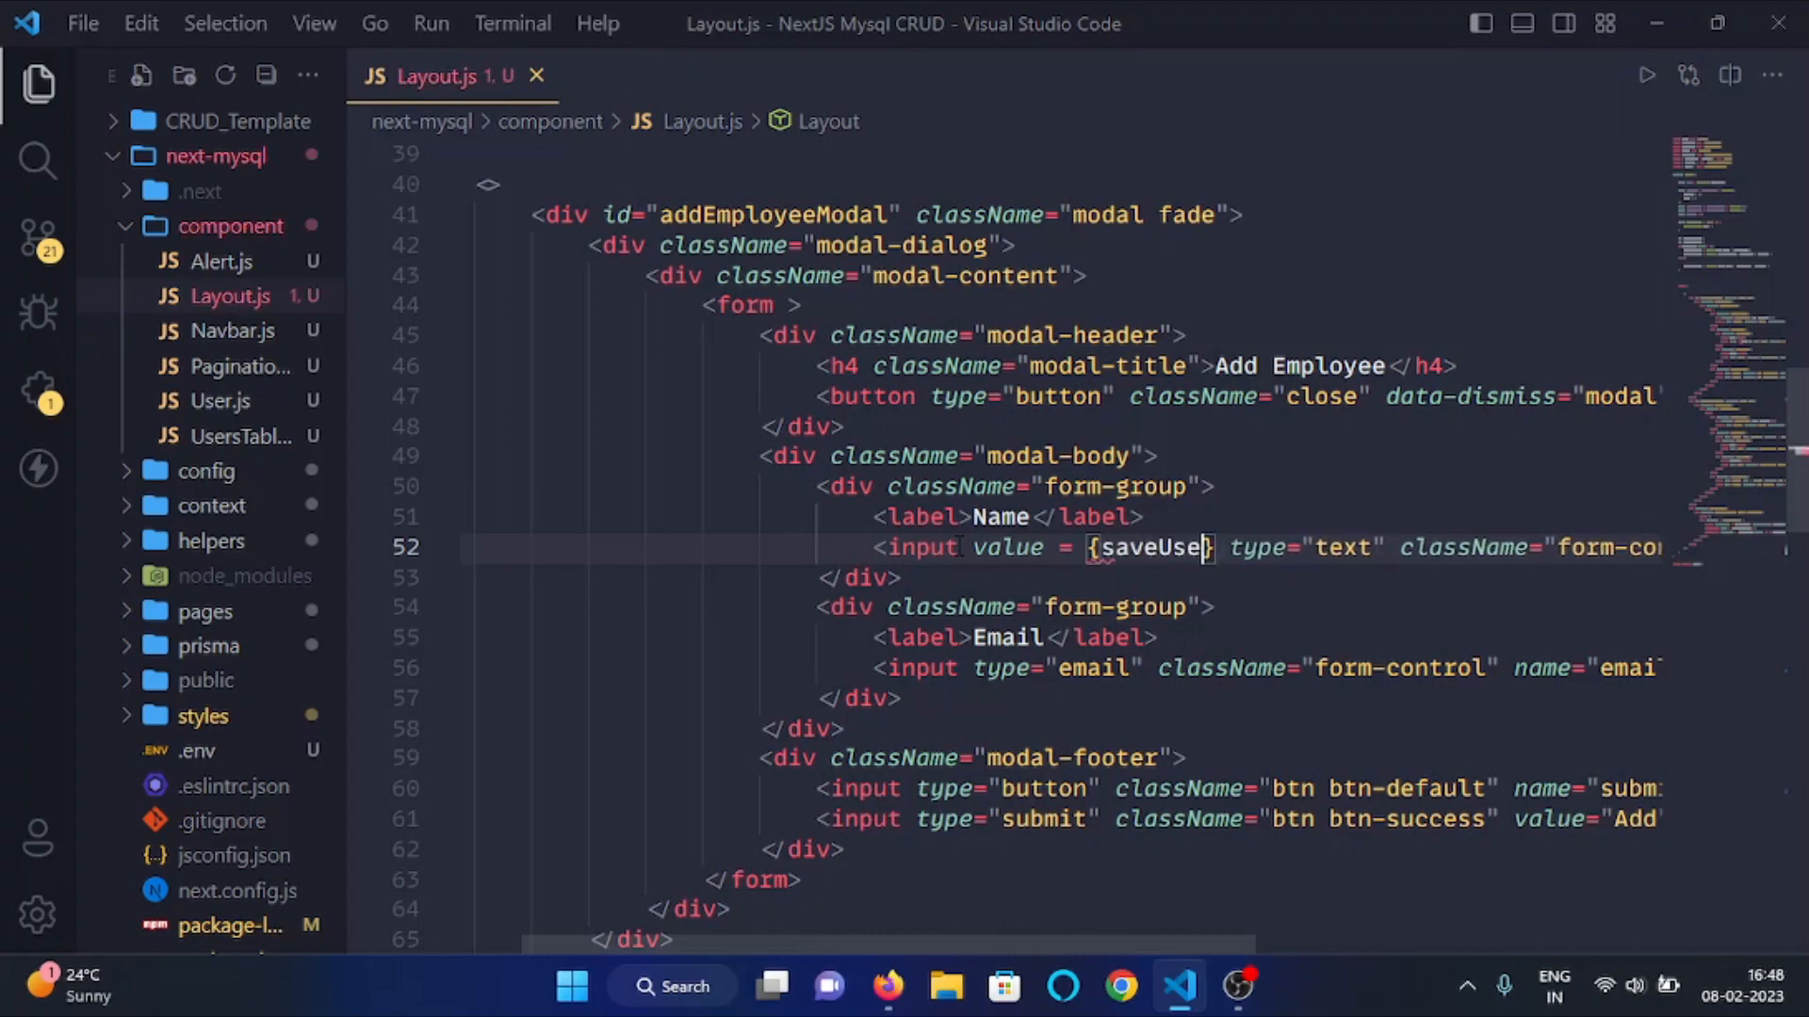
type("r.email}")
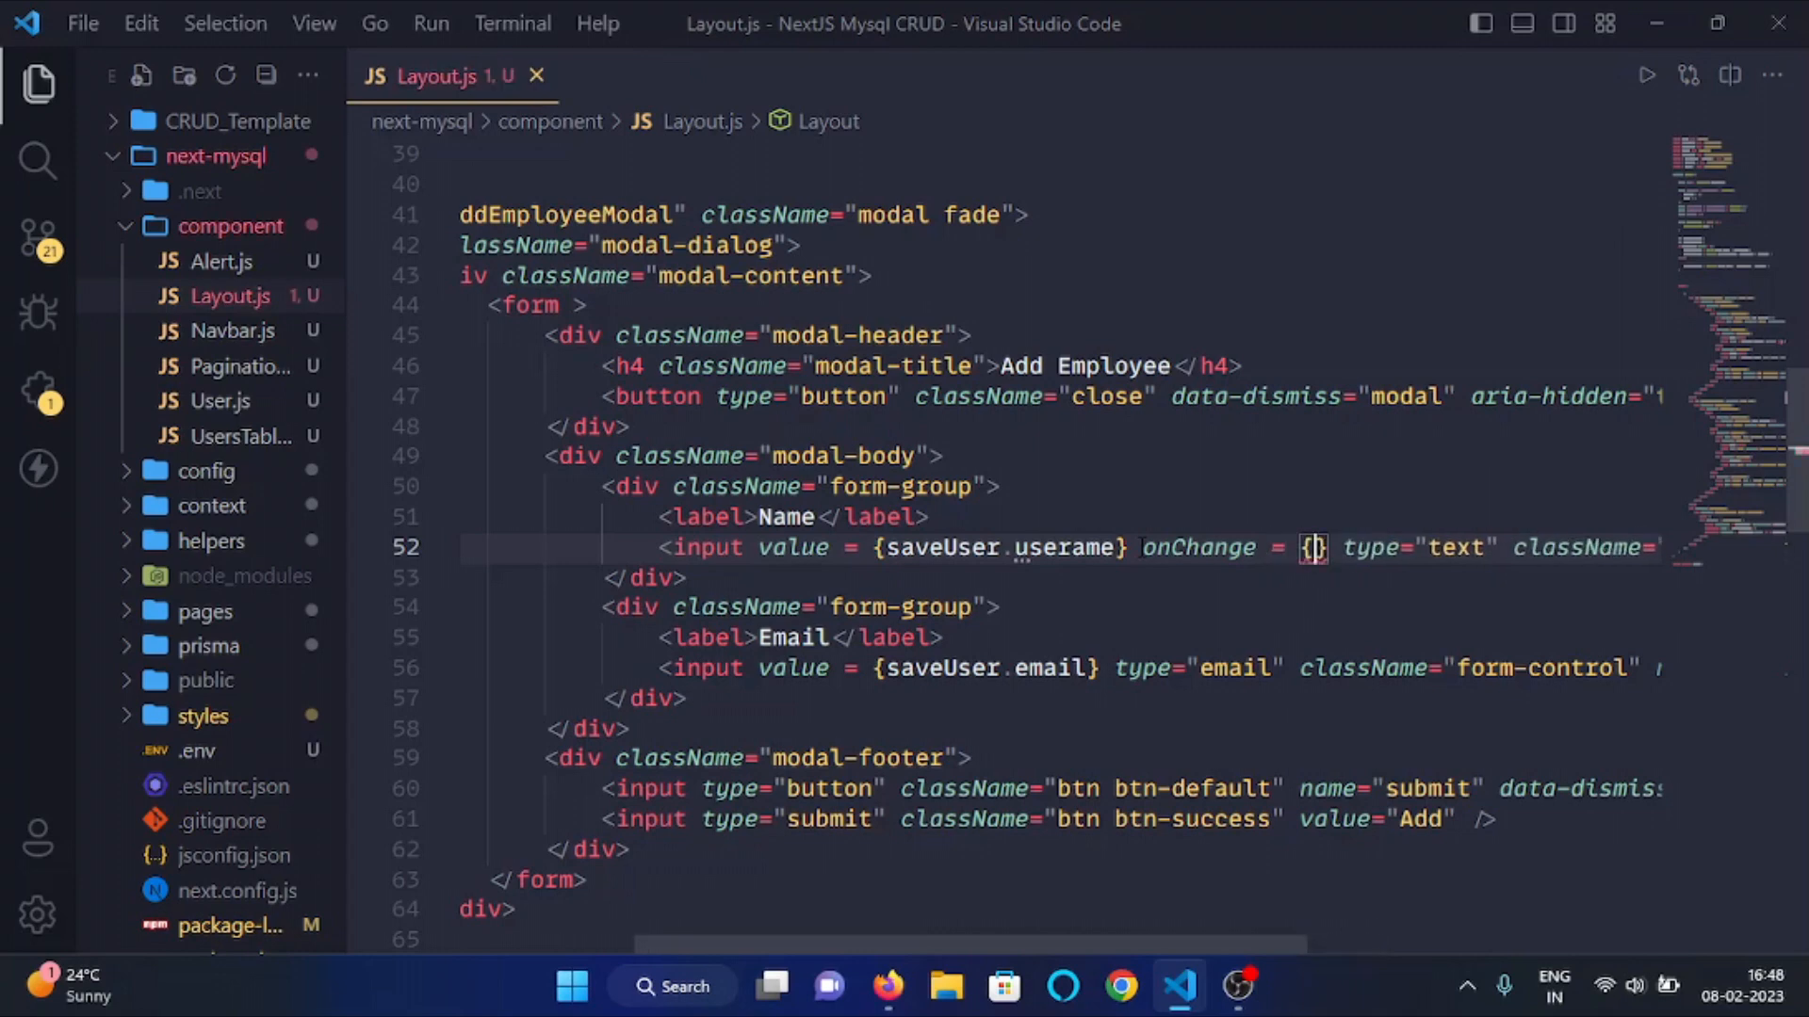
type("handleSaveChange")
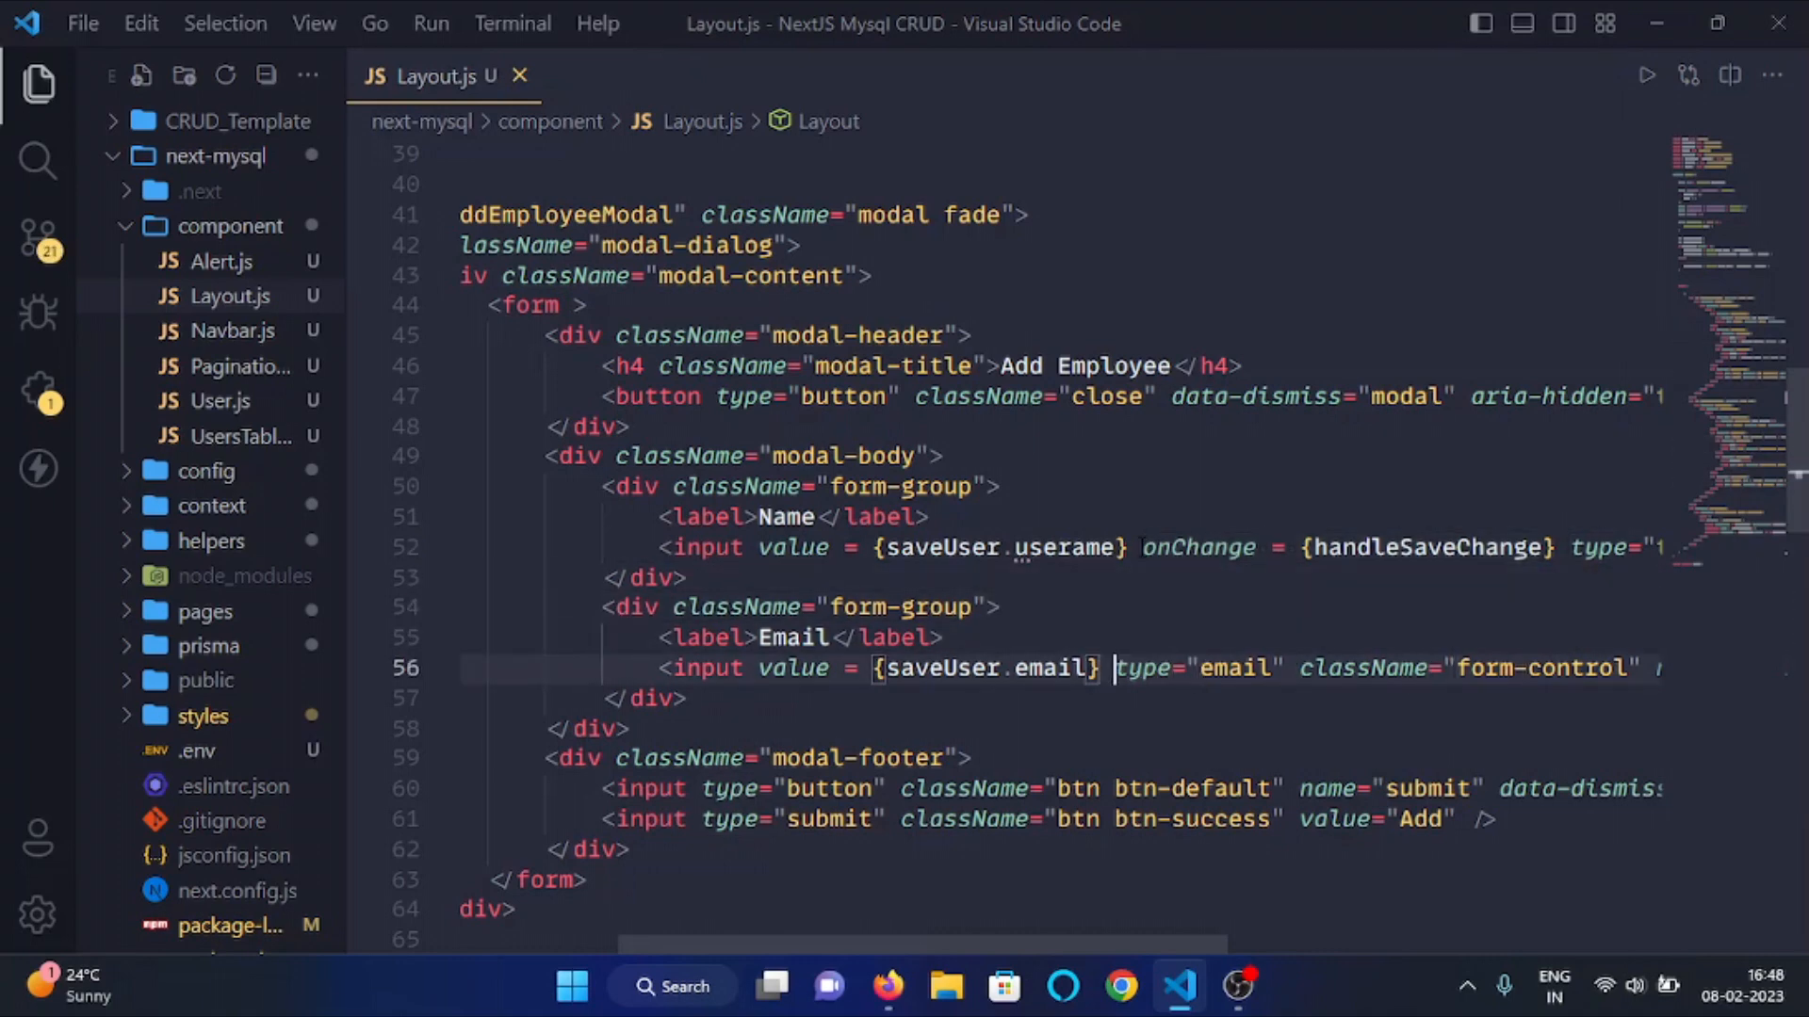
type("onChange = {handleSaveChange}")
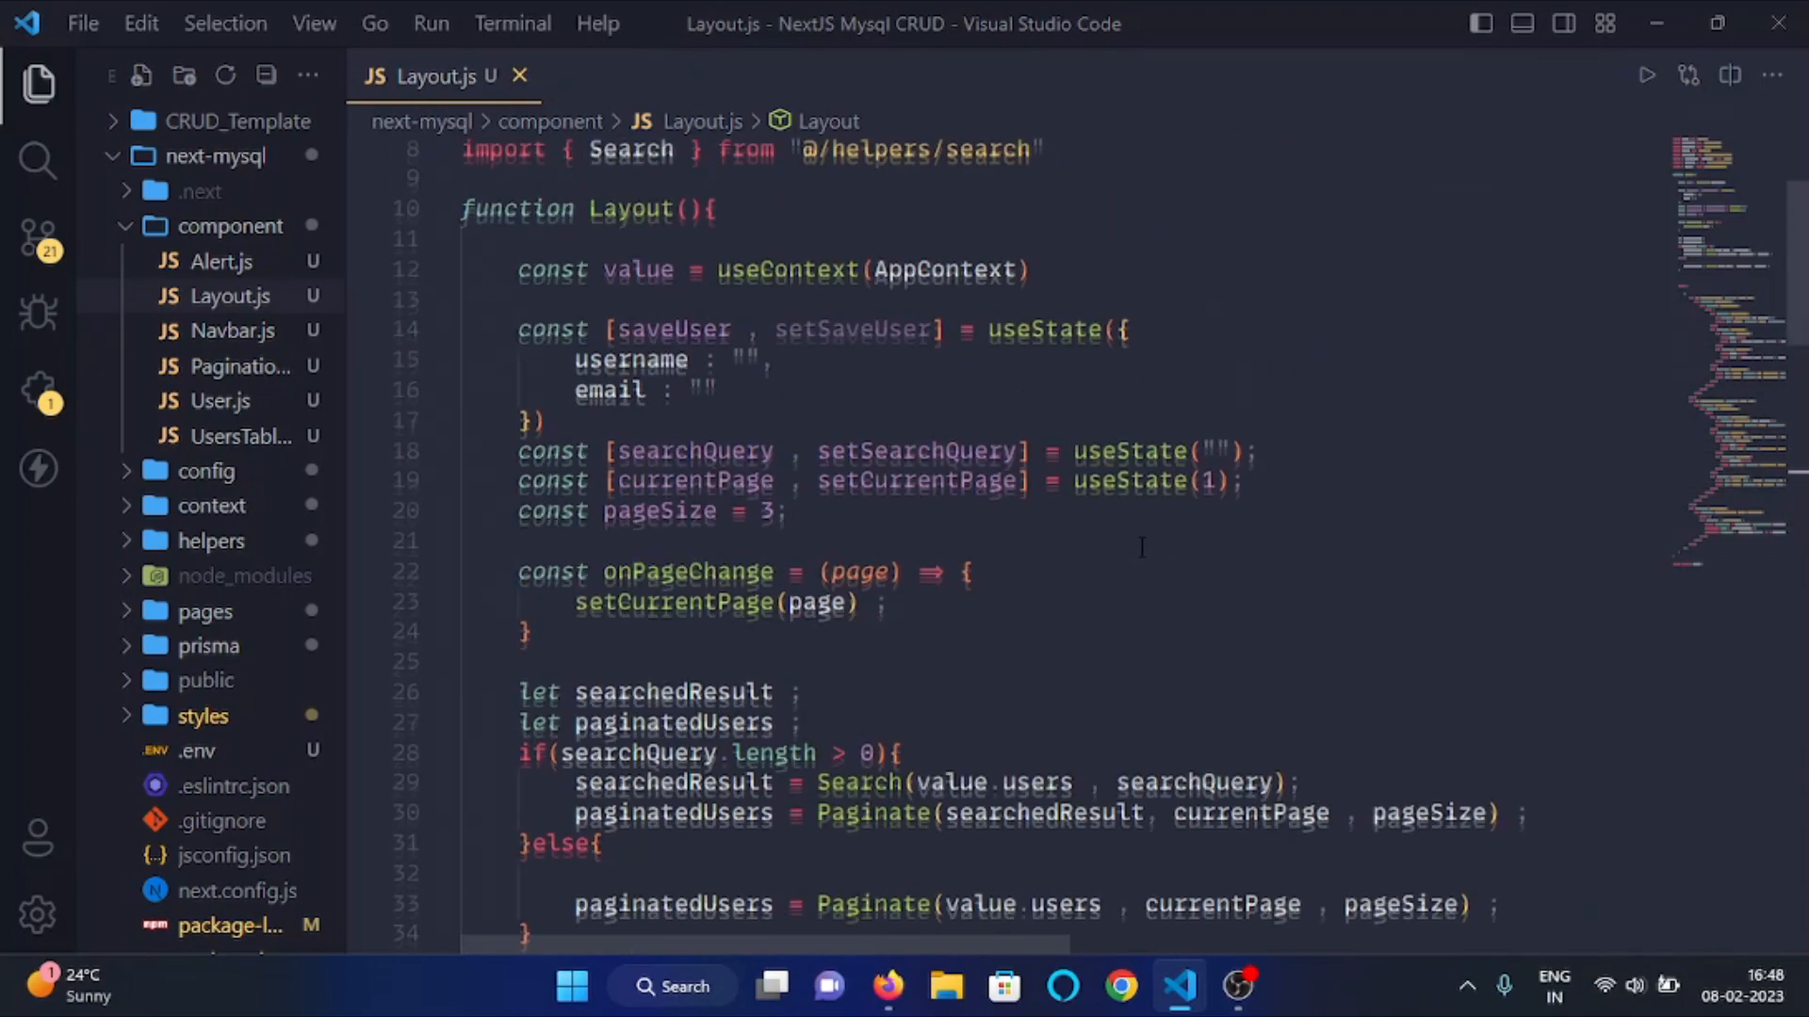
- Declare const handleSaveChange taking a destructured {target: {name, value}} argument
scroll("down", 3)
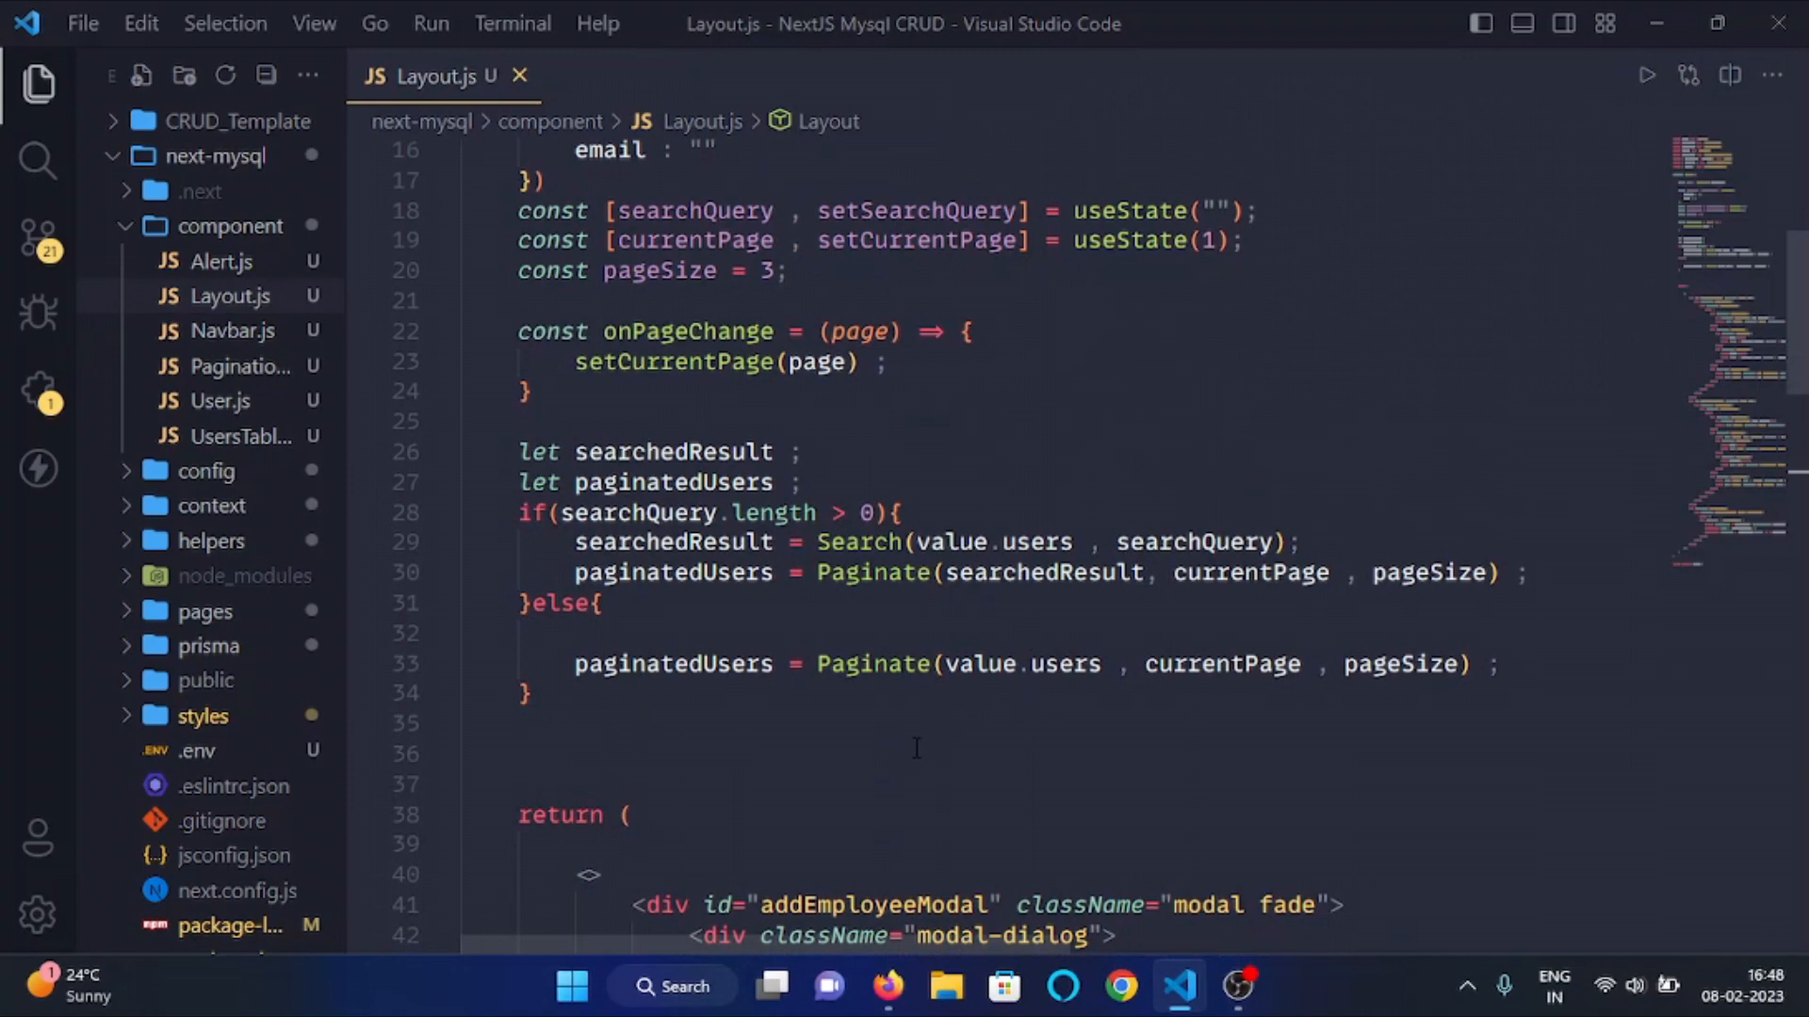
type("const")
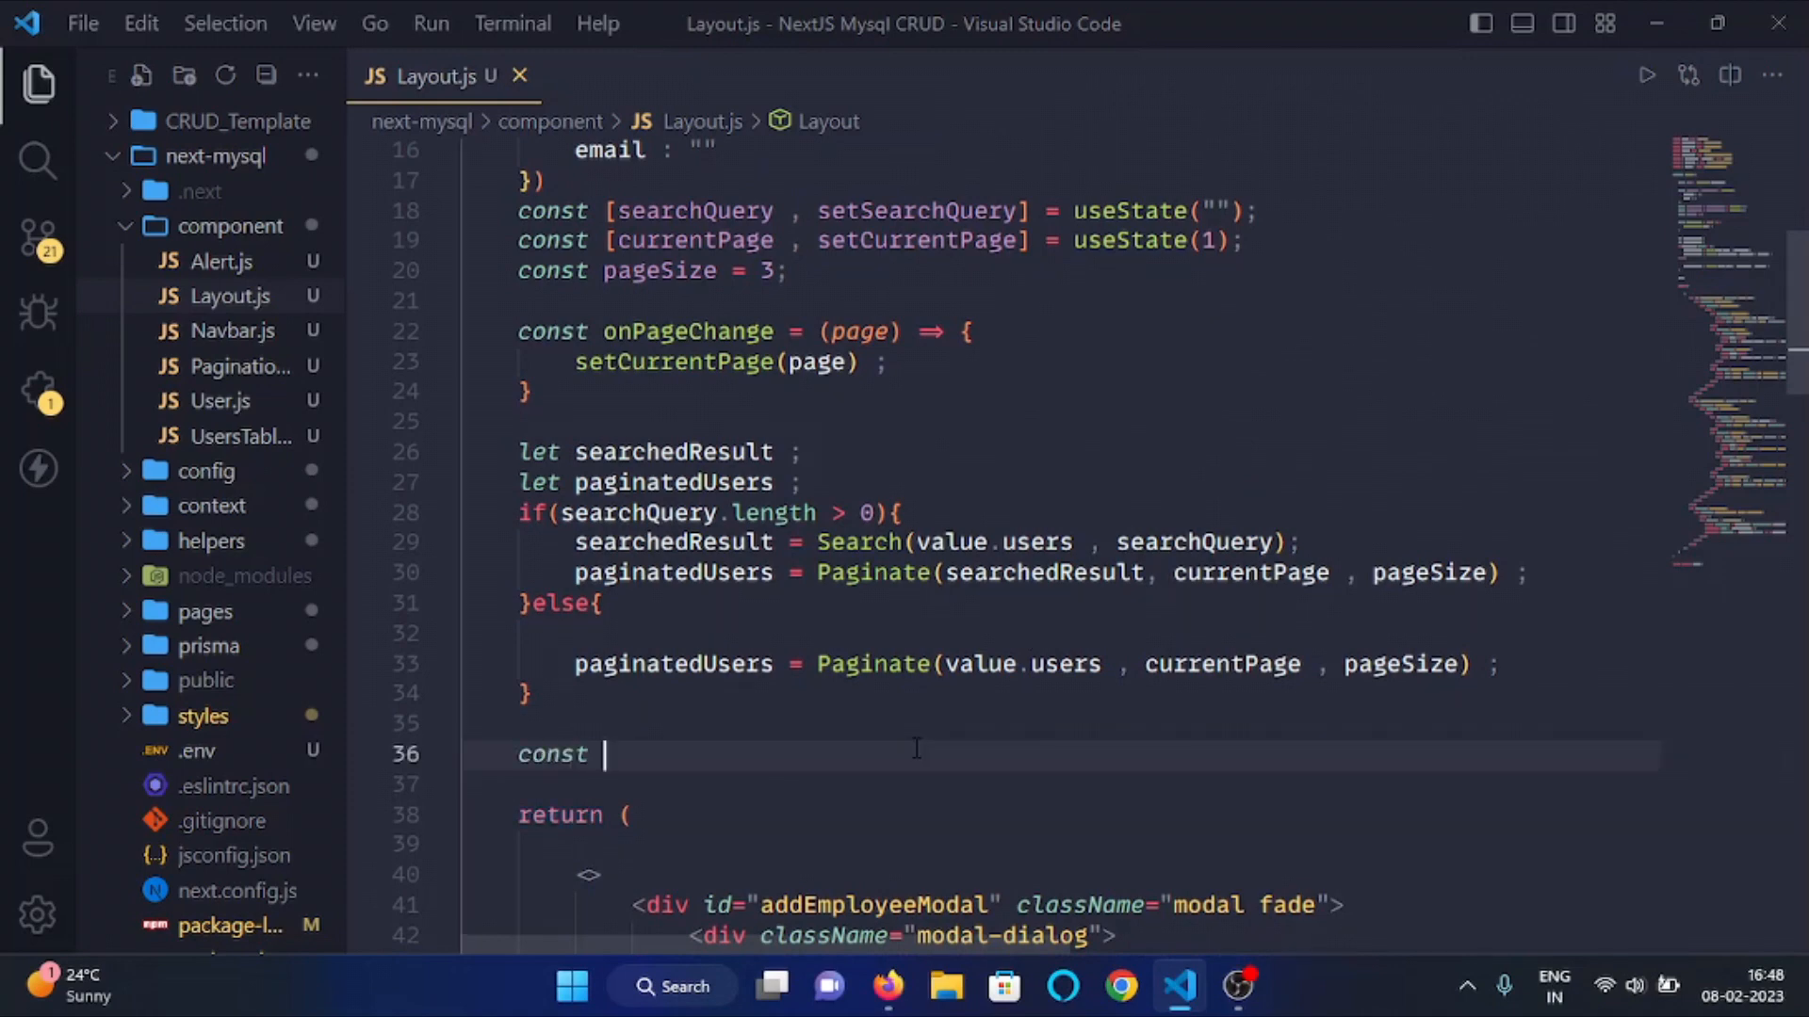
type("handleSaveChange()")
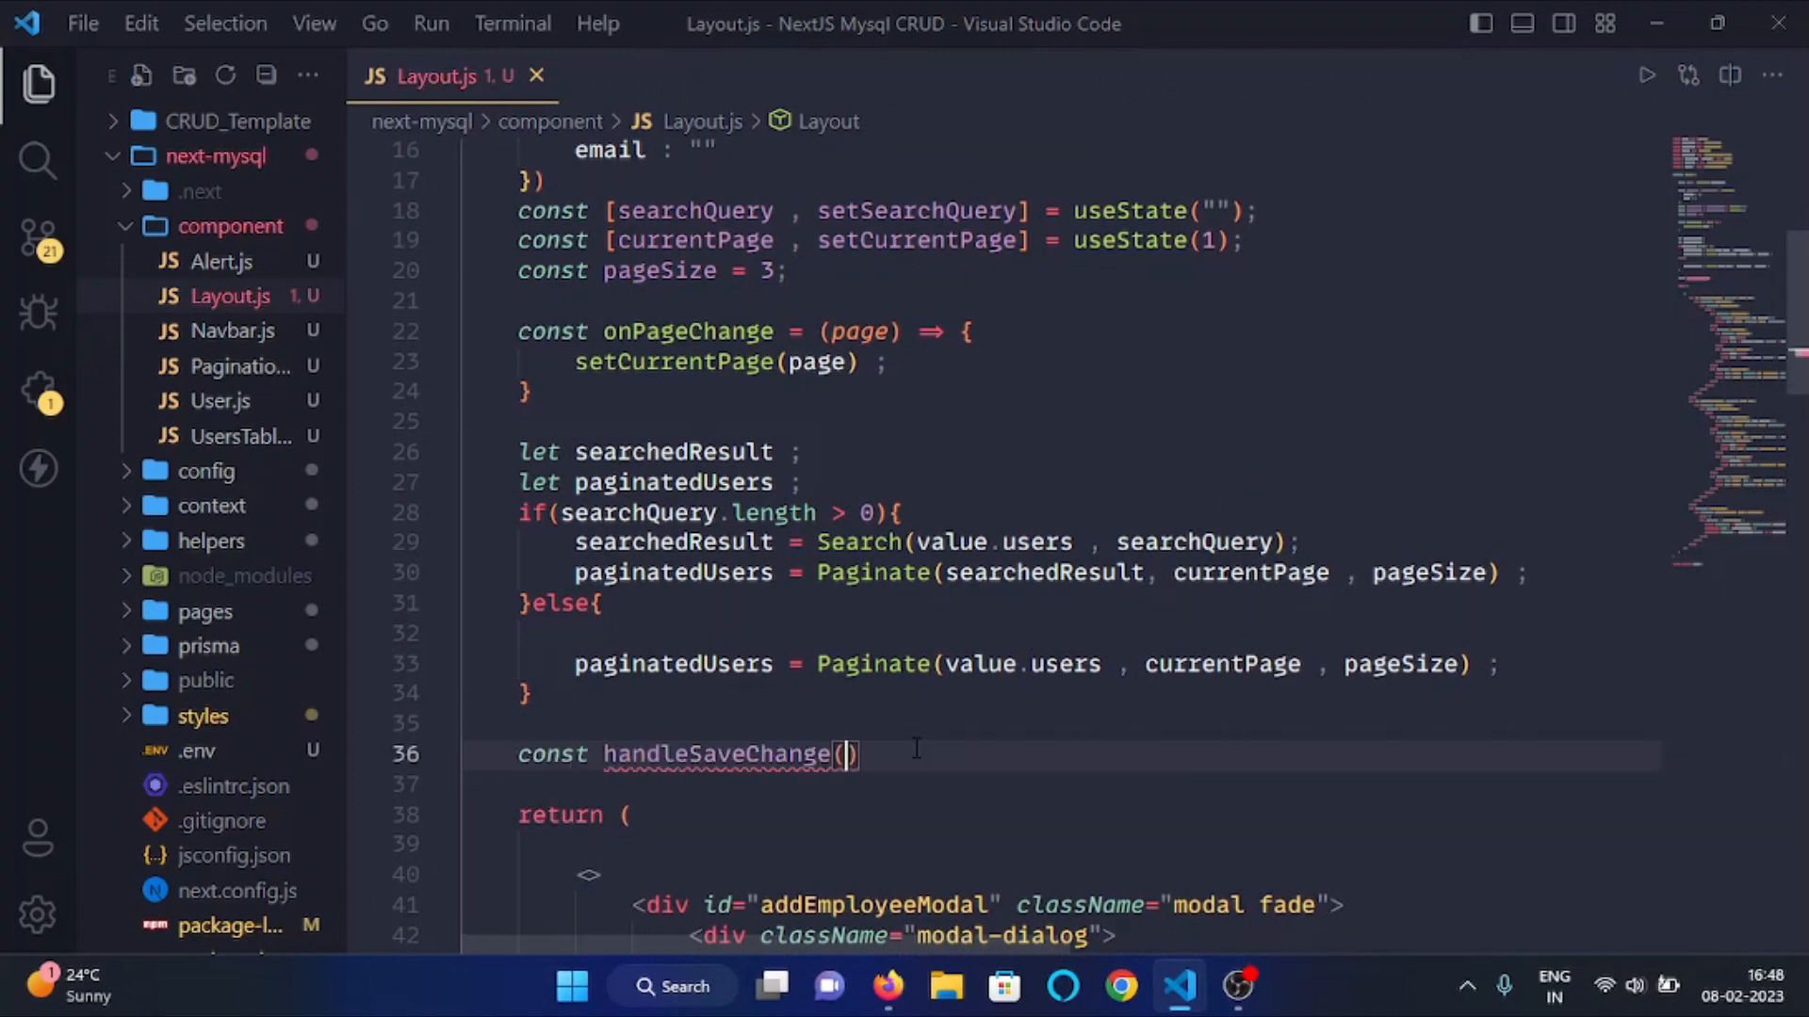
type("{}")
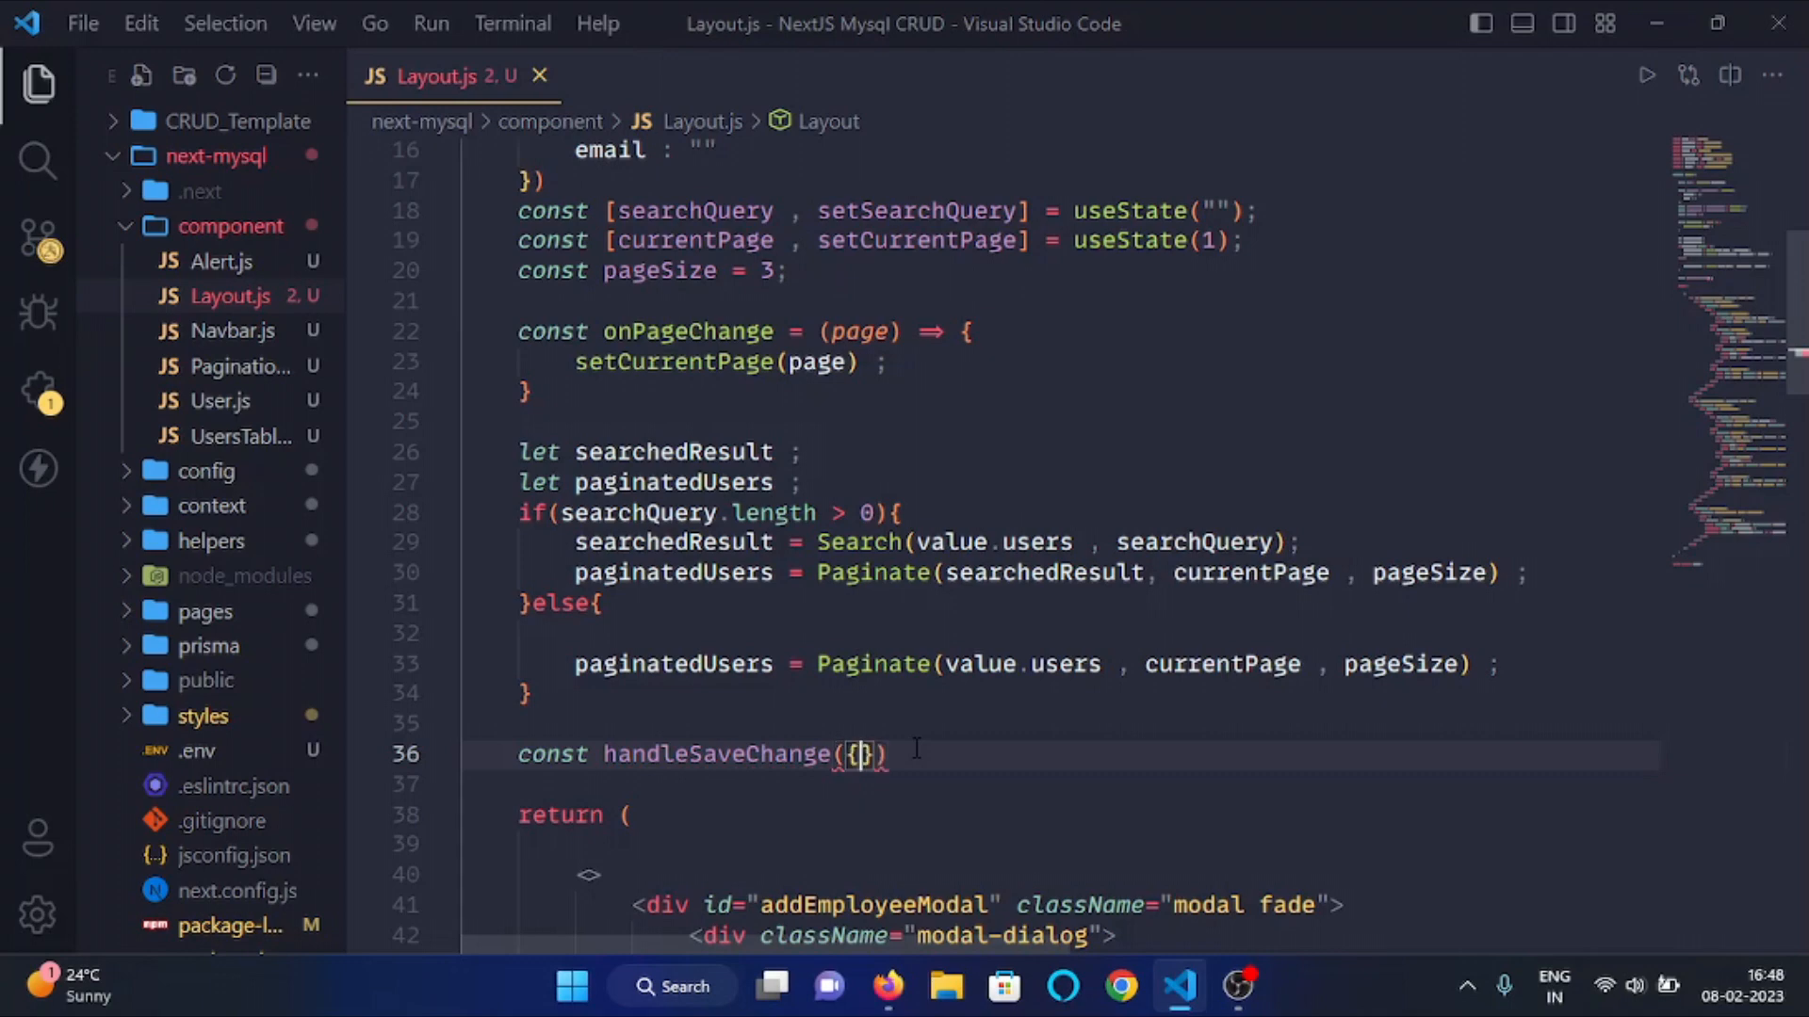
type("target : {name")
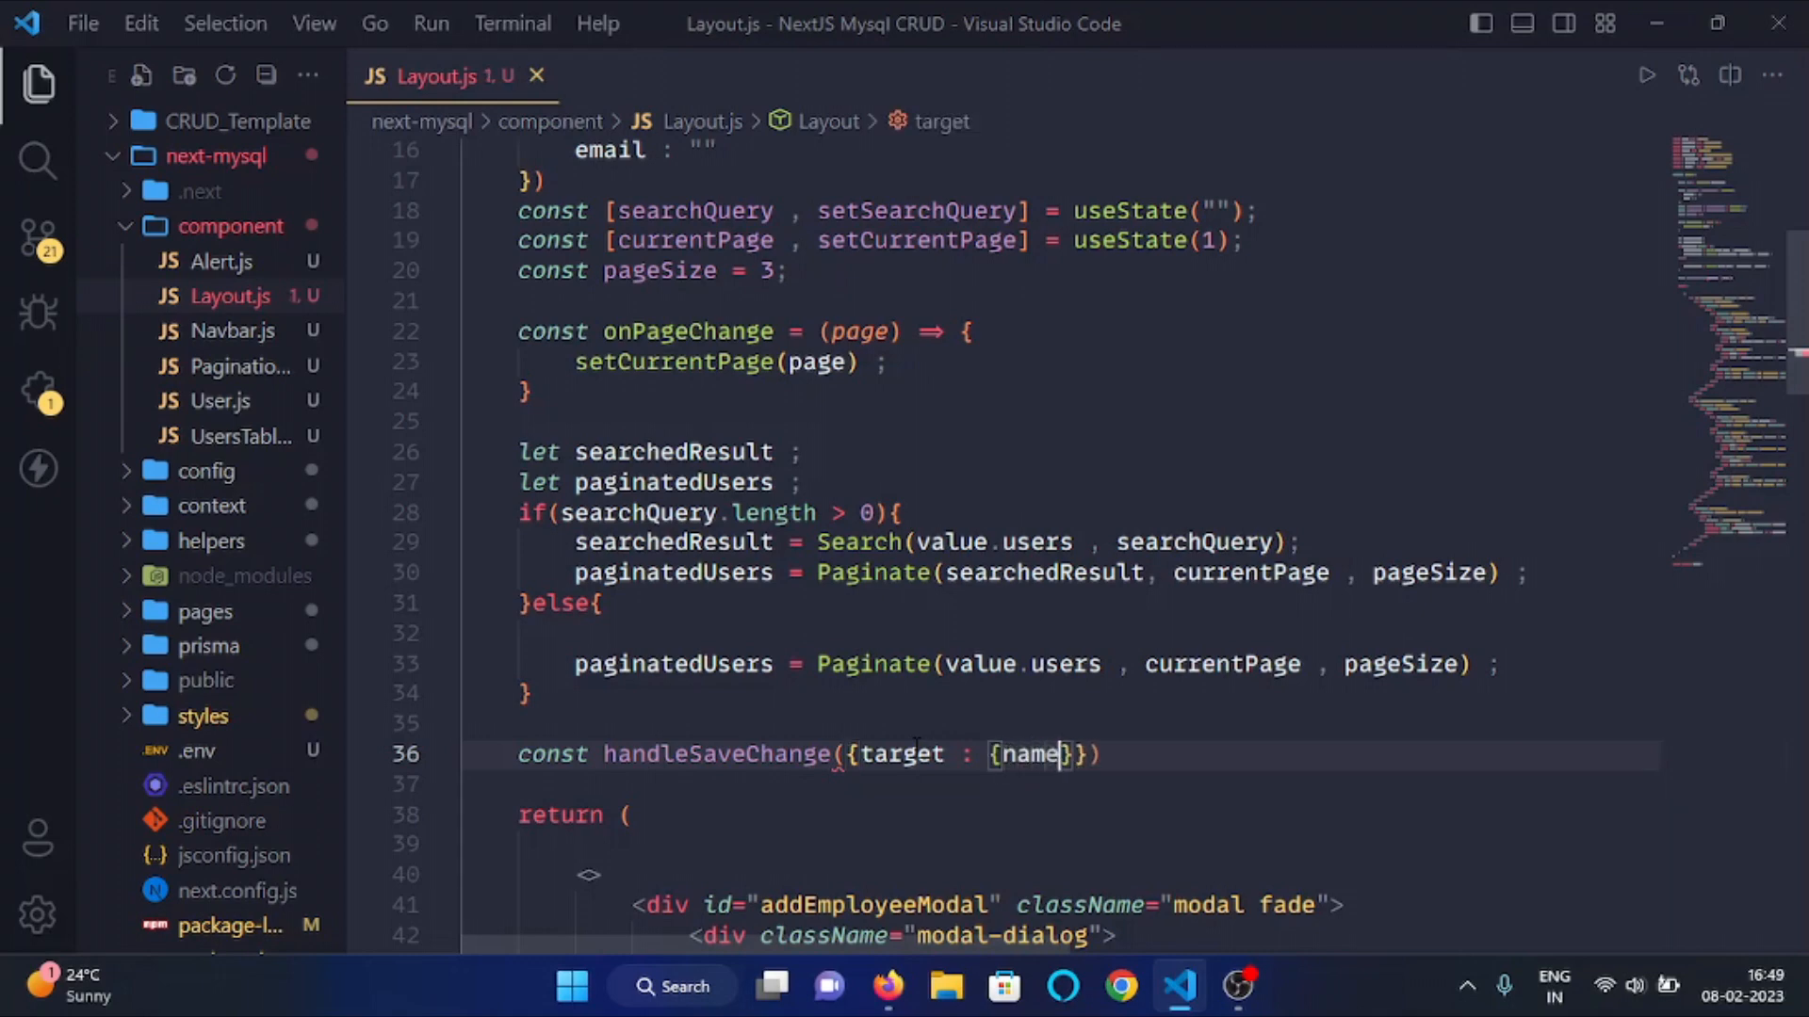
type(", value")
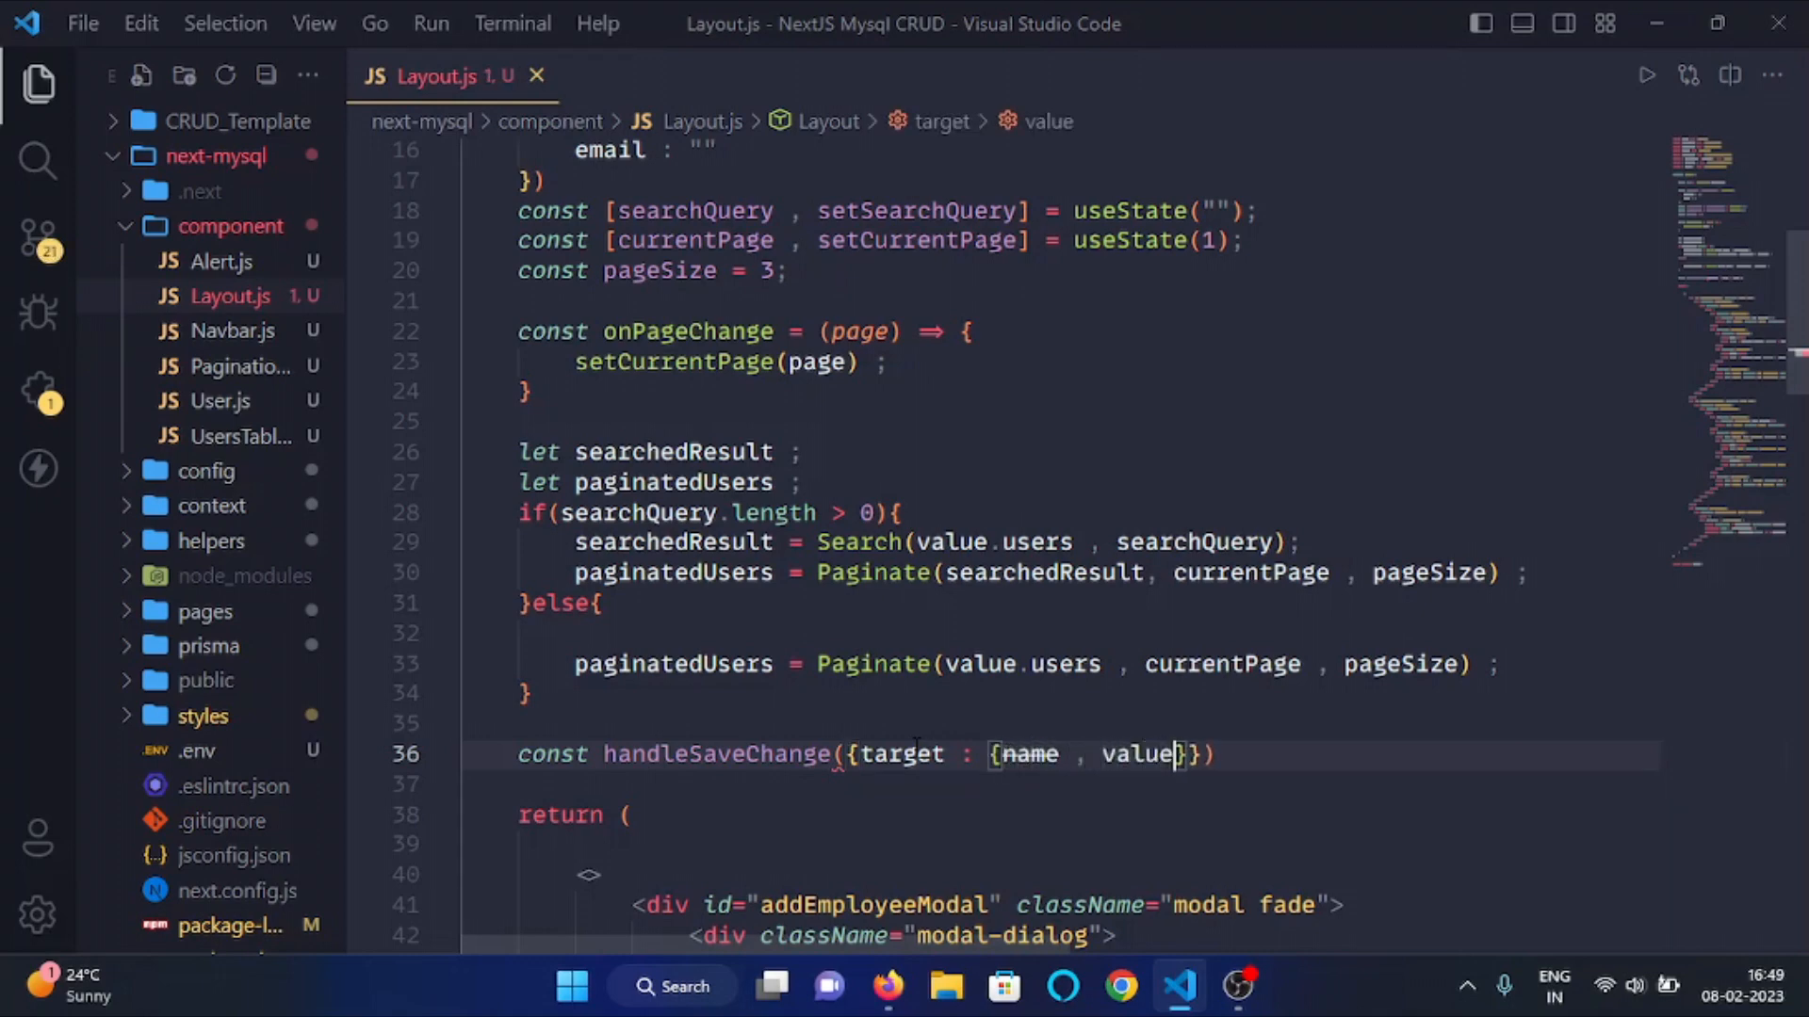
type(")")
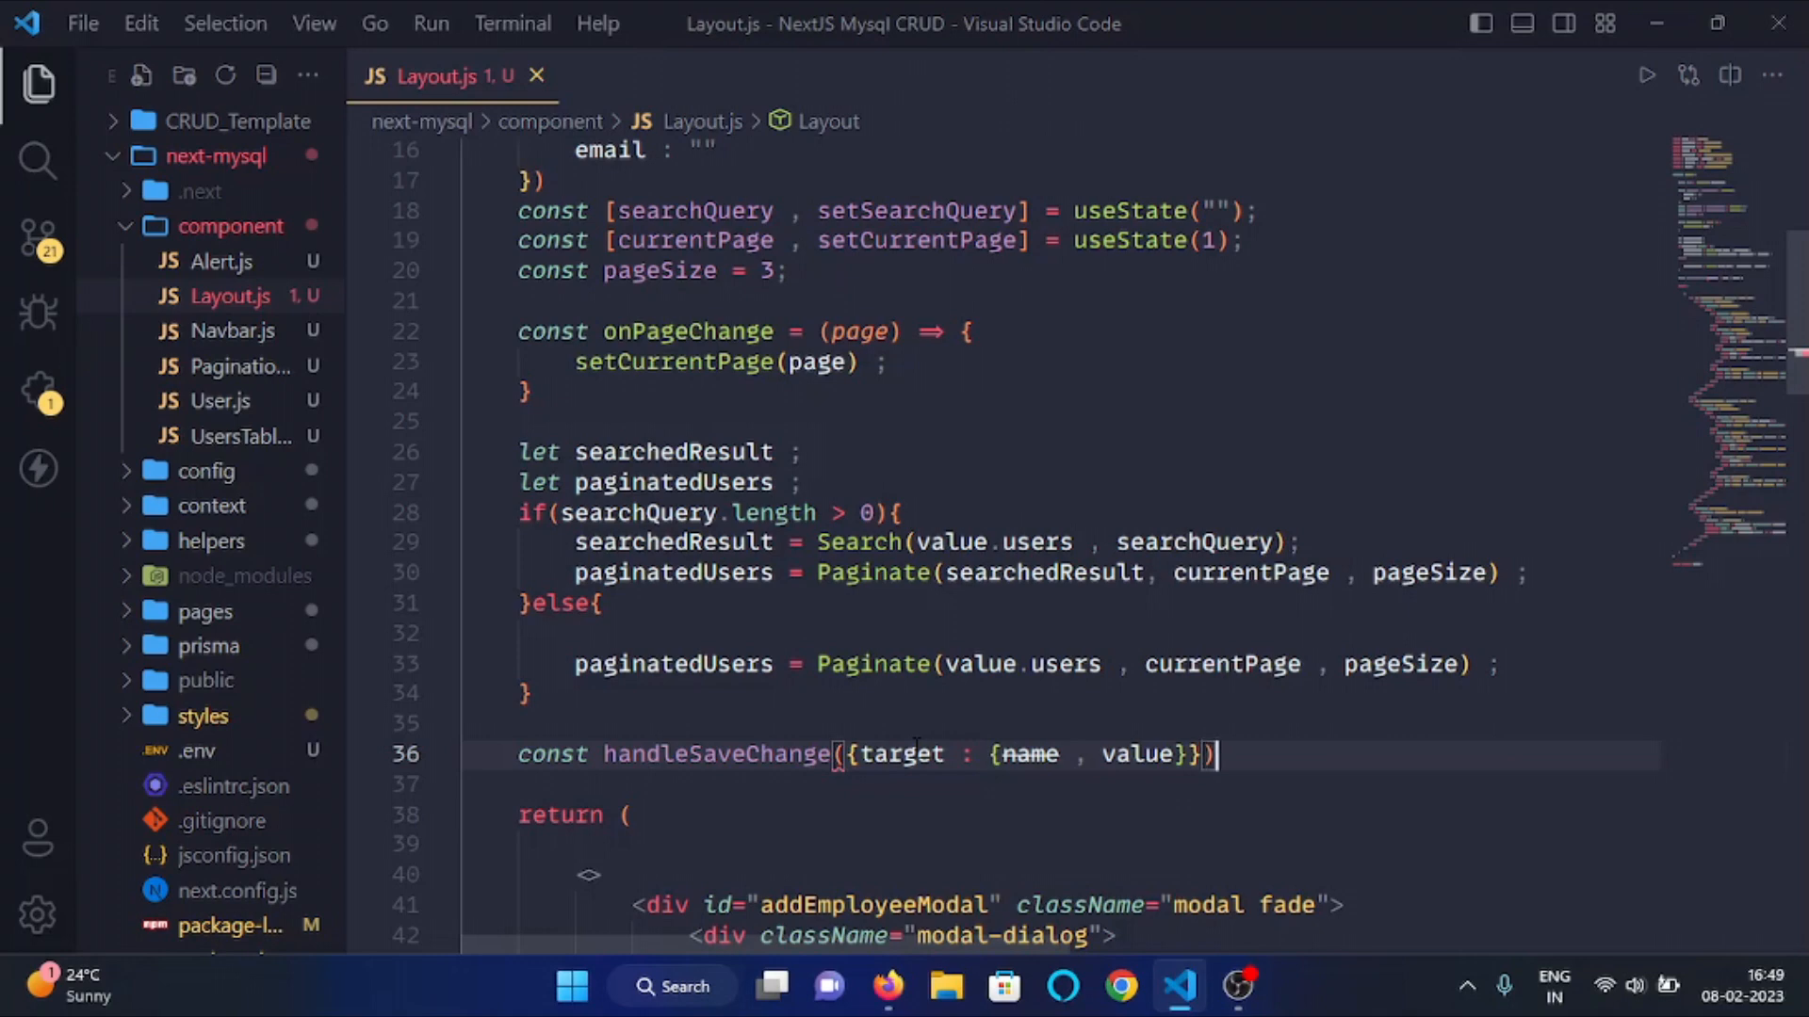
type("{")
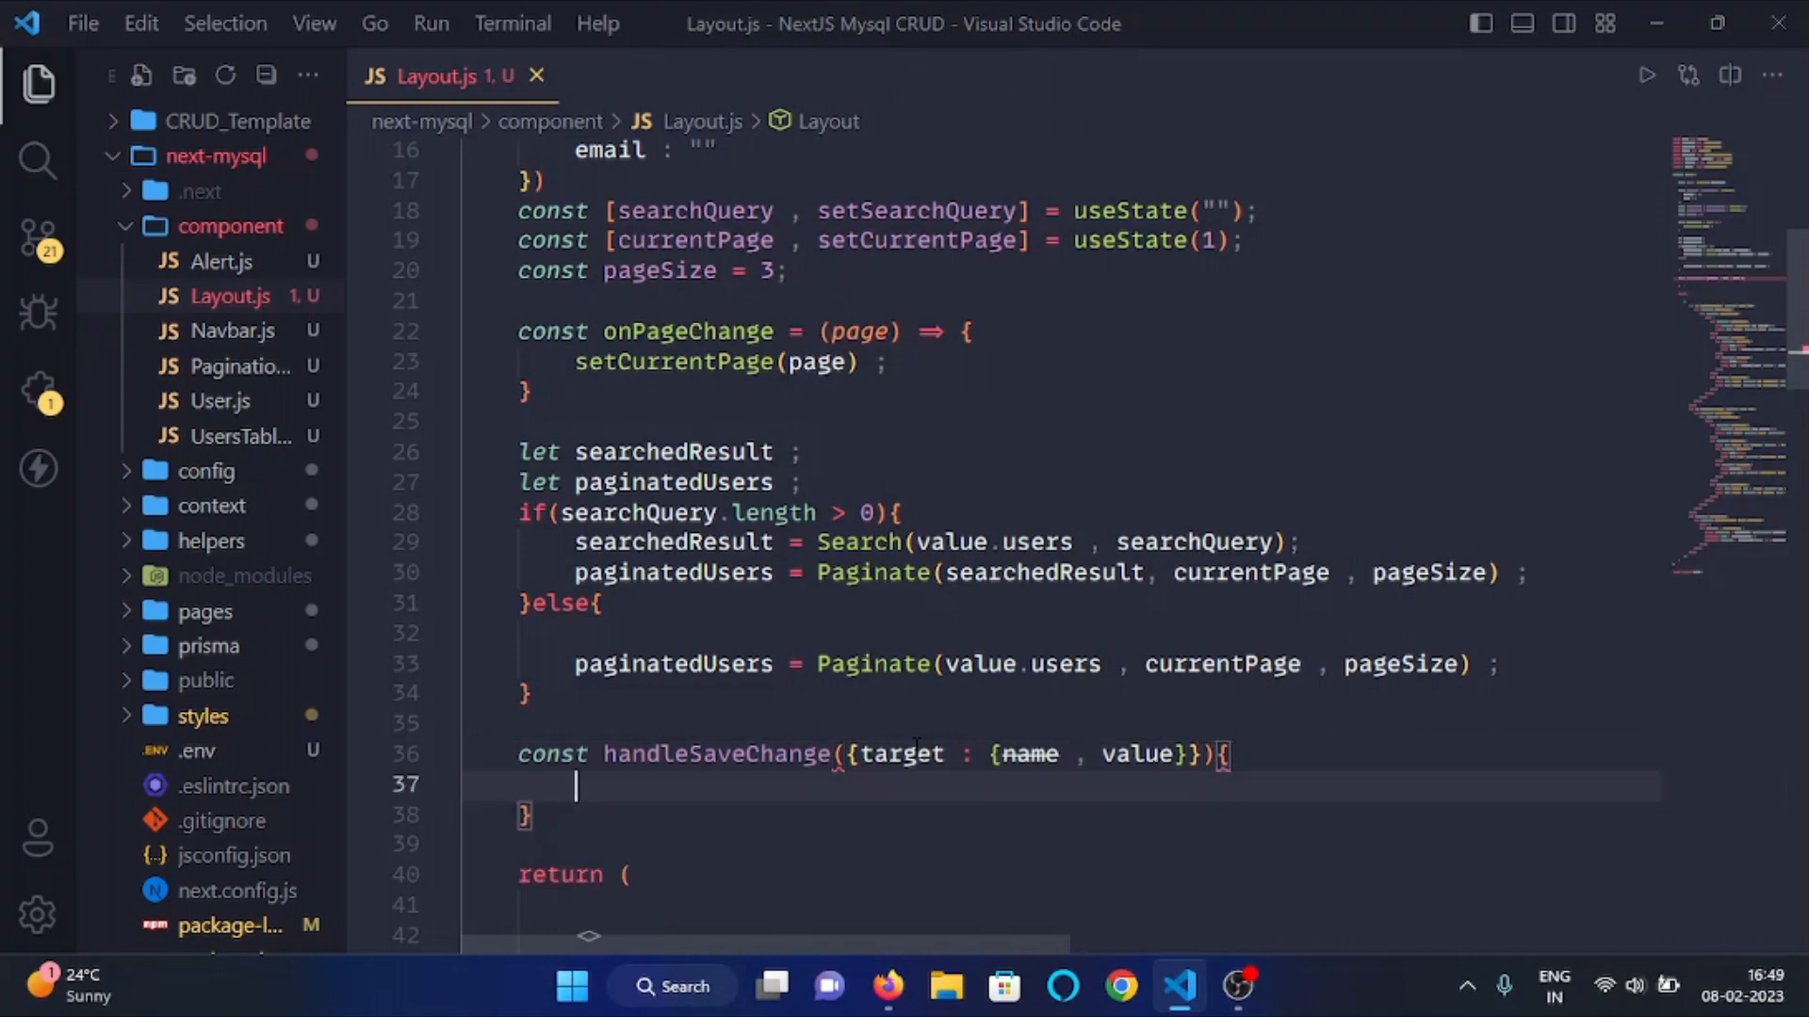
- Make handleSaveChange call setSaveUser({...saveUser, [name]: value}) in an arrow body
scroll("down", 3)
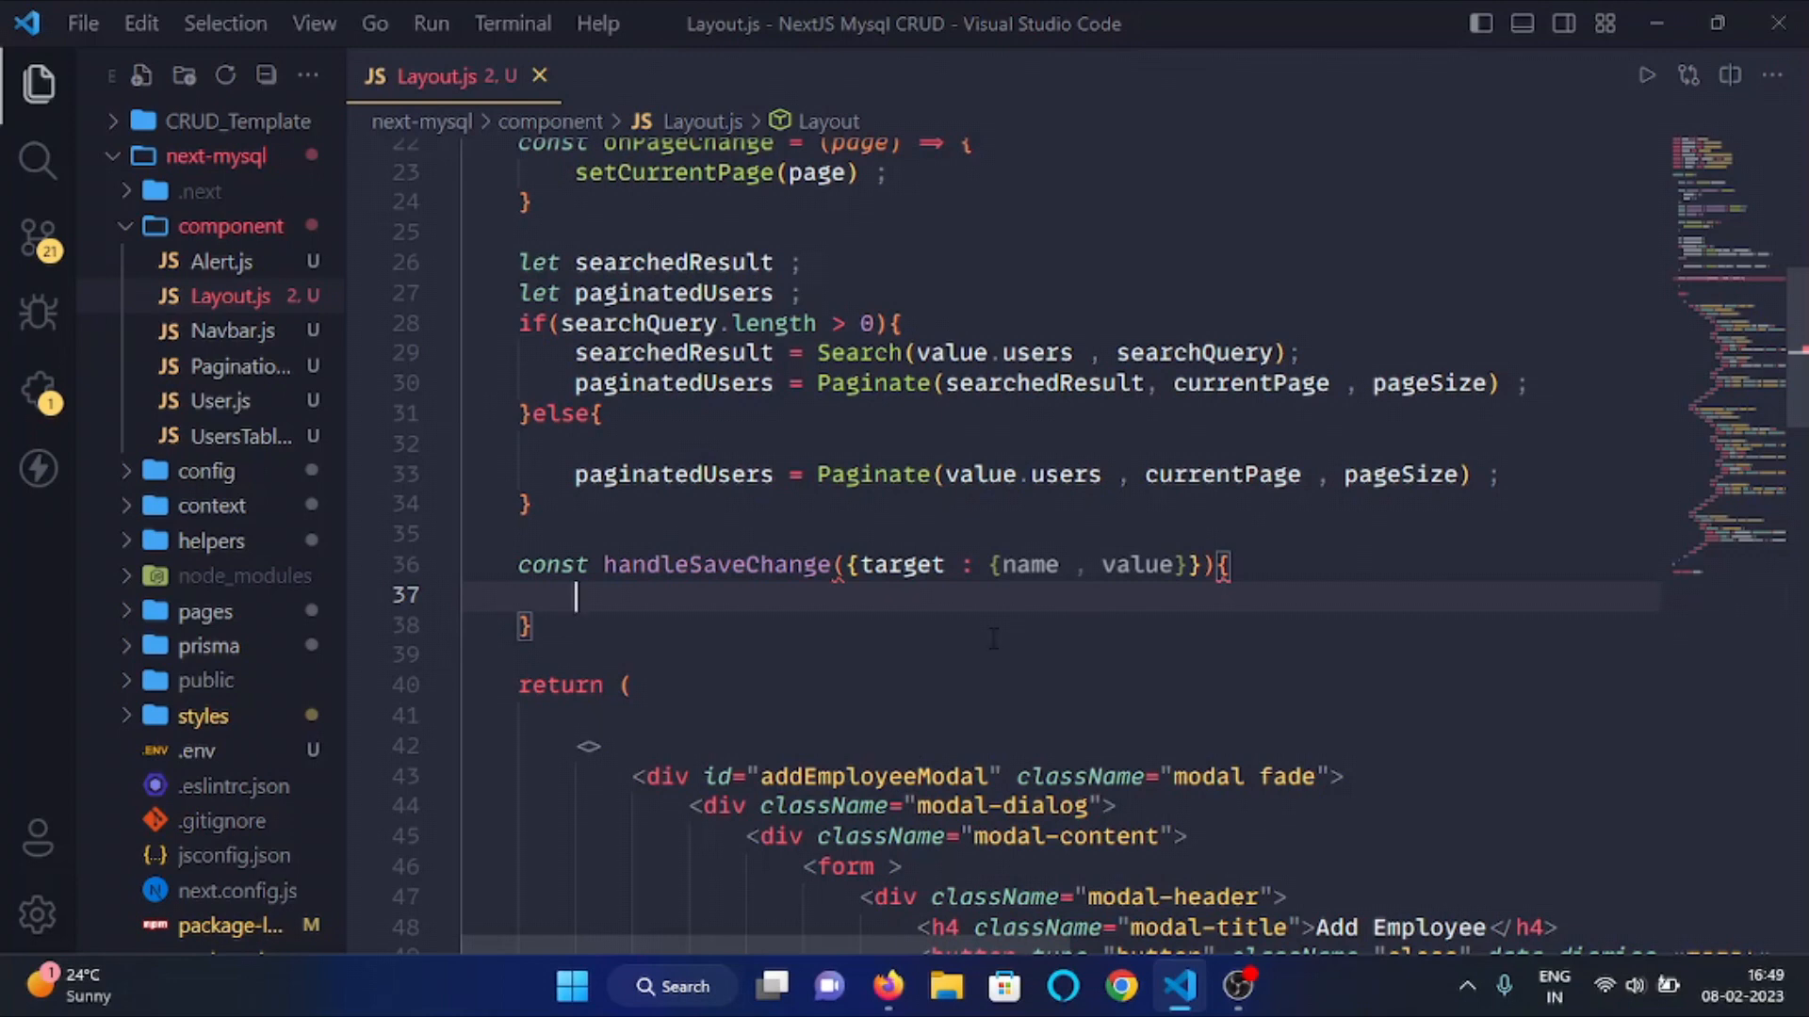
type("setSaveUser({")
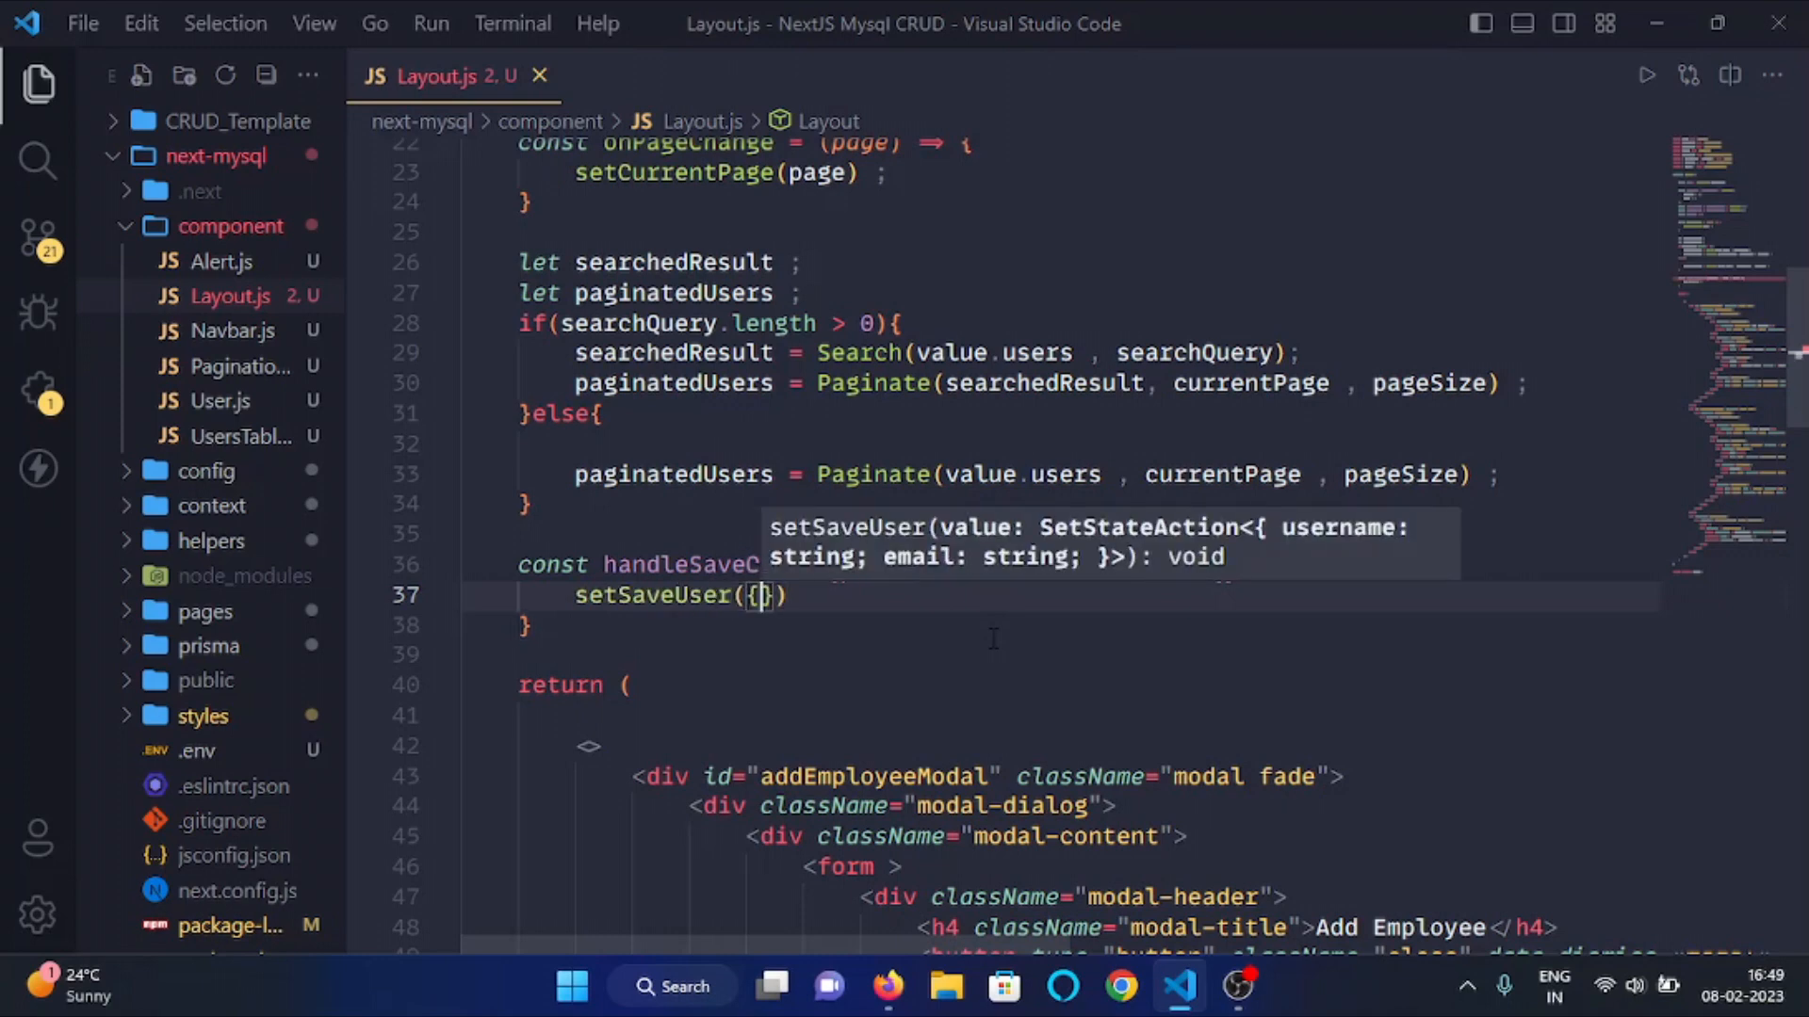
type("...saveUser ,")
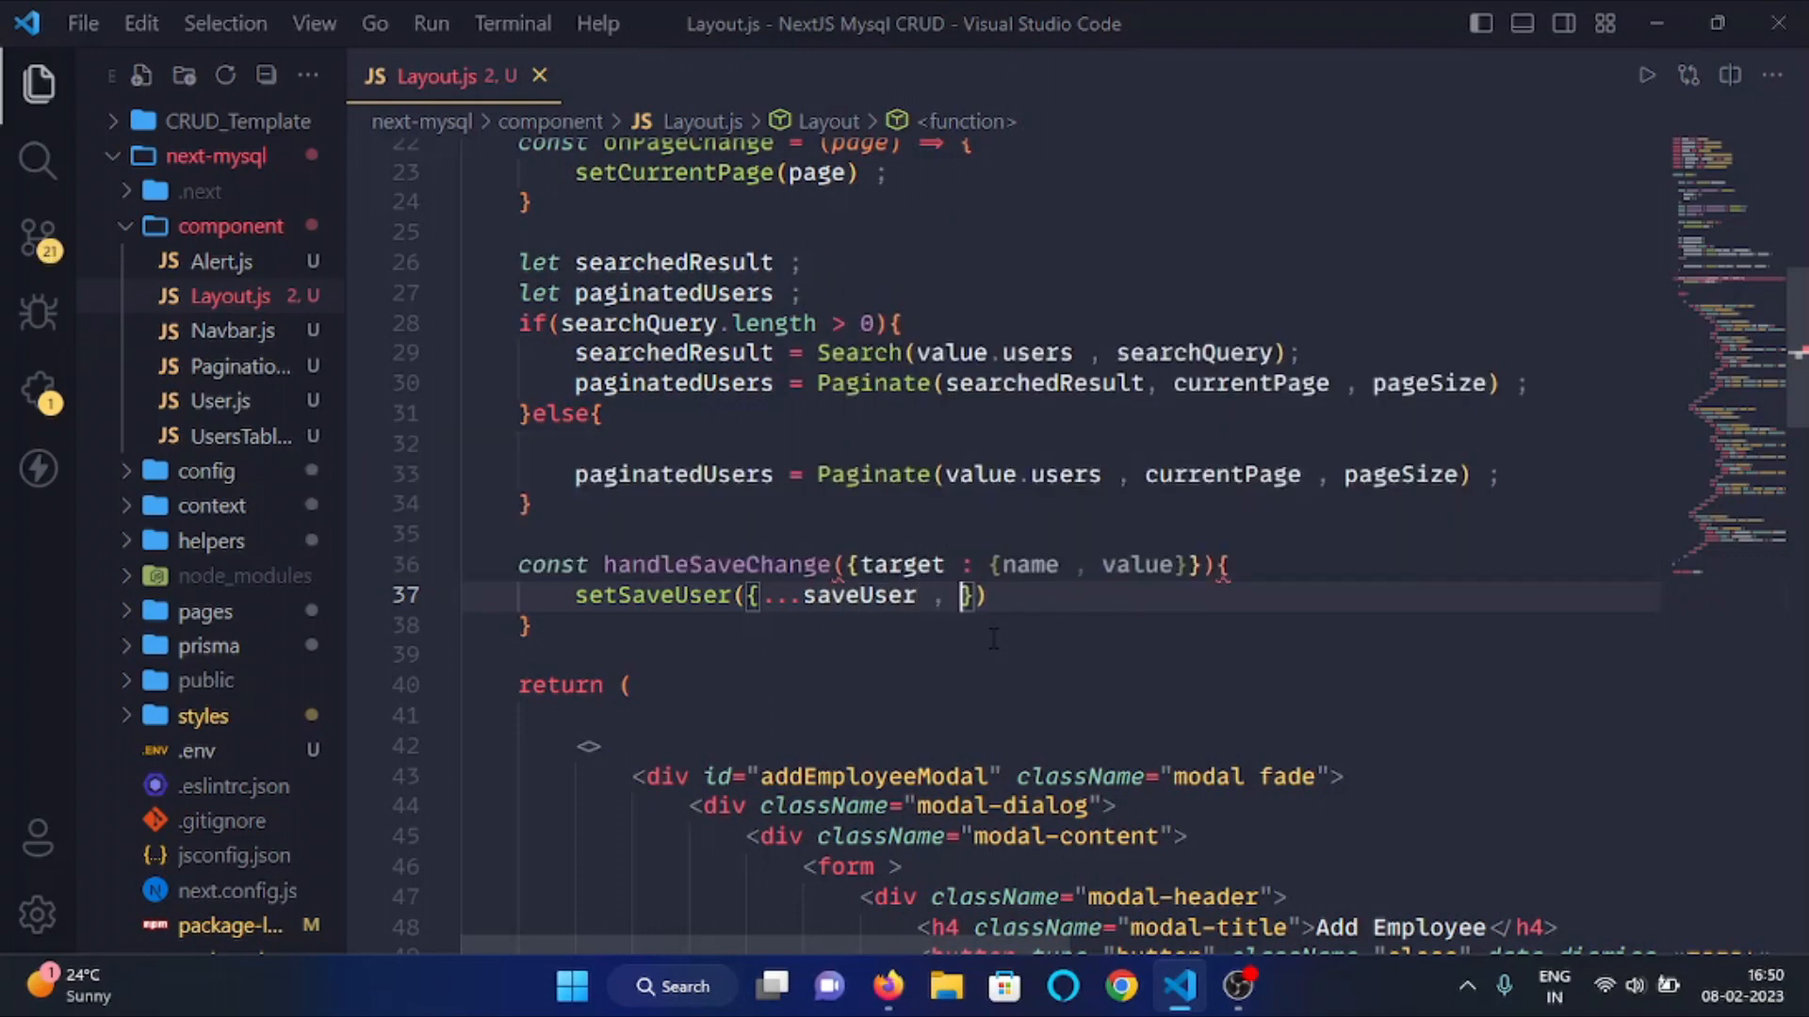
type("[name]")
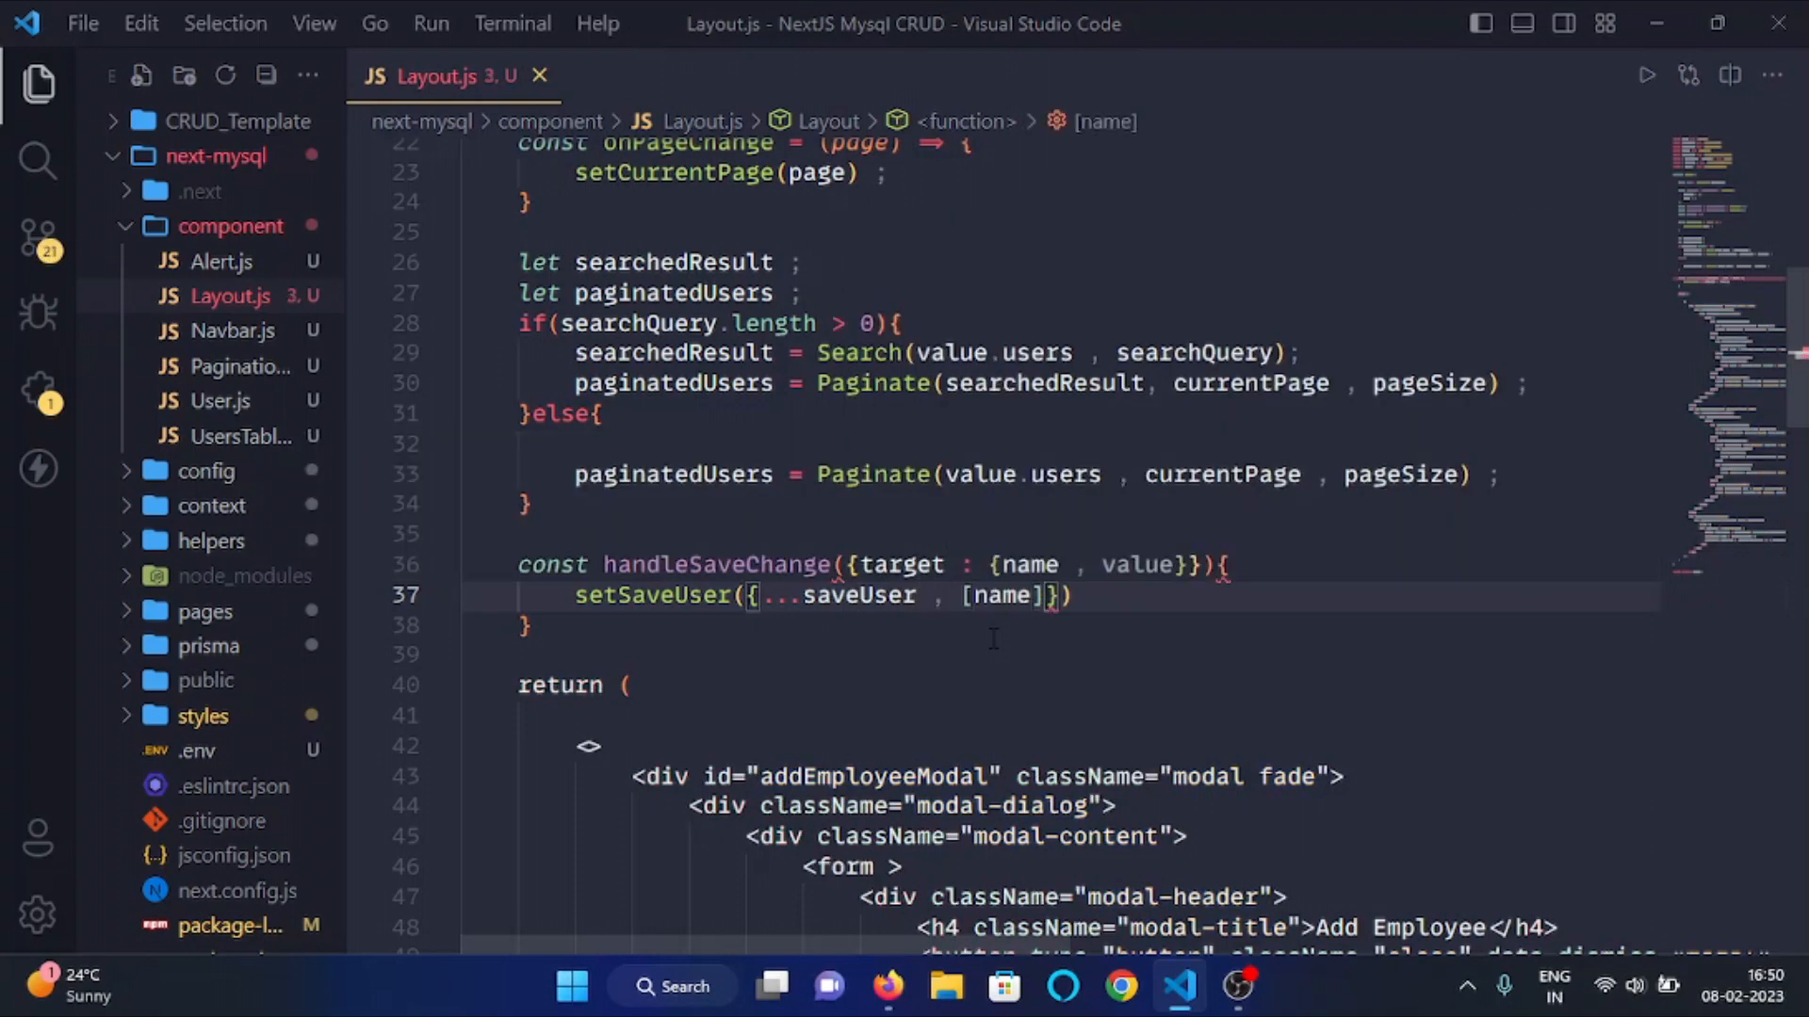
type(": value")
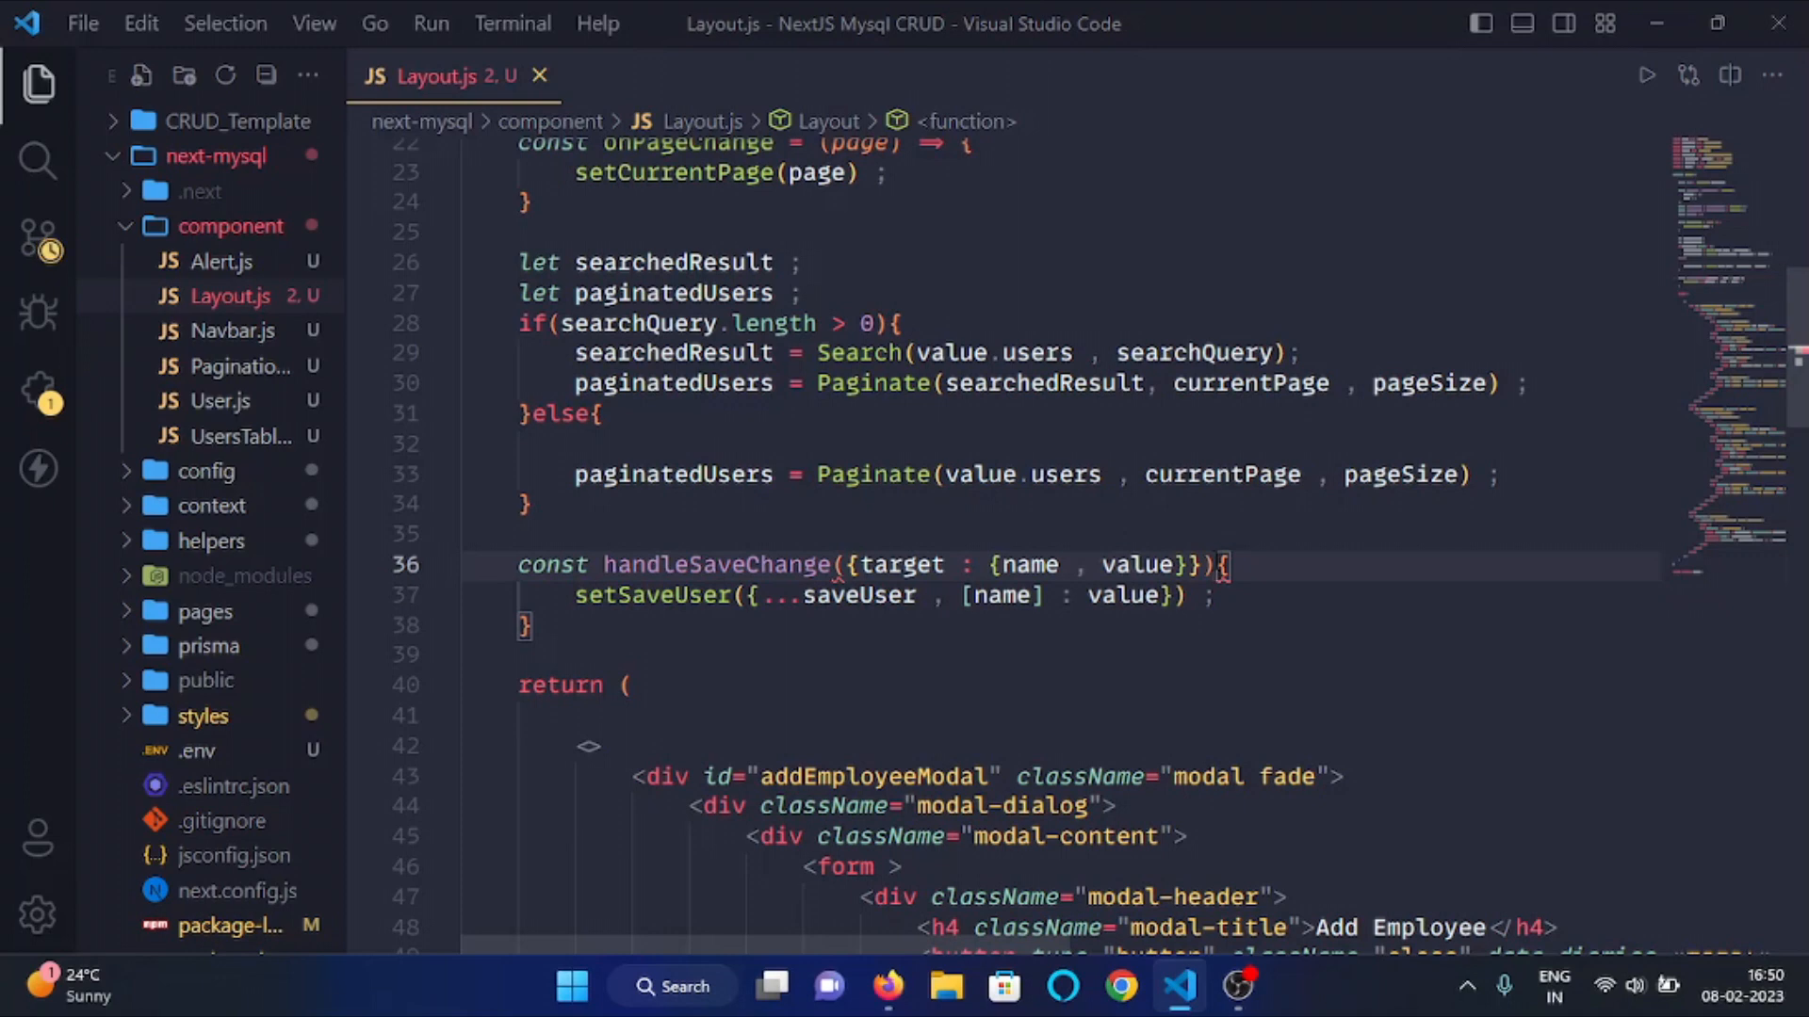
type("=>")
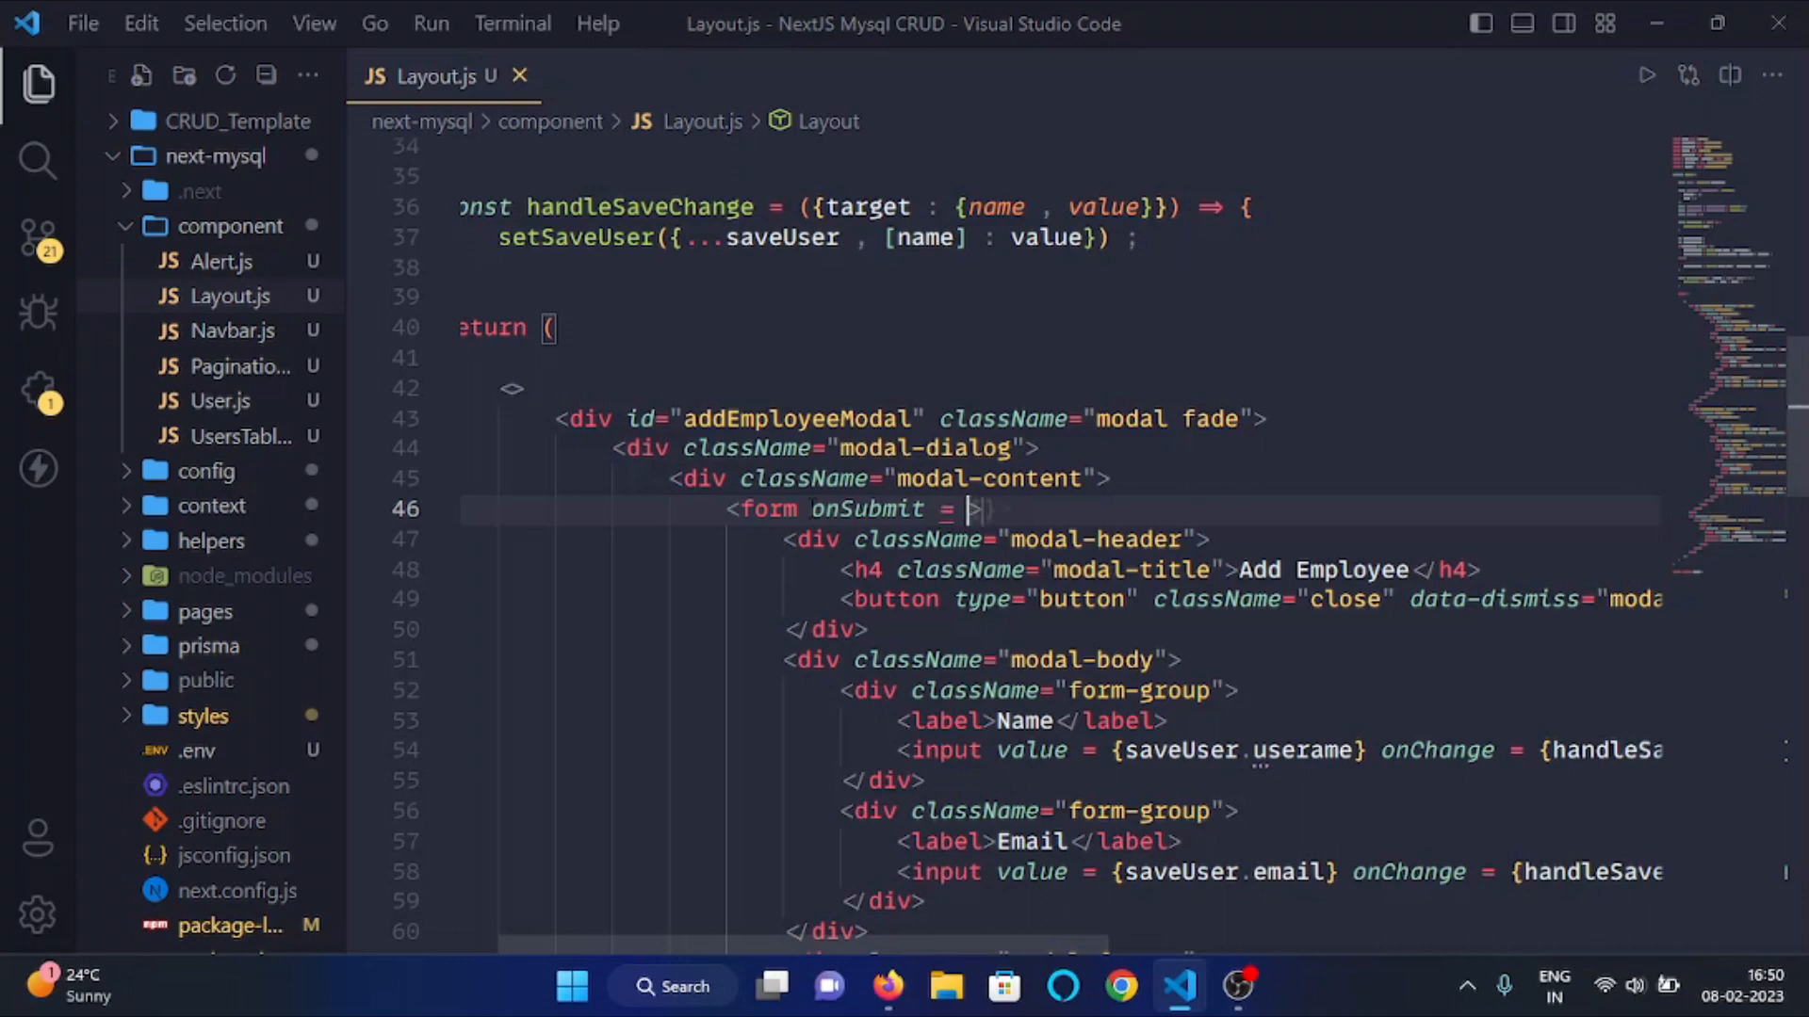
- Add onSubmit={handleAddSubmit} to the Layout.js form tag
type("{}")
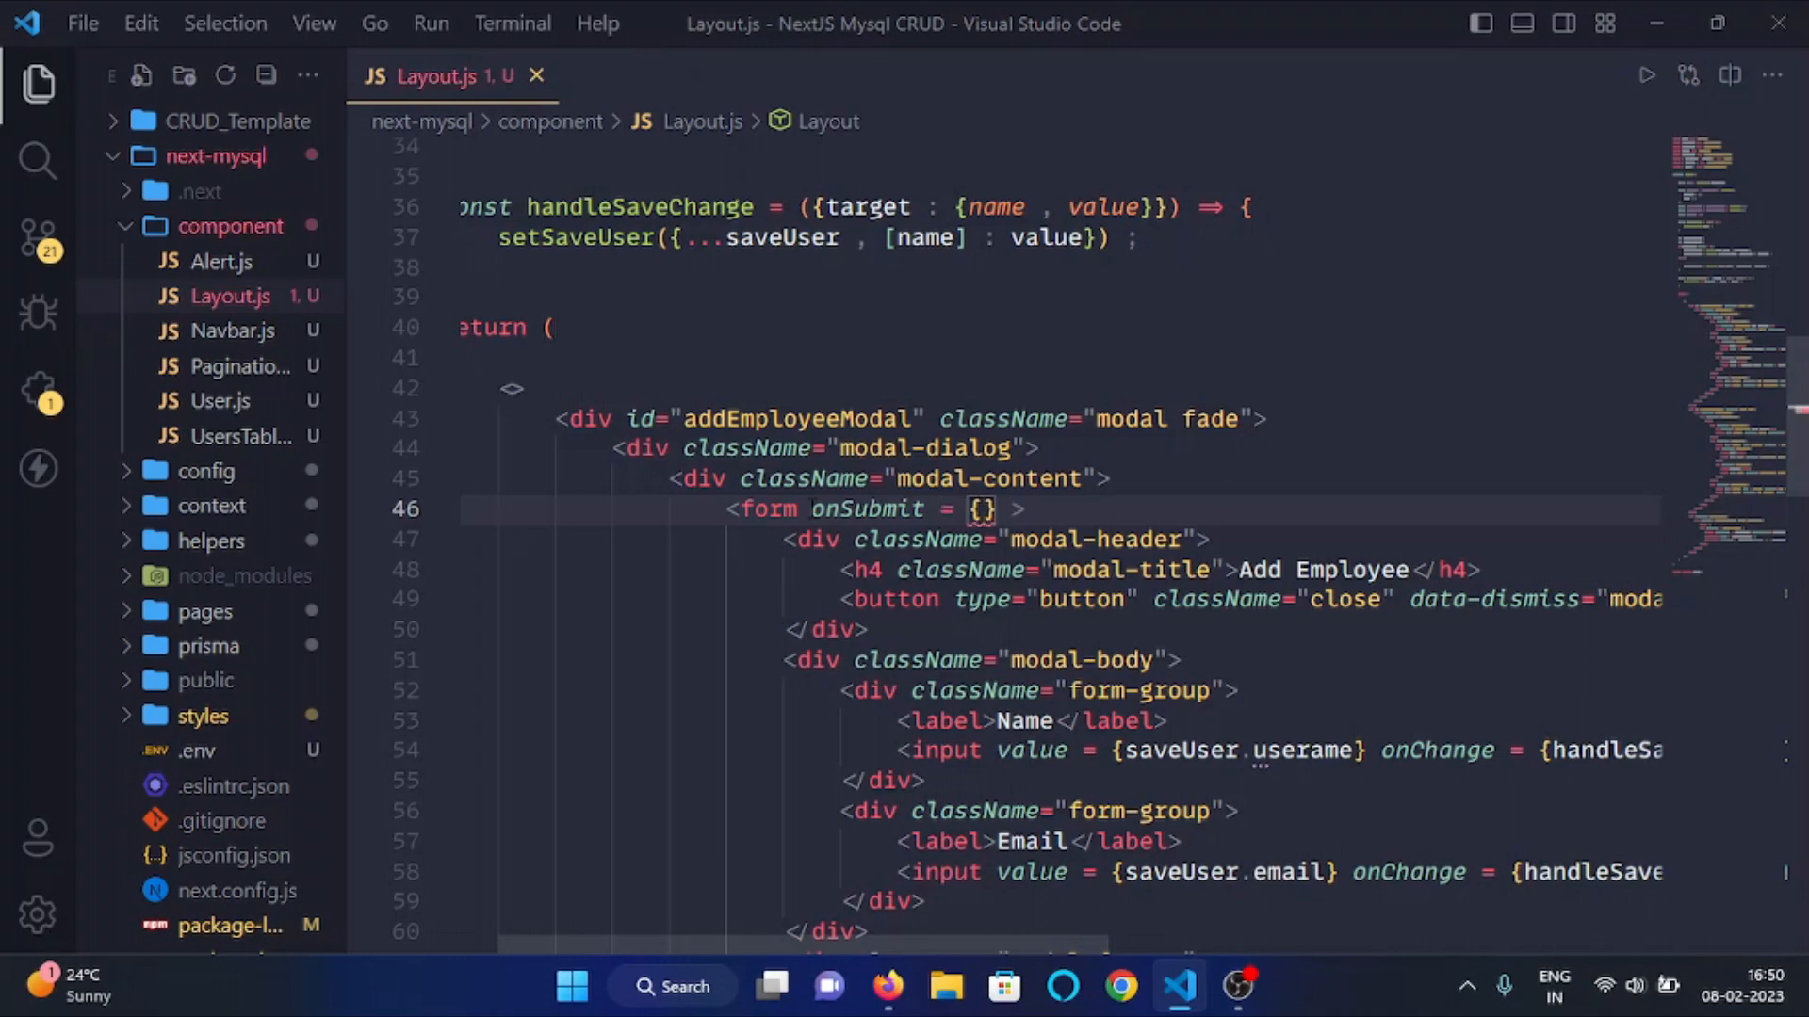
type("handleAd")
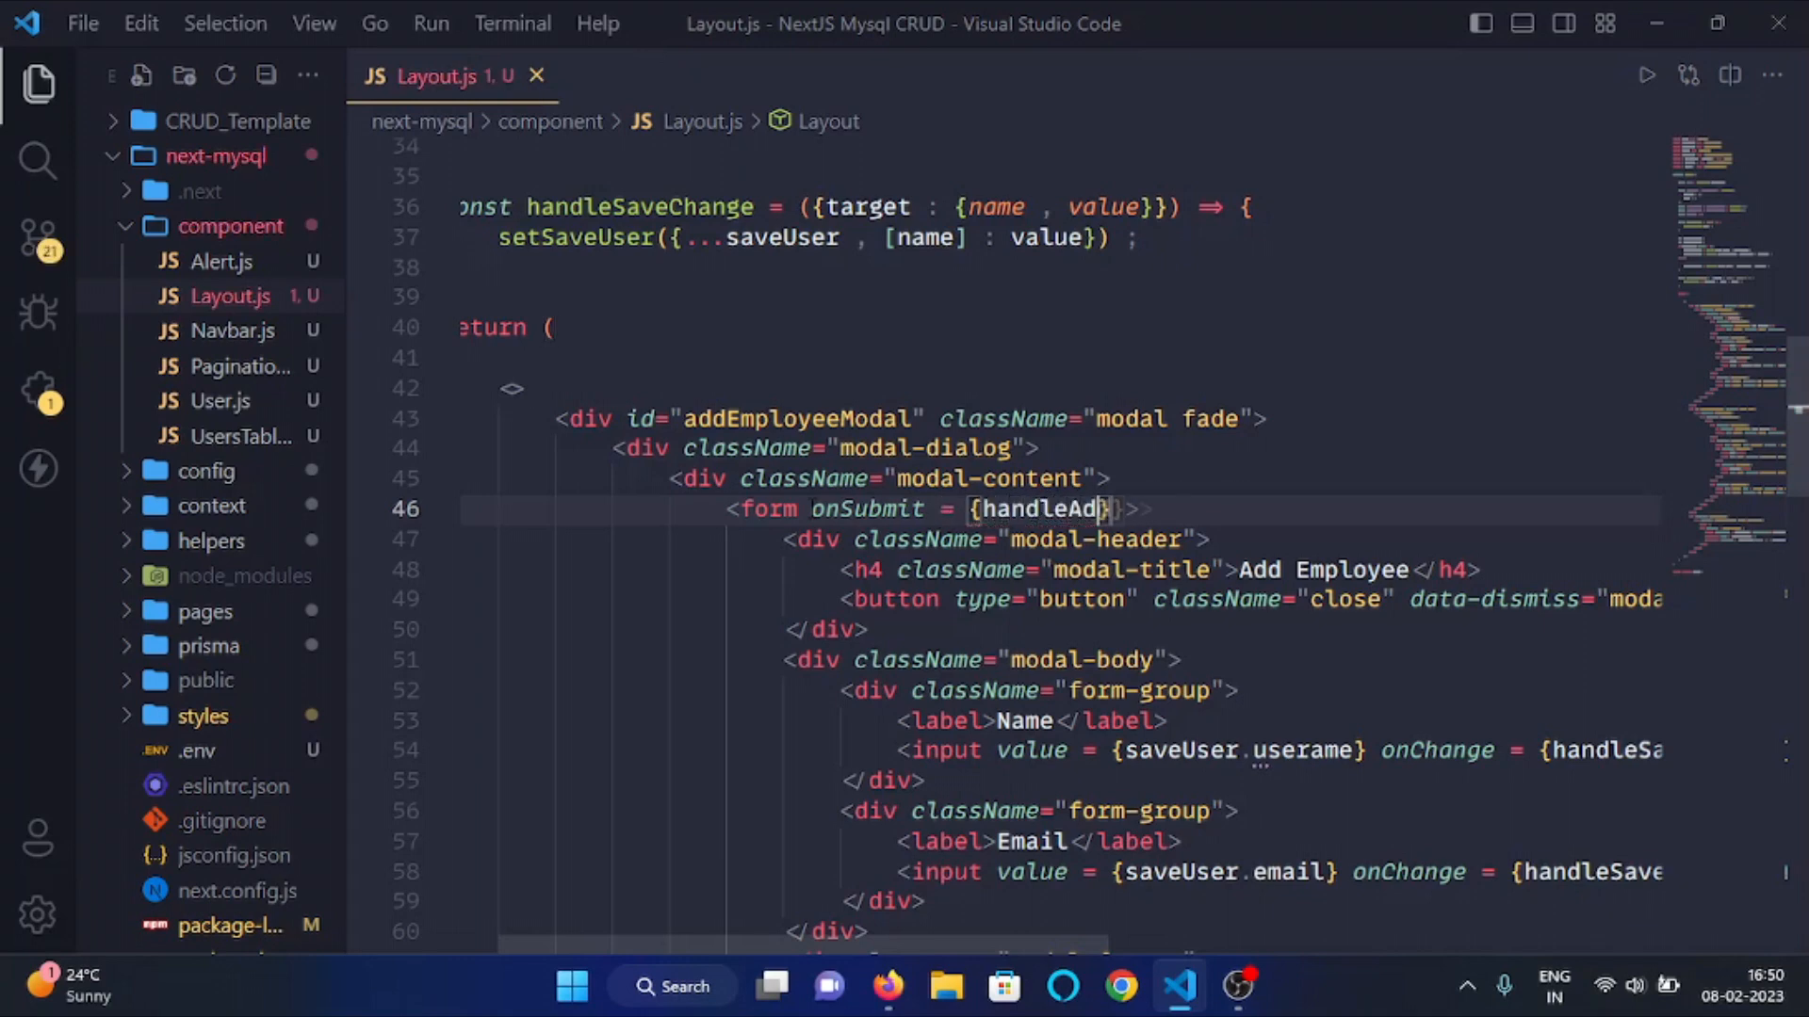
type("Subm")
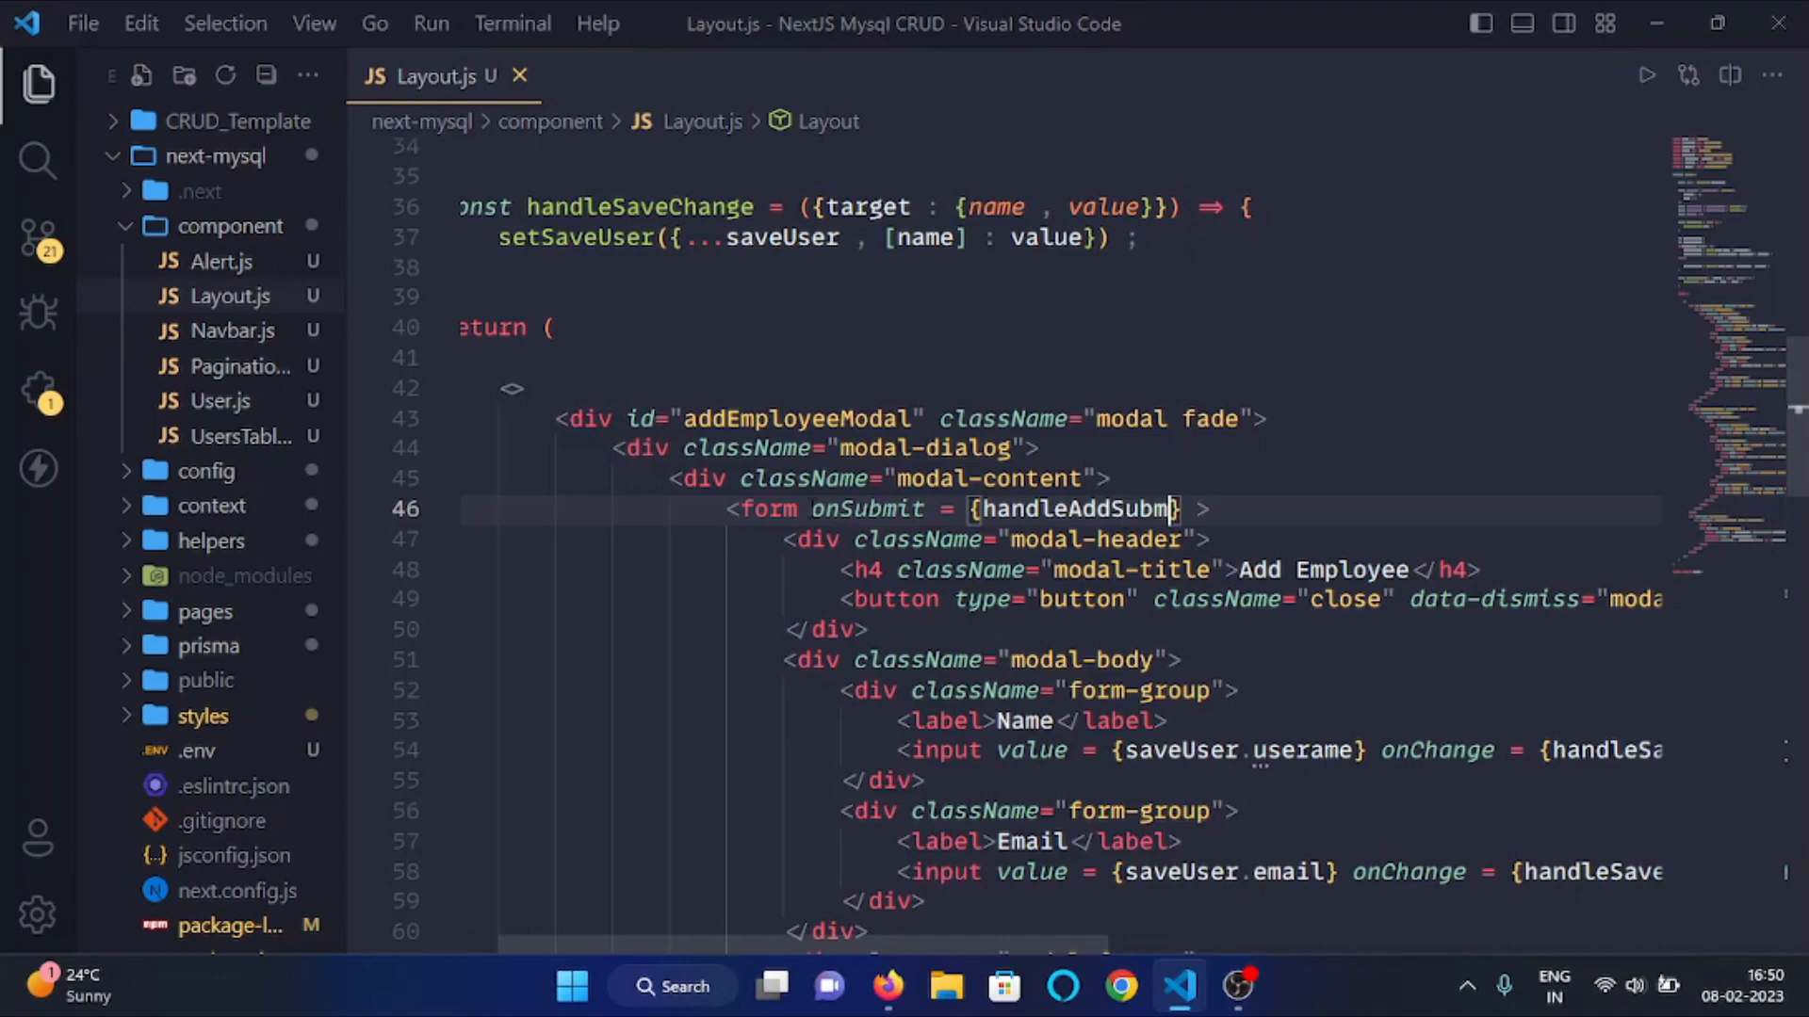
type("it")
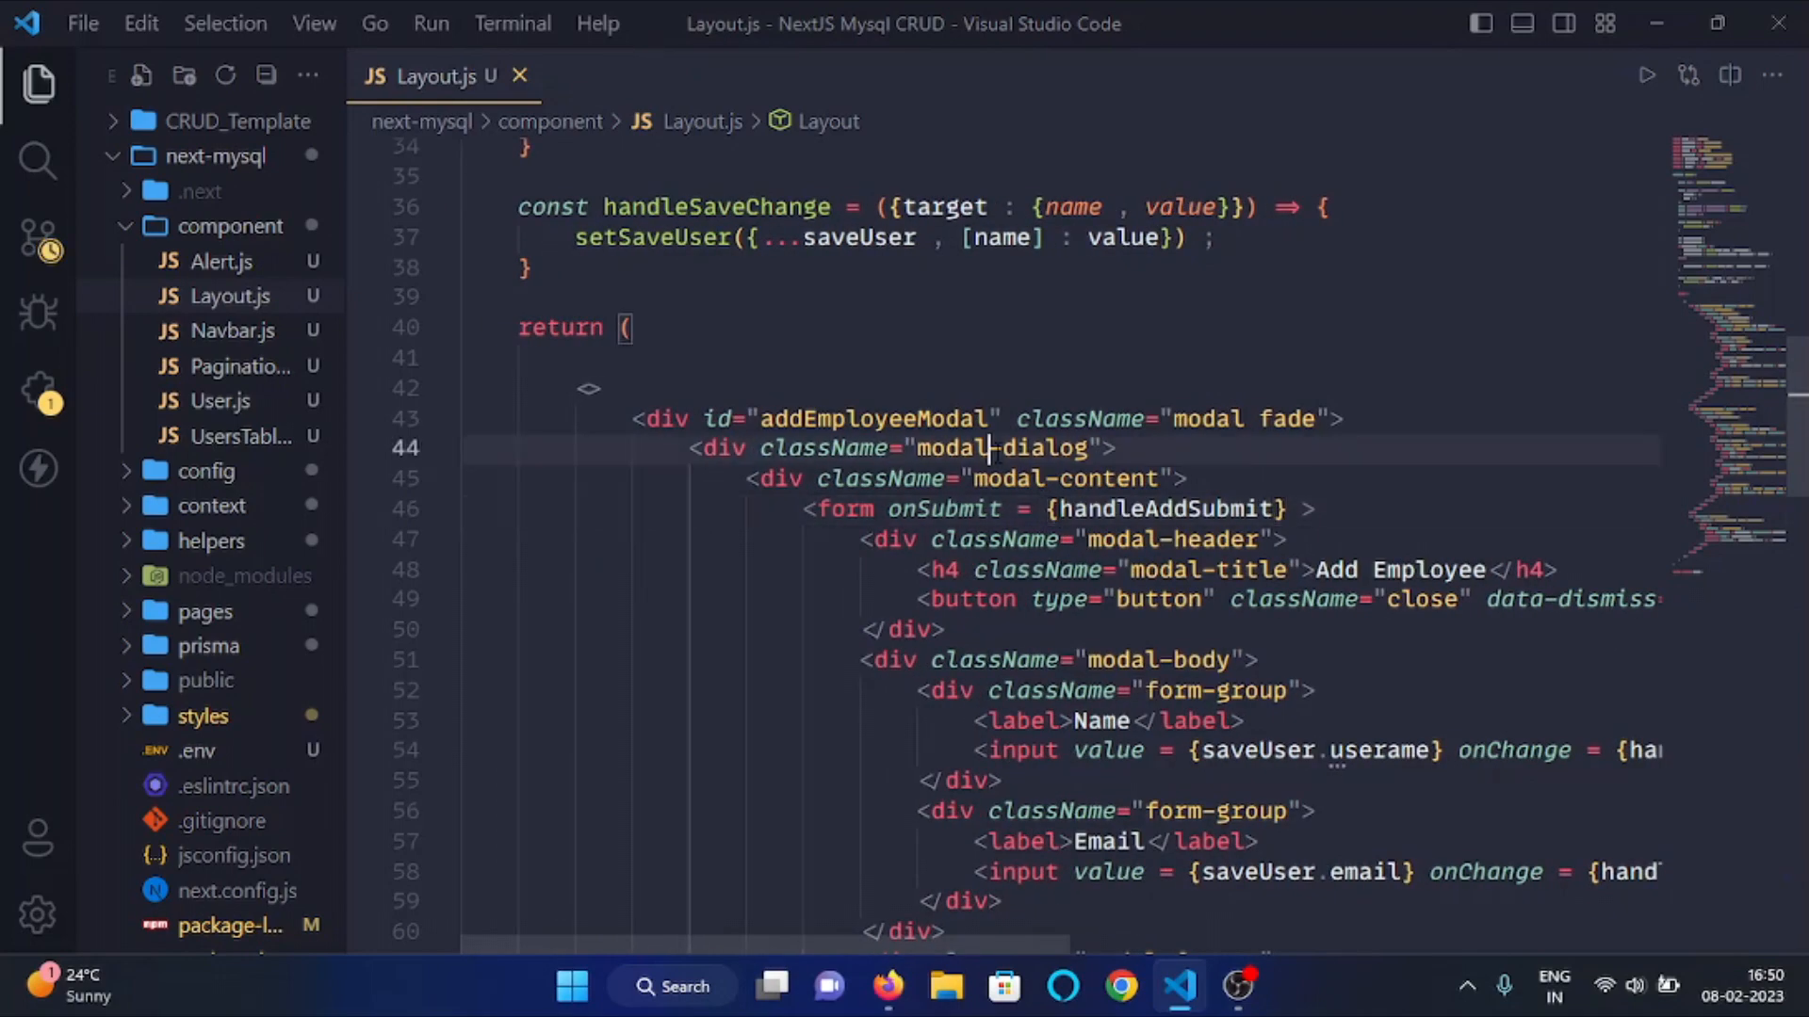
- Declare const handleAddSubmit(e) and call e.preventDefault() inside it
scroll("up", 3)
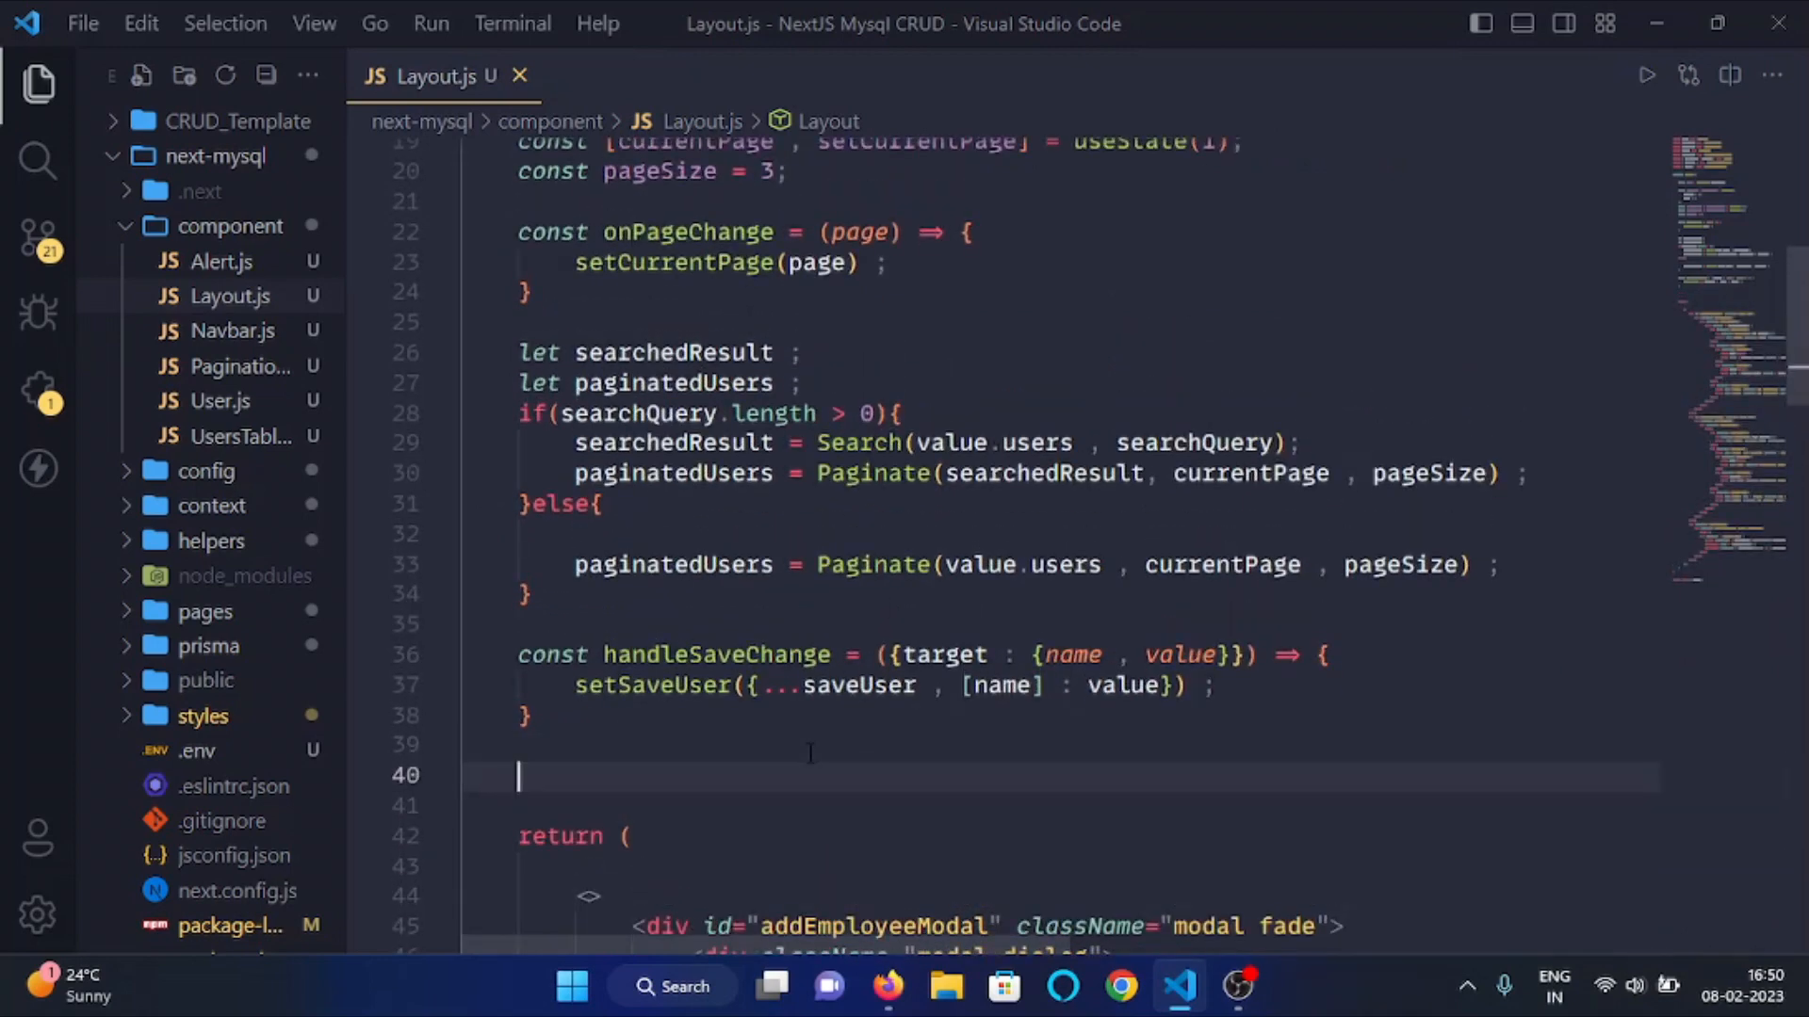
type("const handleA")
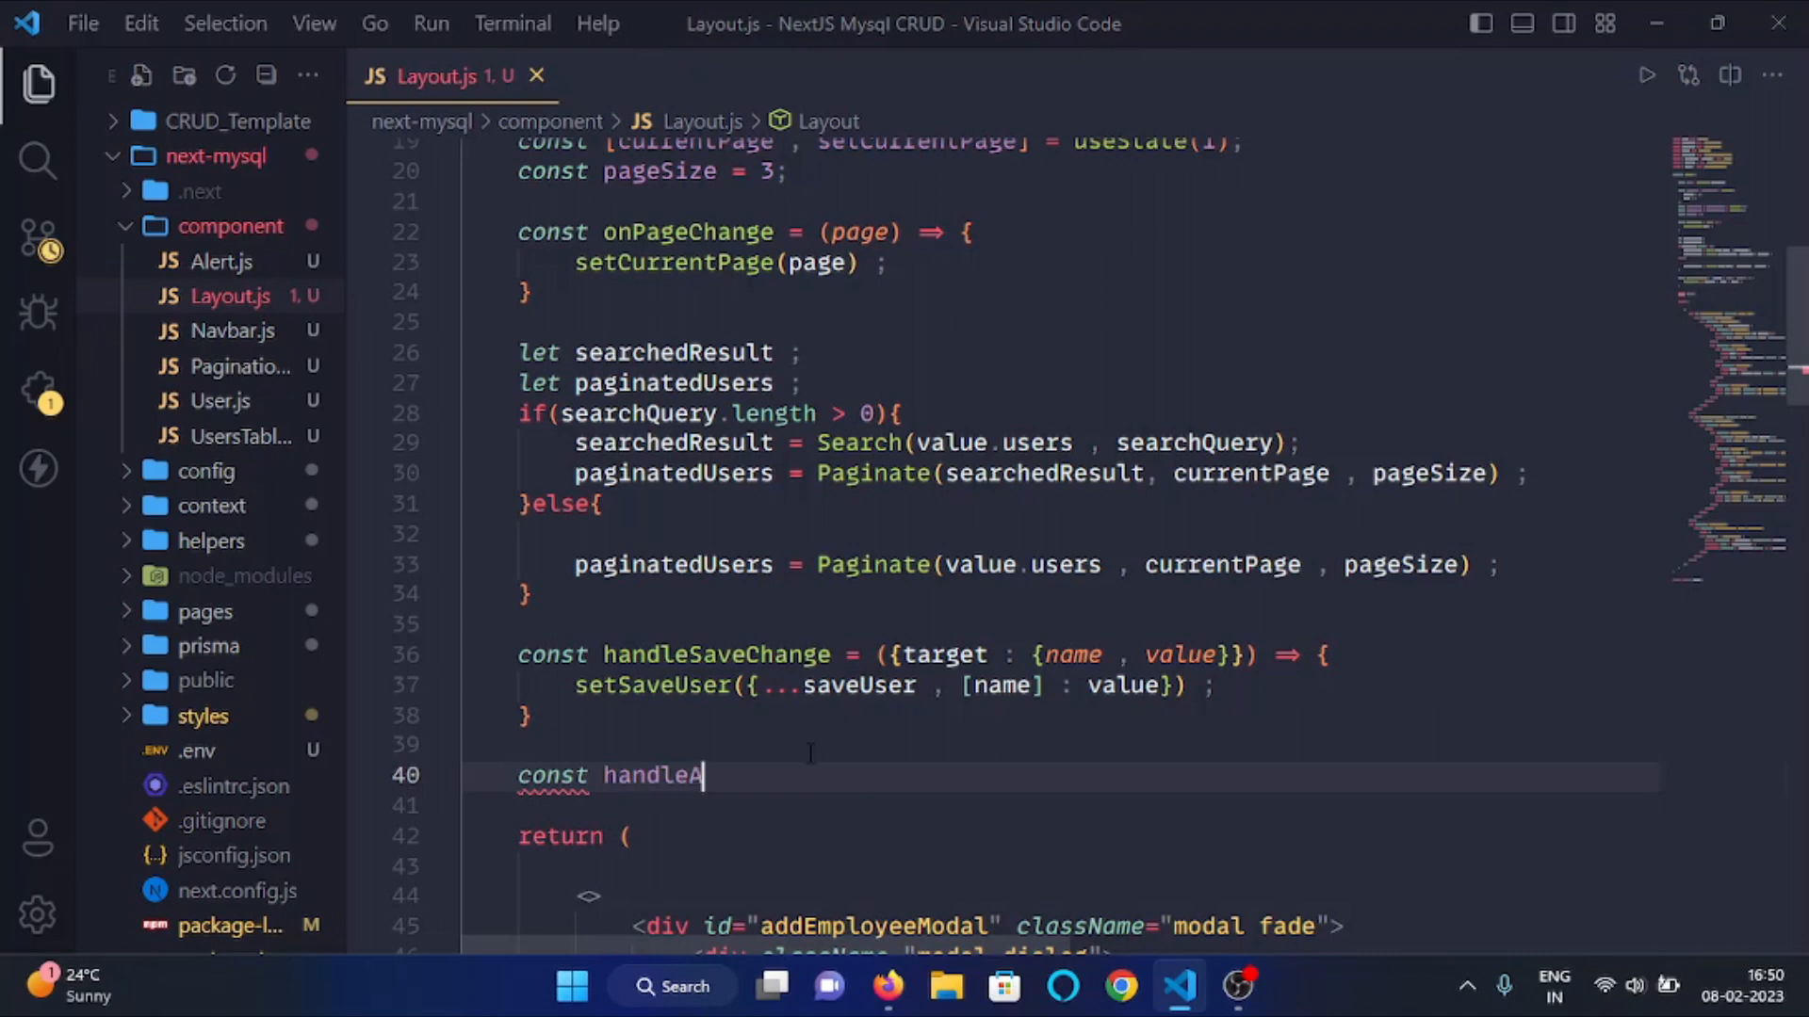
type("ddSubmit()")
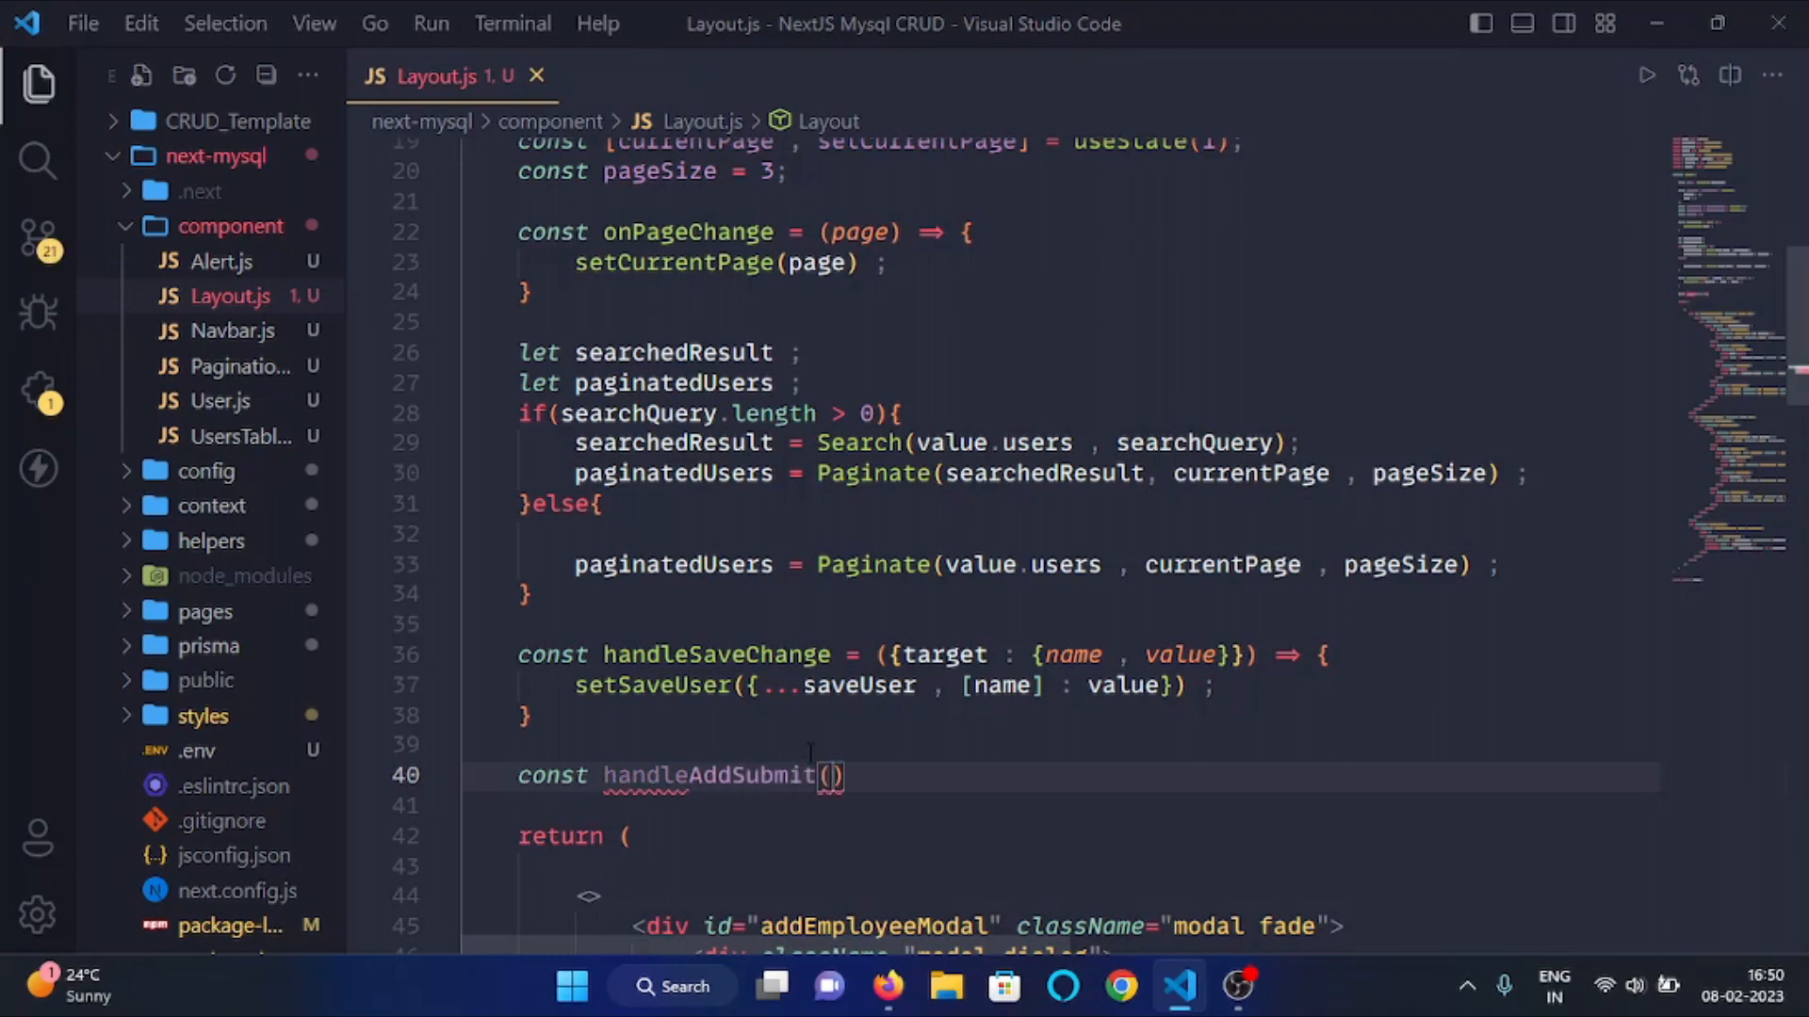
type("{")
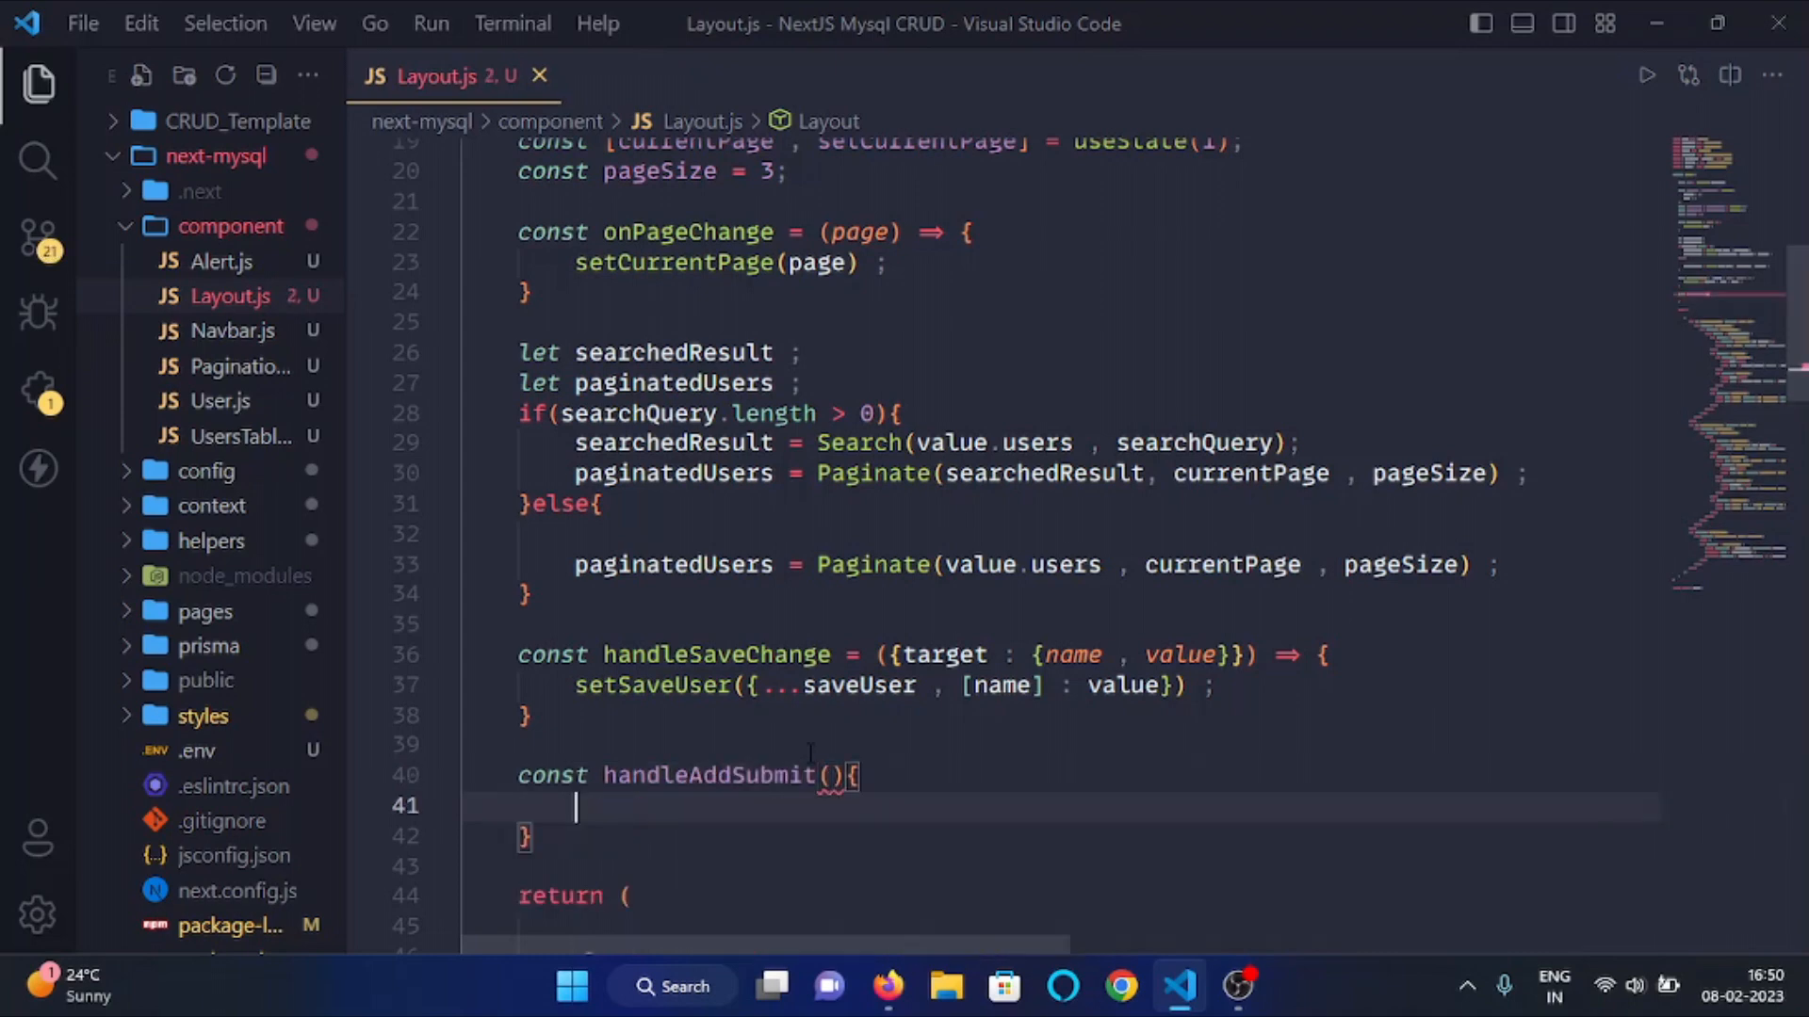
type("e")
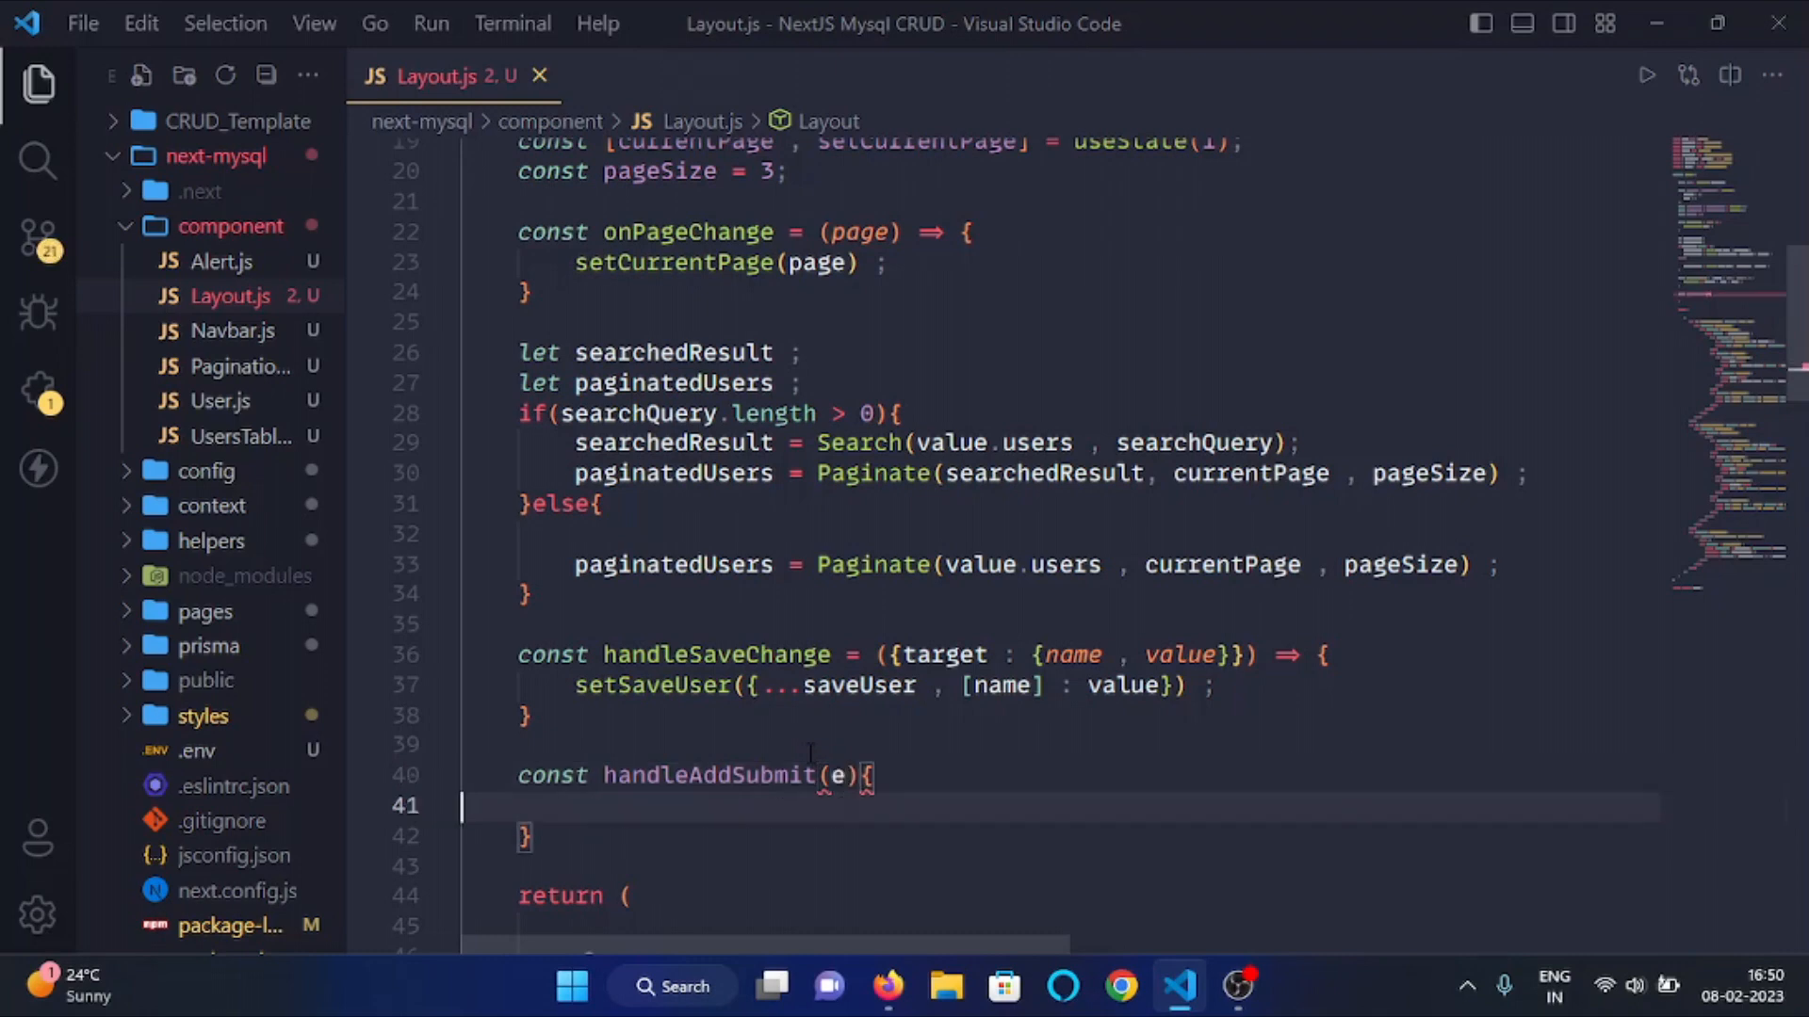
scroll("down", 3)
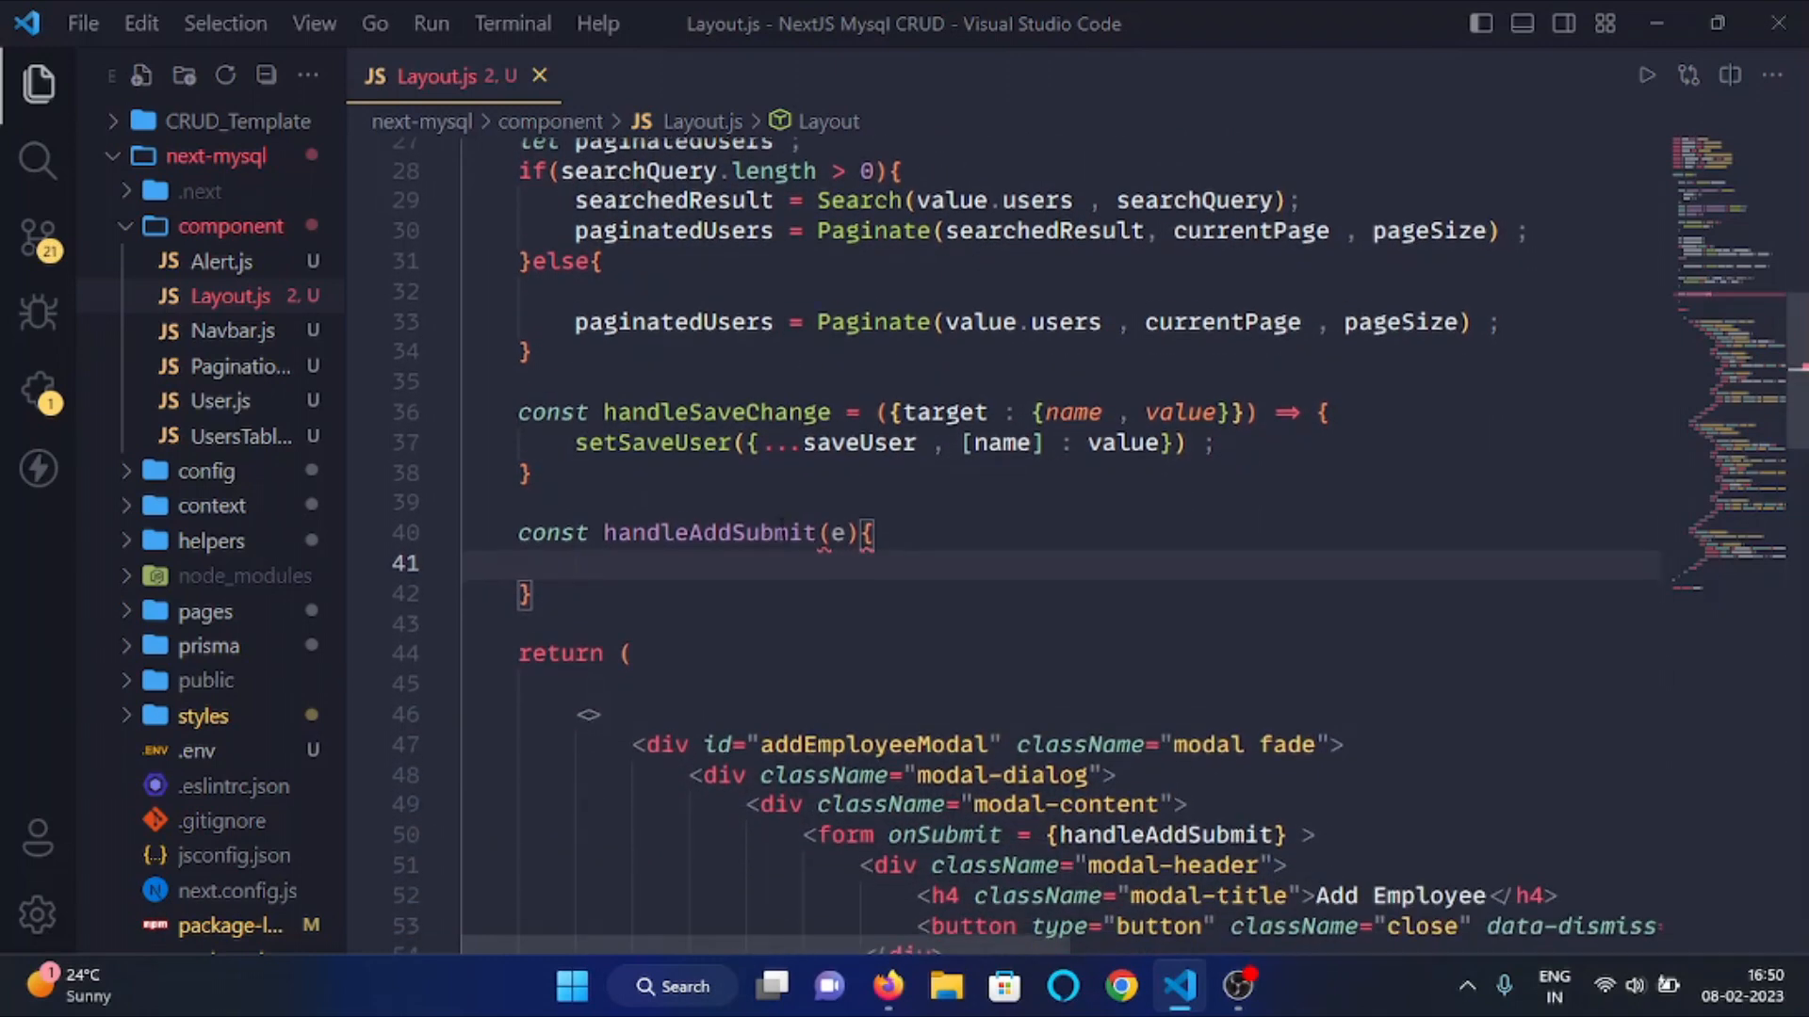
type("e.pre")
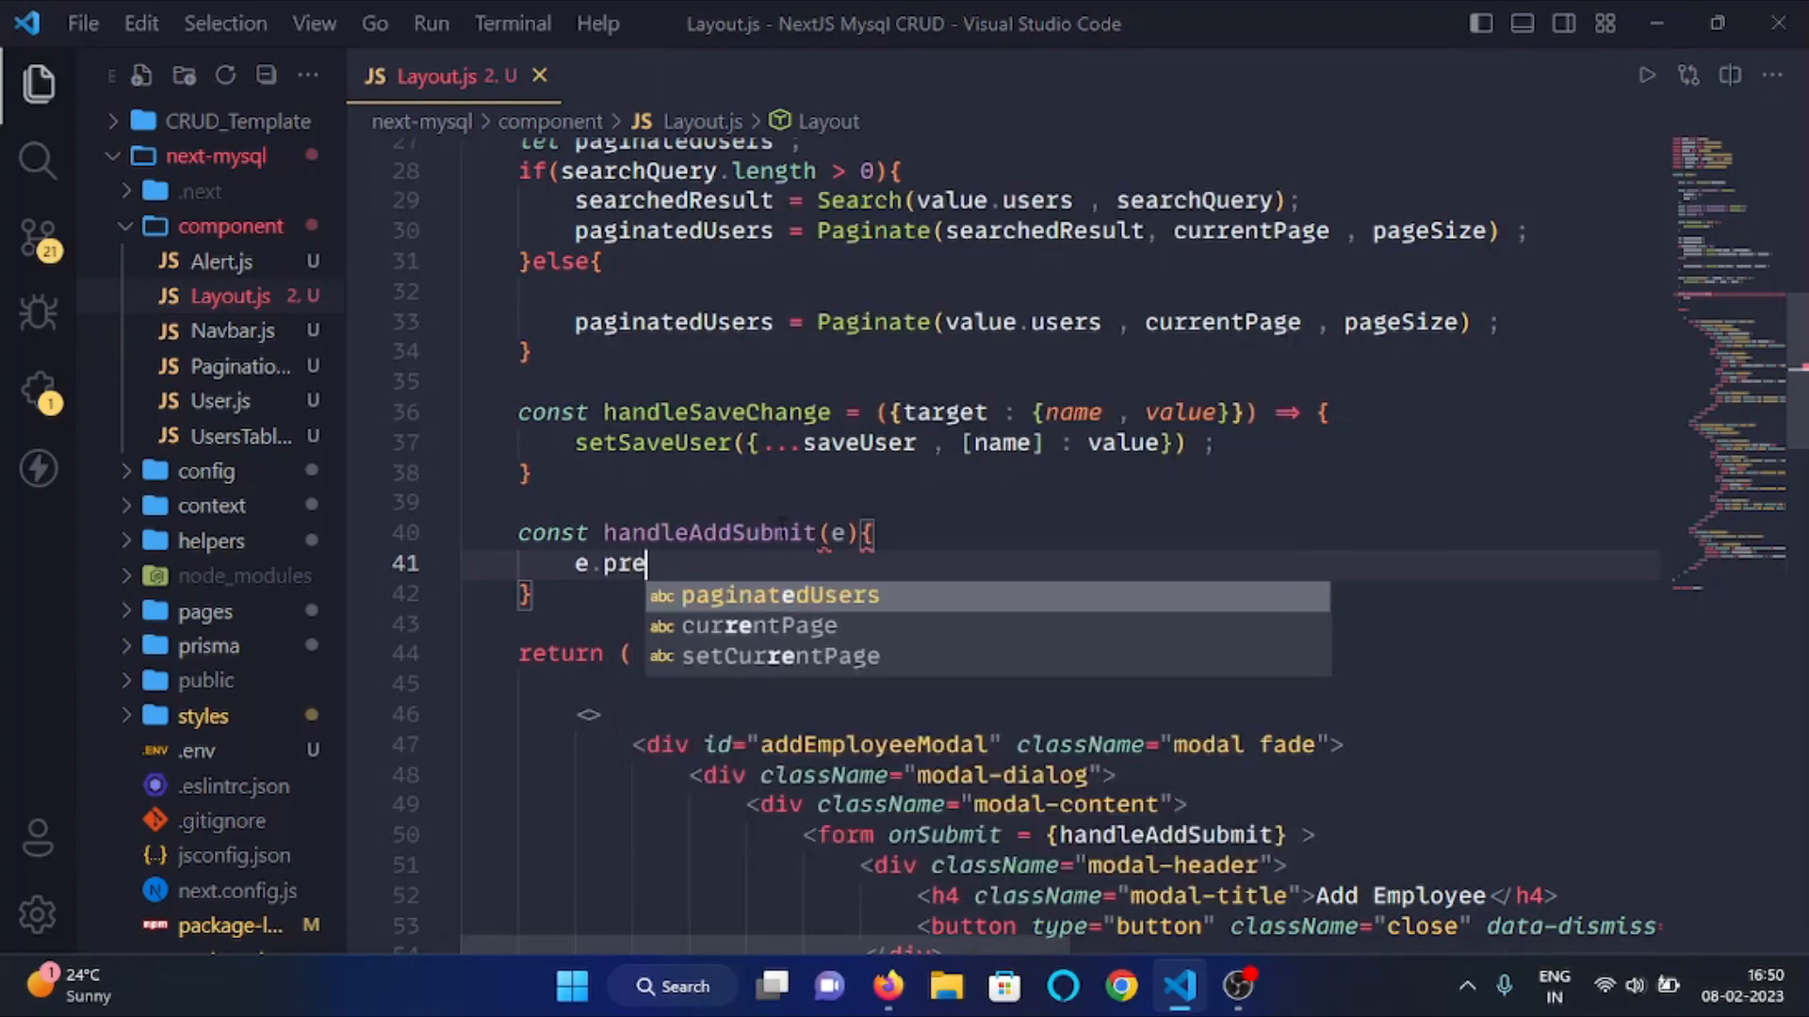
type("ventDef")
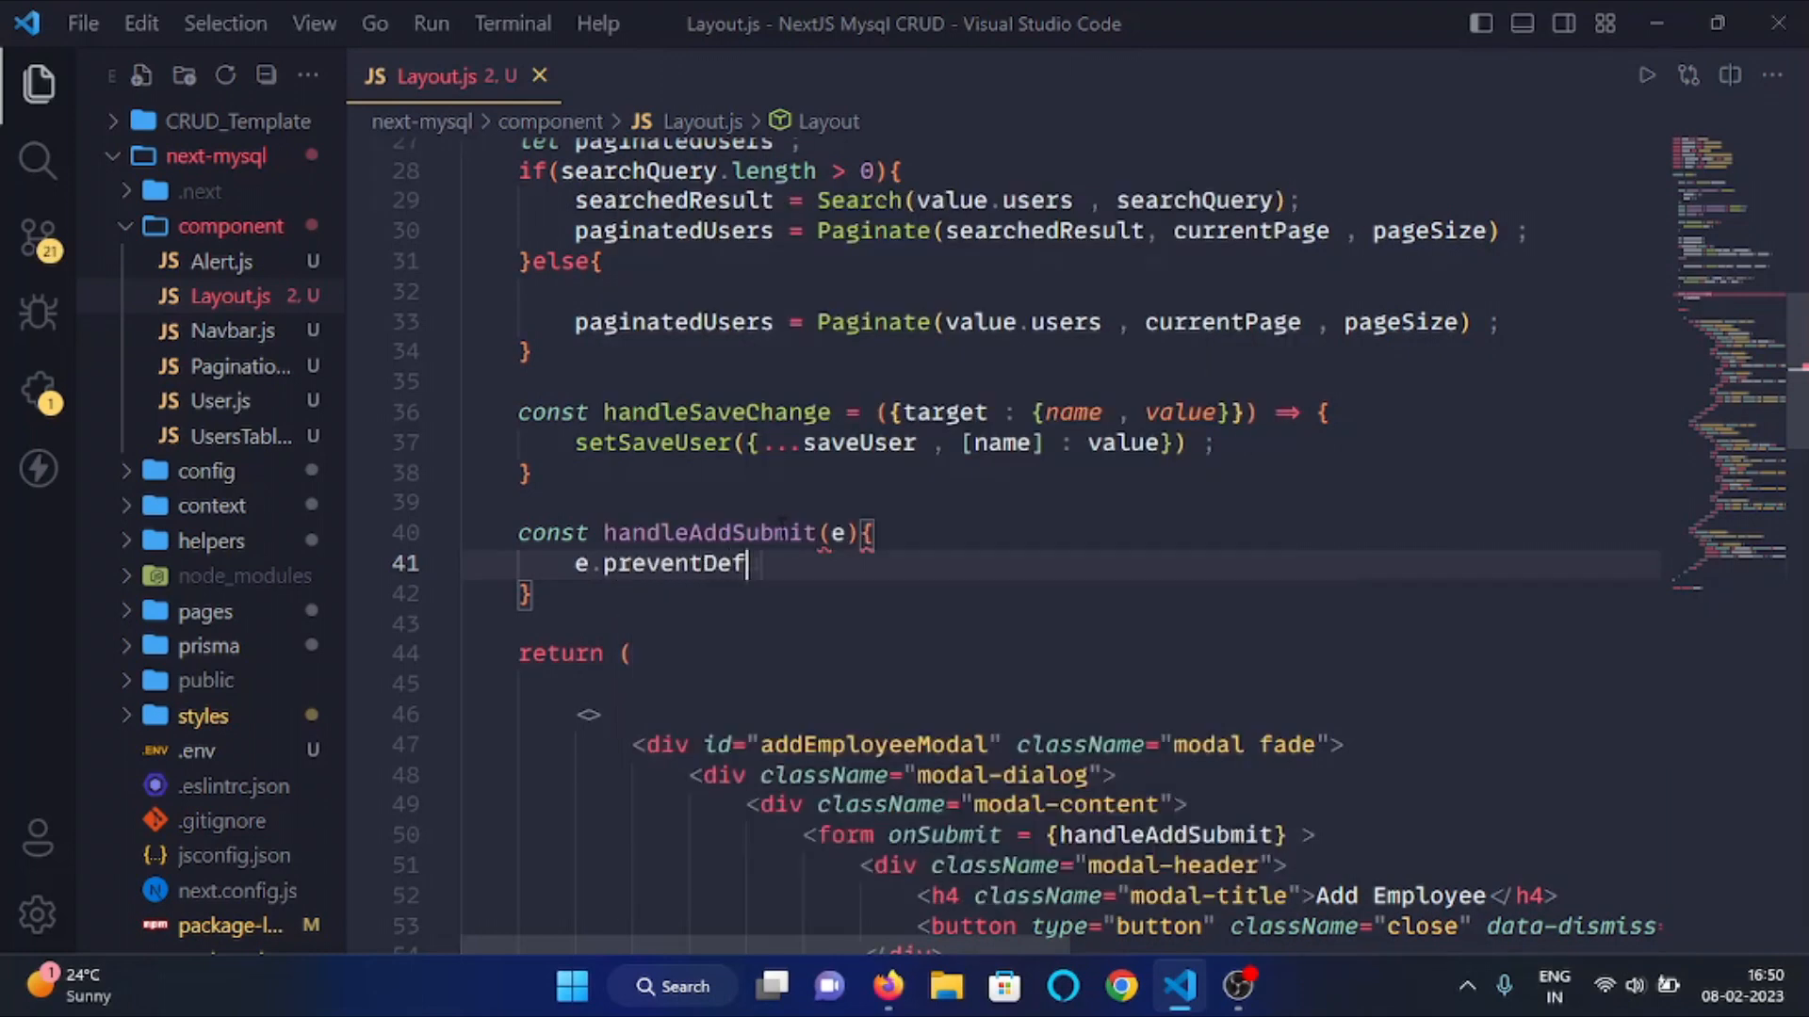
type("ault() ;")
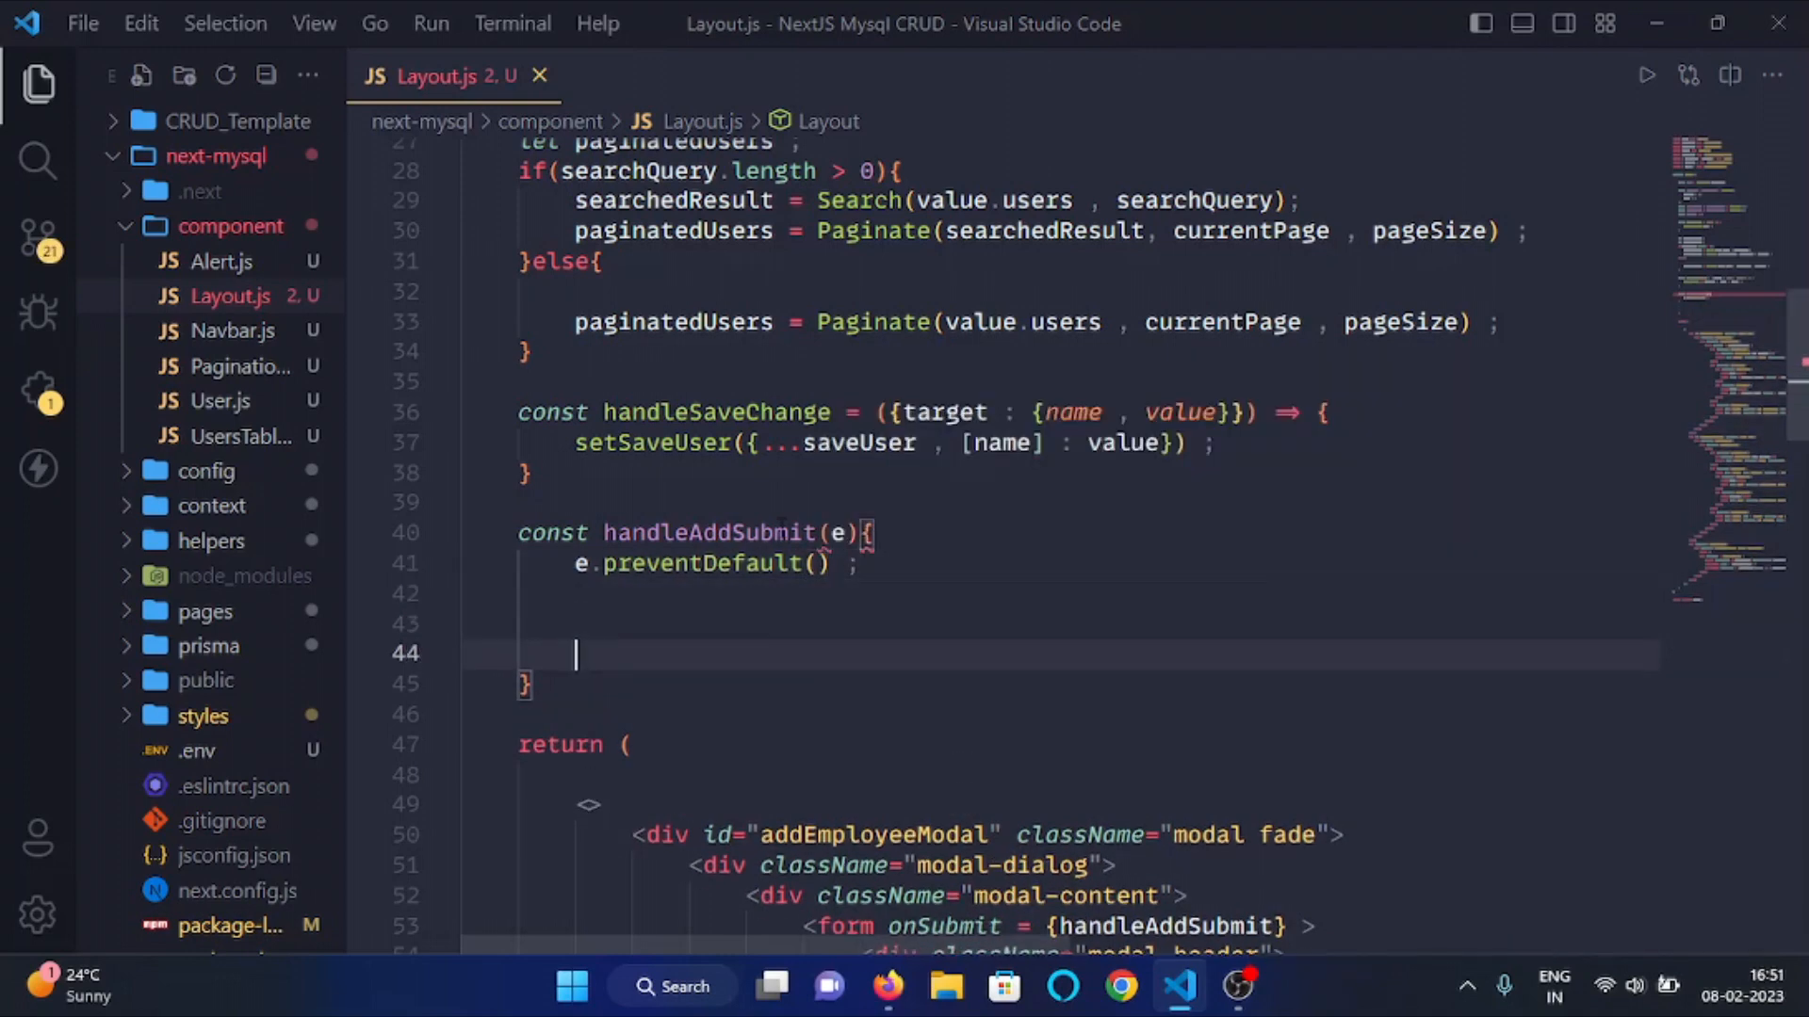
- Start const reqOption with method "POST" and a Content-Type application/json header
type("const r")
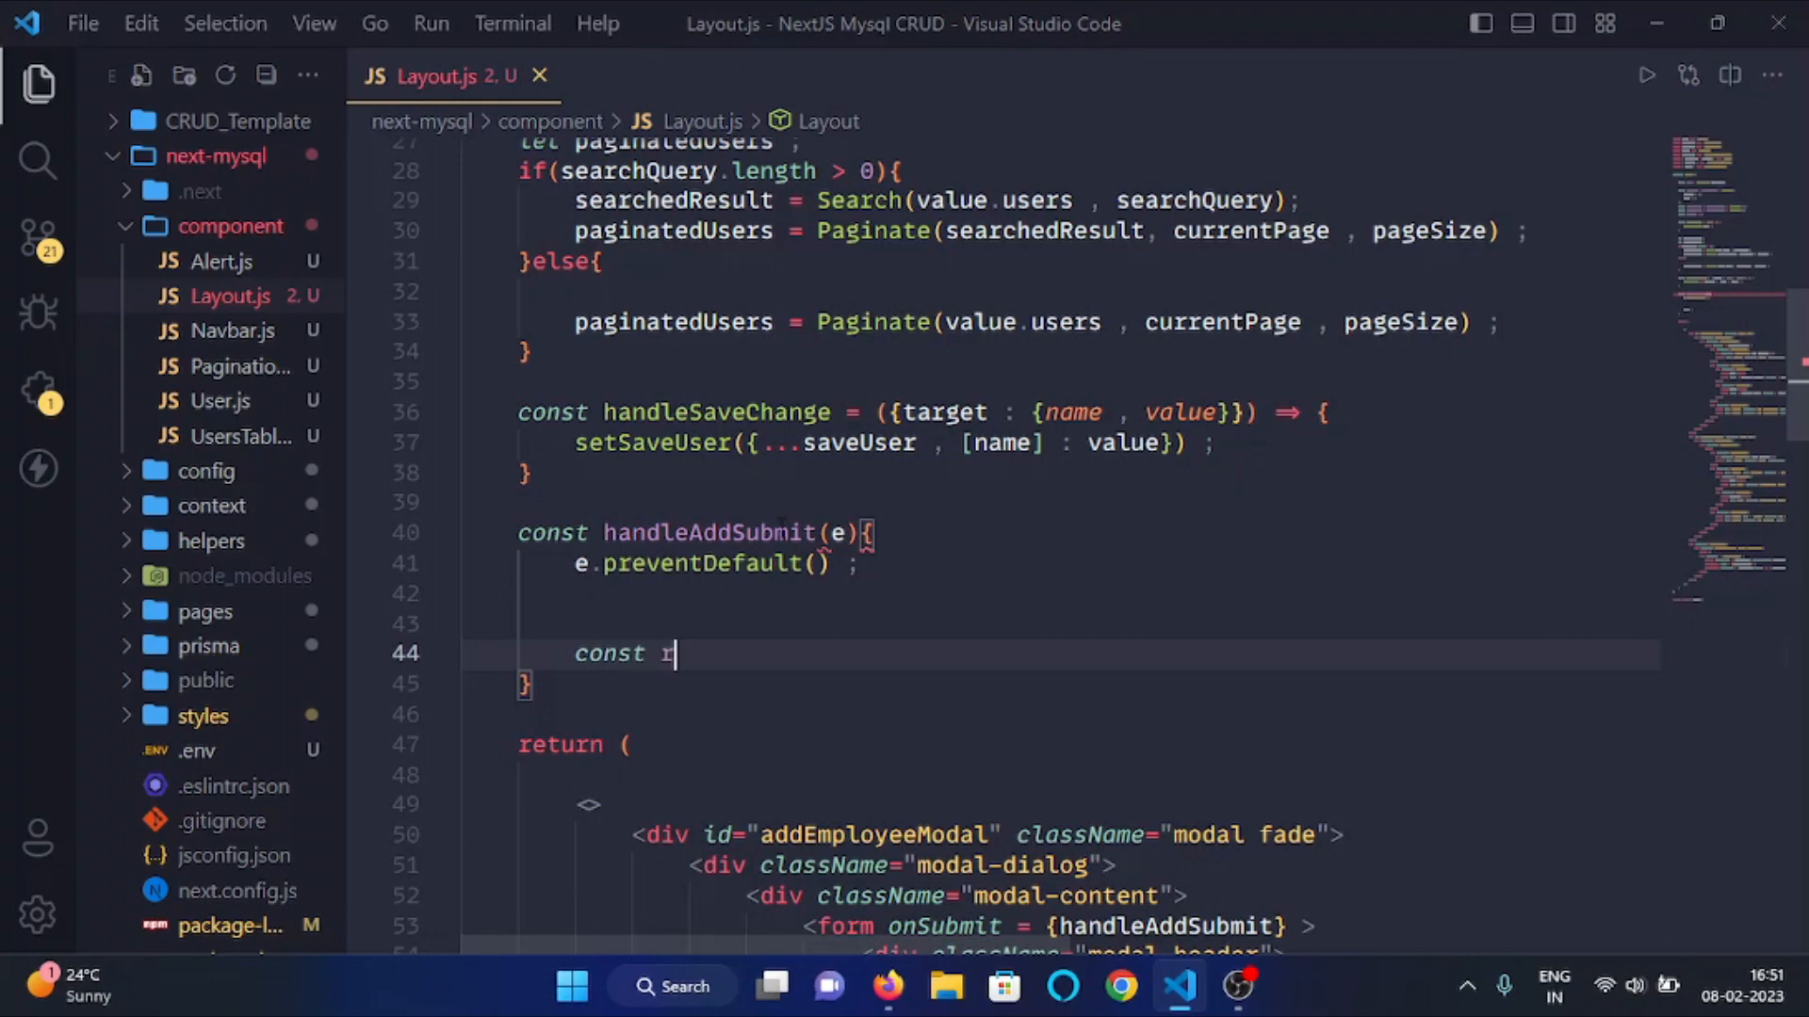
type("eqOption")
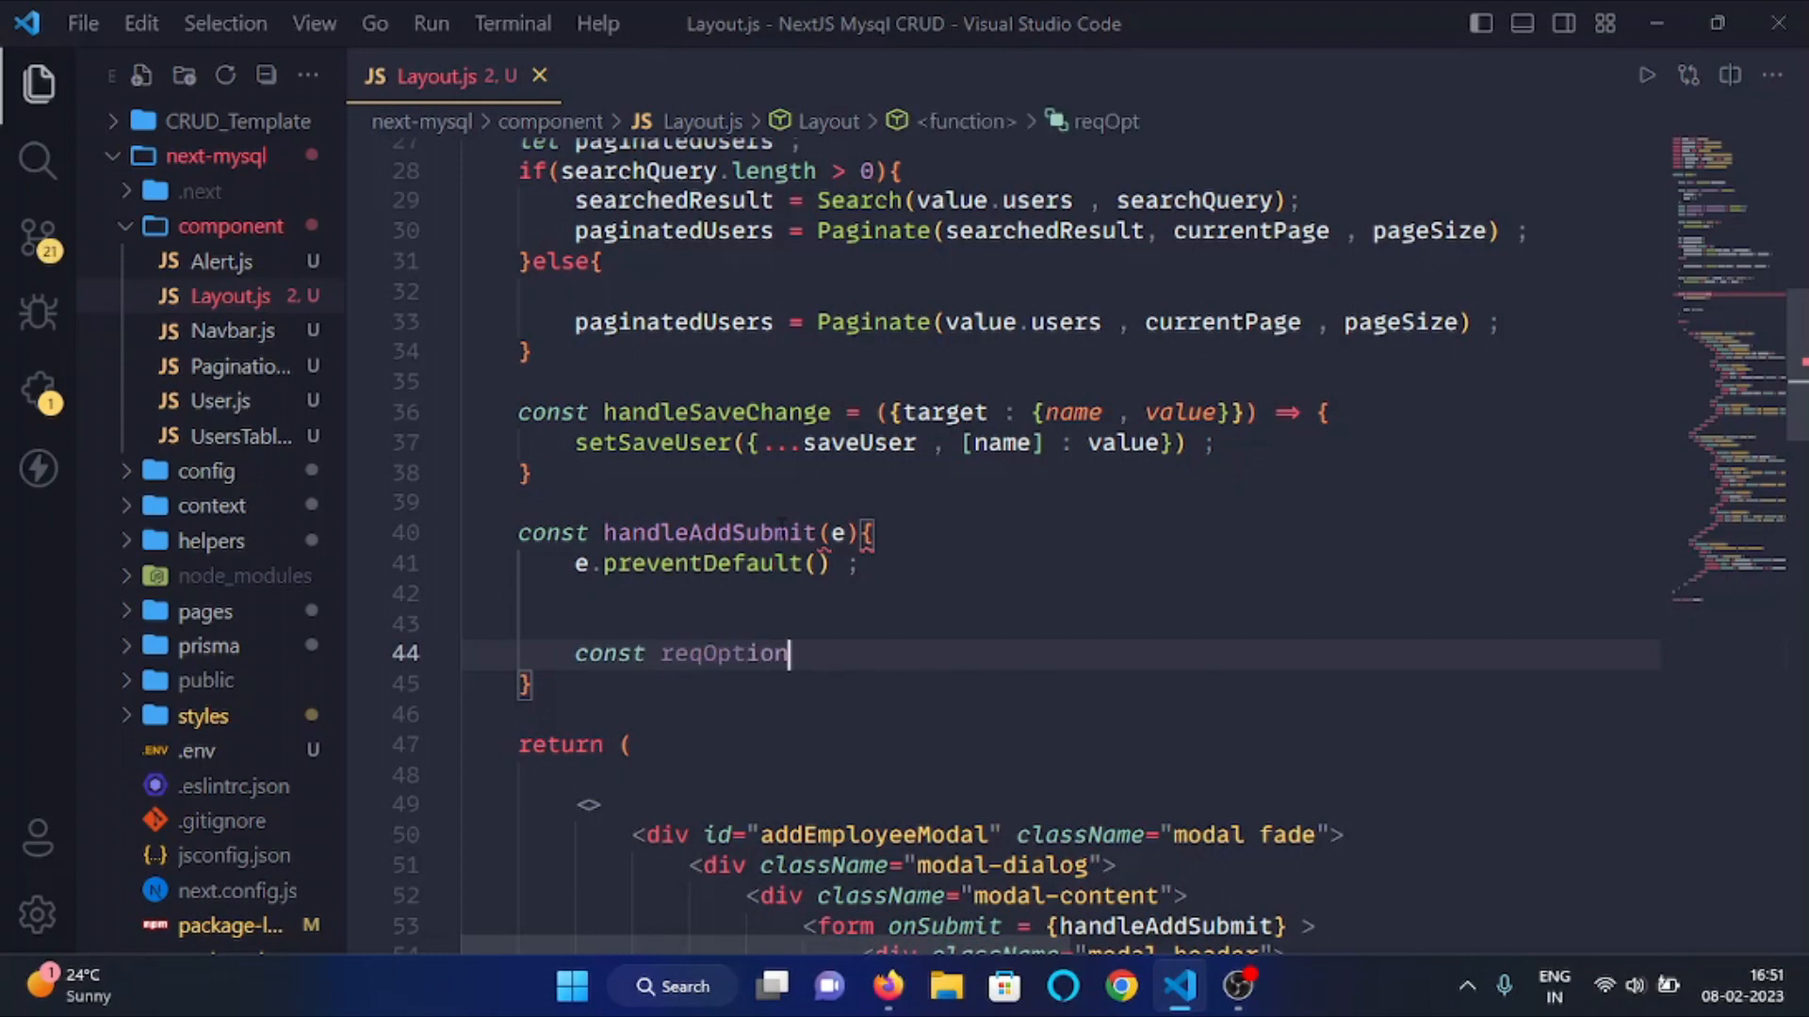
type("= {")
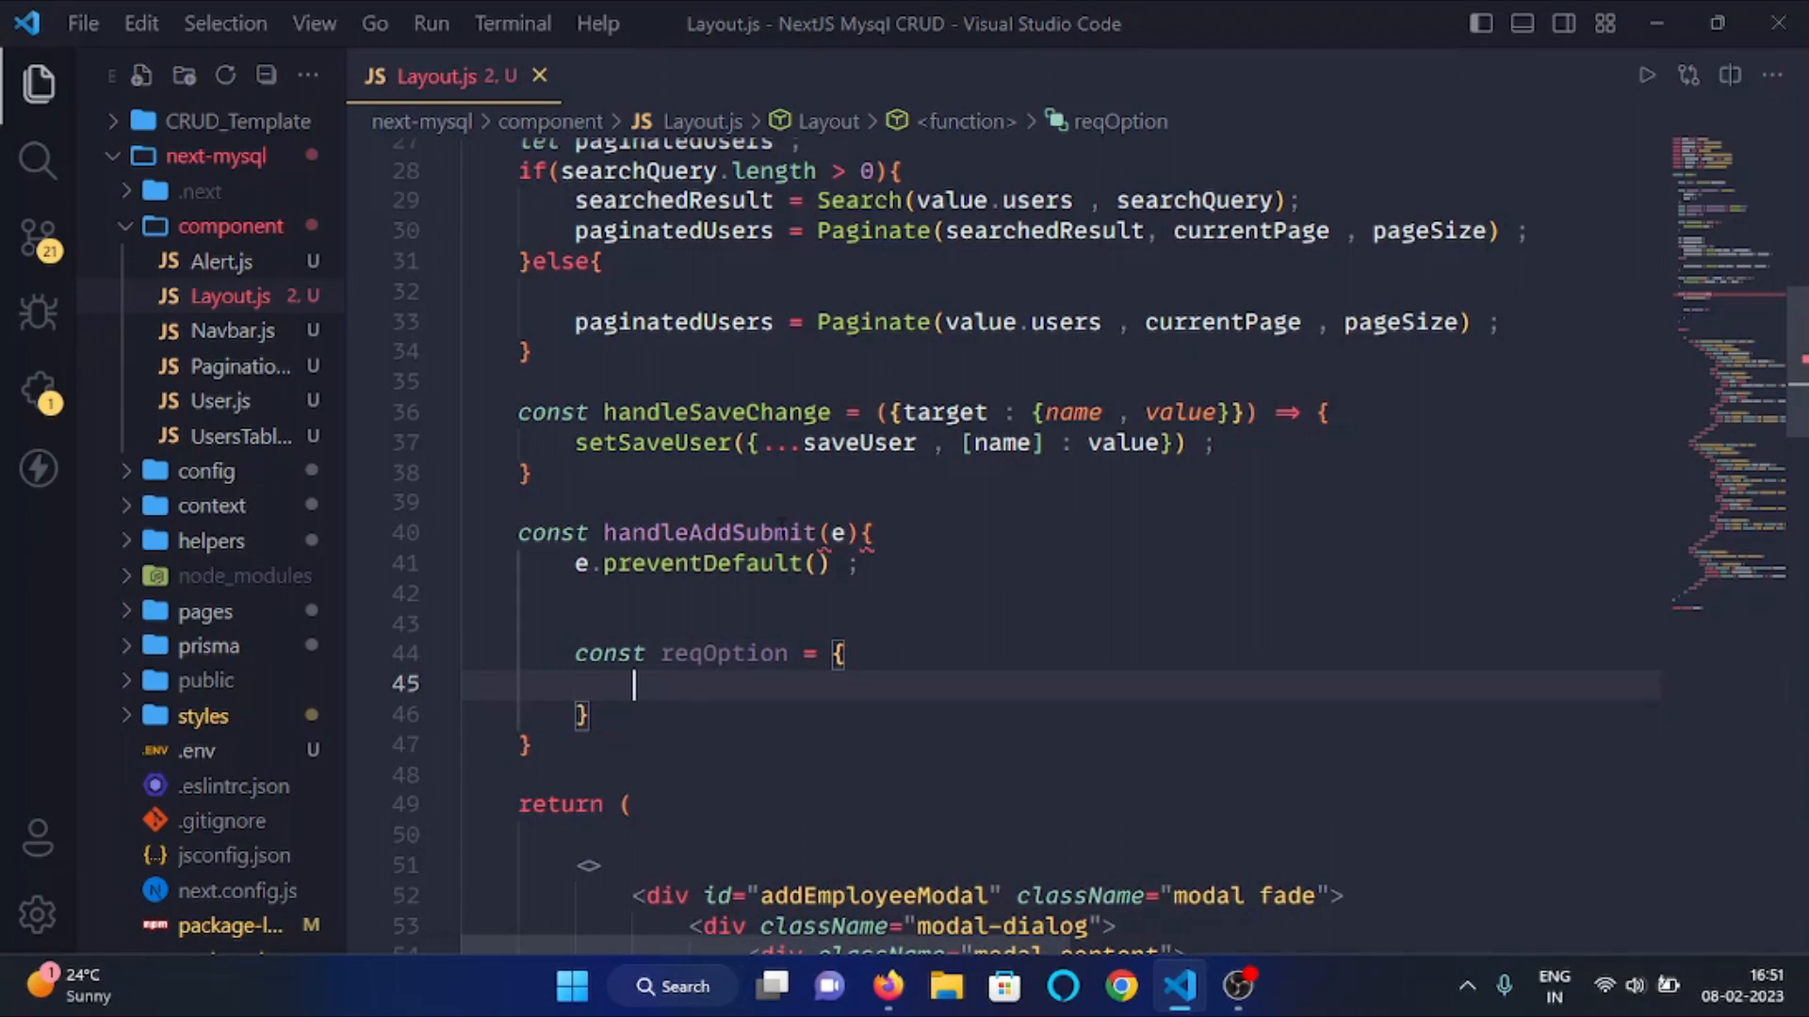
type("method : \"POST\",")
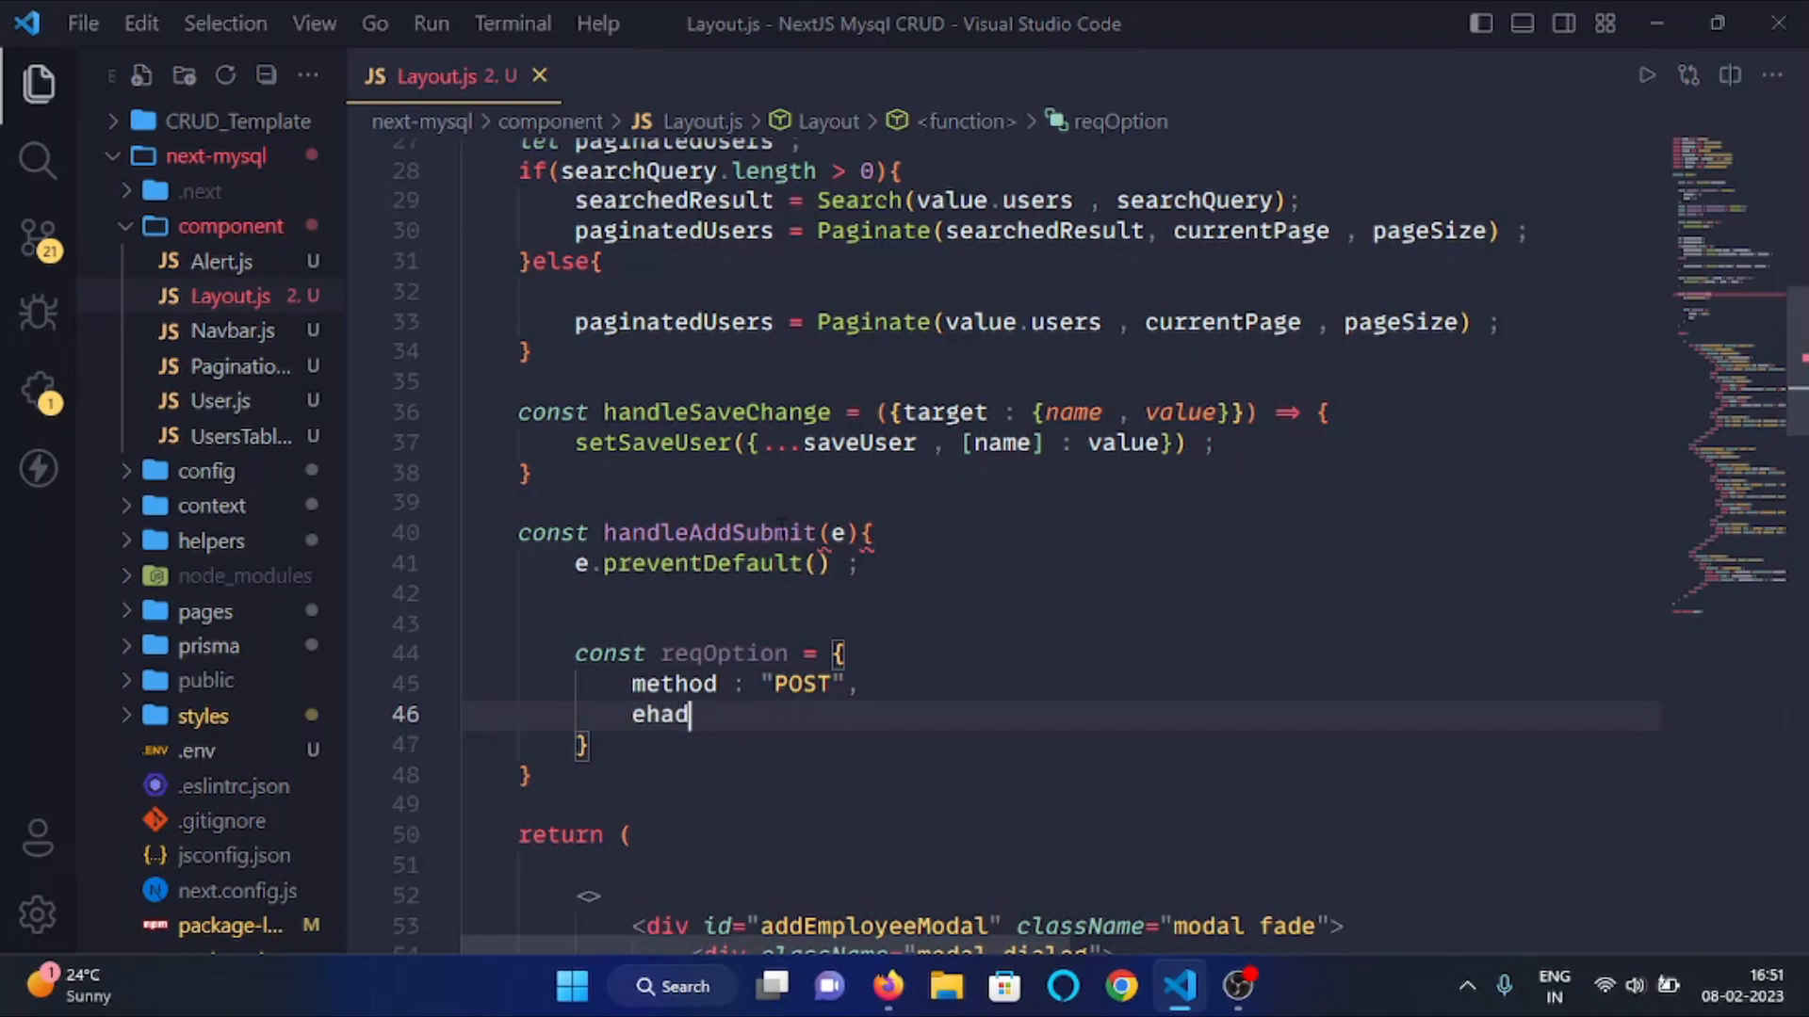
type("headers")
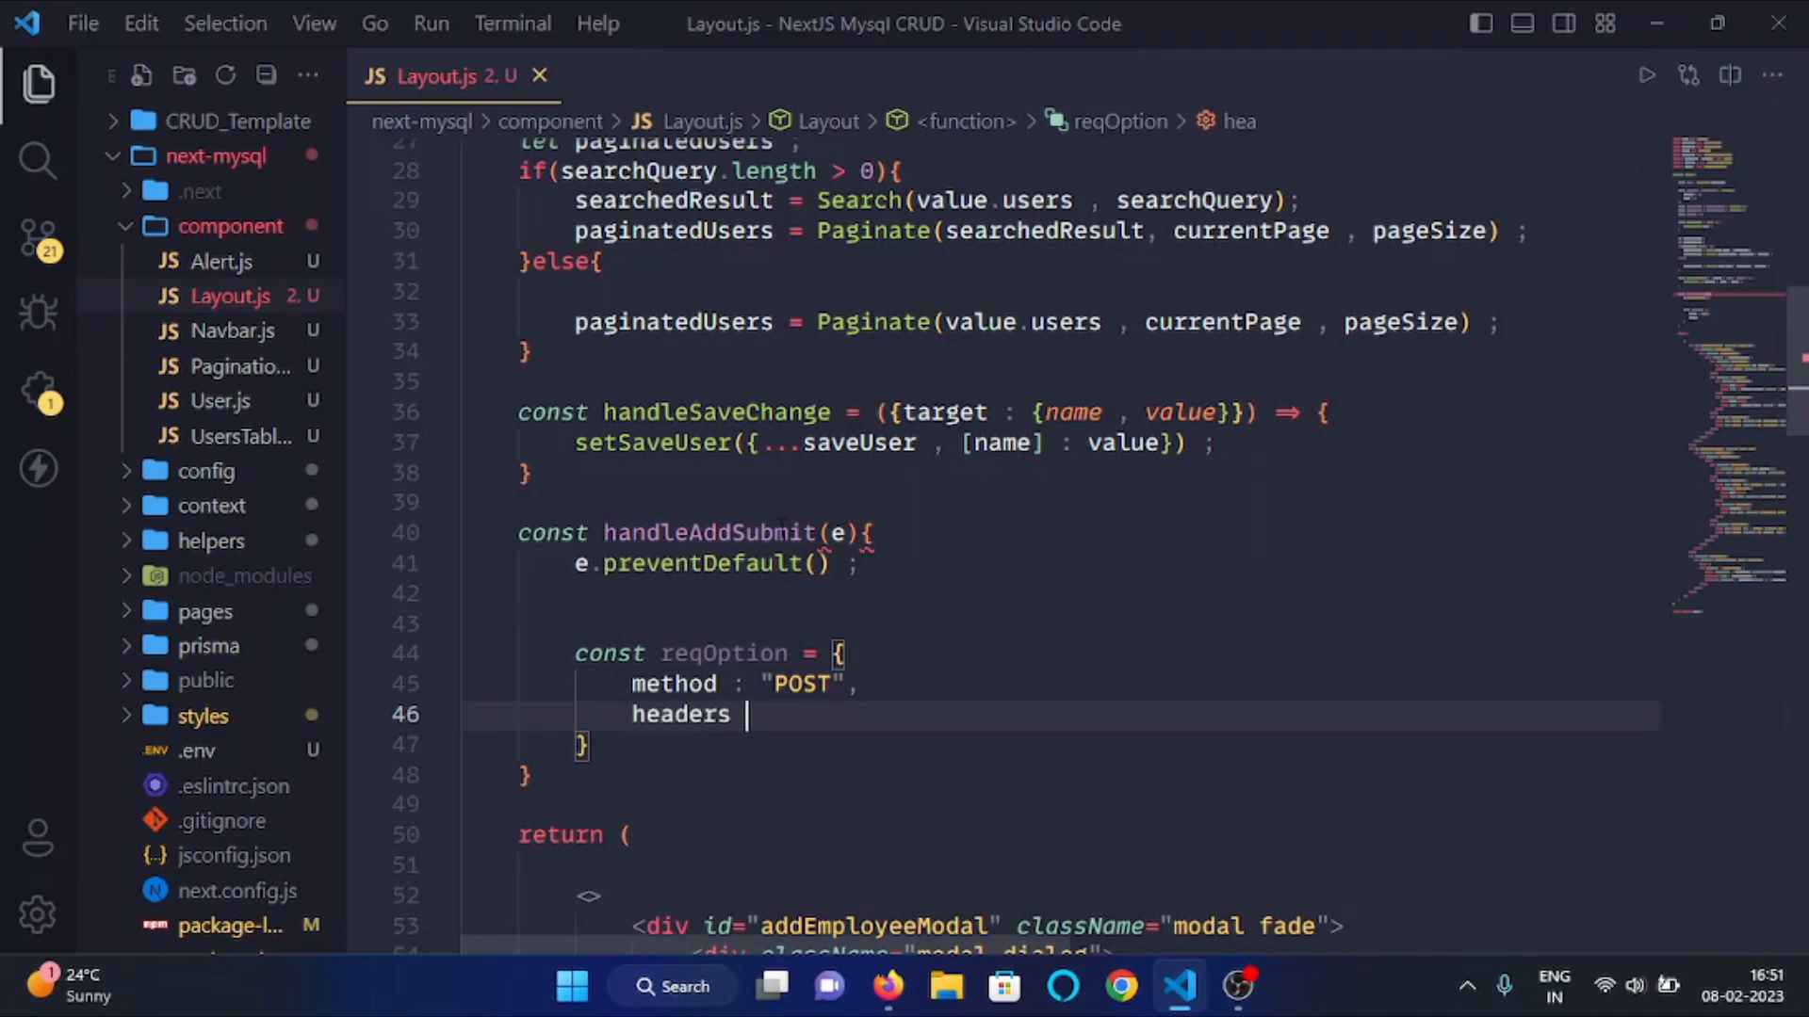
type(": {\"\"}")
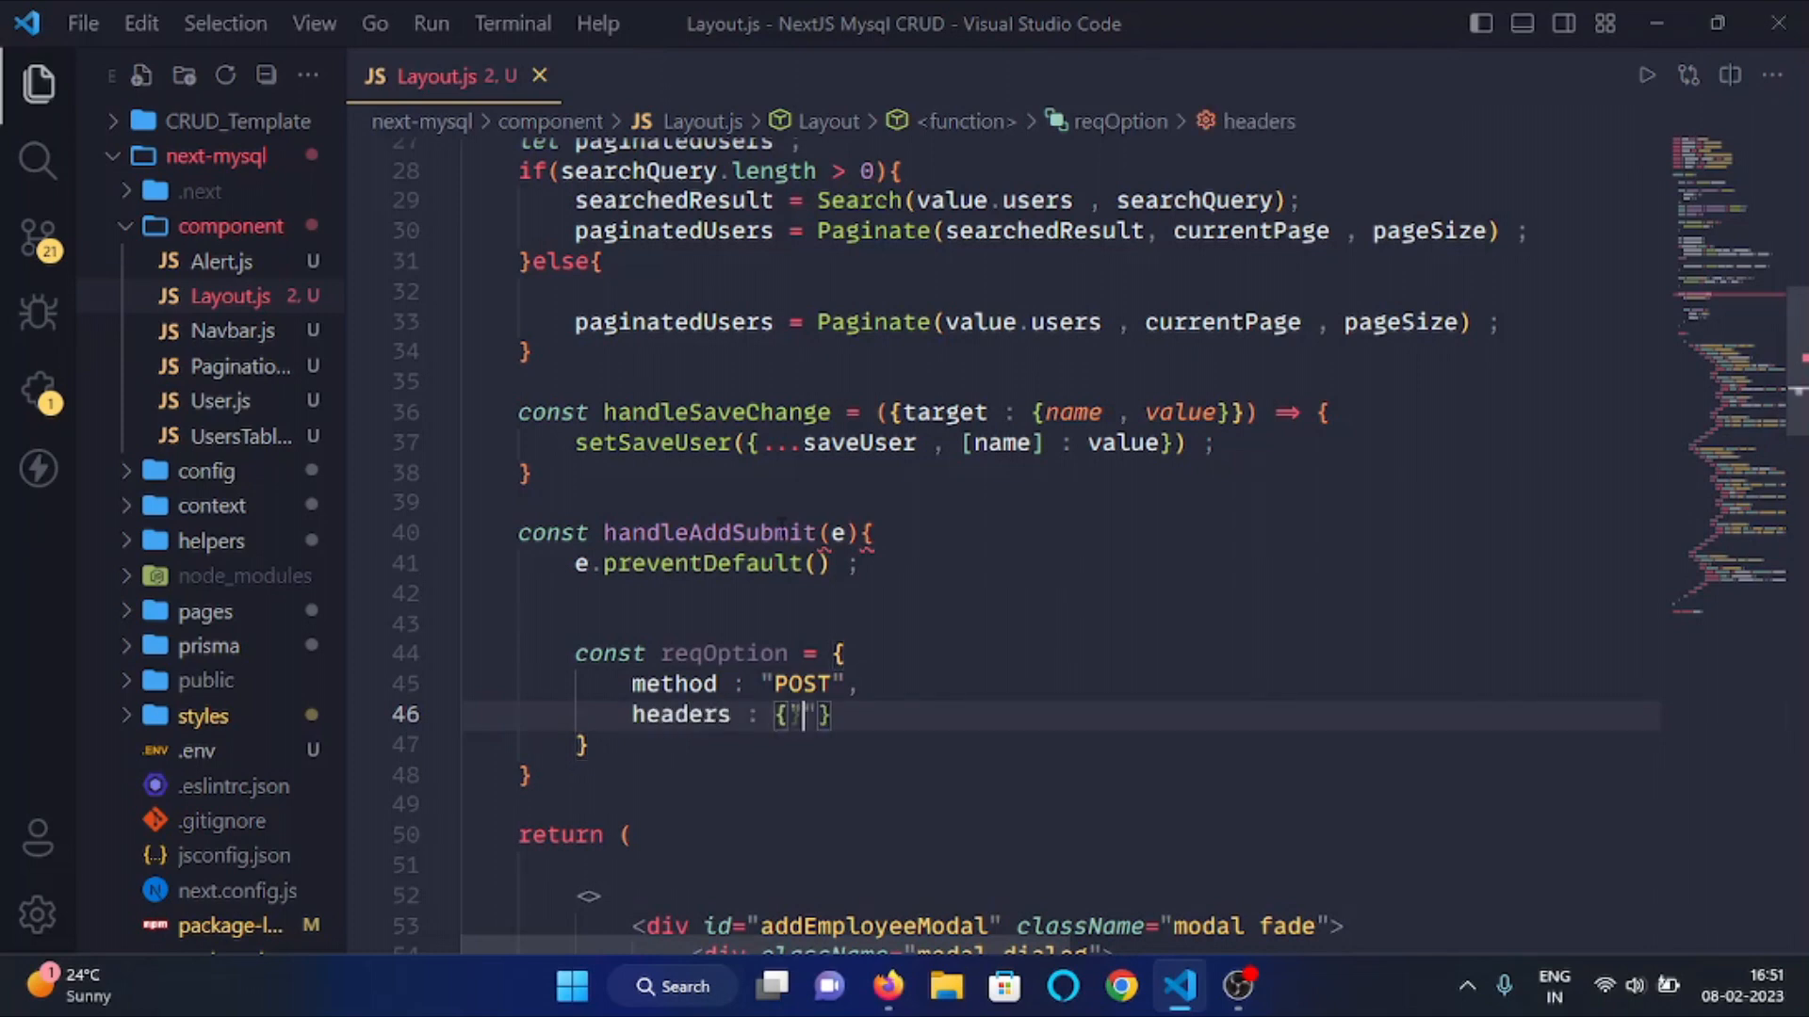
type("Contenty")
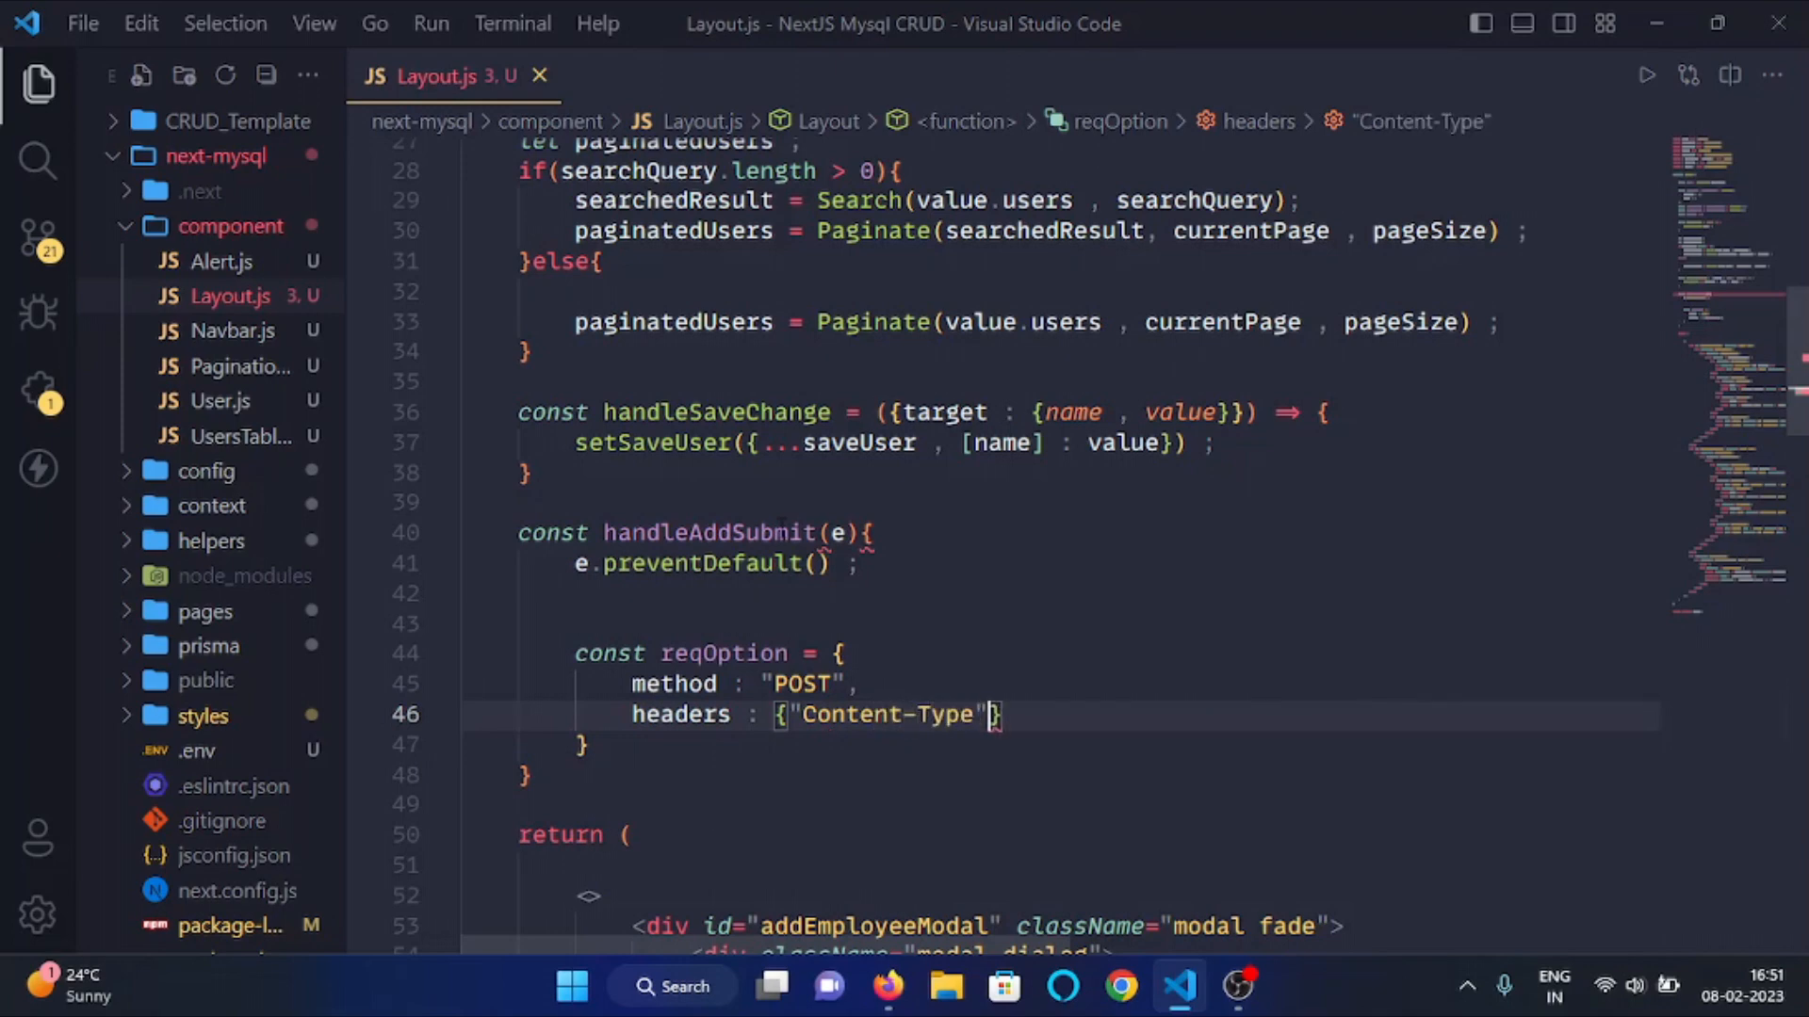
type(": \"applica")
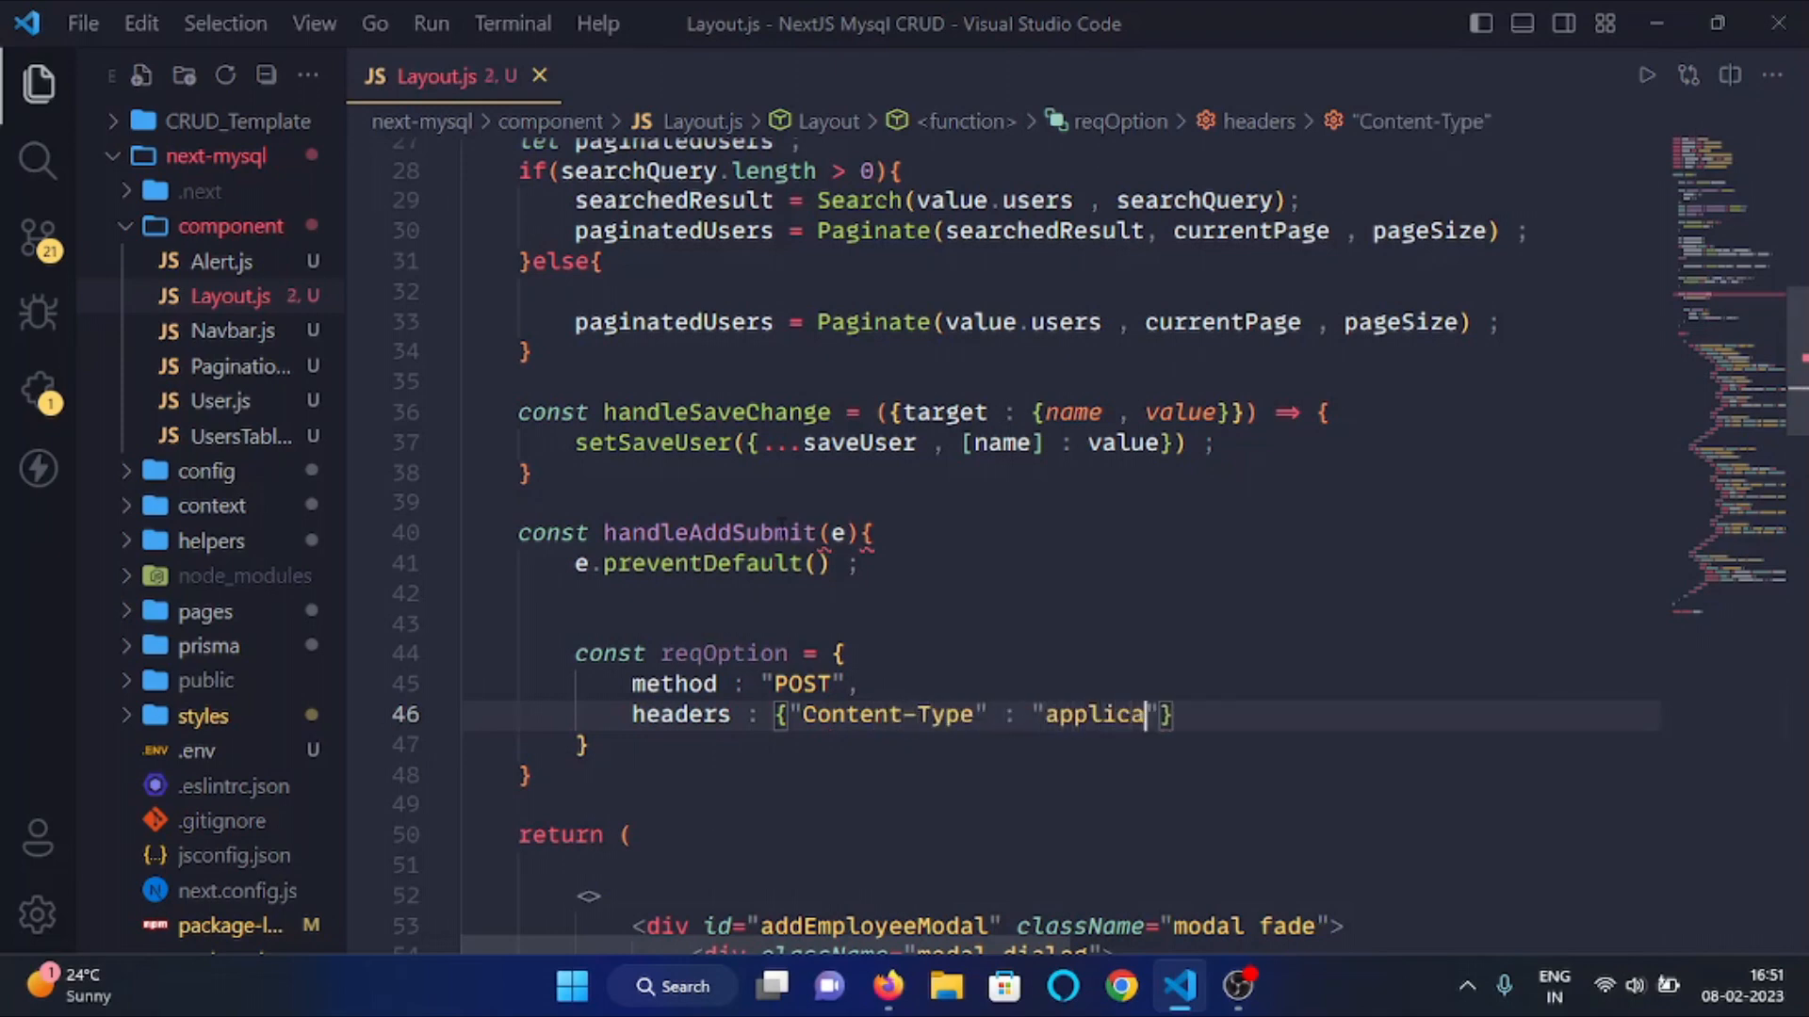
type("tion/json")
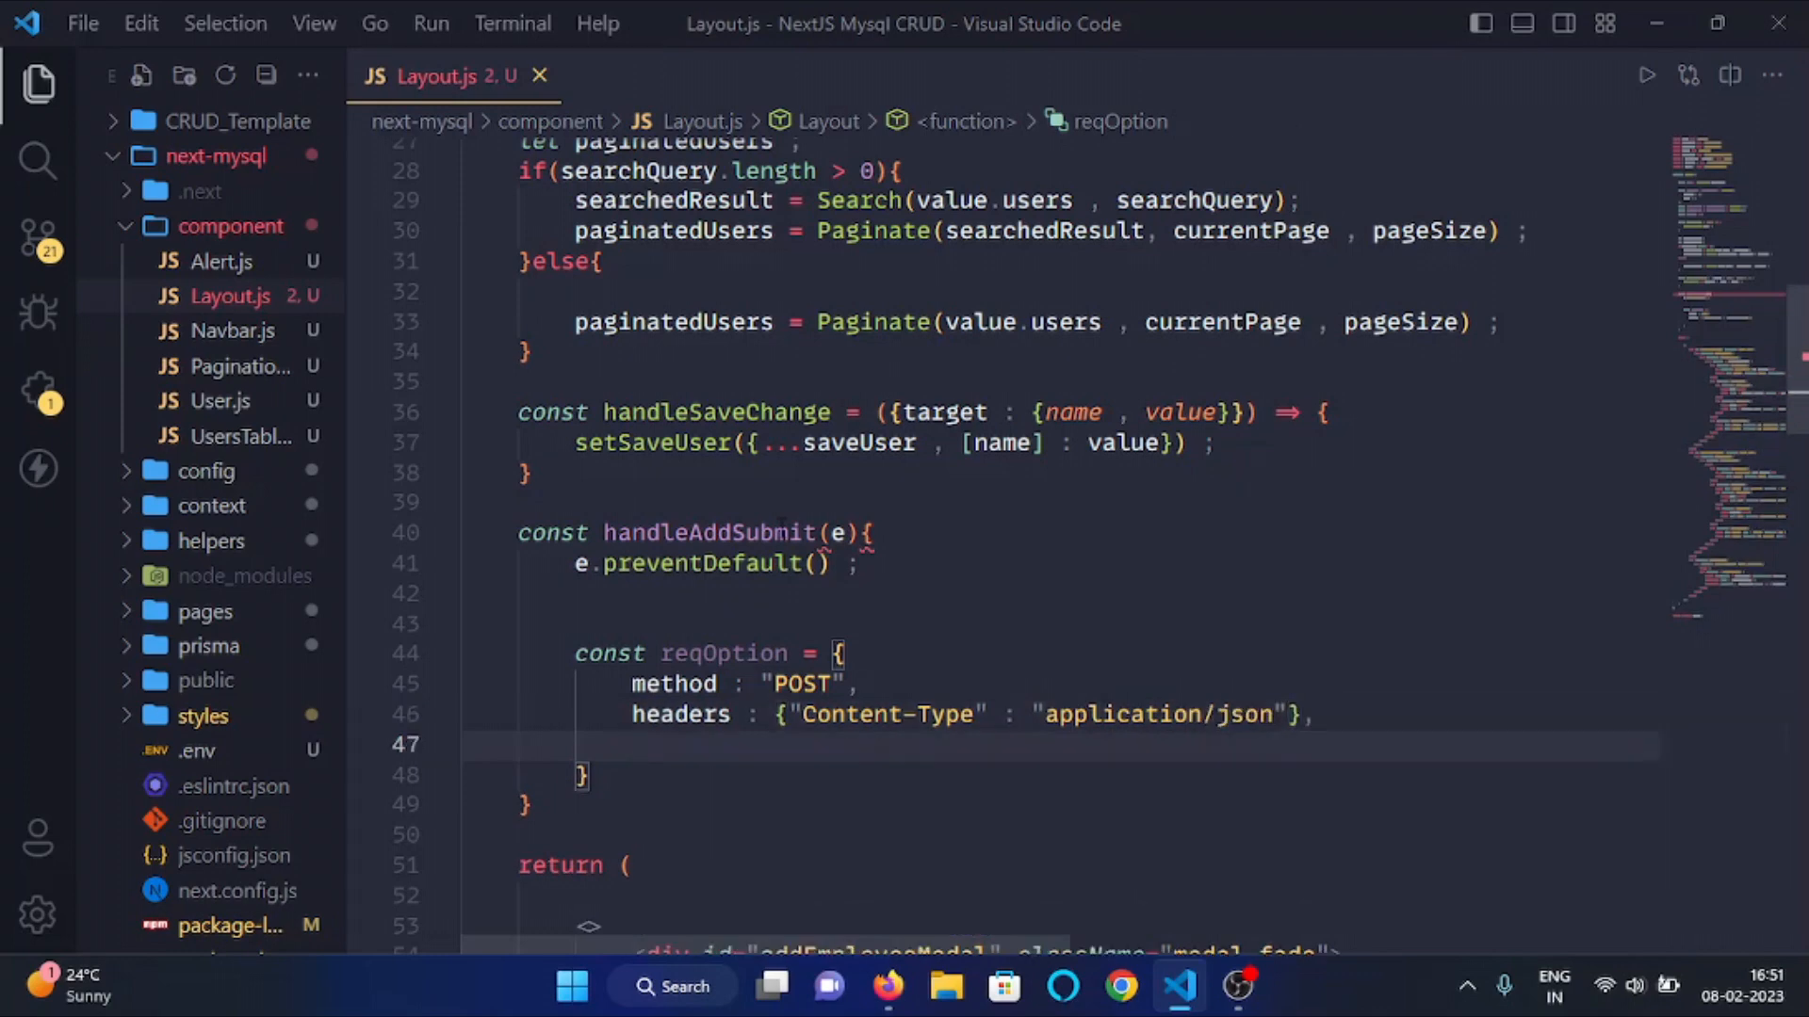
- Set reqOption's body to JSON.stringify(saveUser) and begin a new line after the object
type("body :")
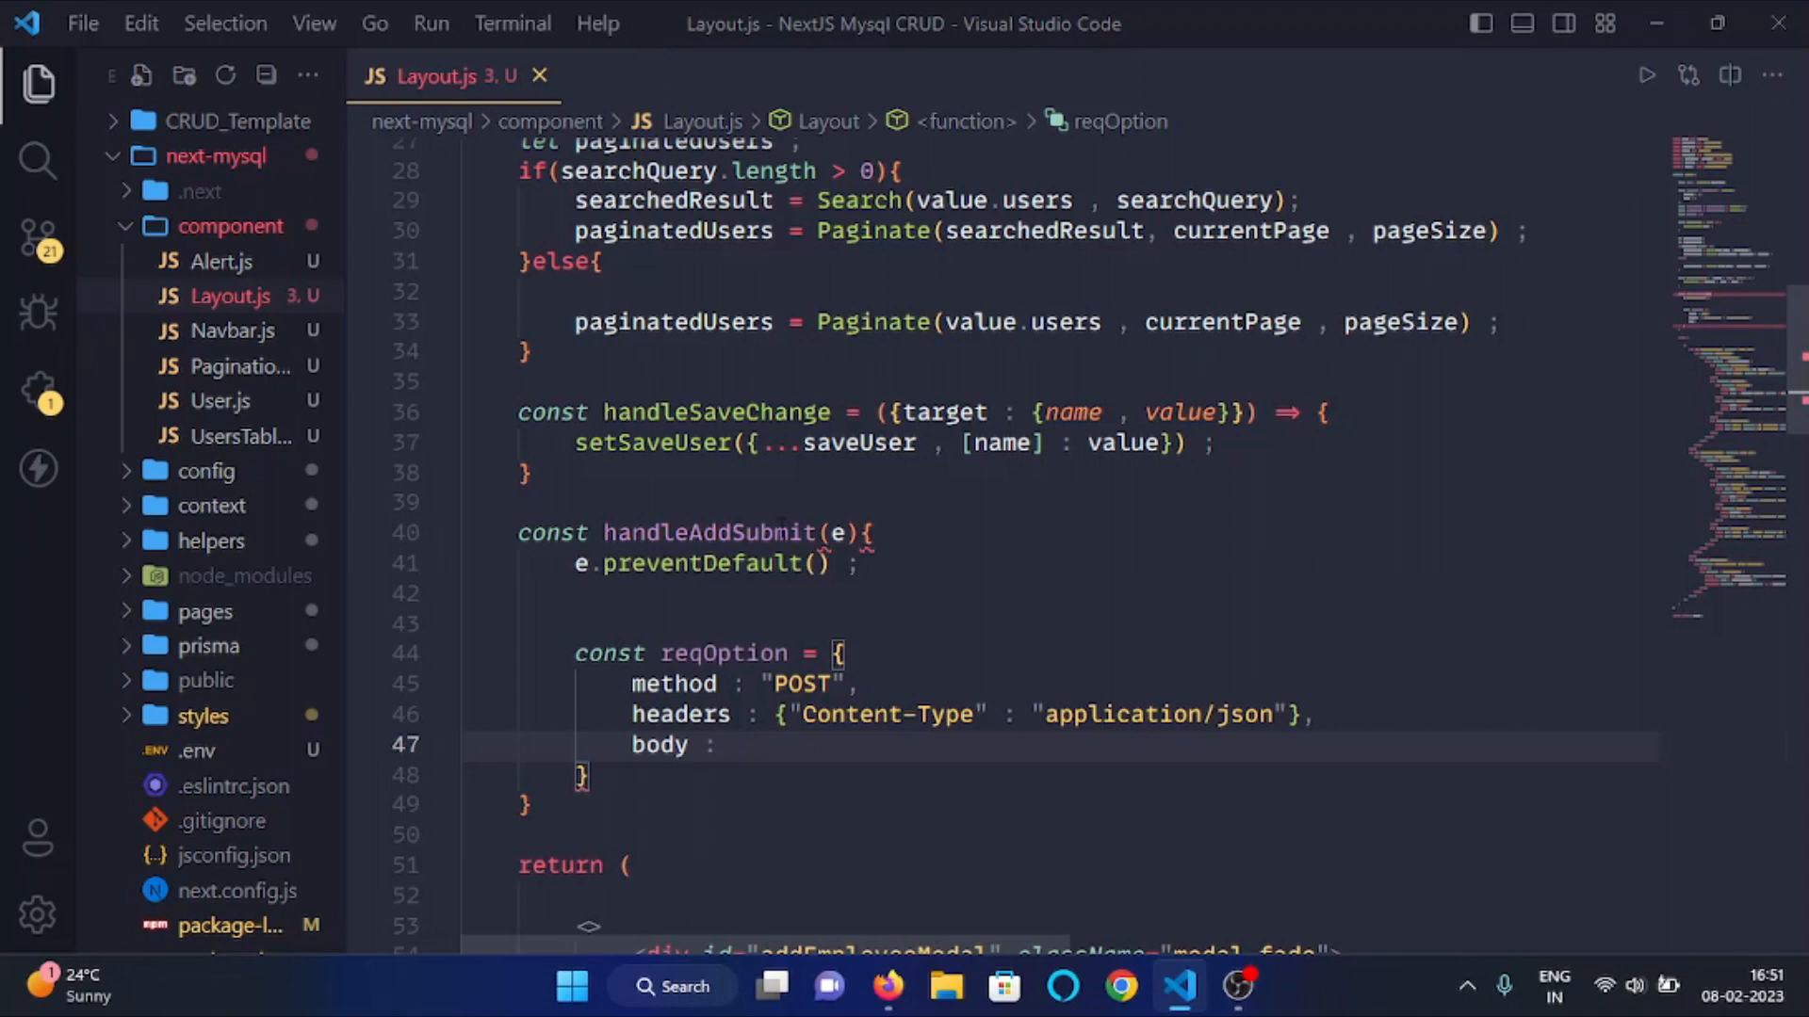
type("JSON.stringify()")
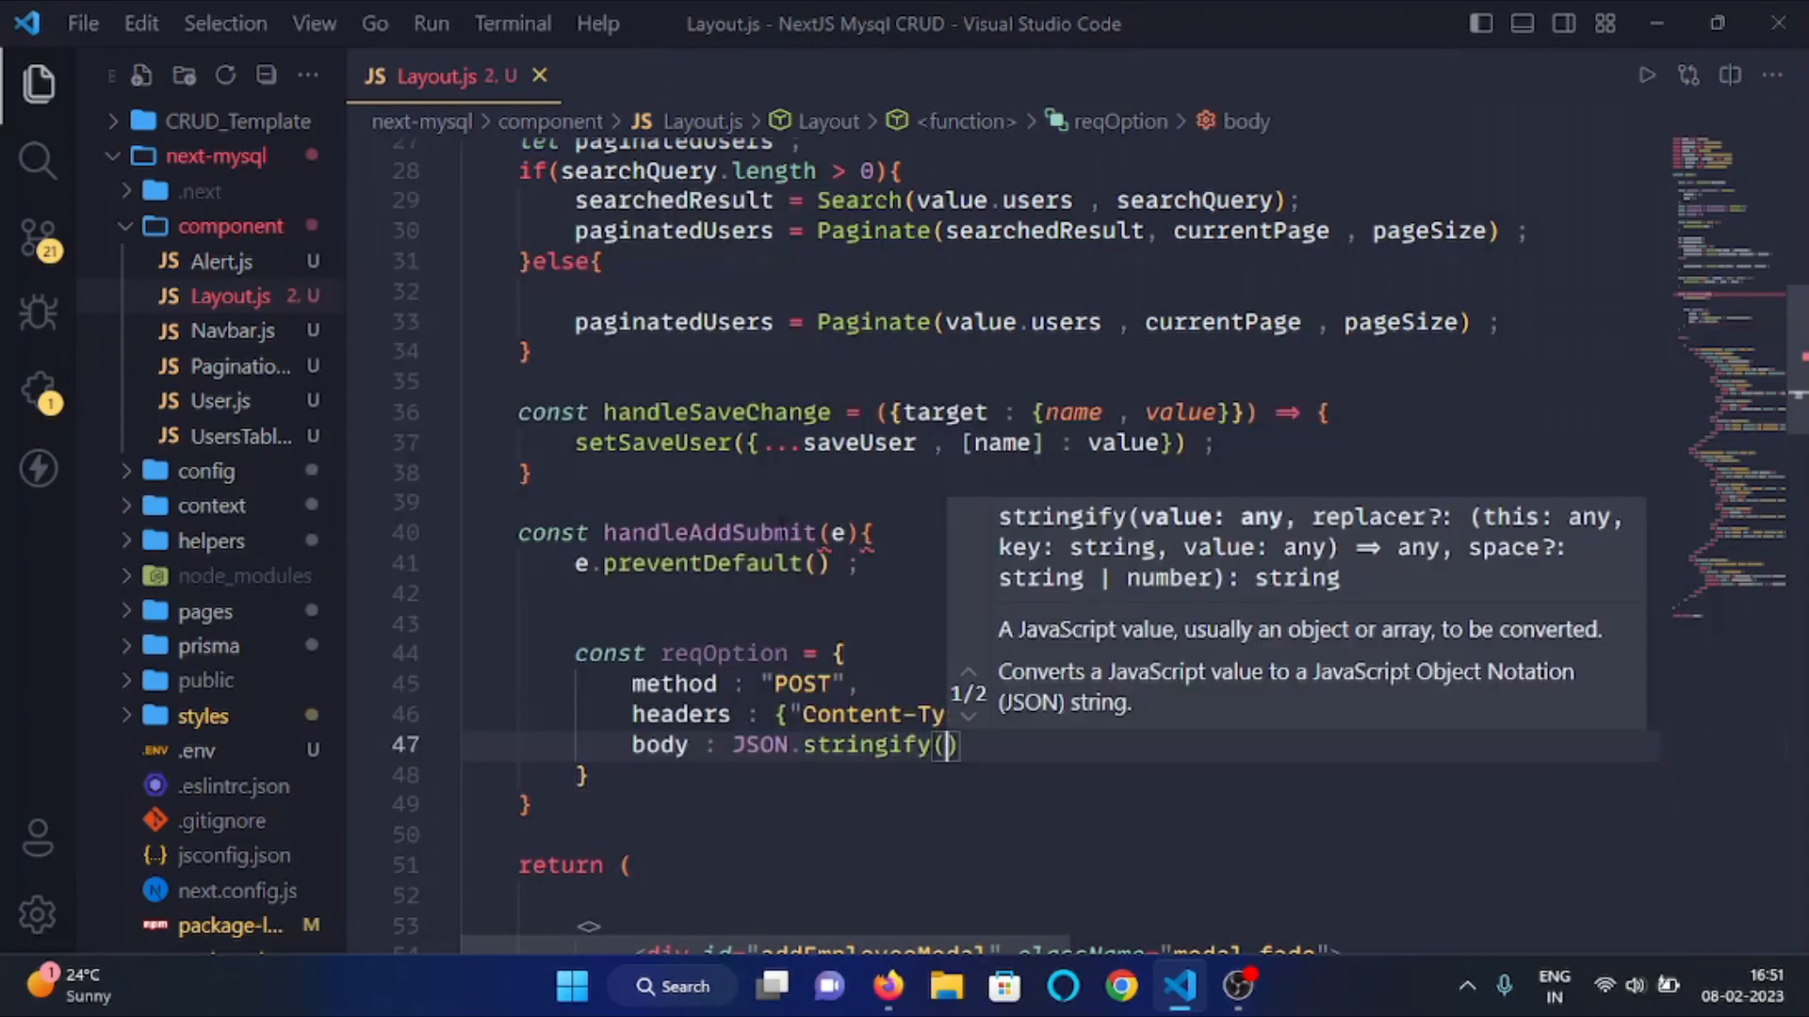
type("save")
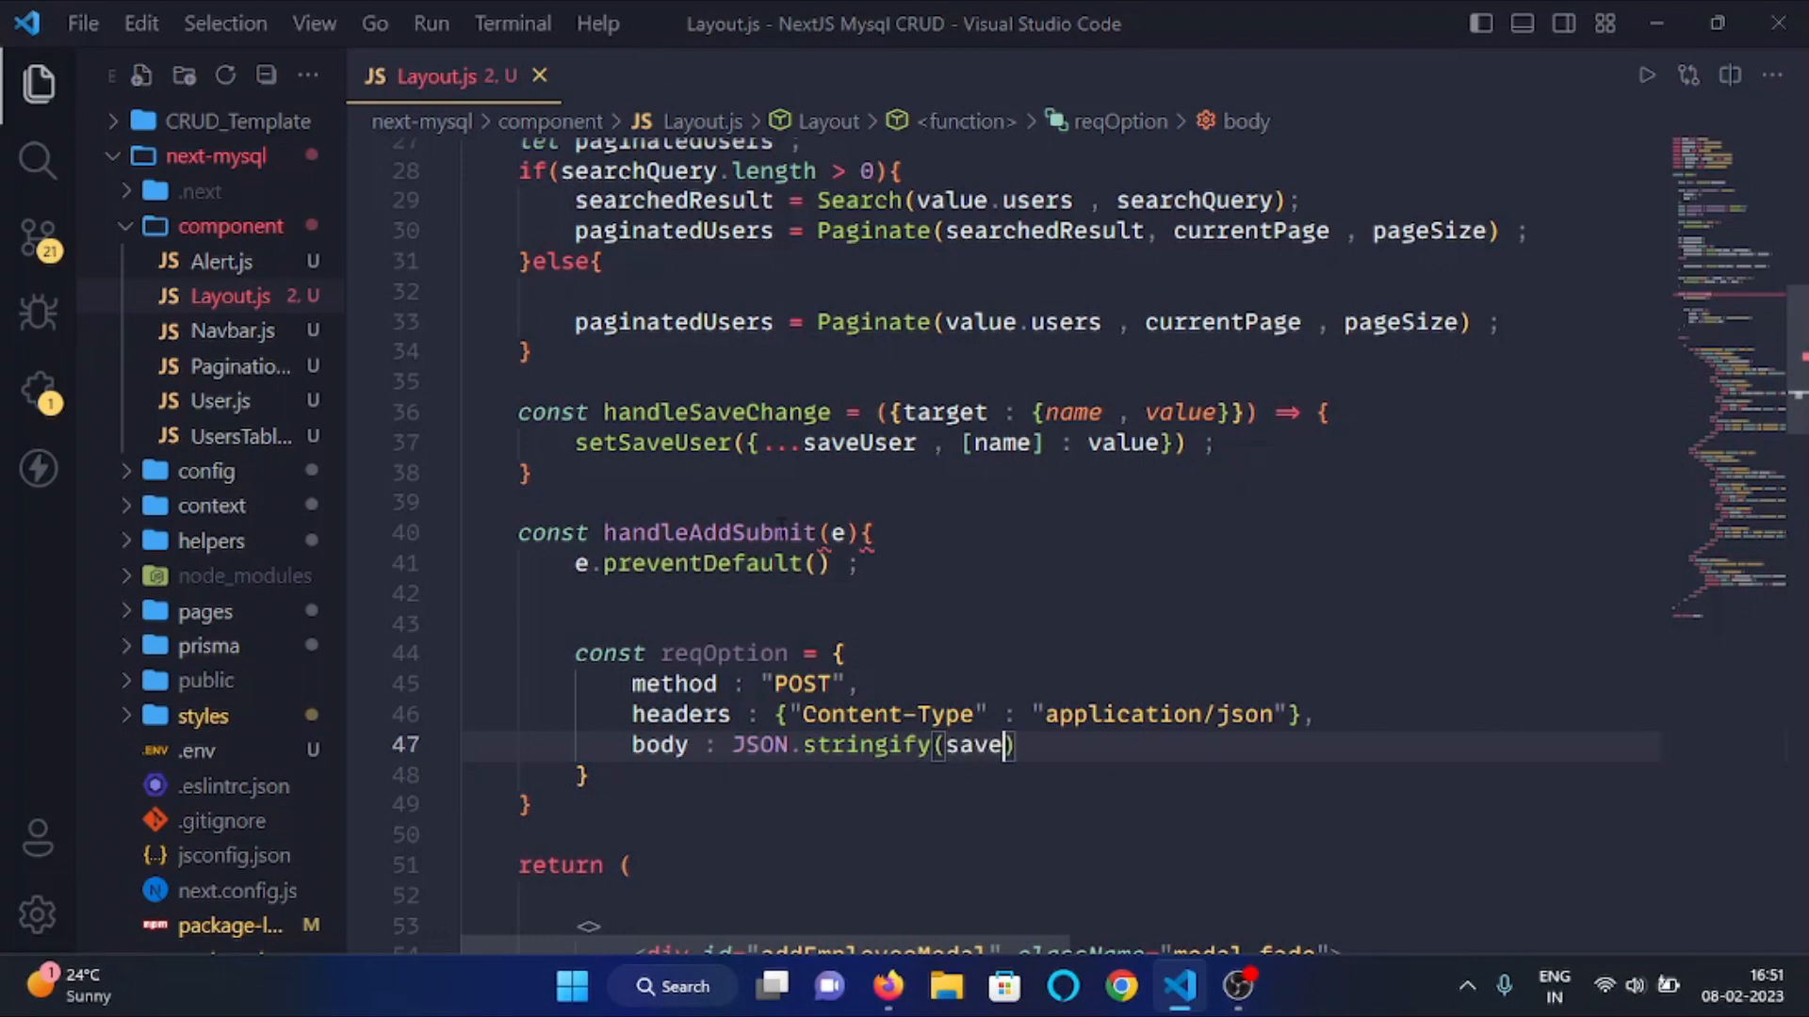
type("User")
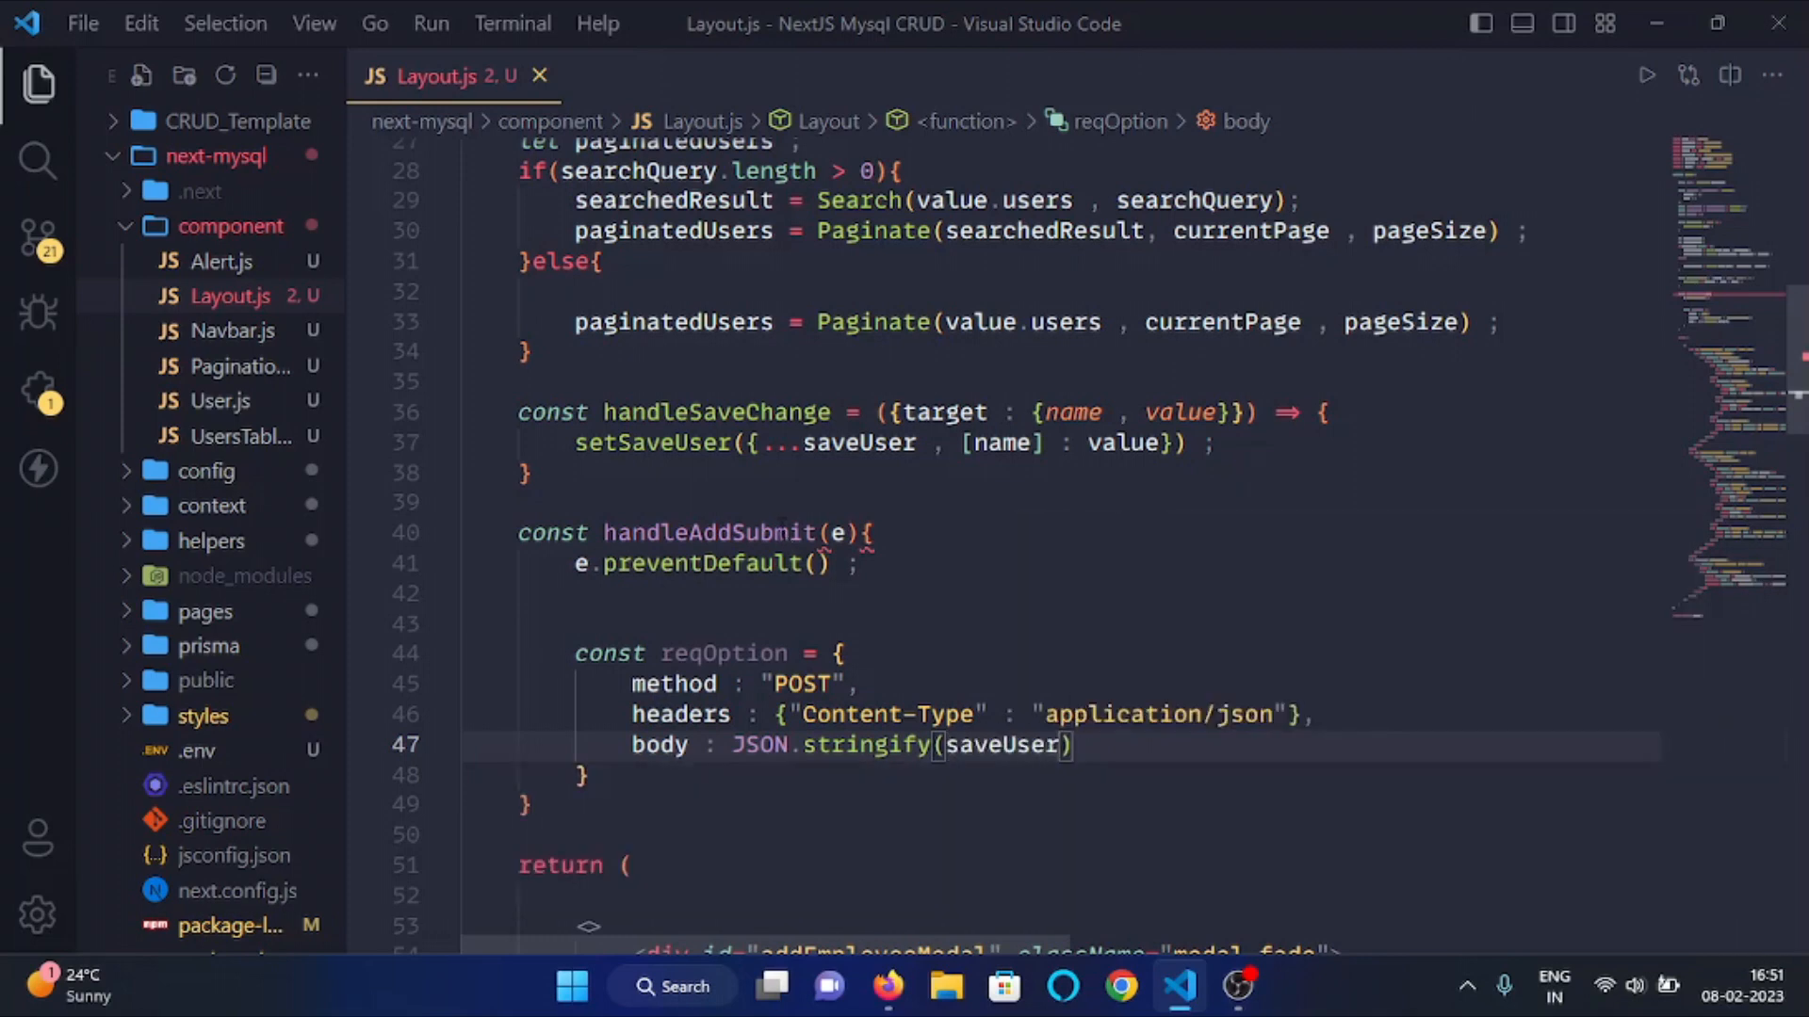
left_click(582, 775)
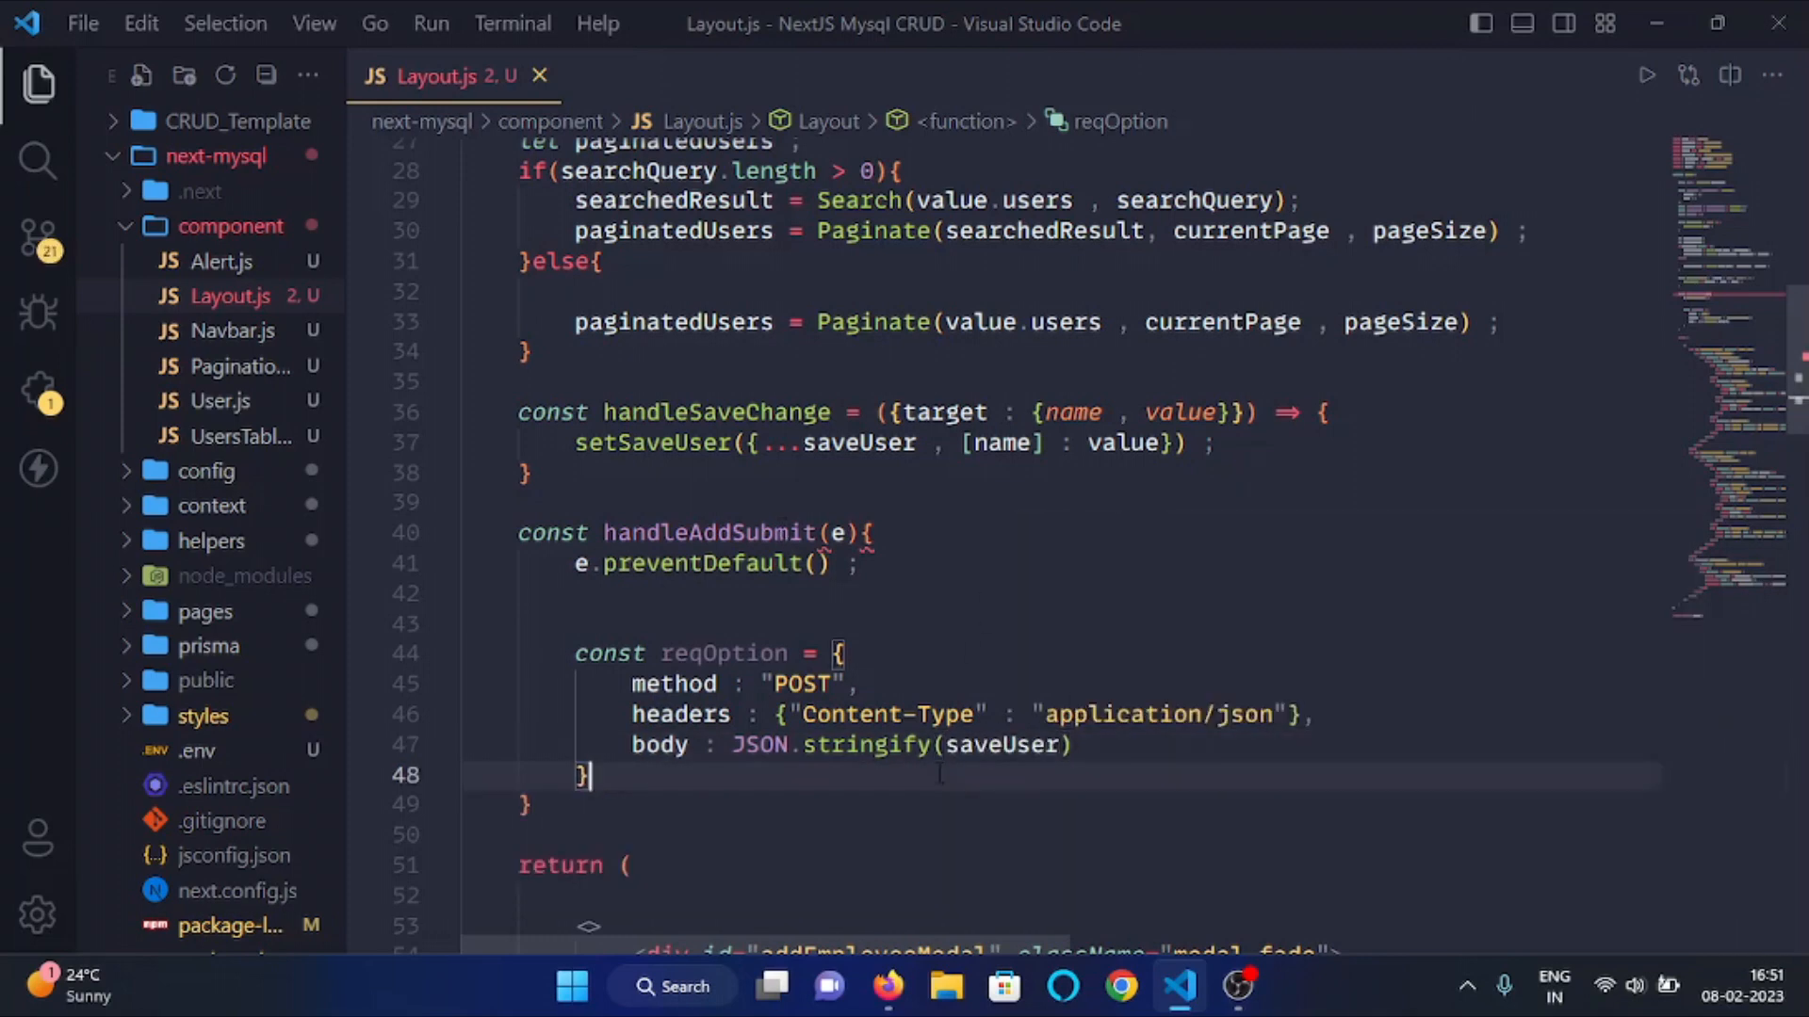
key("enter")
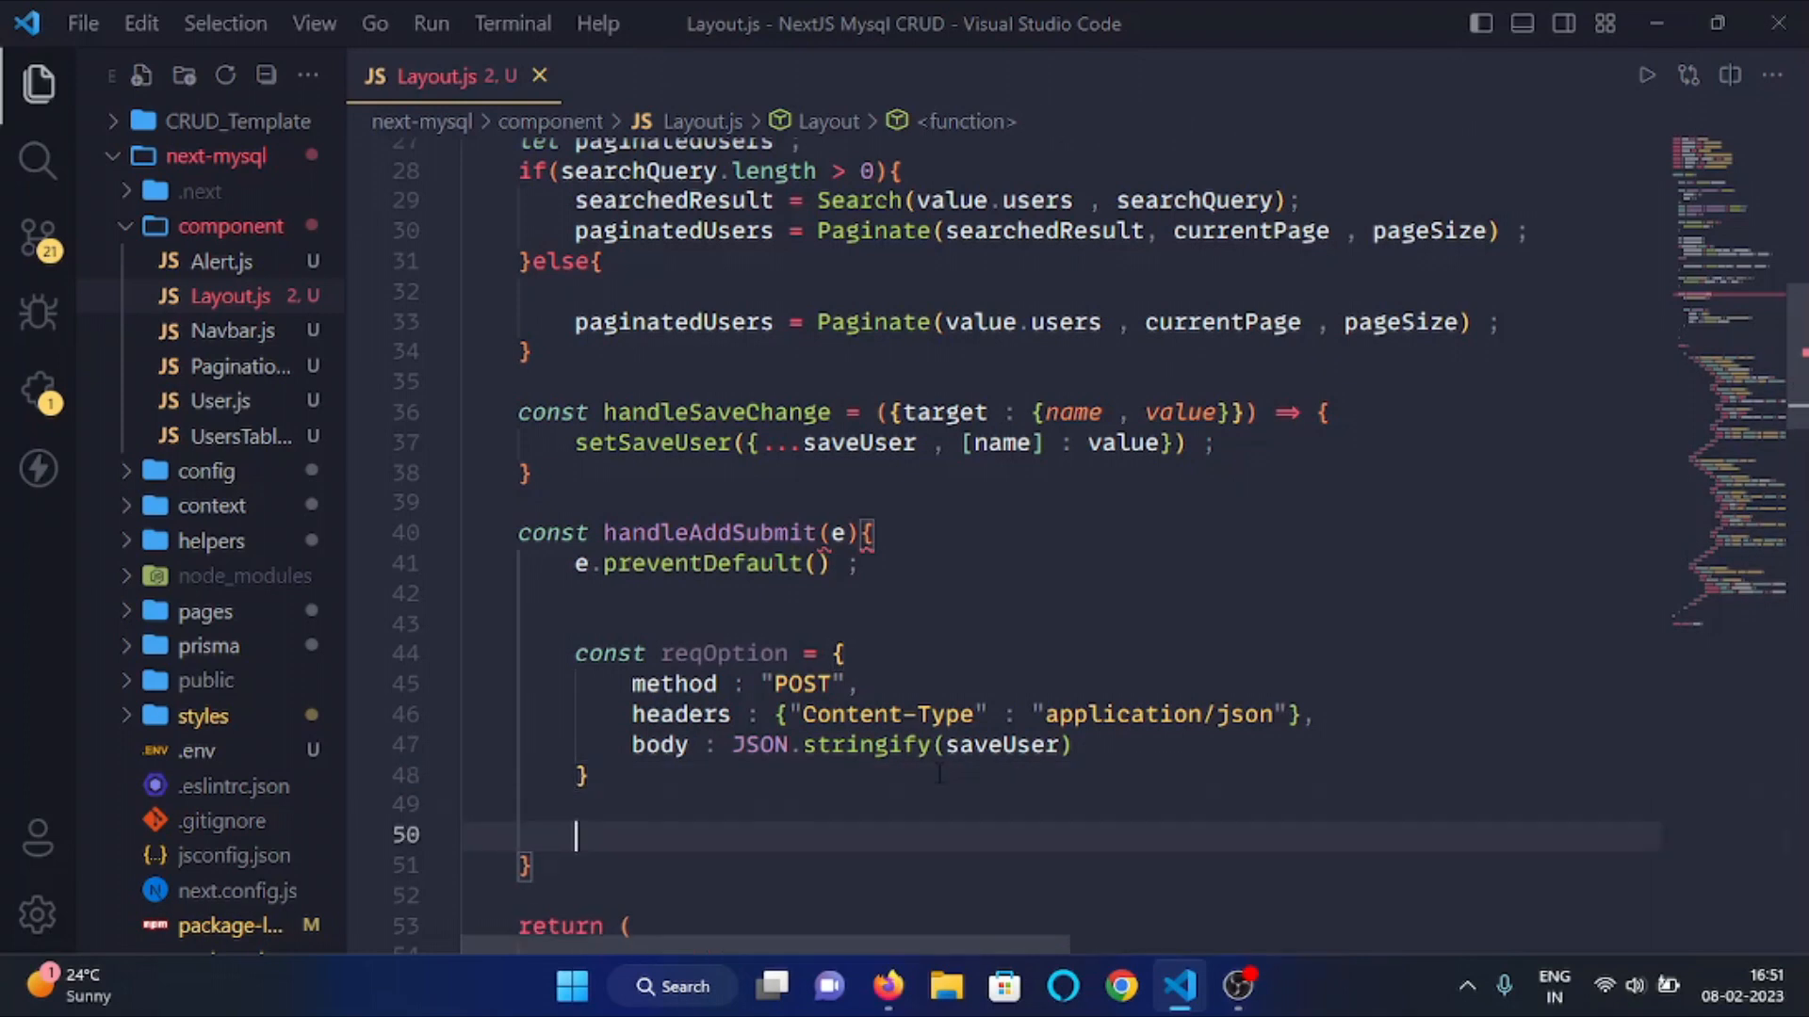
- Declare const response = await, making handleAddSubmit async
type("const re")
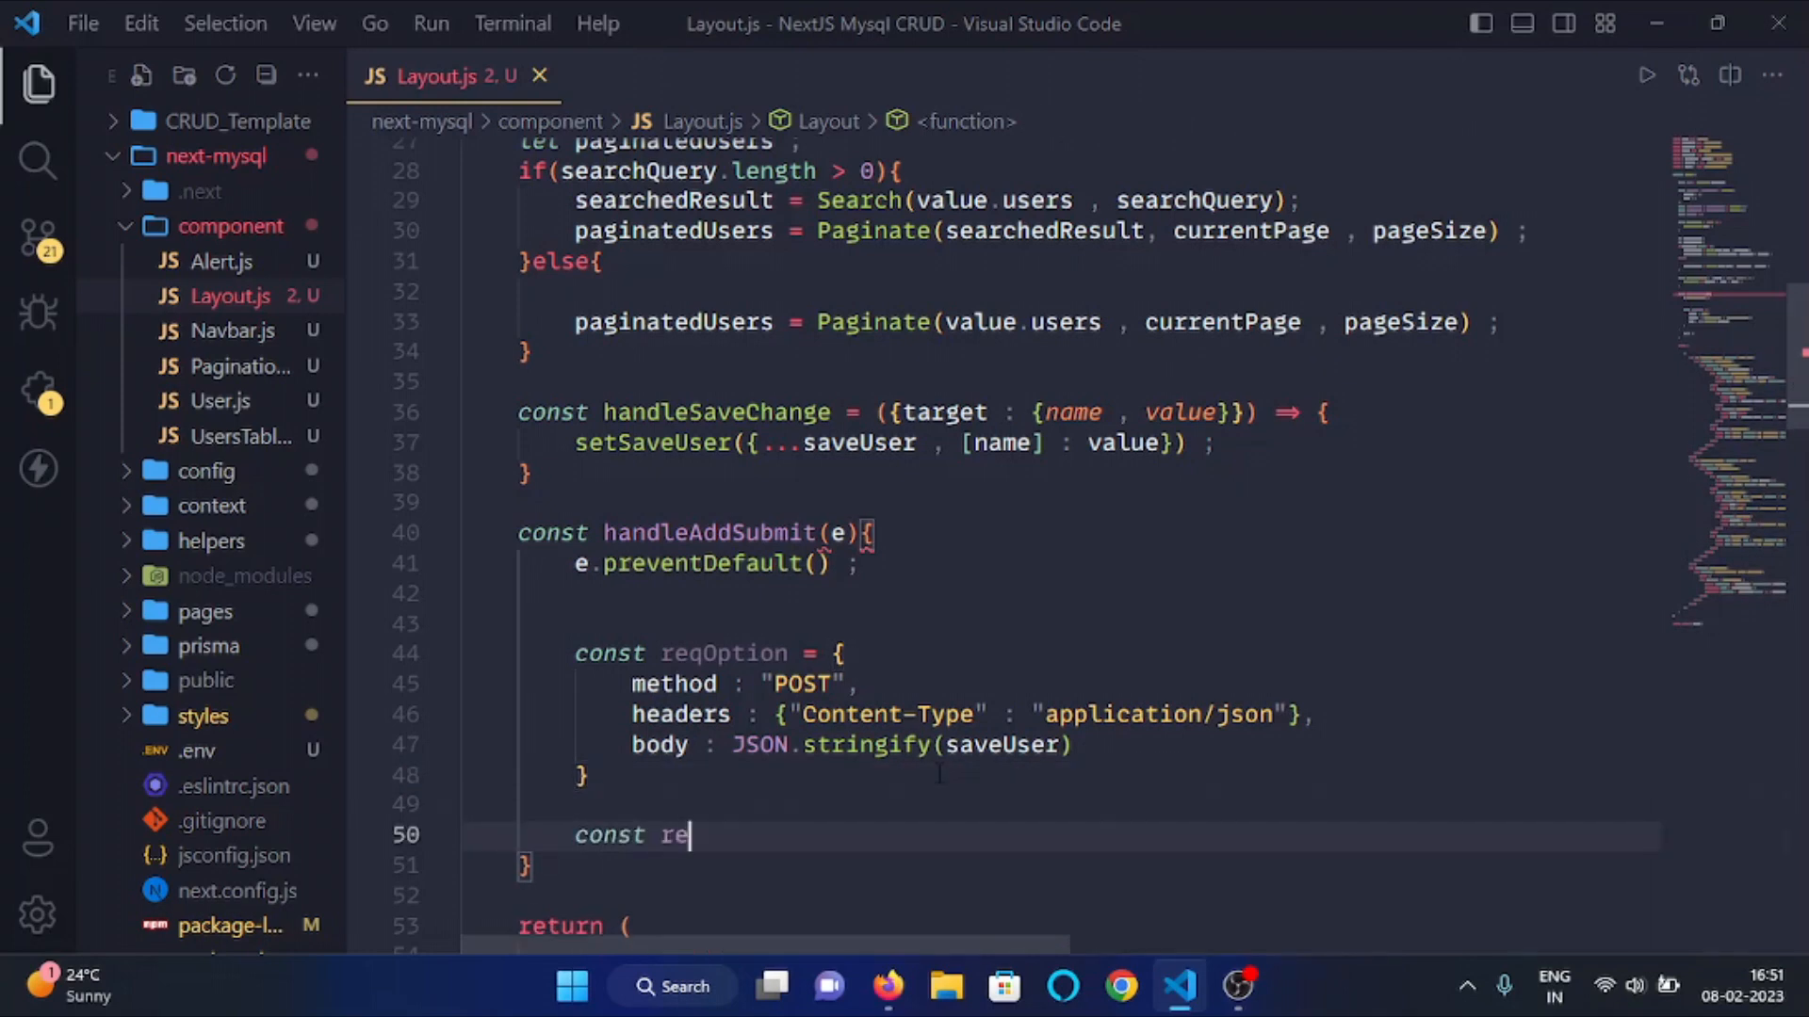
type("sponse =")
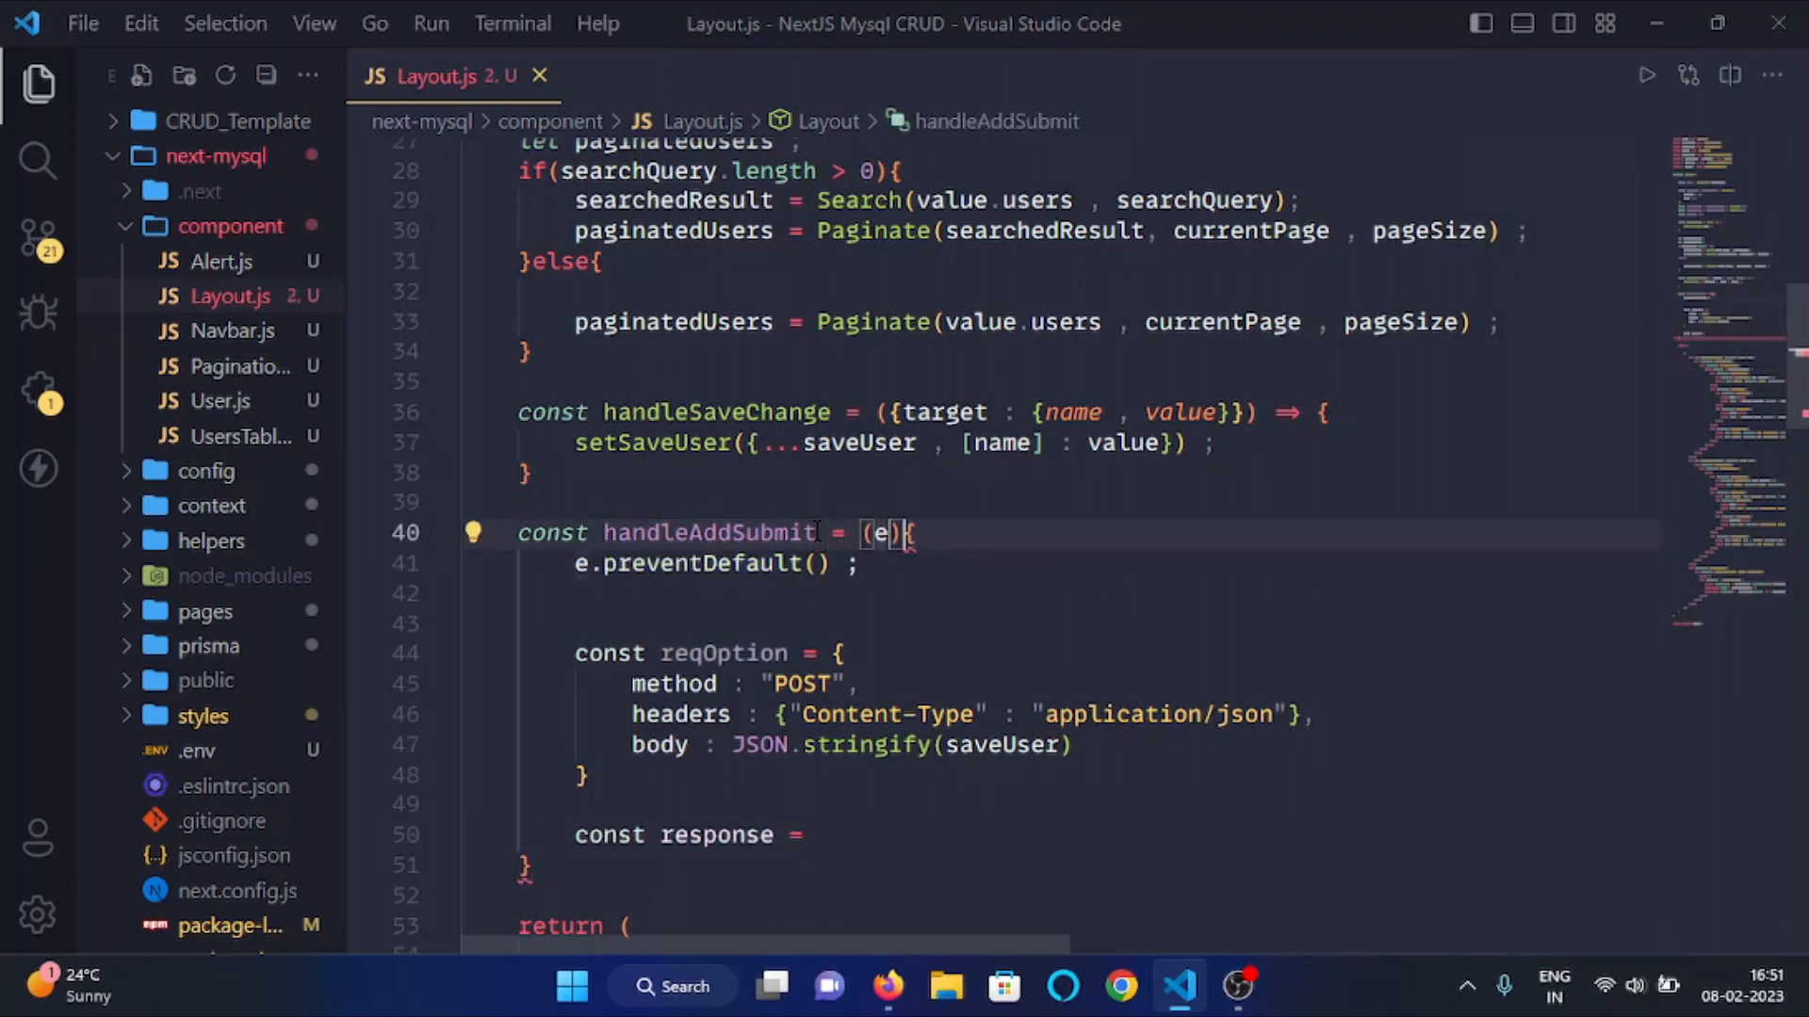
type("=>")
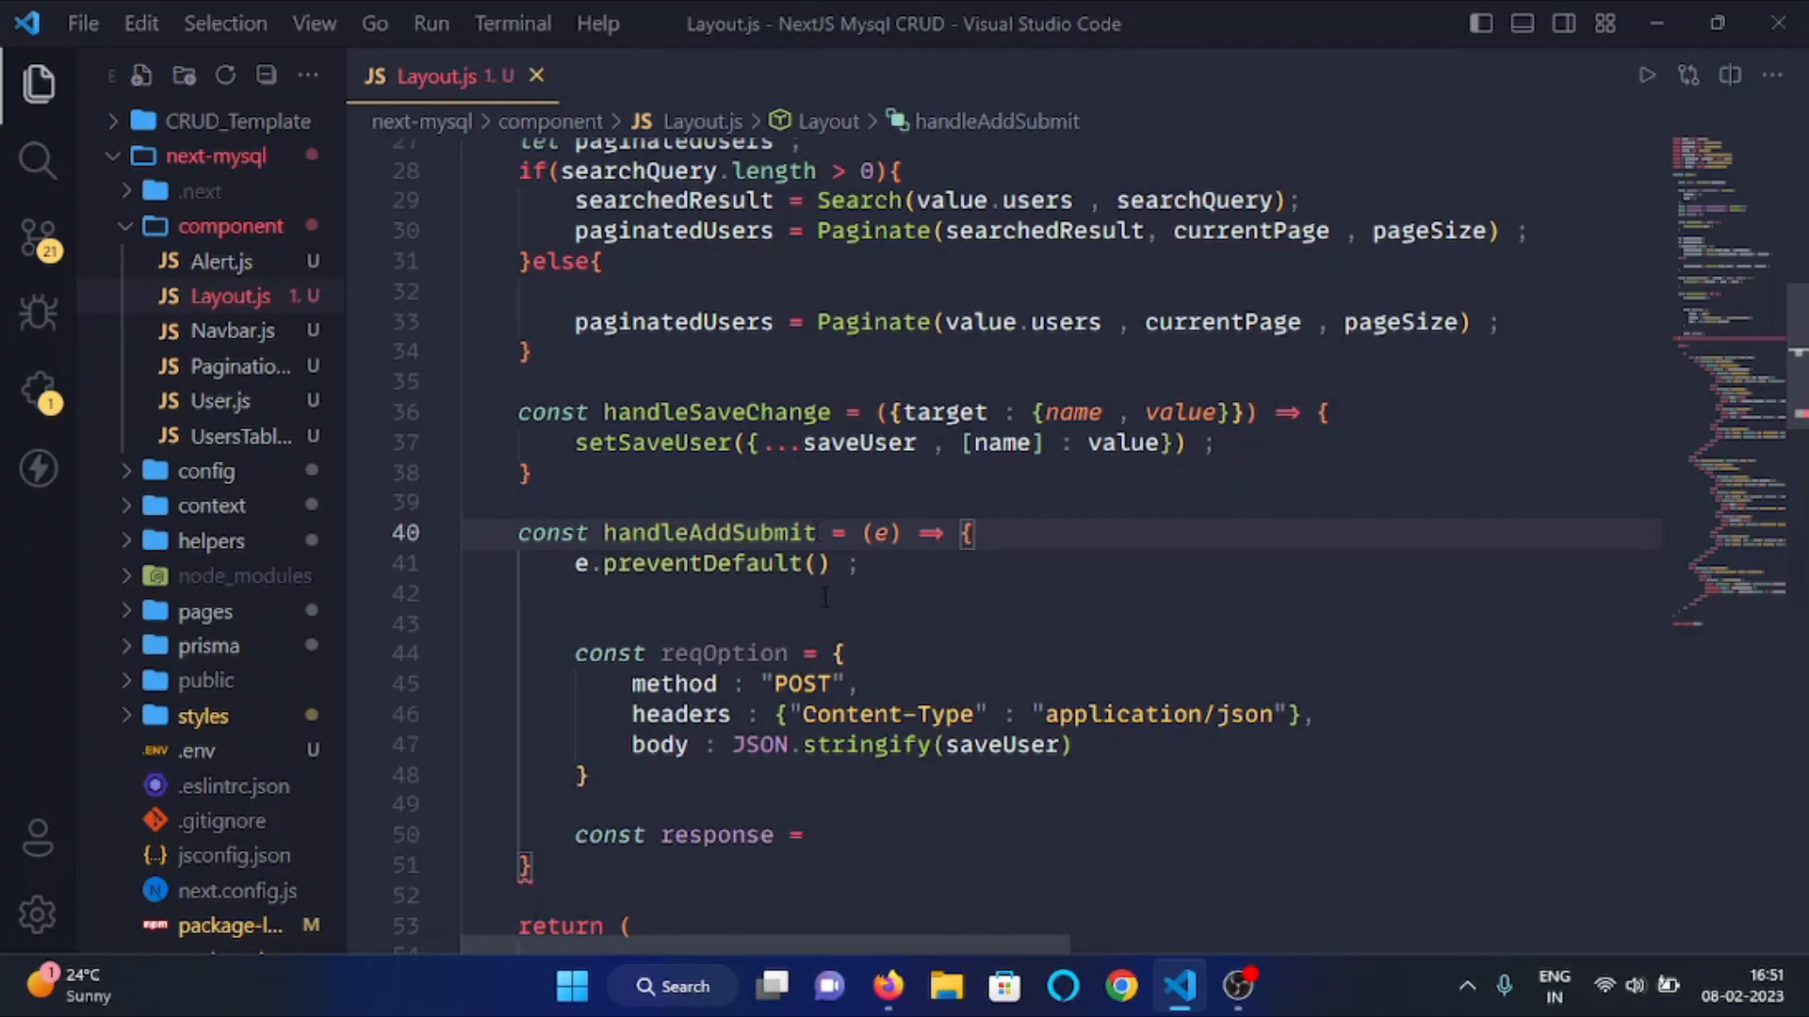
type("await")
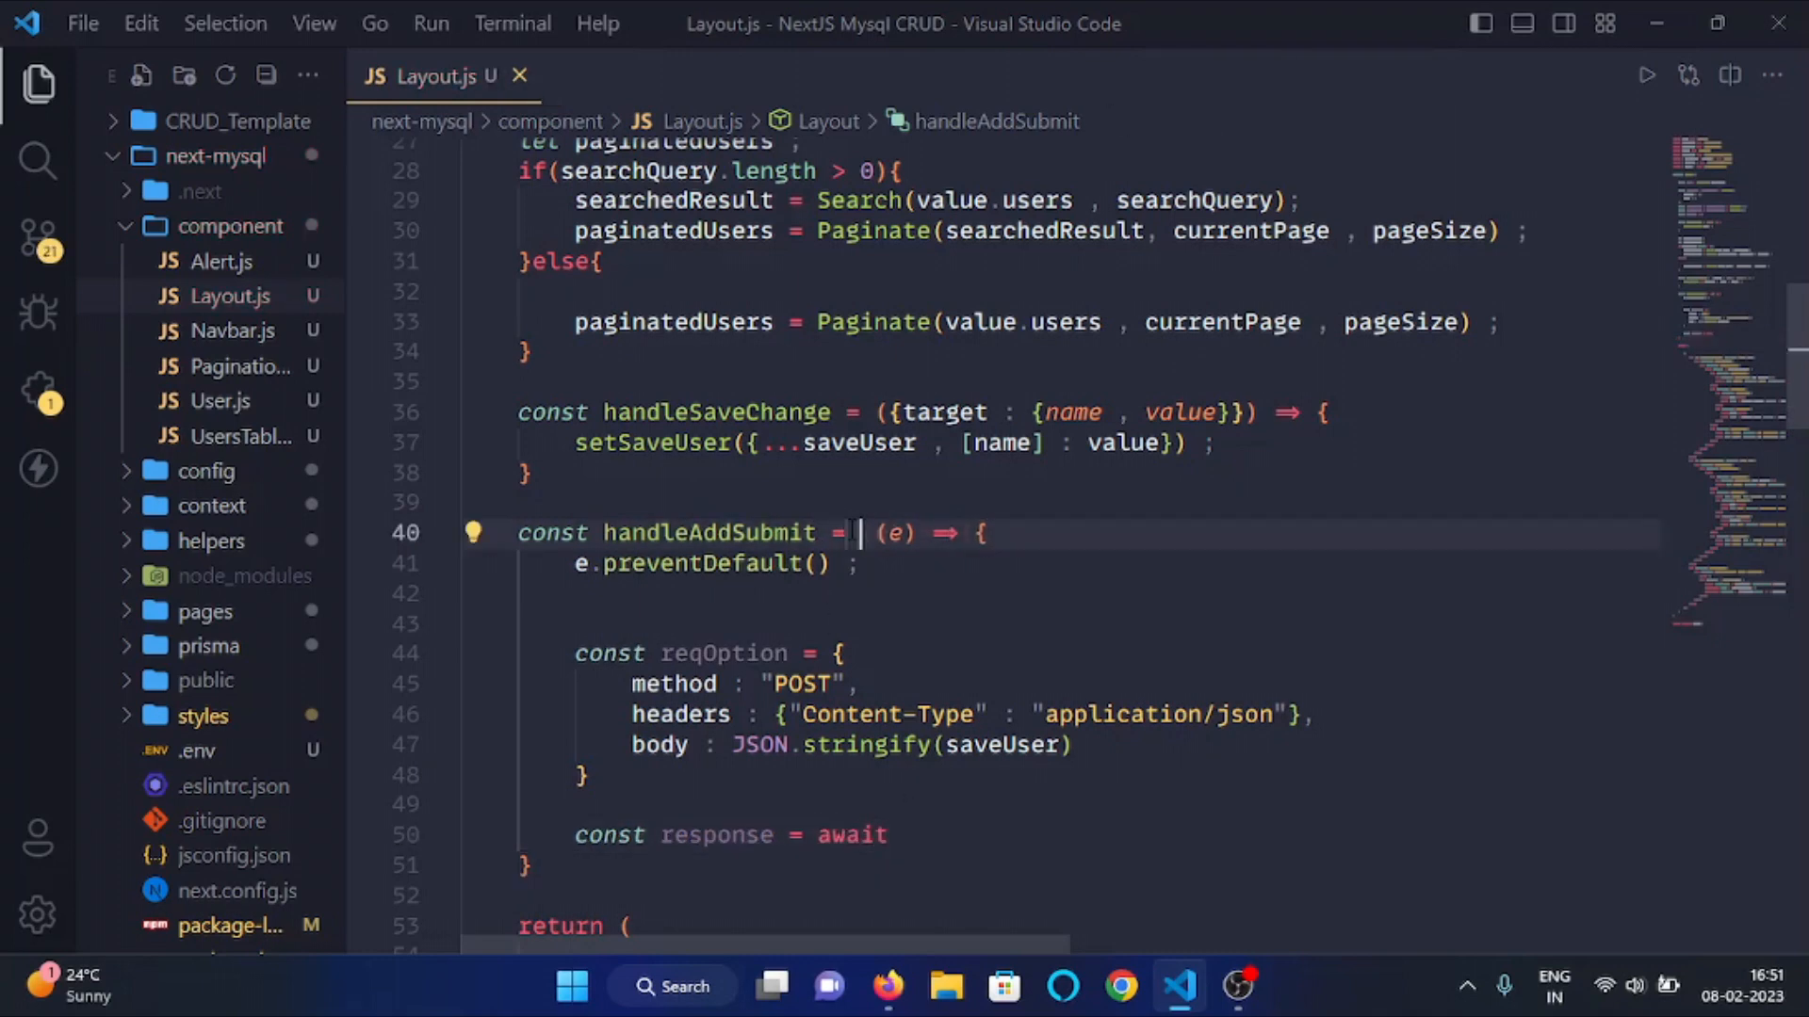
type("async")
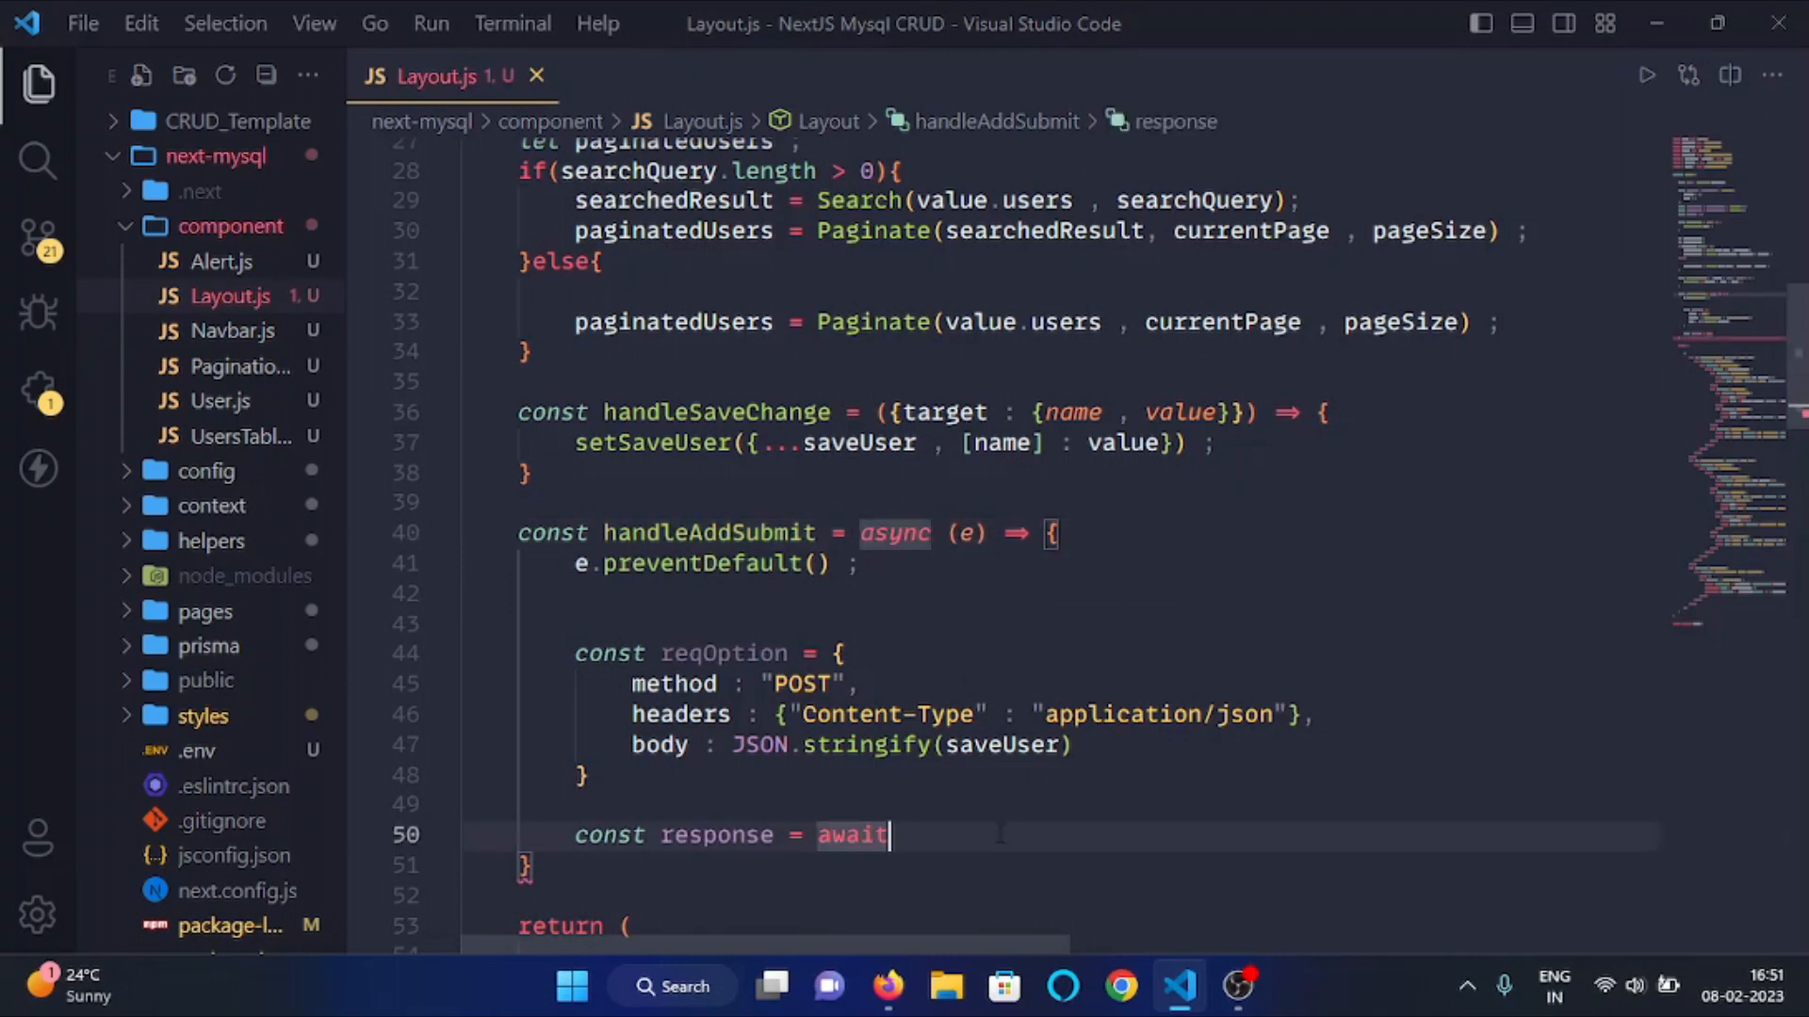
type("fetch(\"http")
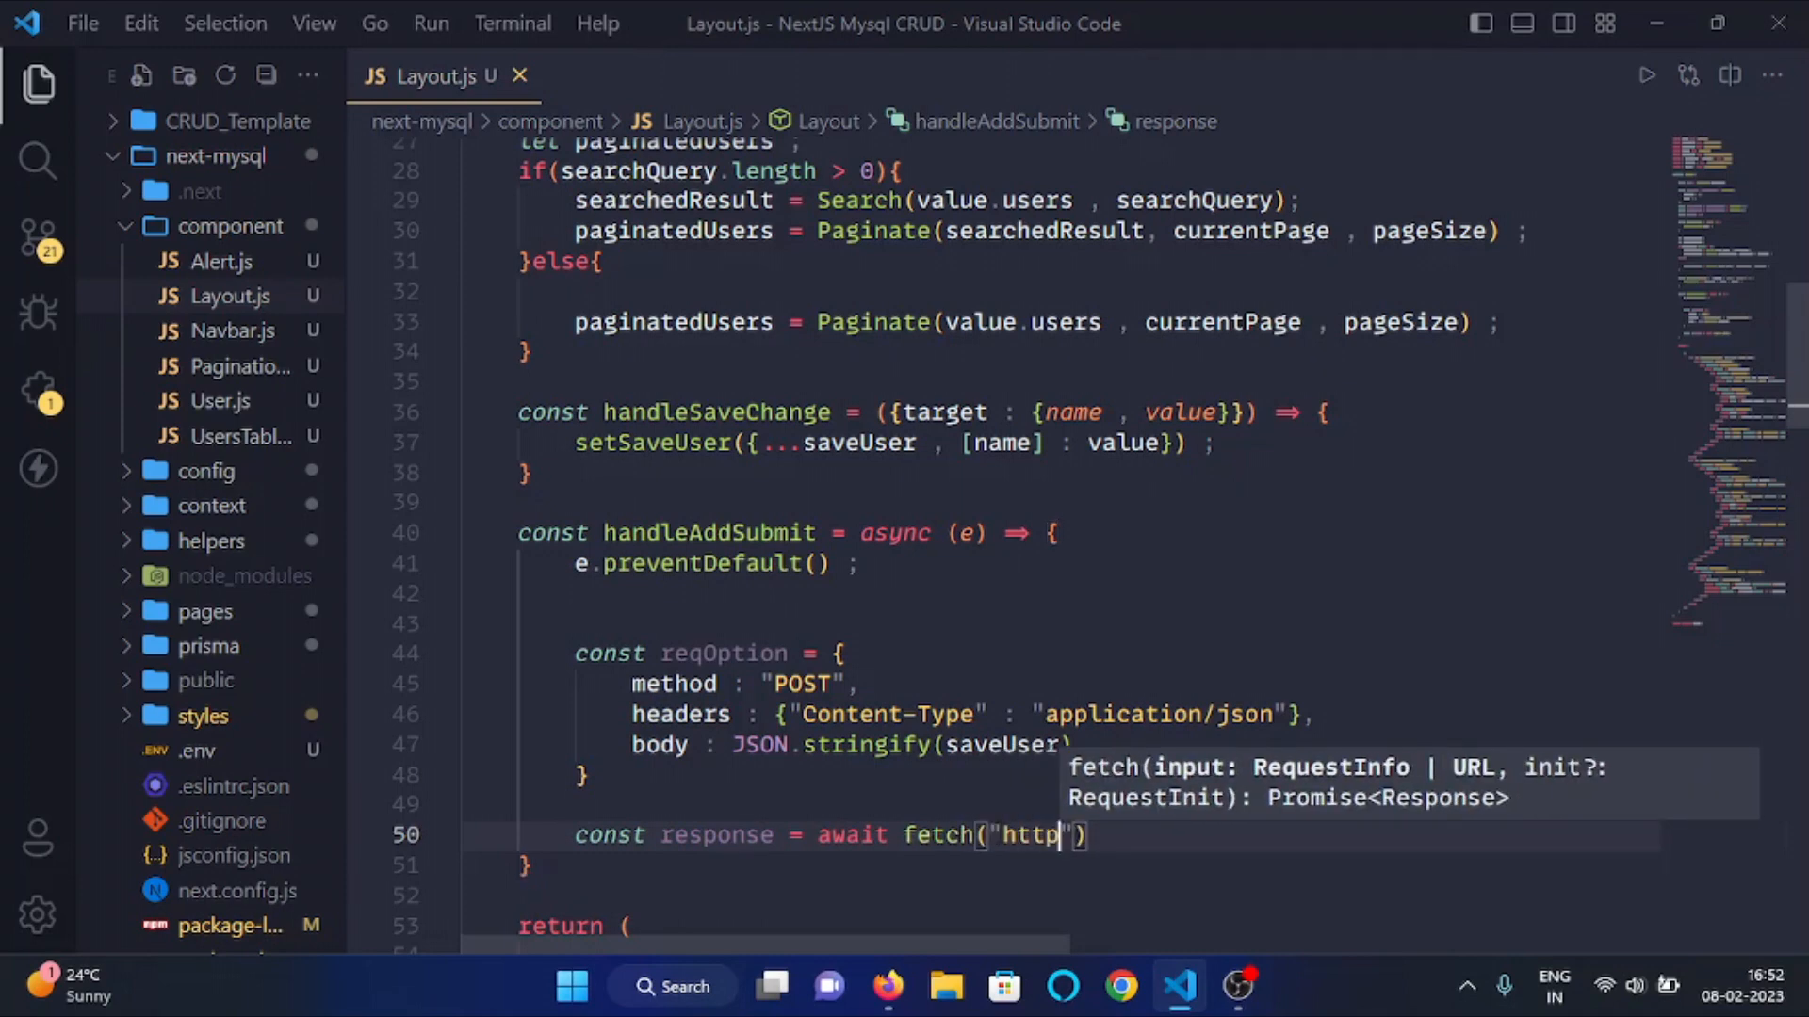
type("://loc")
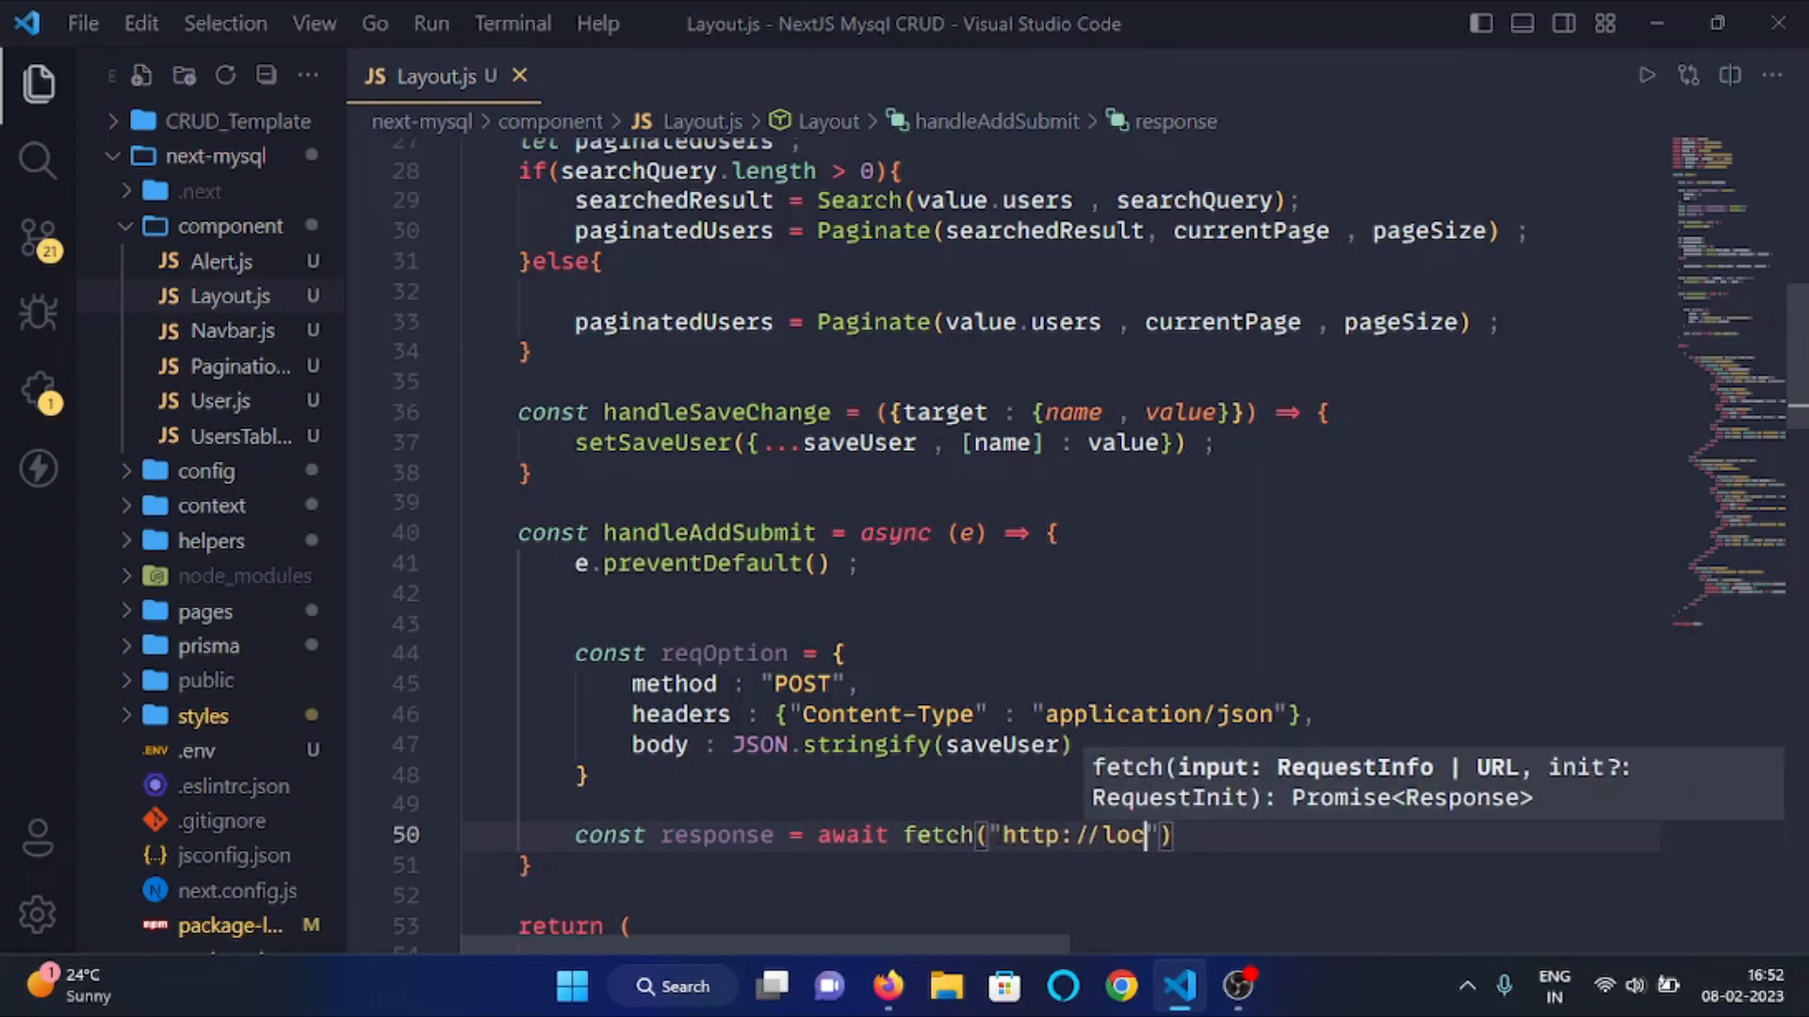
type("alhost:3000")
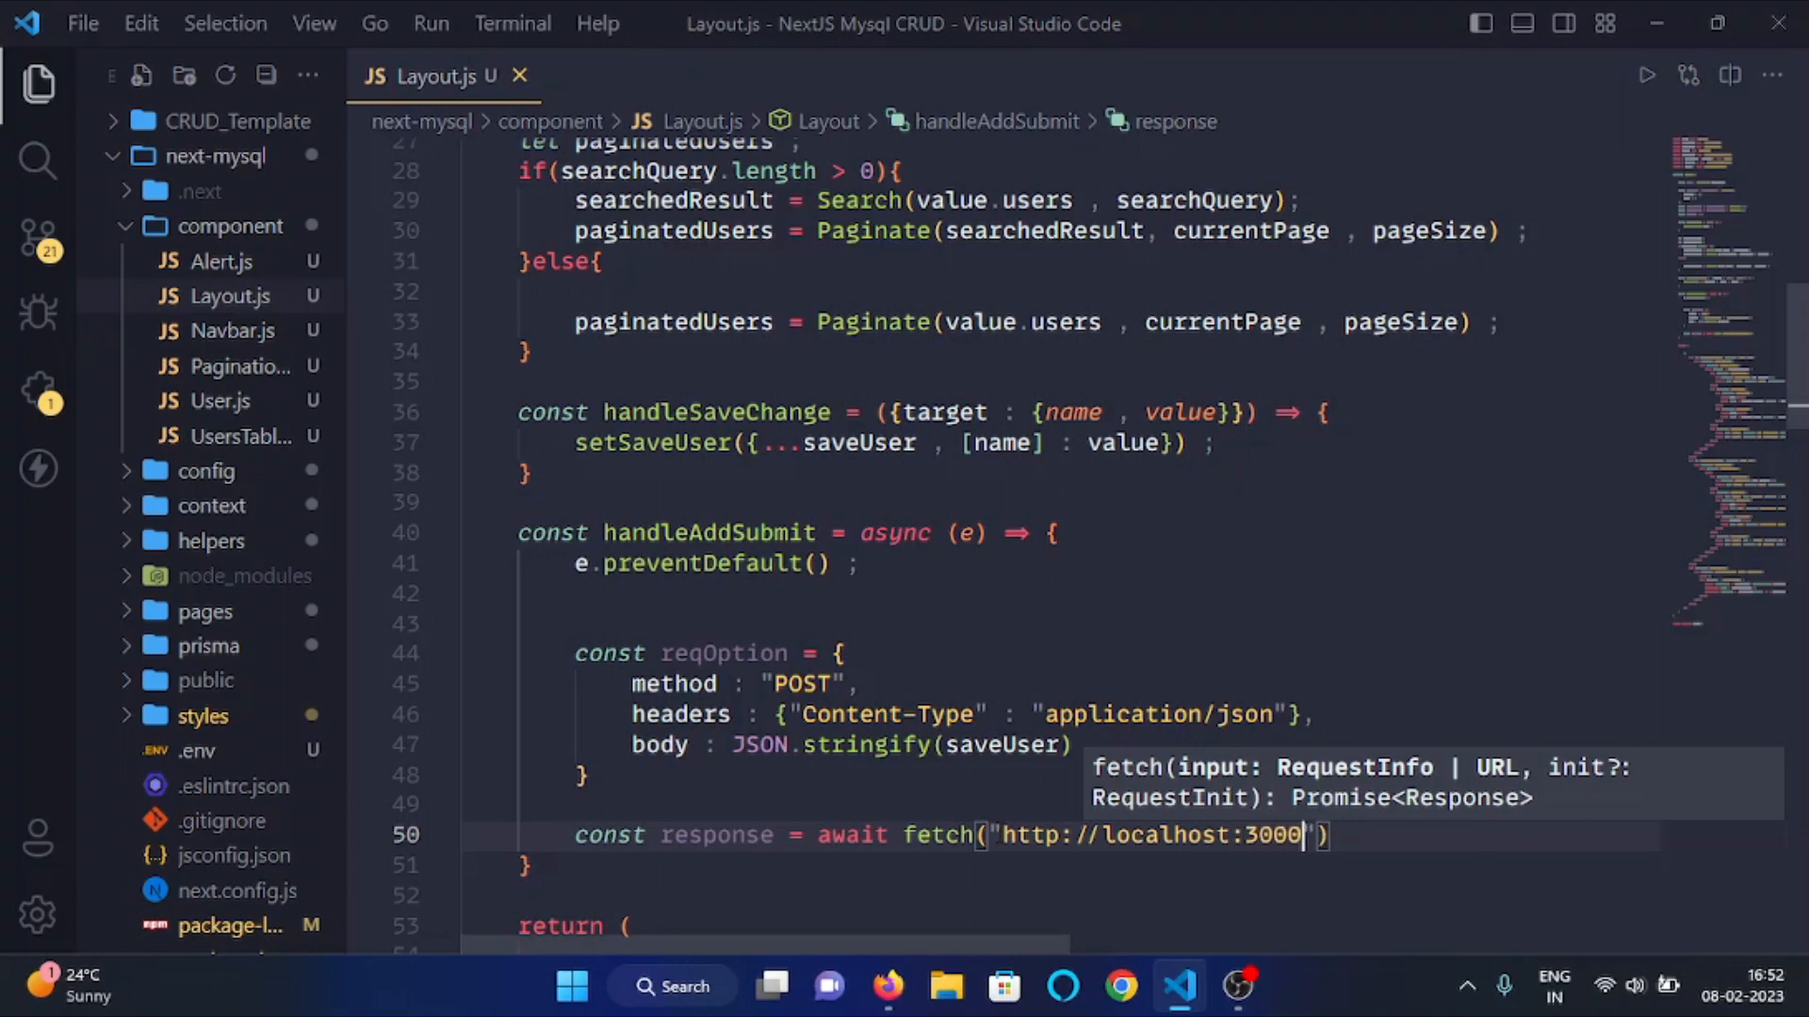
type("/api/users")
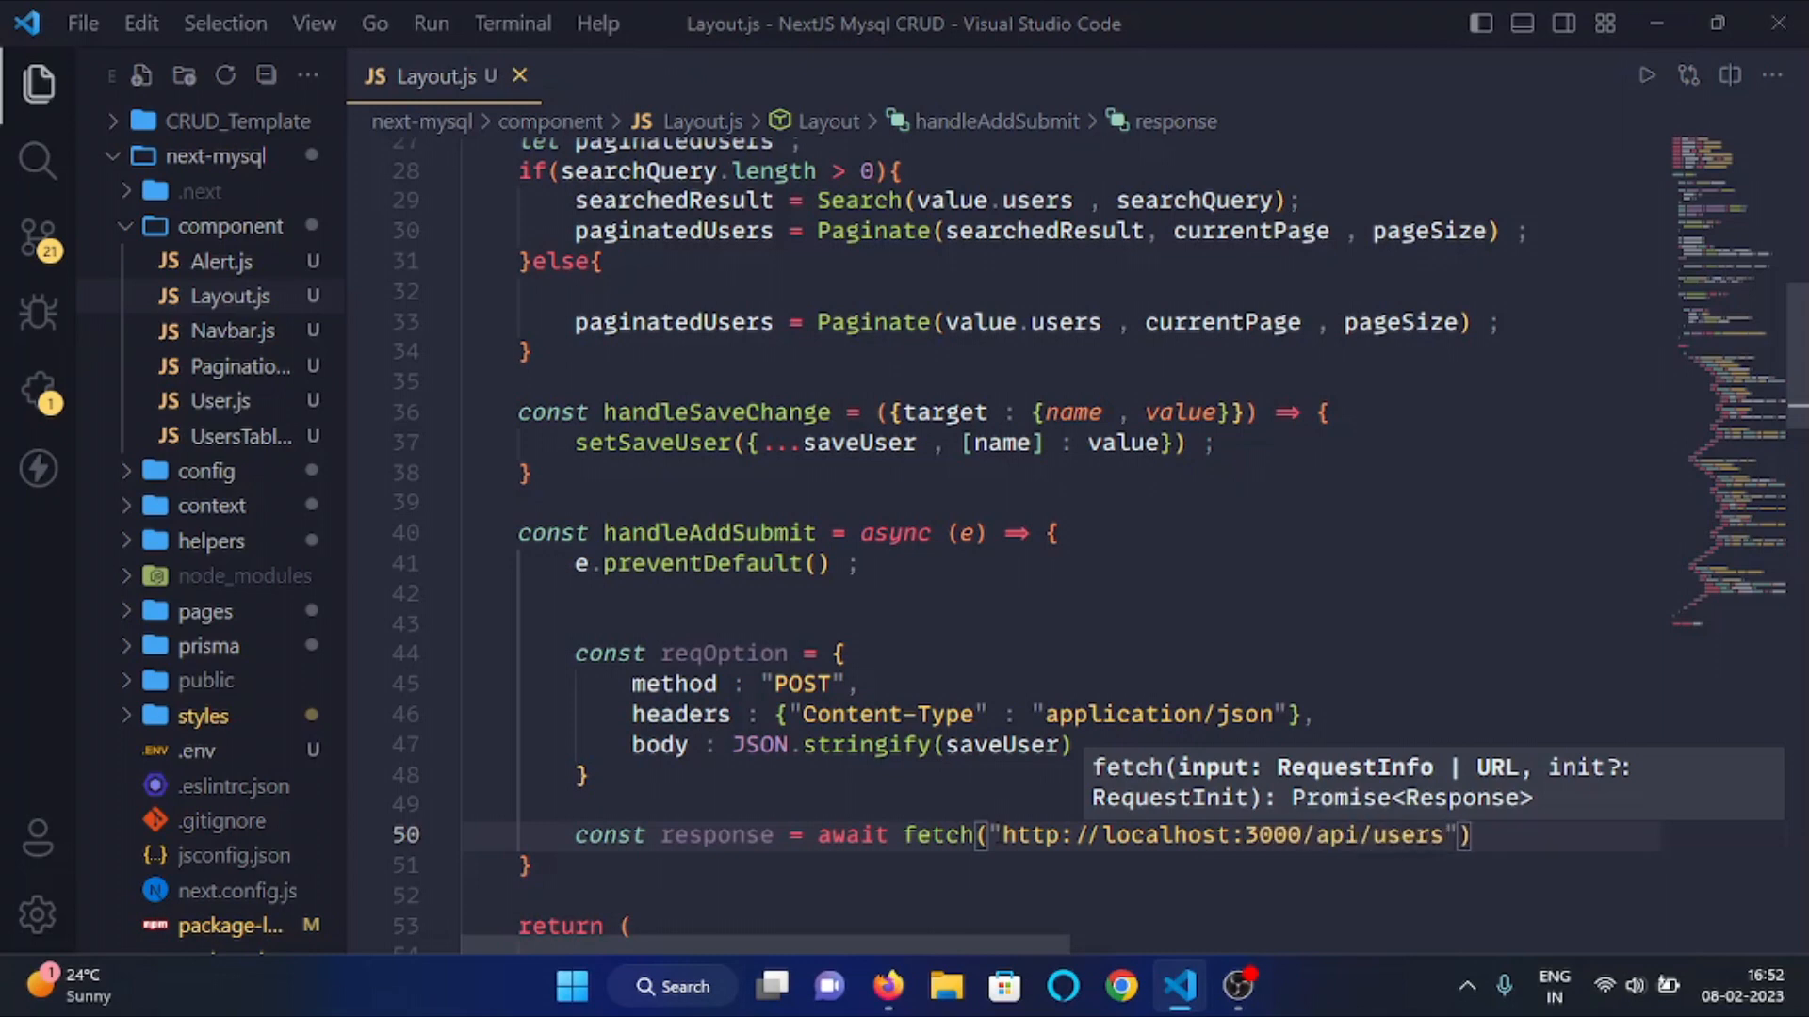
type("/")
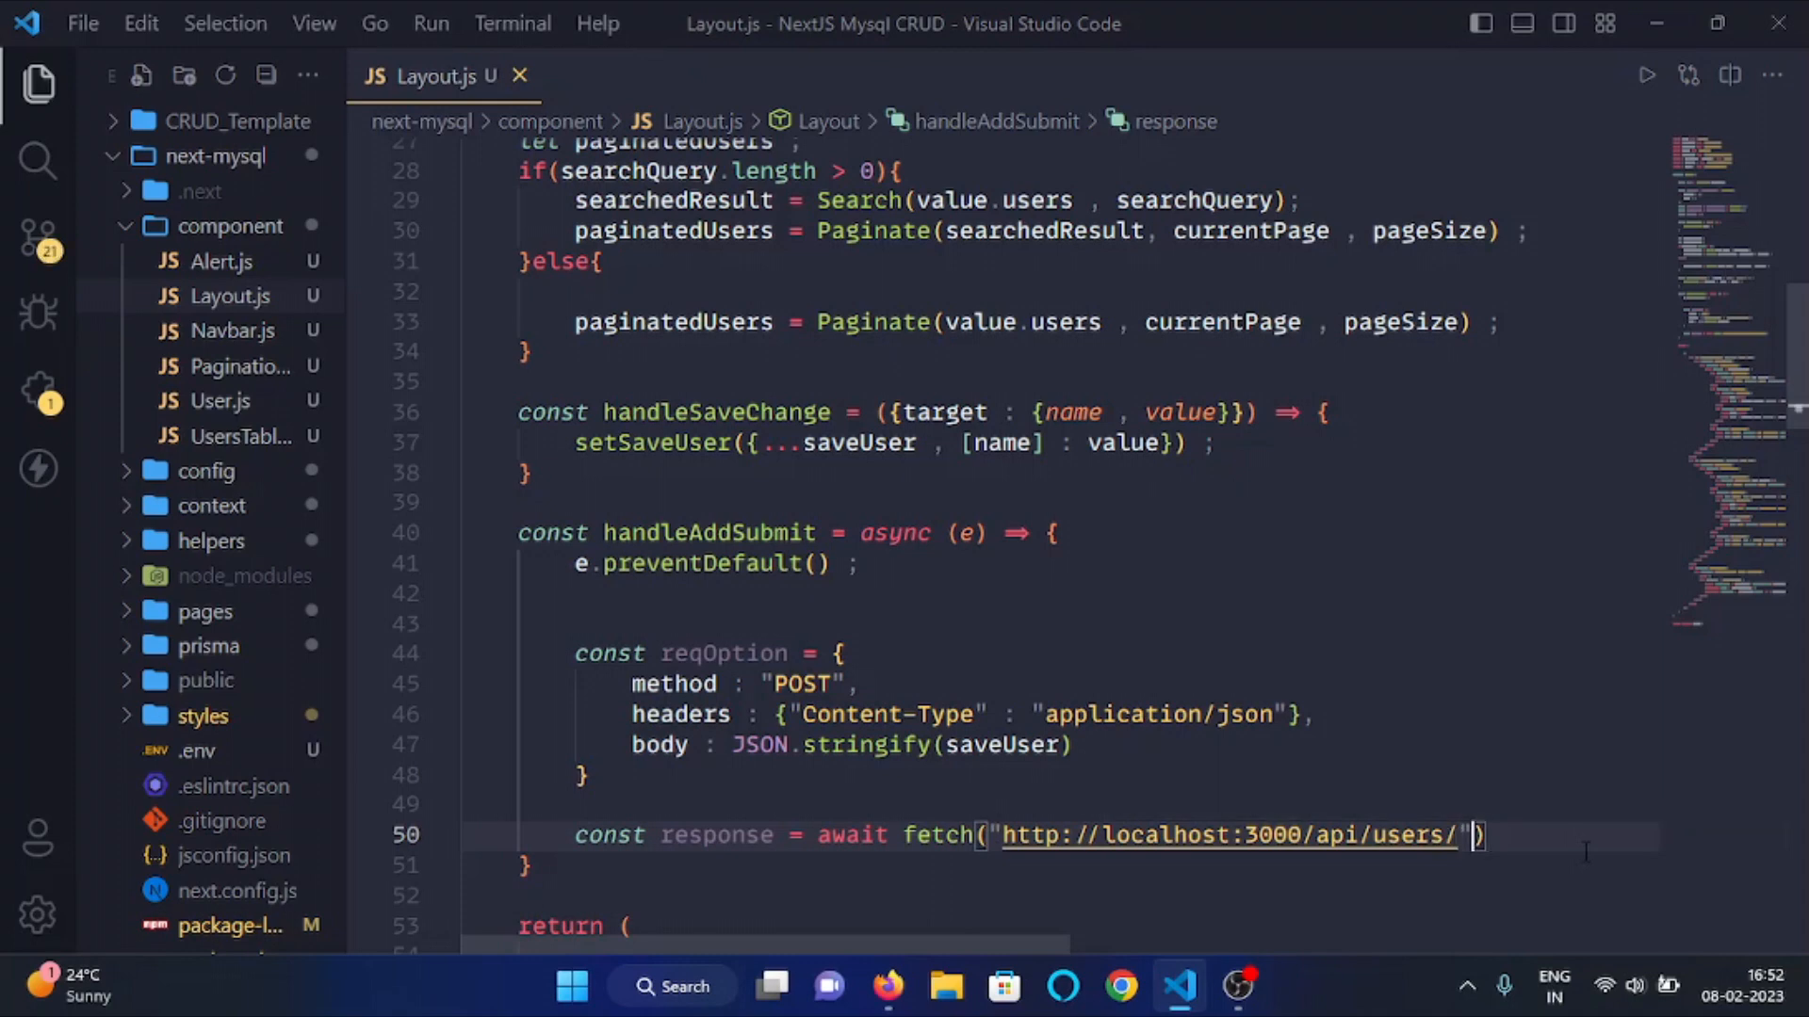
type(",reqOptions")
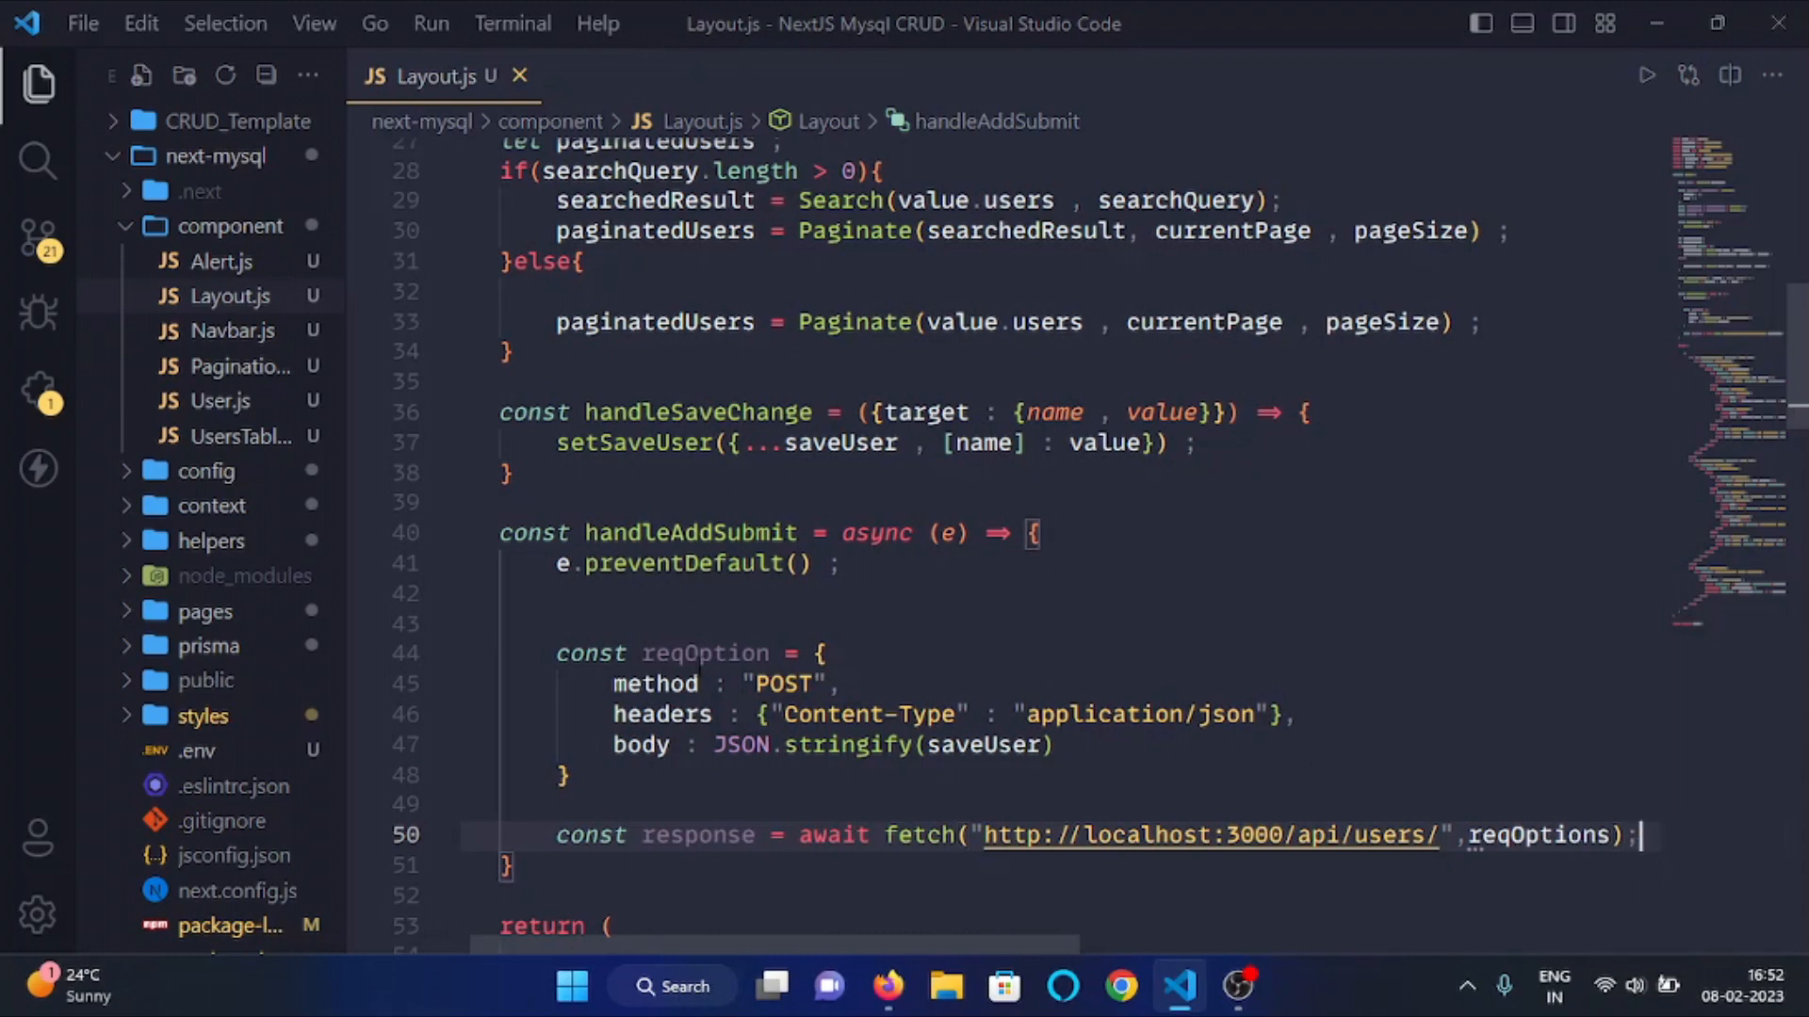
double_click(705, 654)
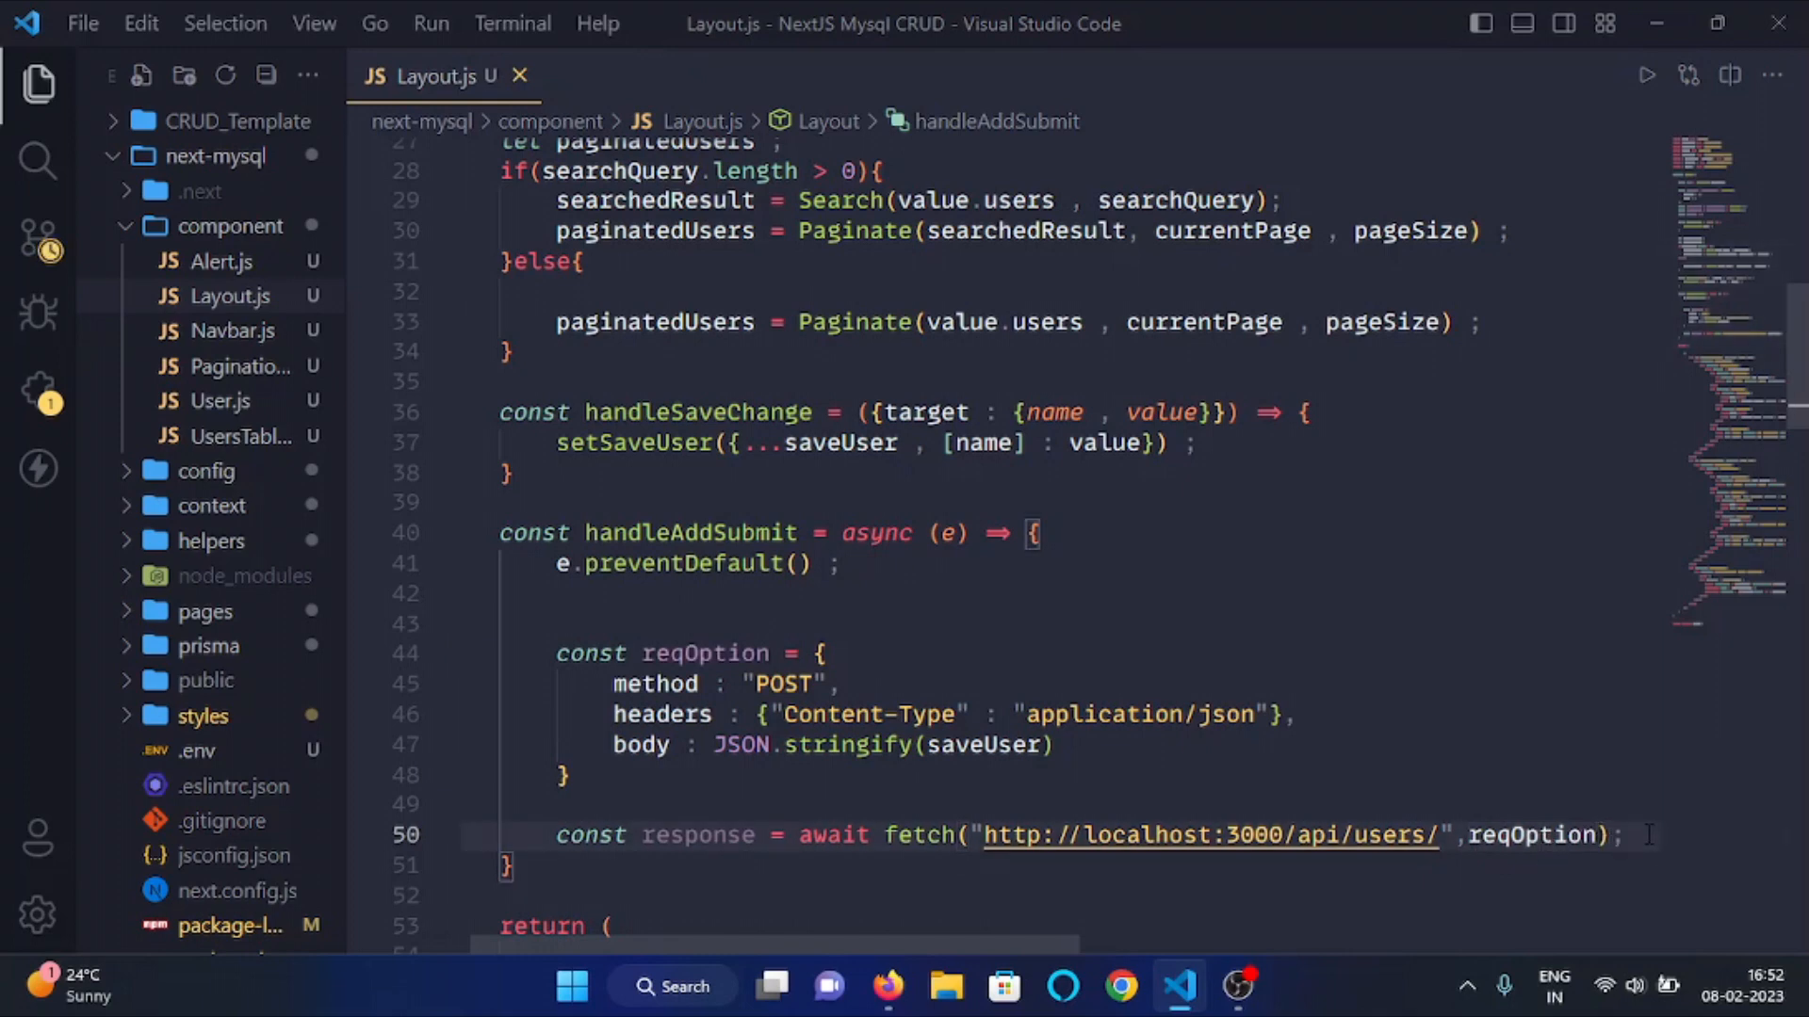
- Add const result = await response.json() below the fetch call
type("cosnt")
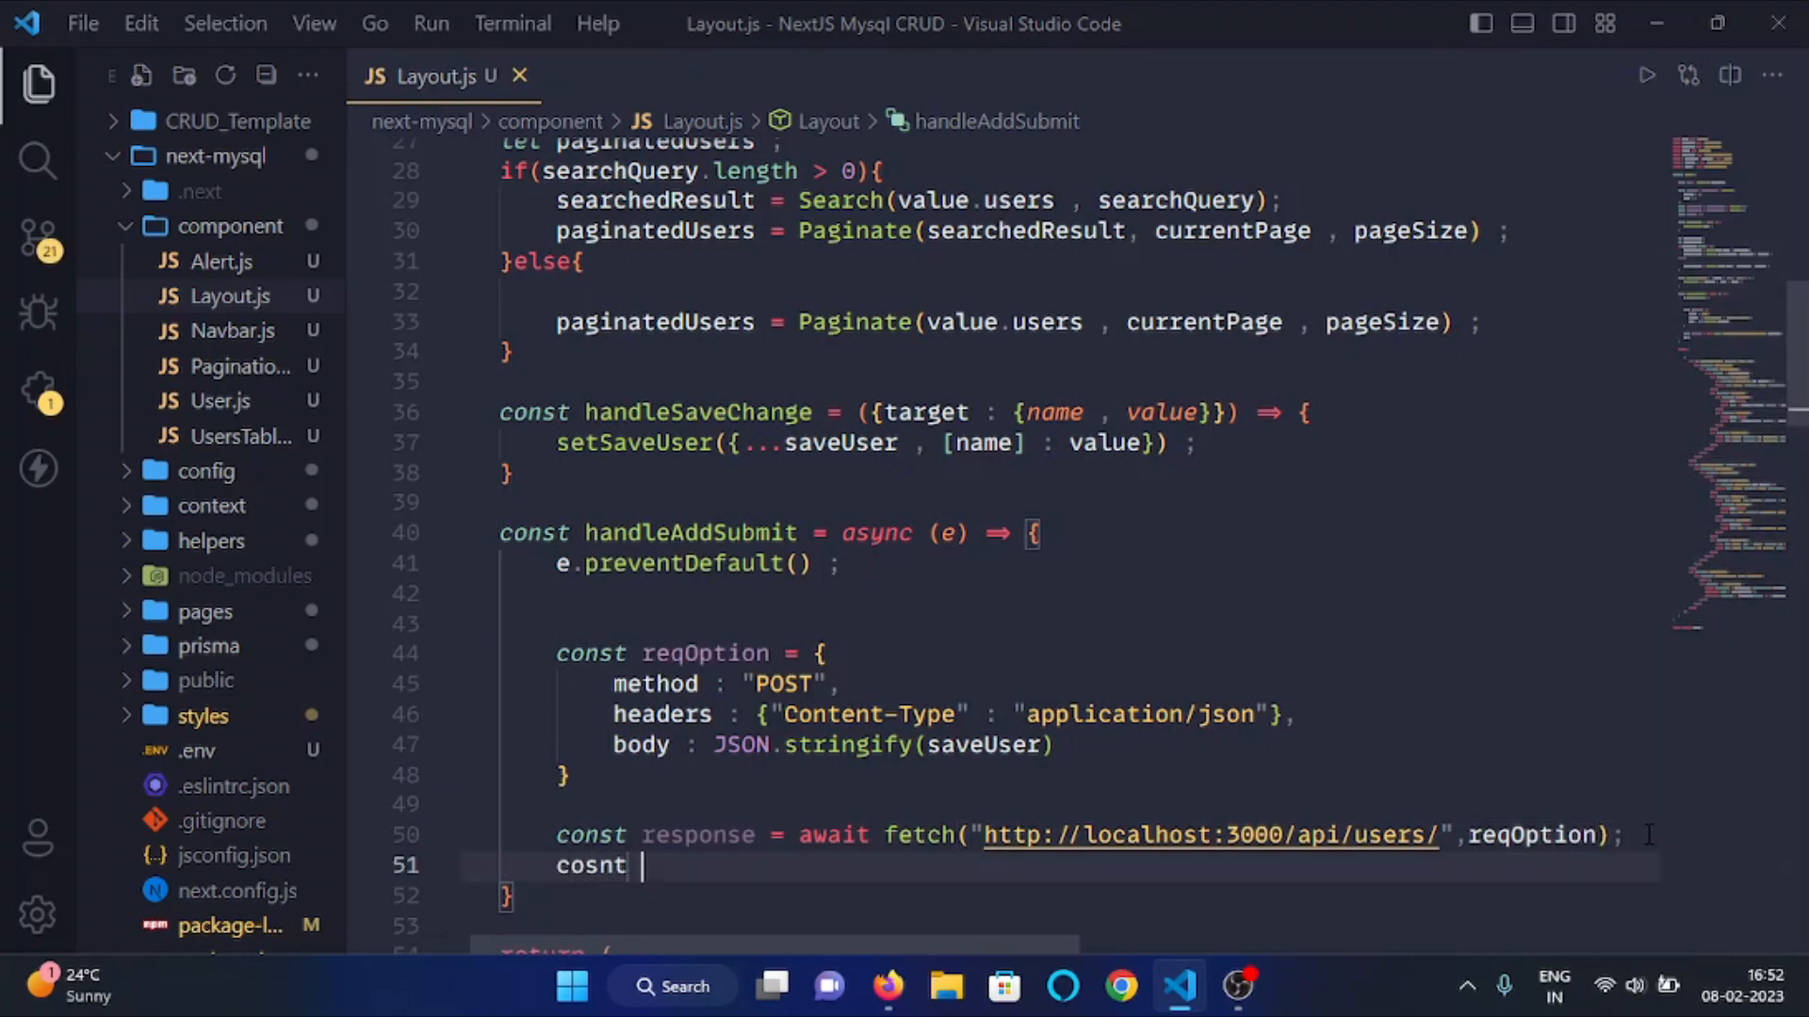
type("result")
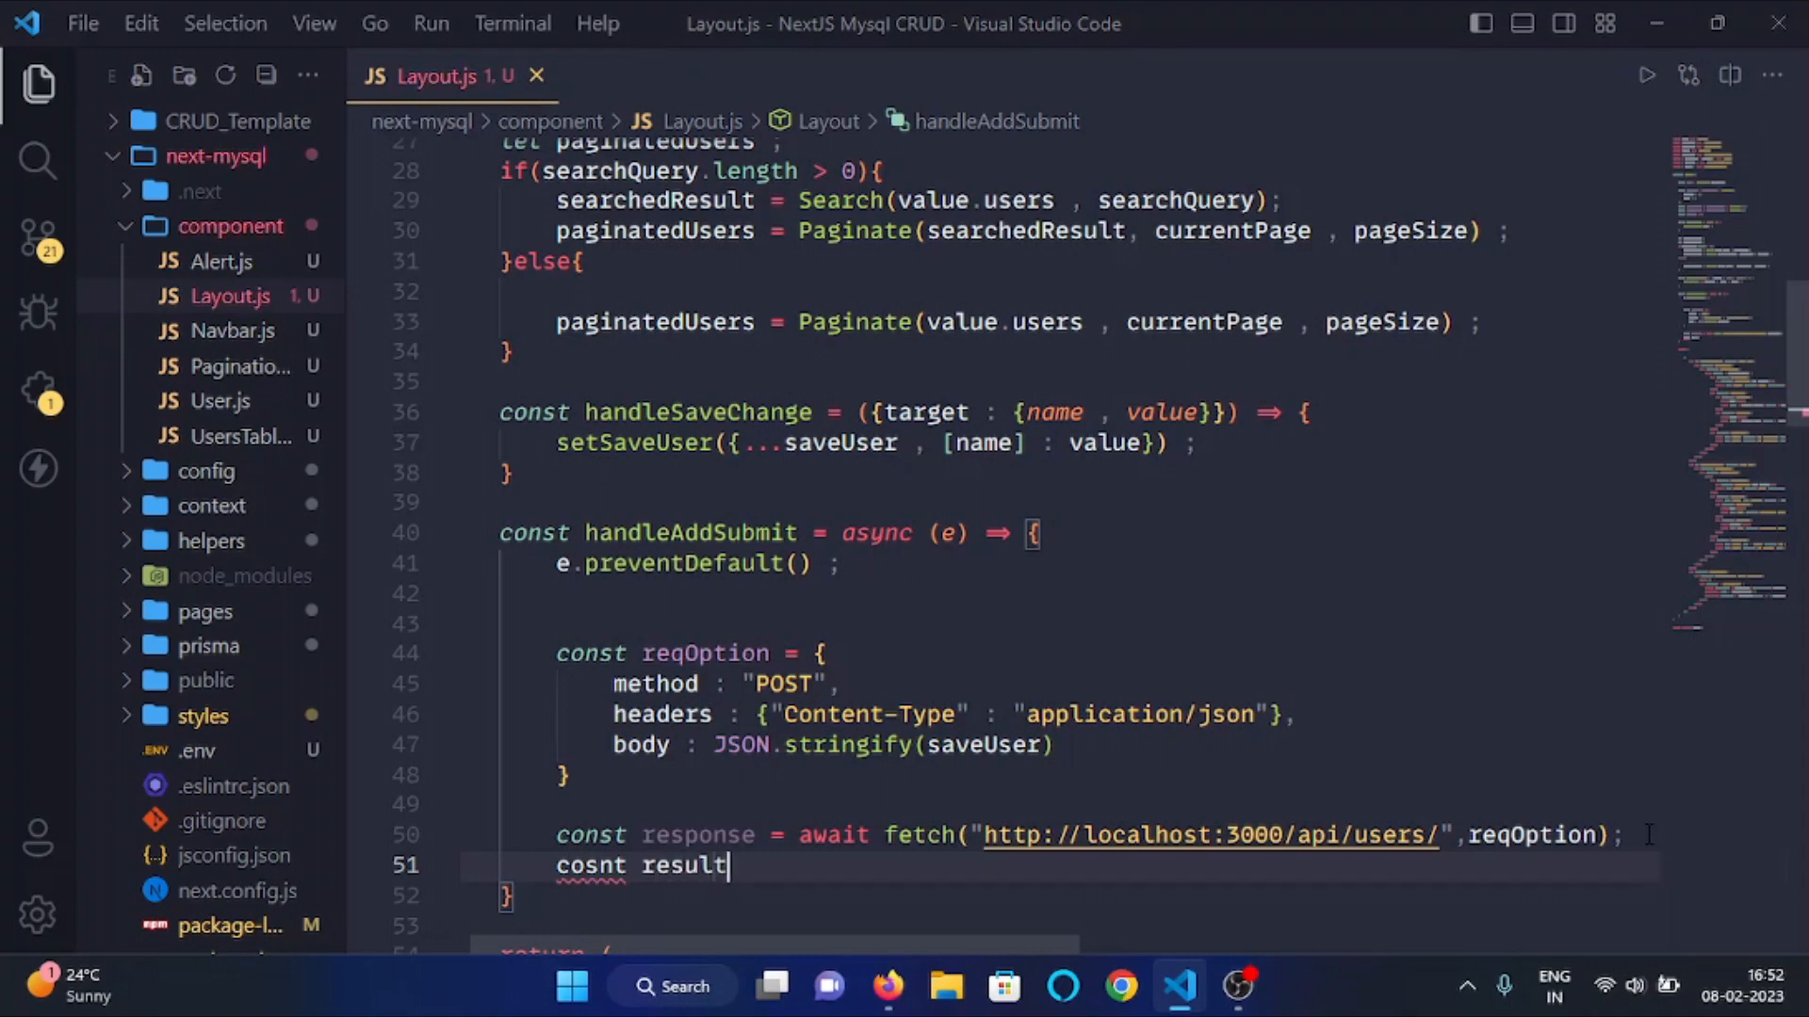
type("= await r")
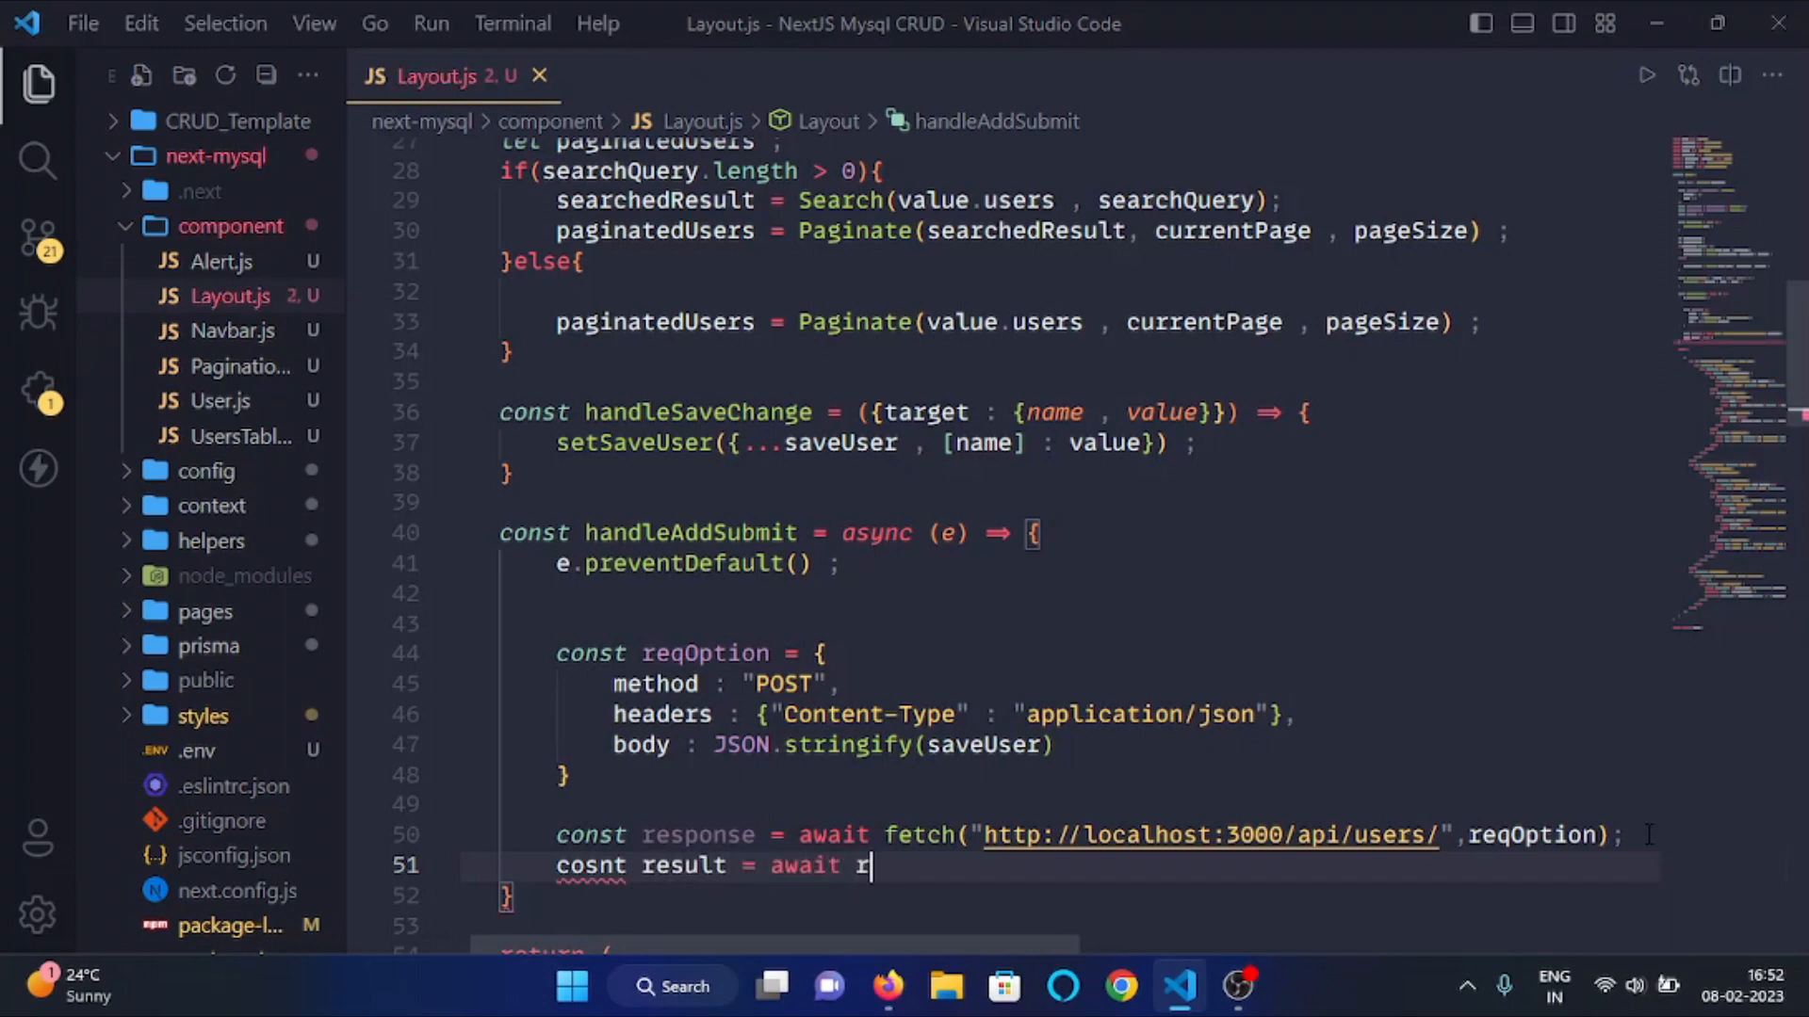
type("esponse.json();")
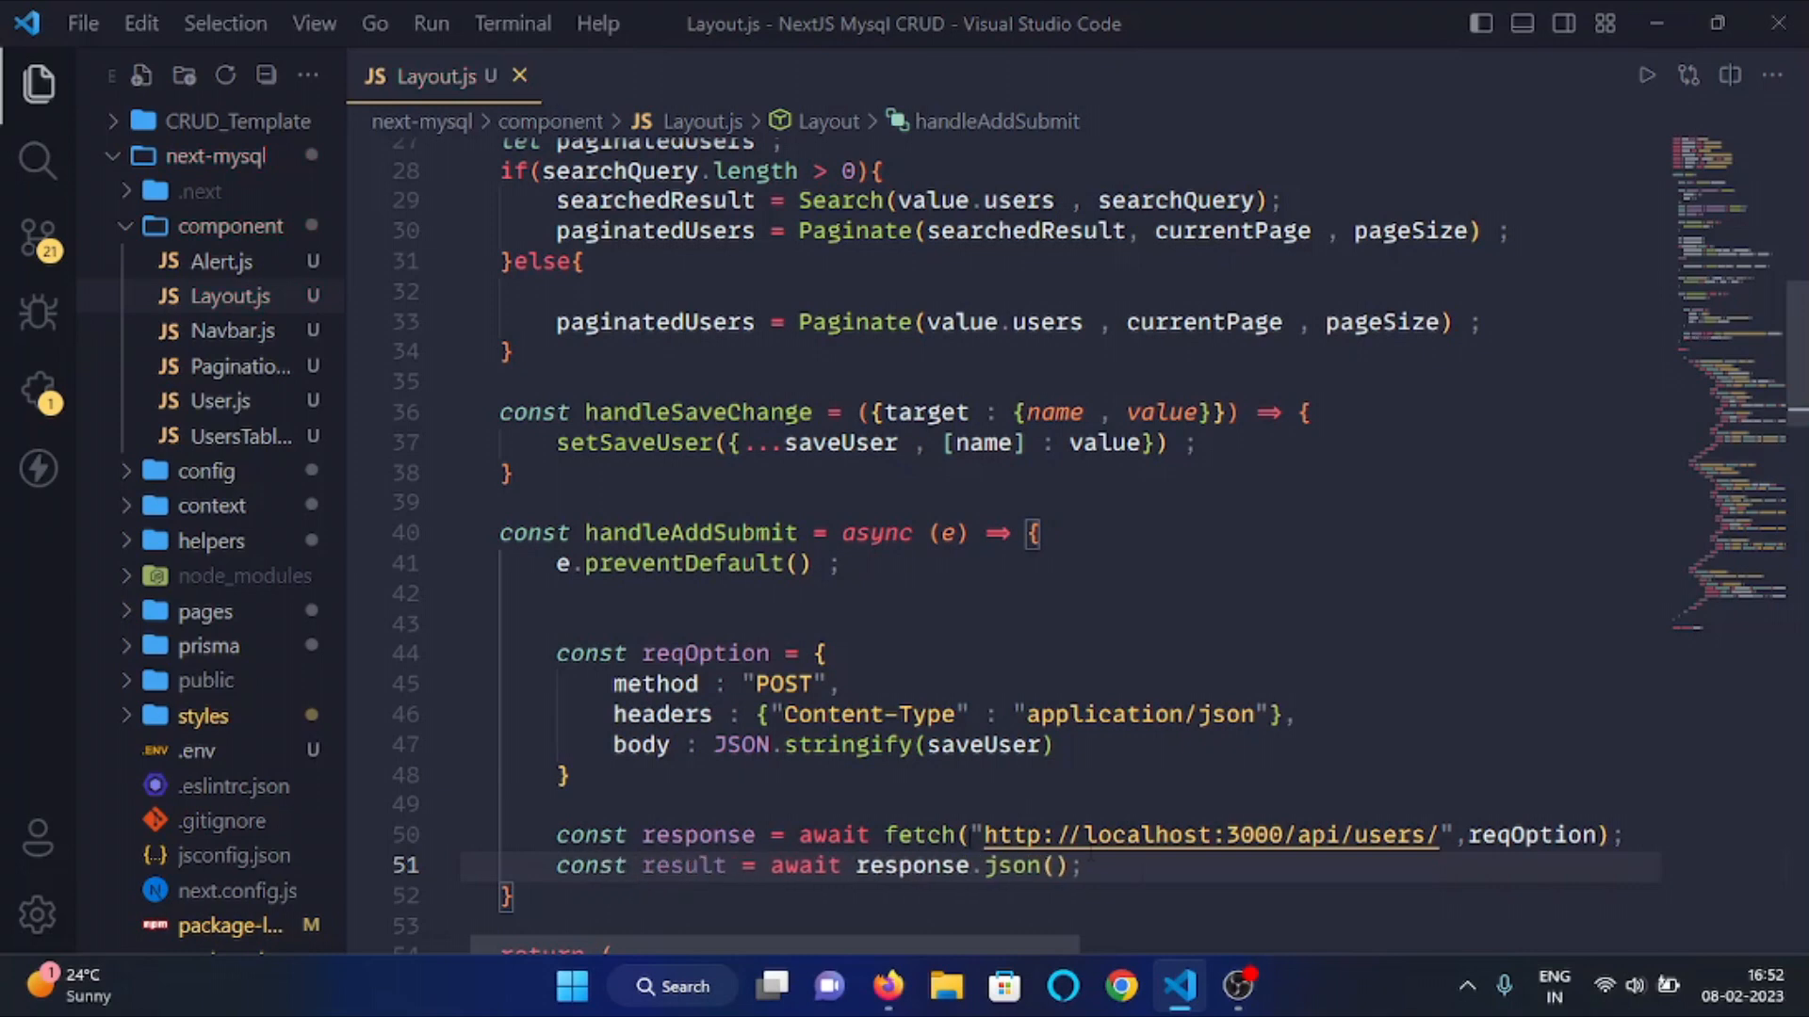
- Below the parsed result line, write an empty if (result) { } block
scroll("down", 3)
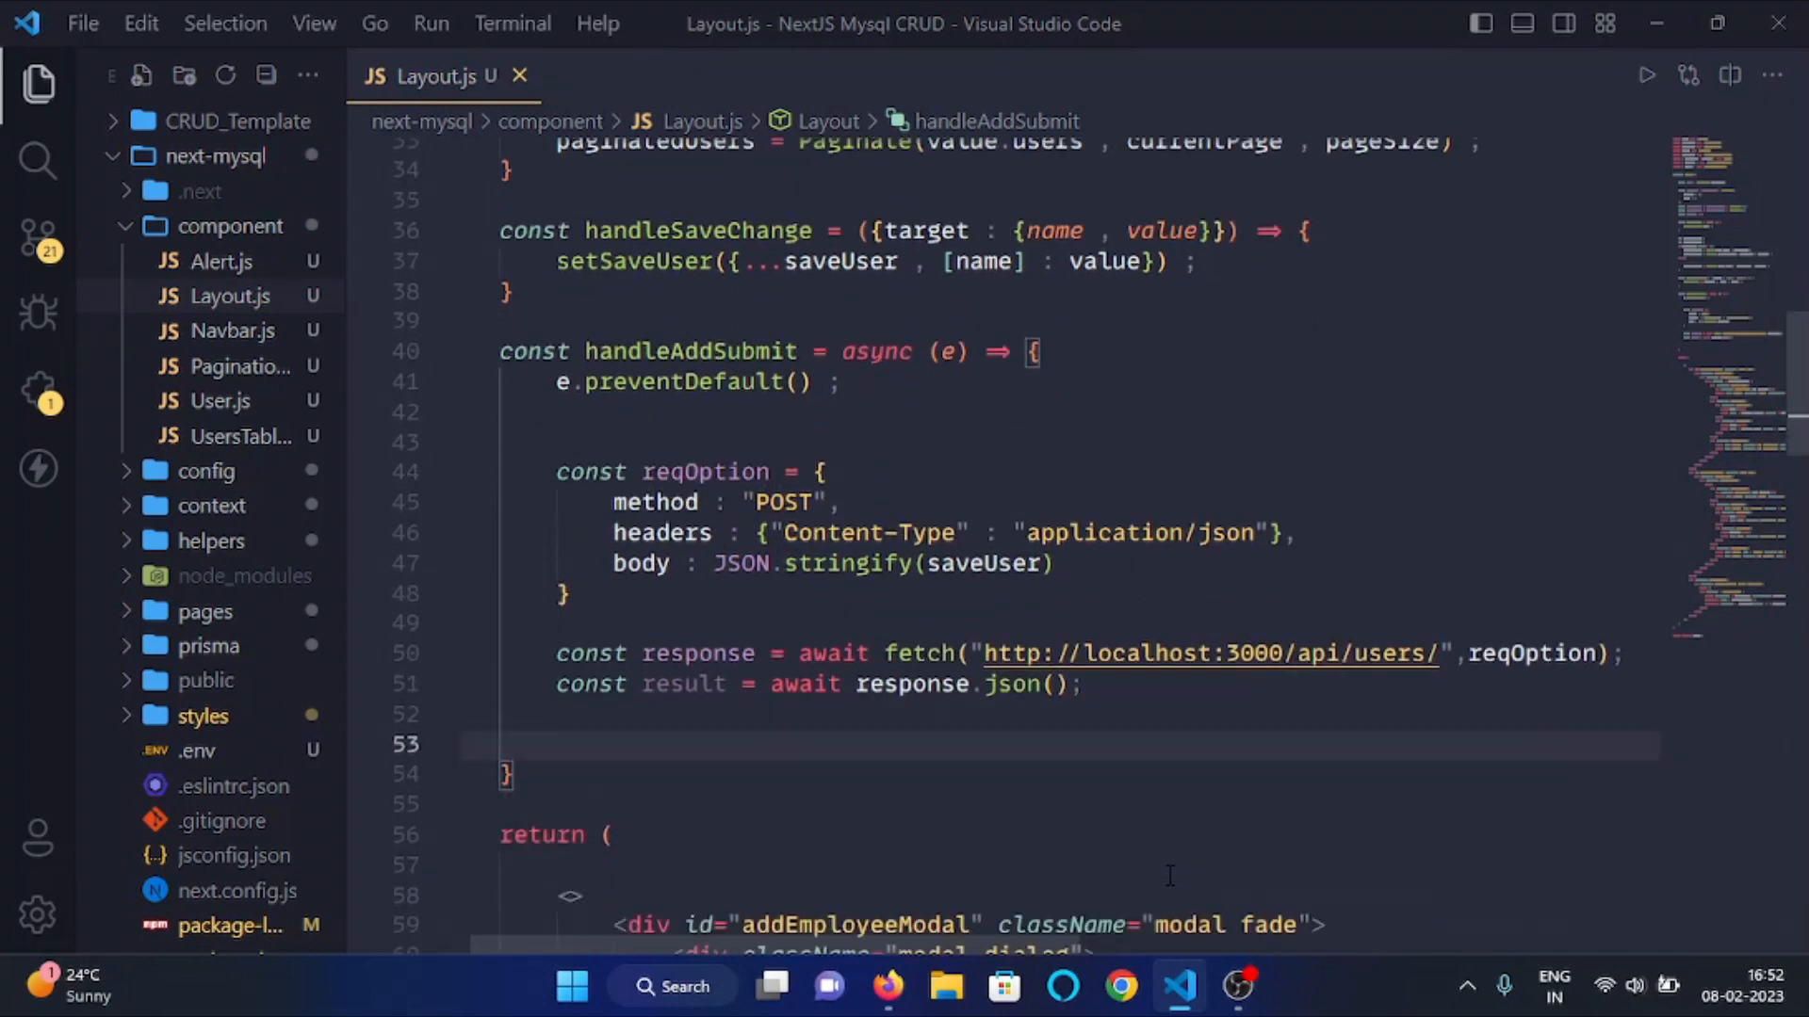
scroll("down", 3)
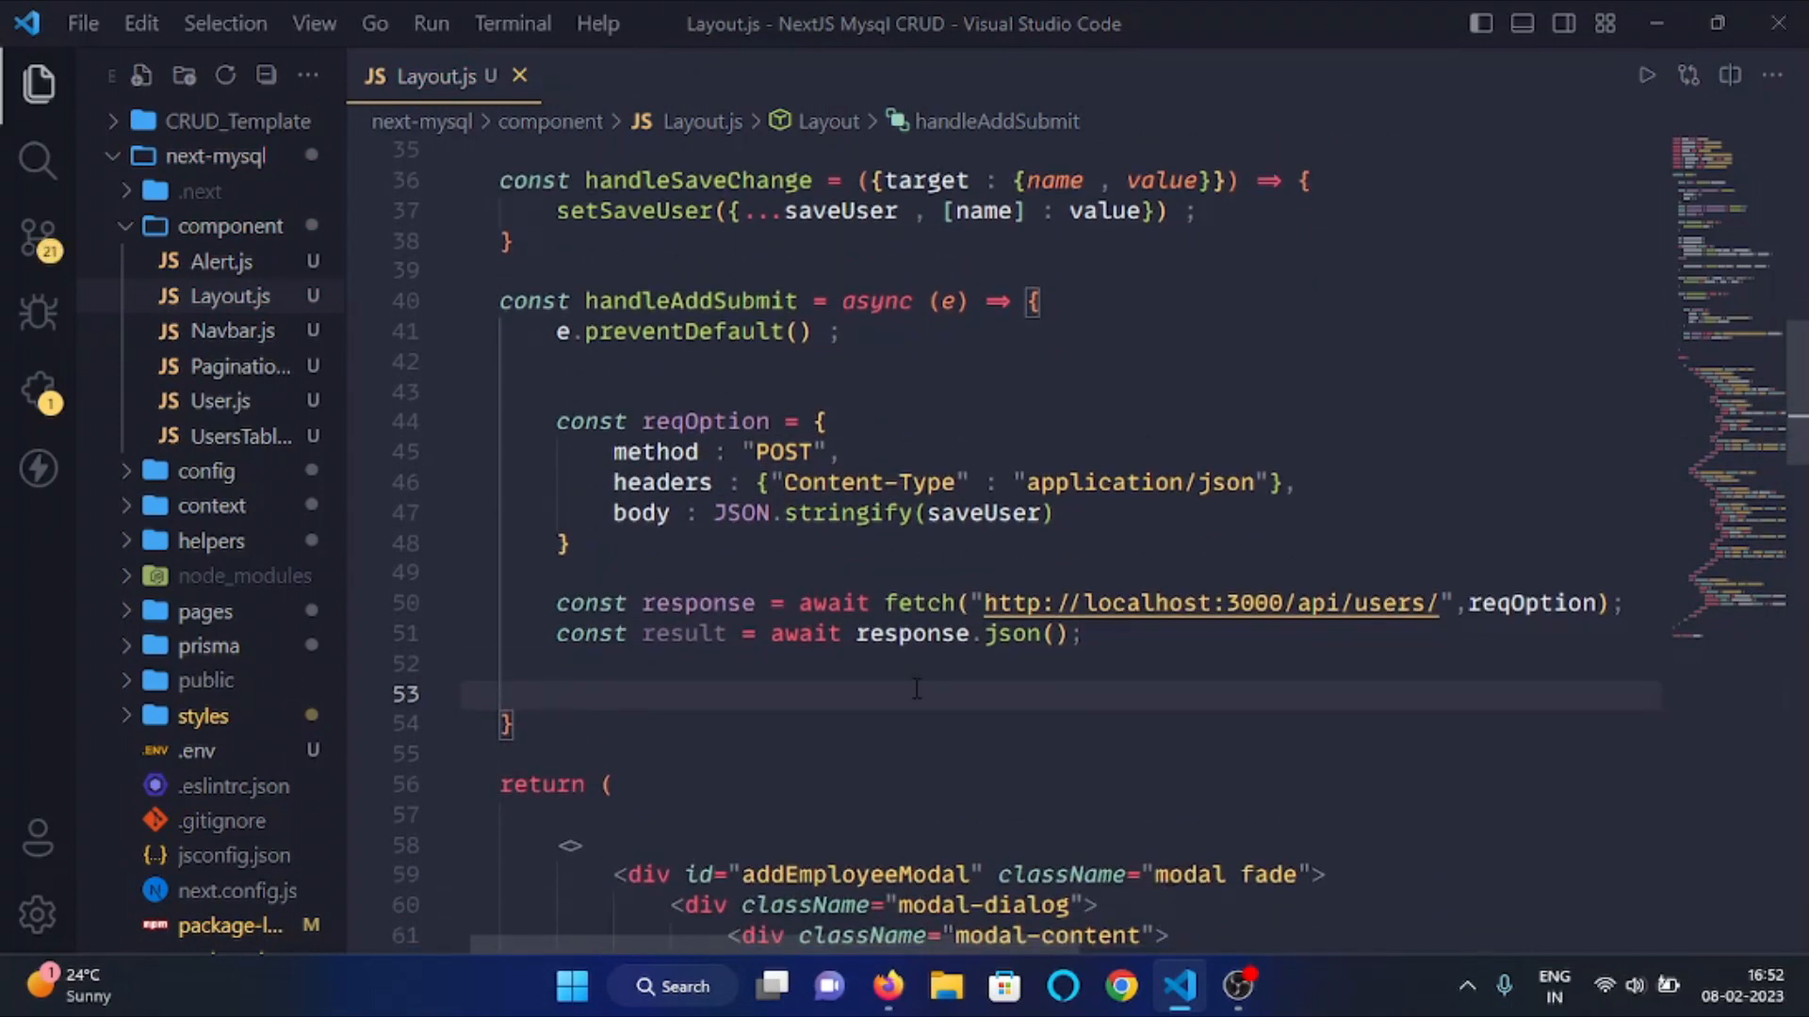
type("if()")
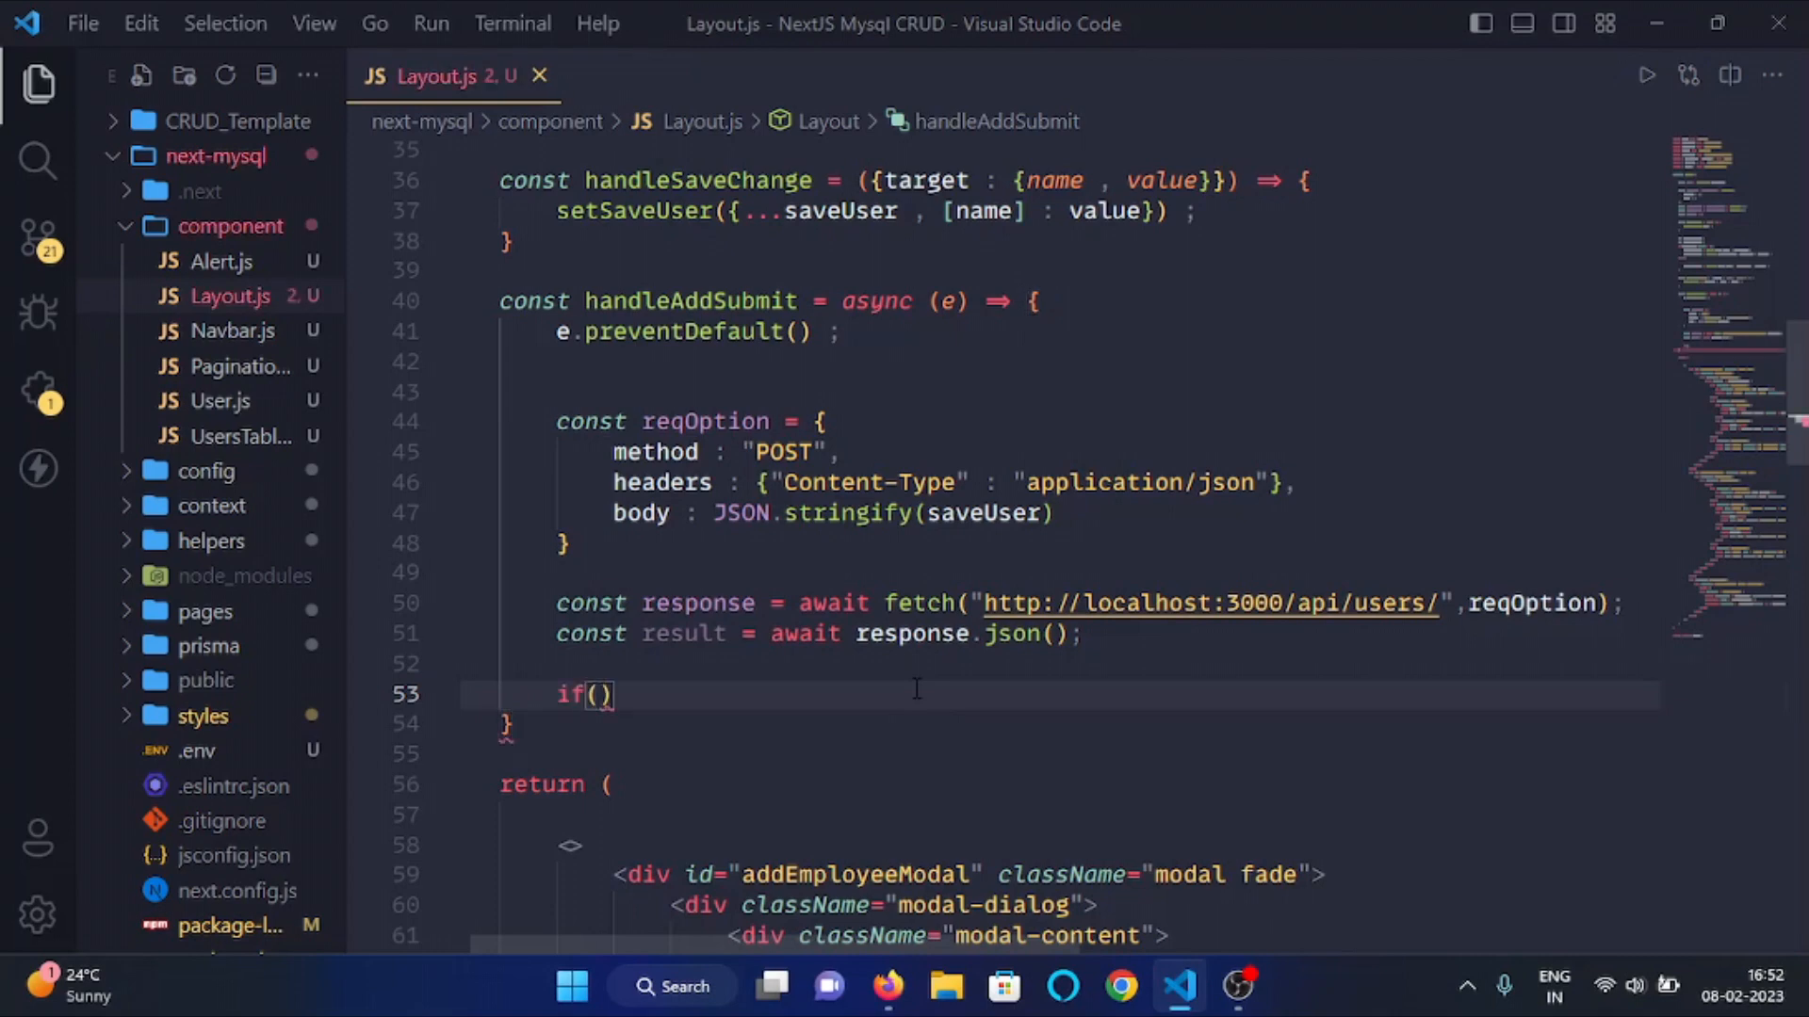
type("re")
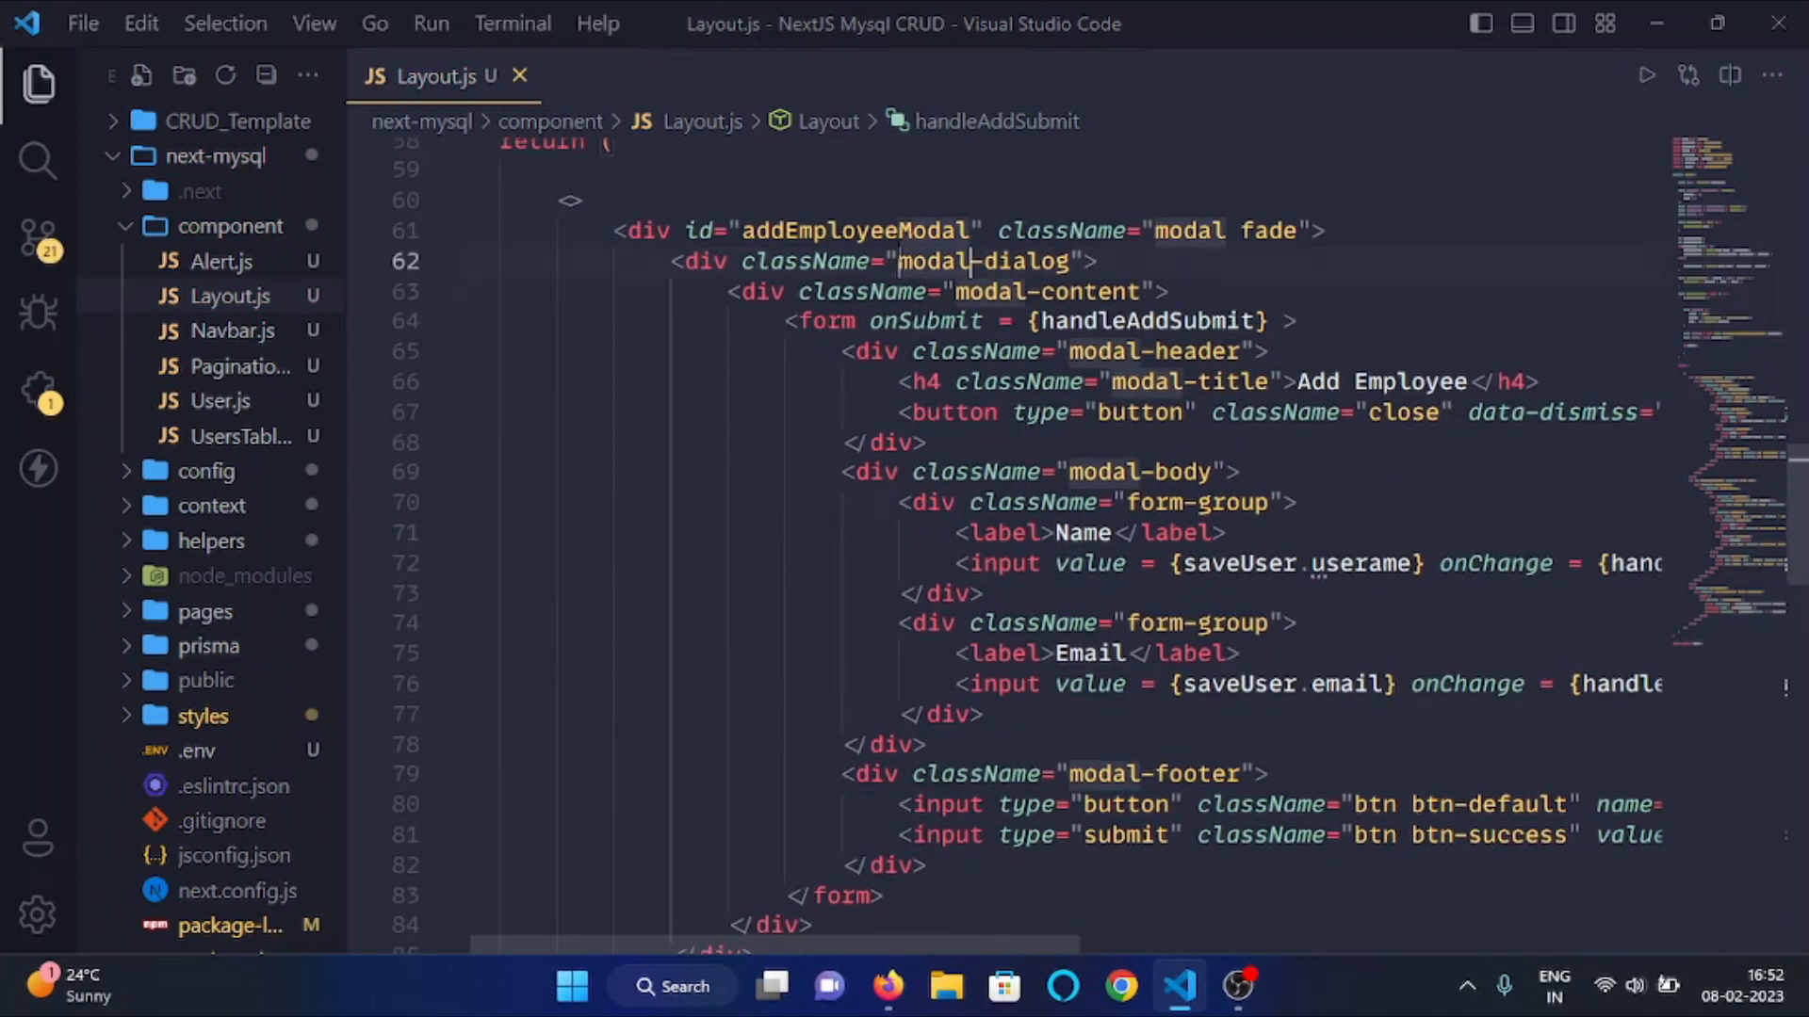
scroll("right", 3)
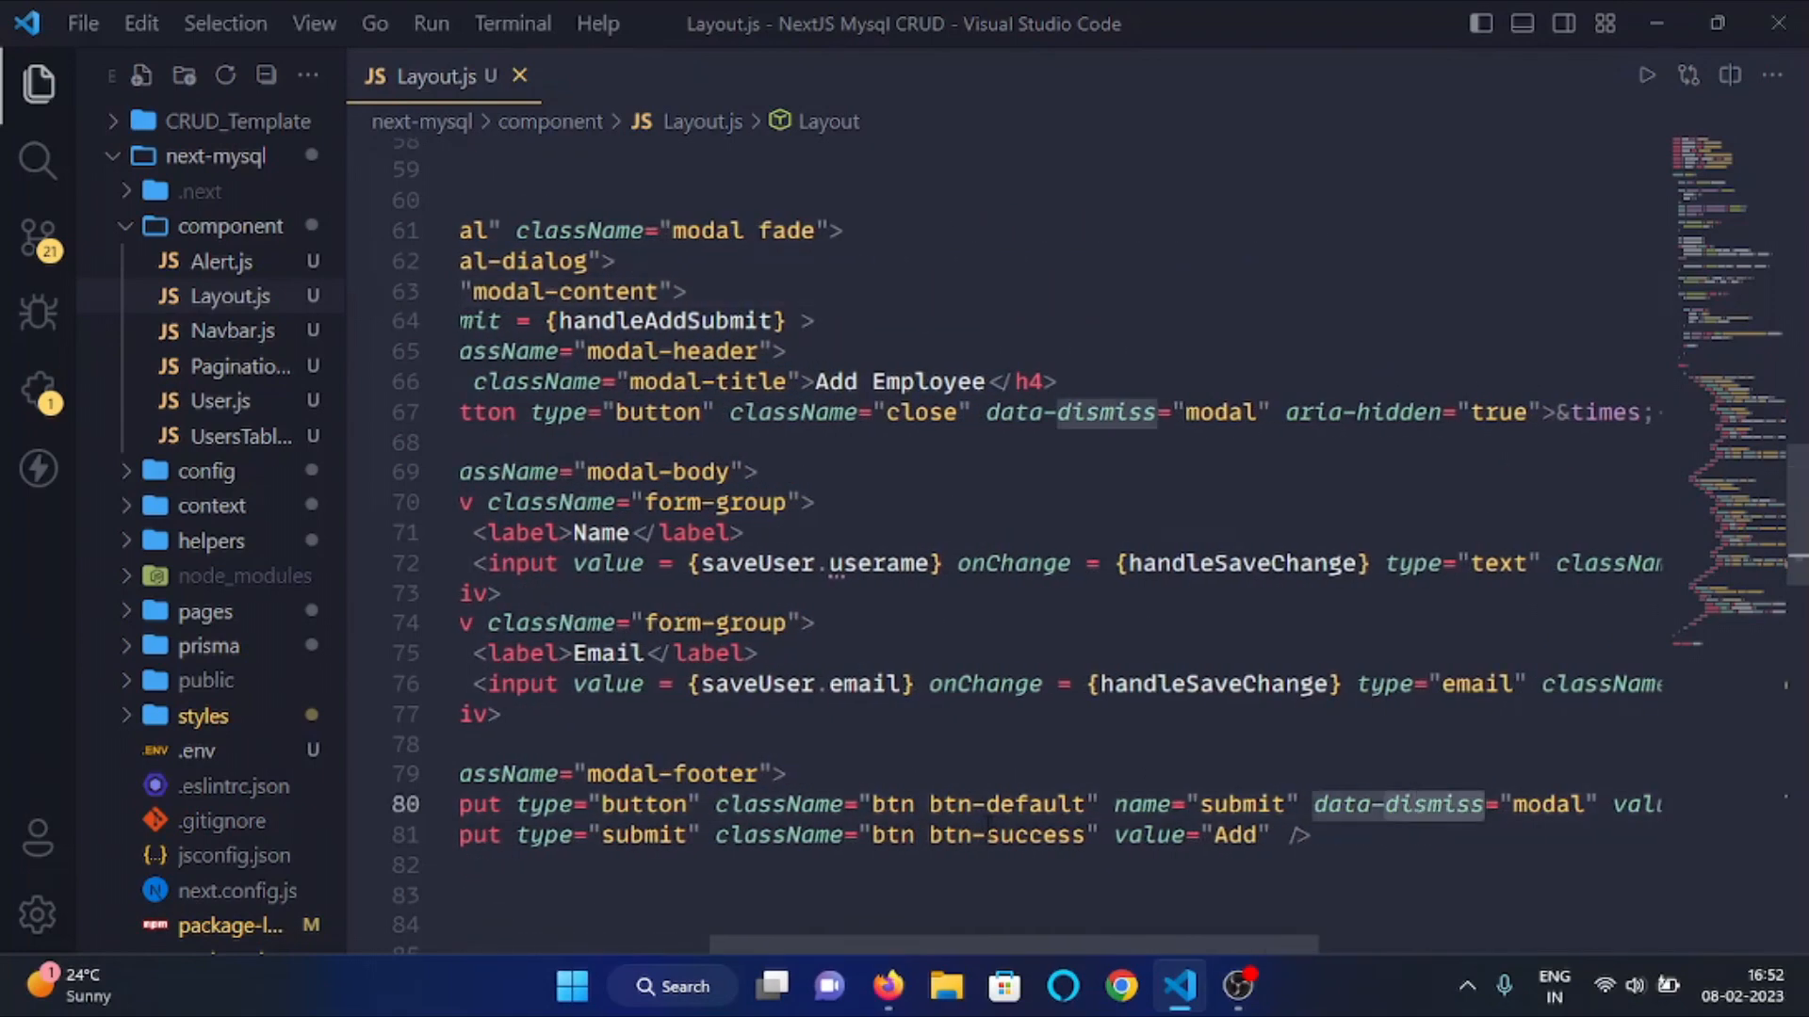
type("await response.json();")
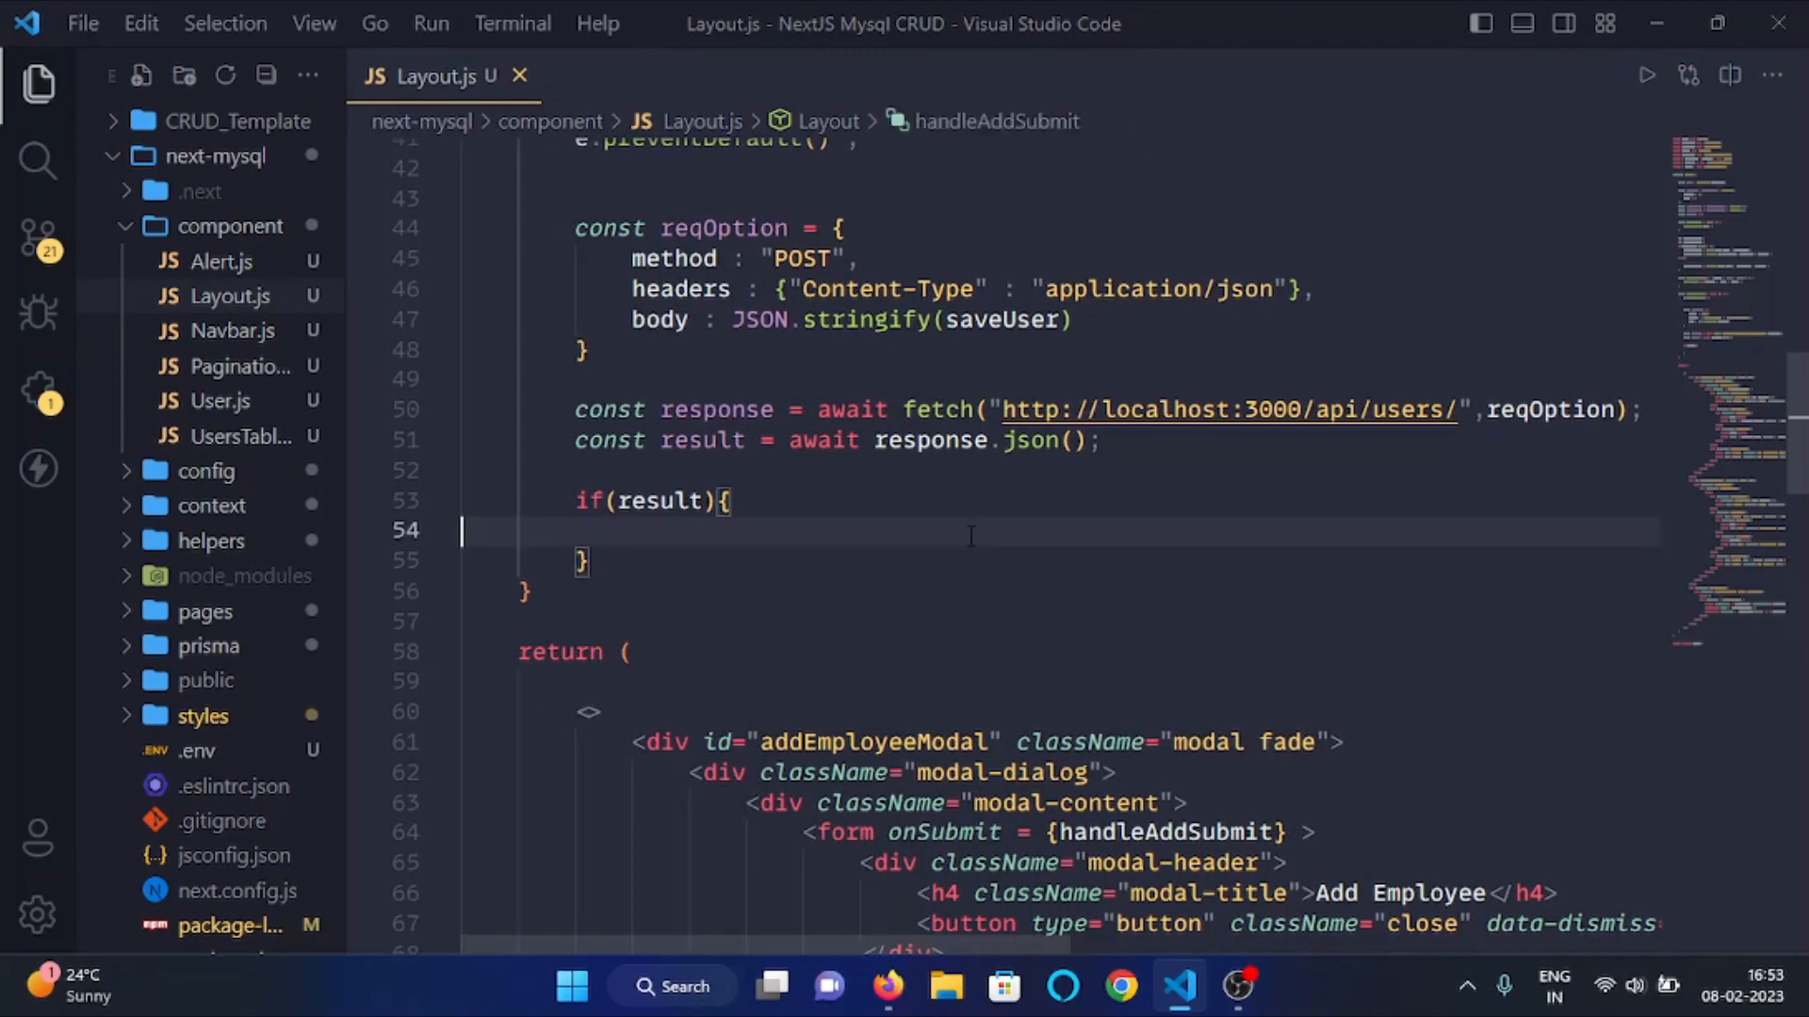
- Close the modal with document.getElementsByClassName("addCancel")[0].click() inside the if block
type("documen")
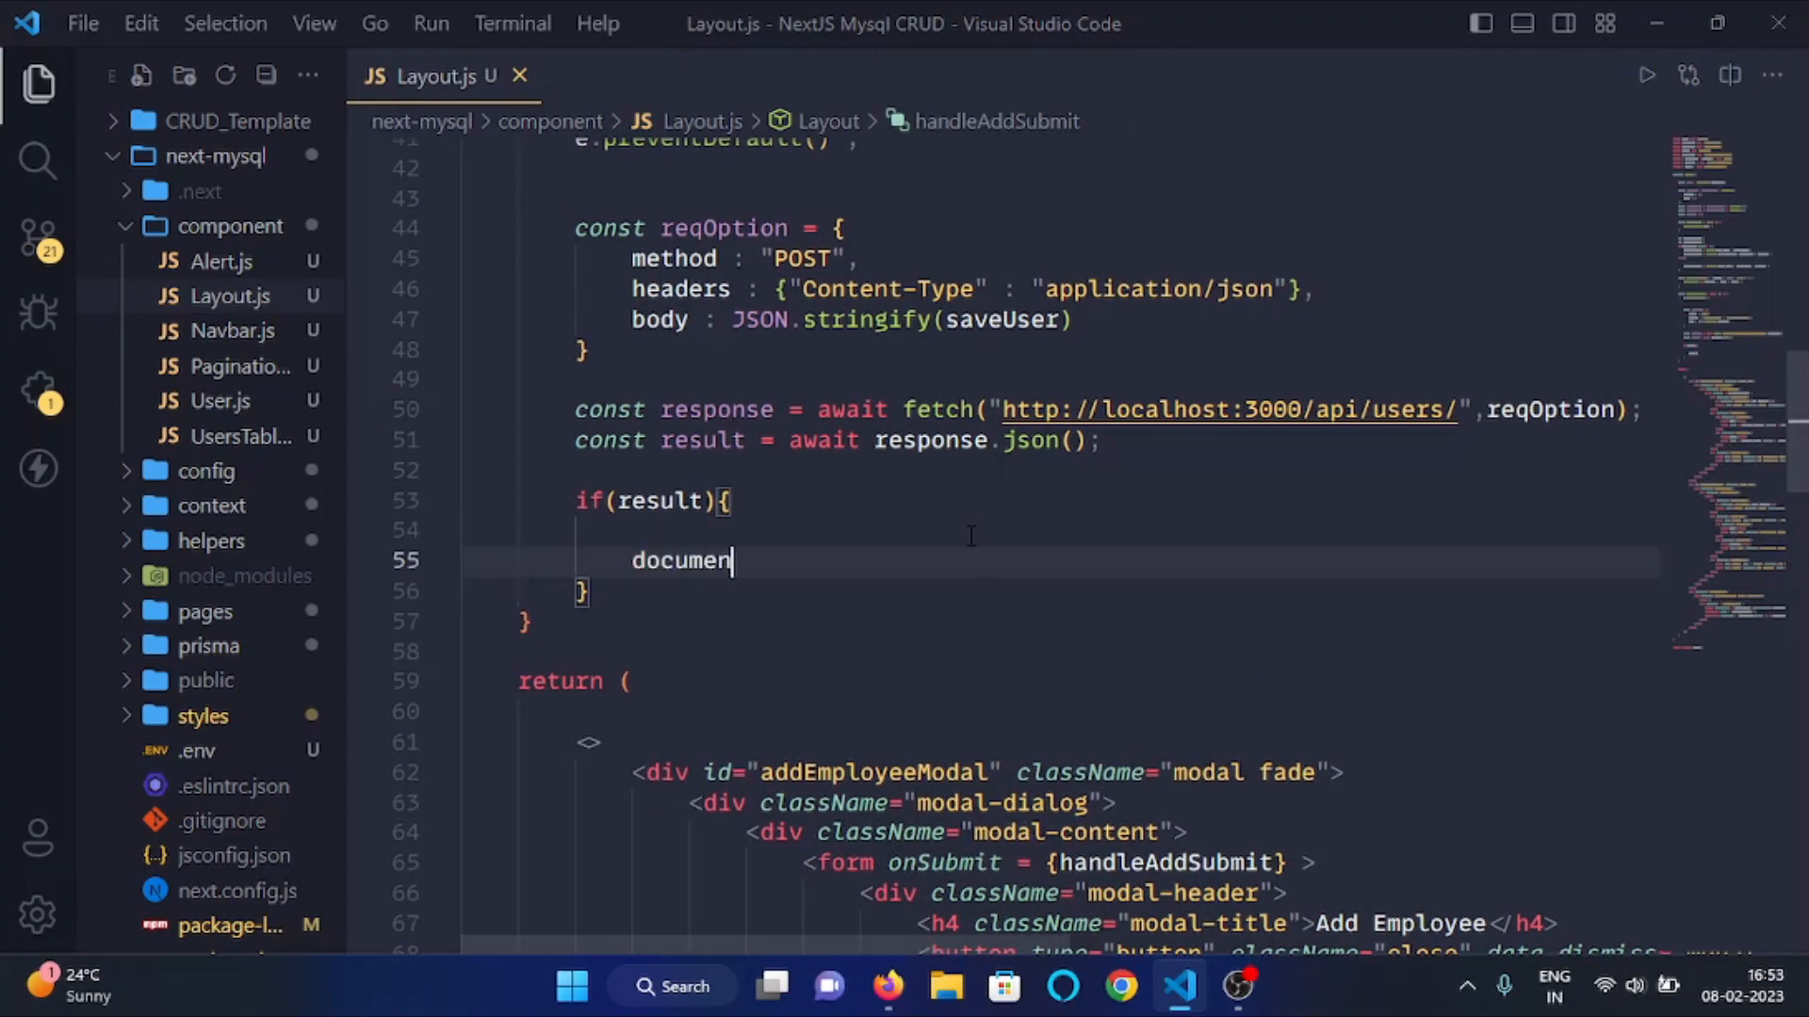
type(".getElementsByClassName(\"addCancel")
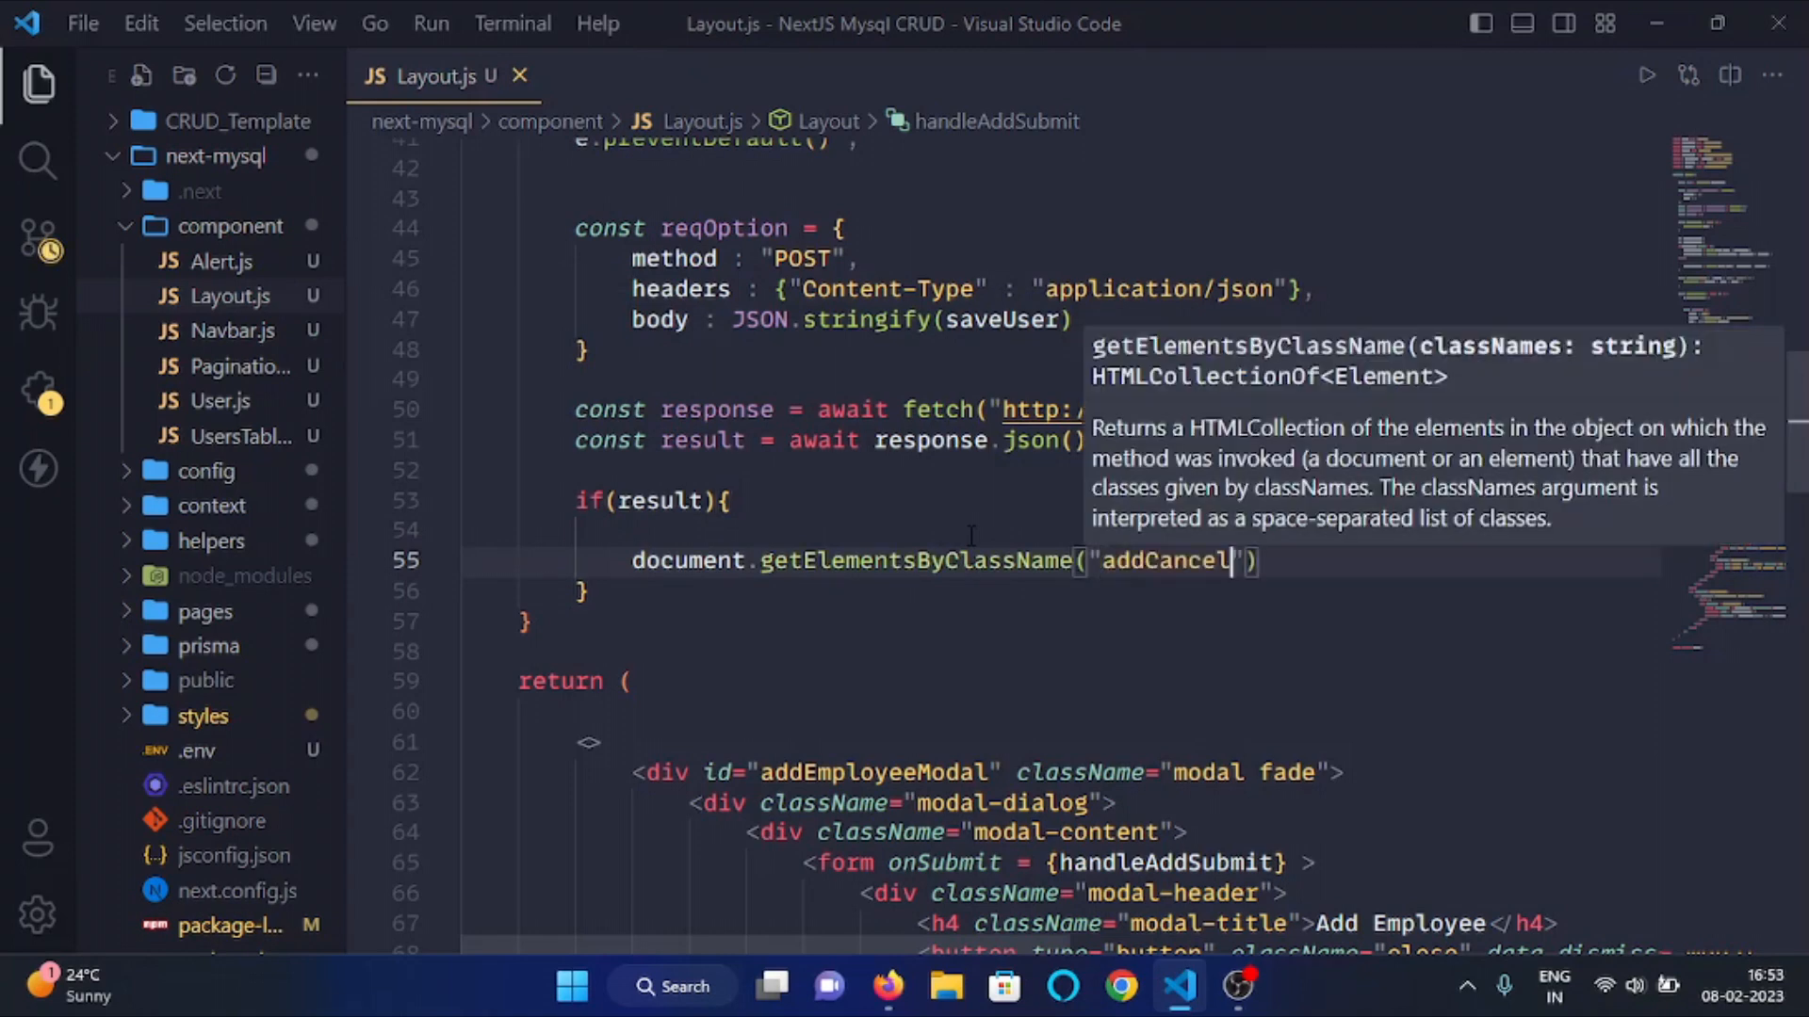
type("[0].click();")
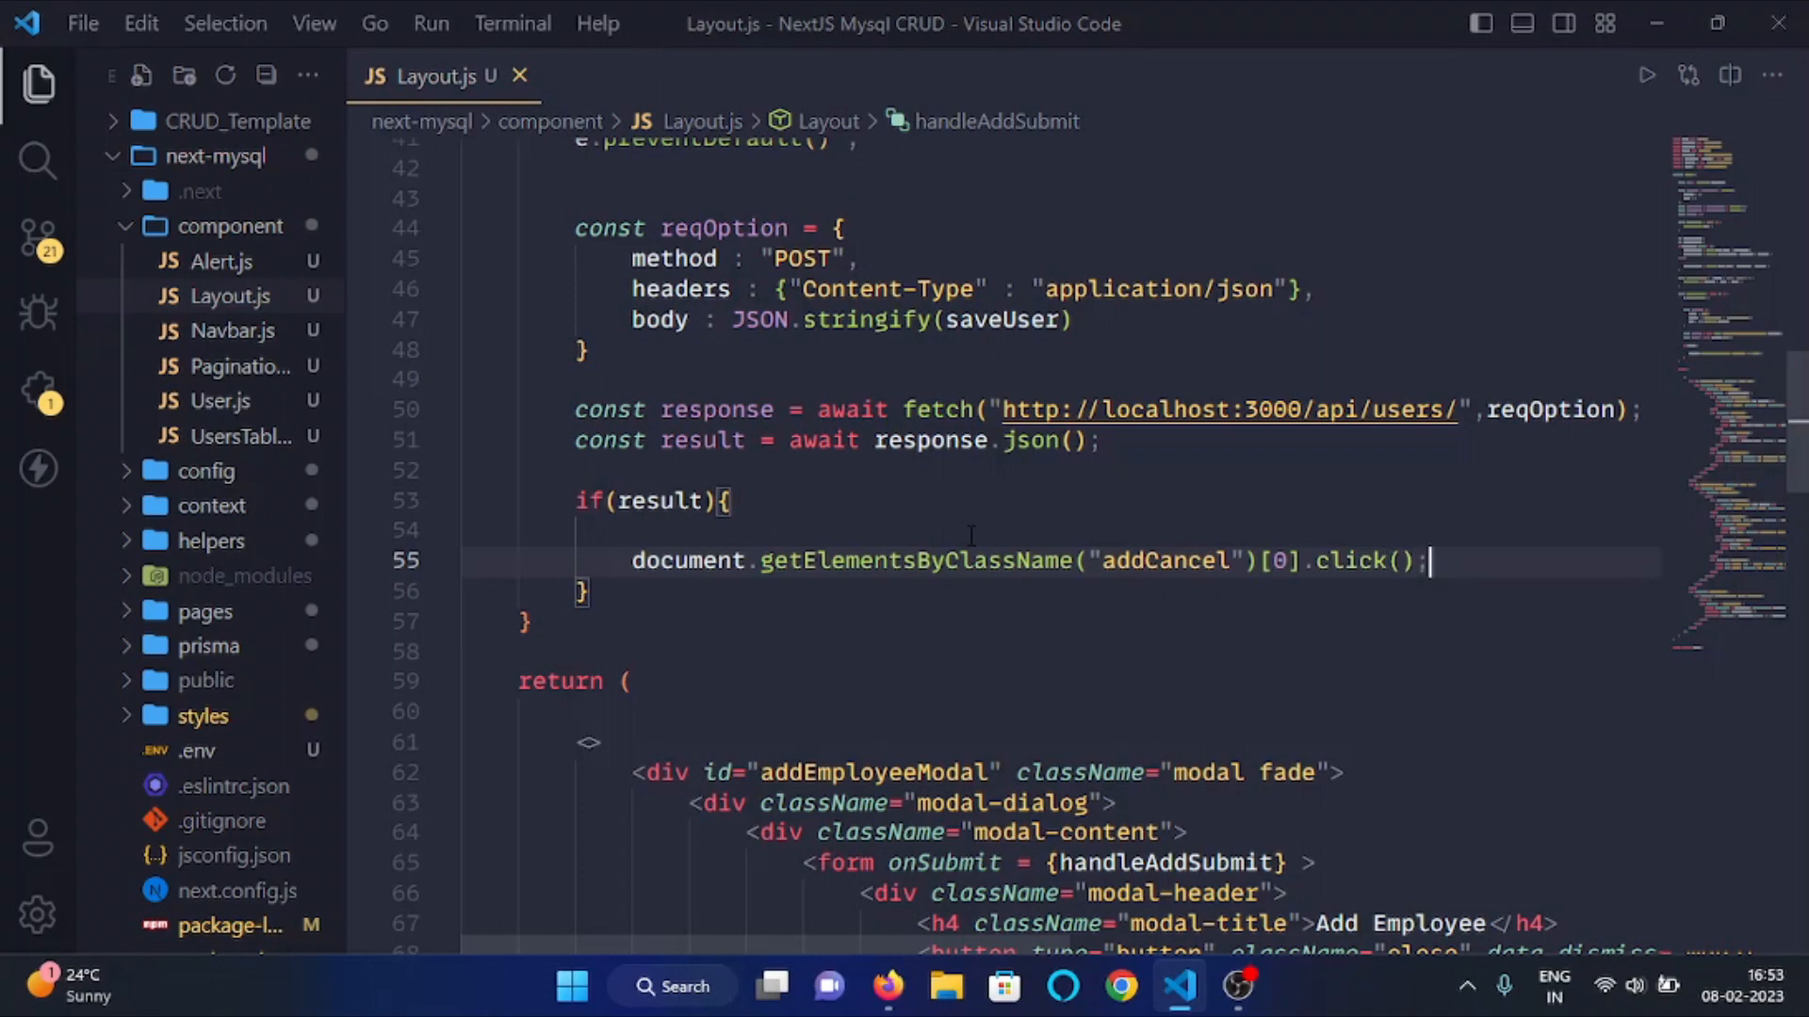
key("Enter")
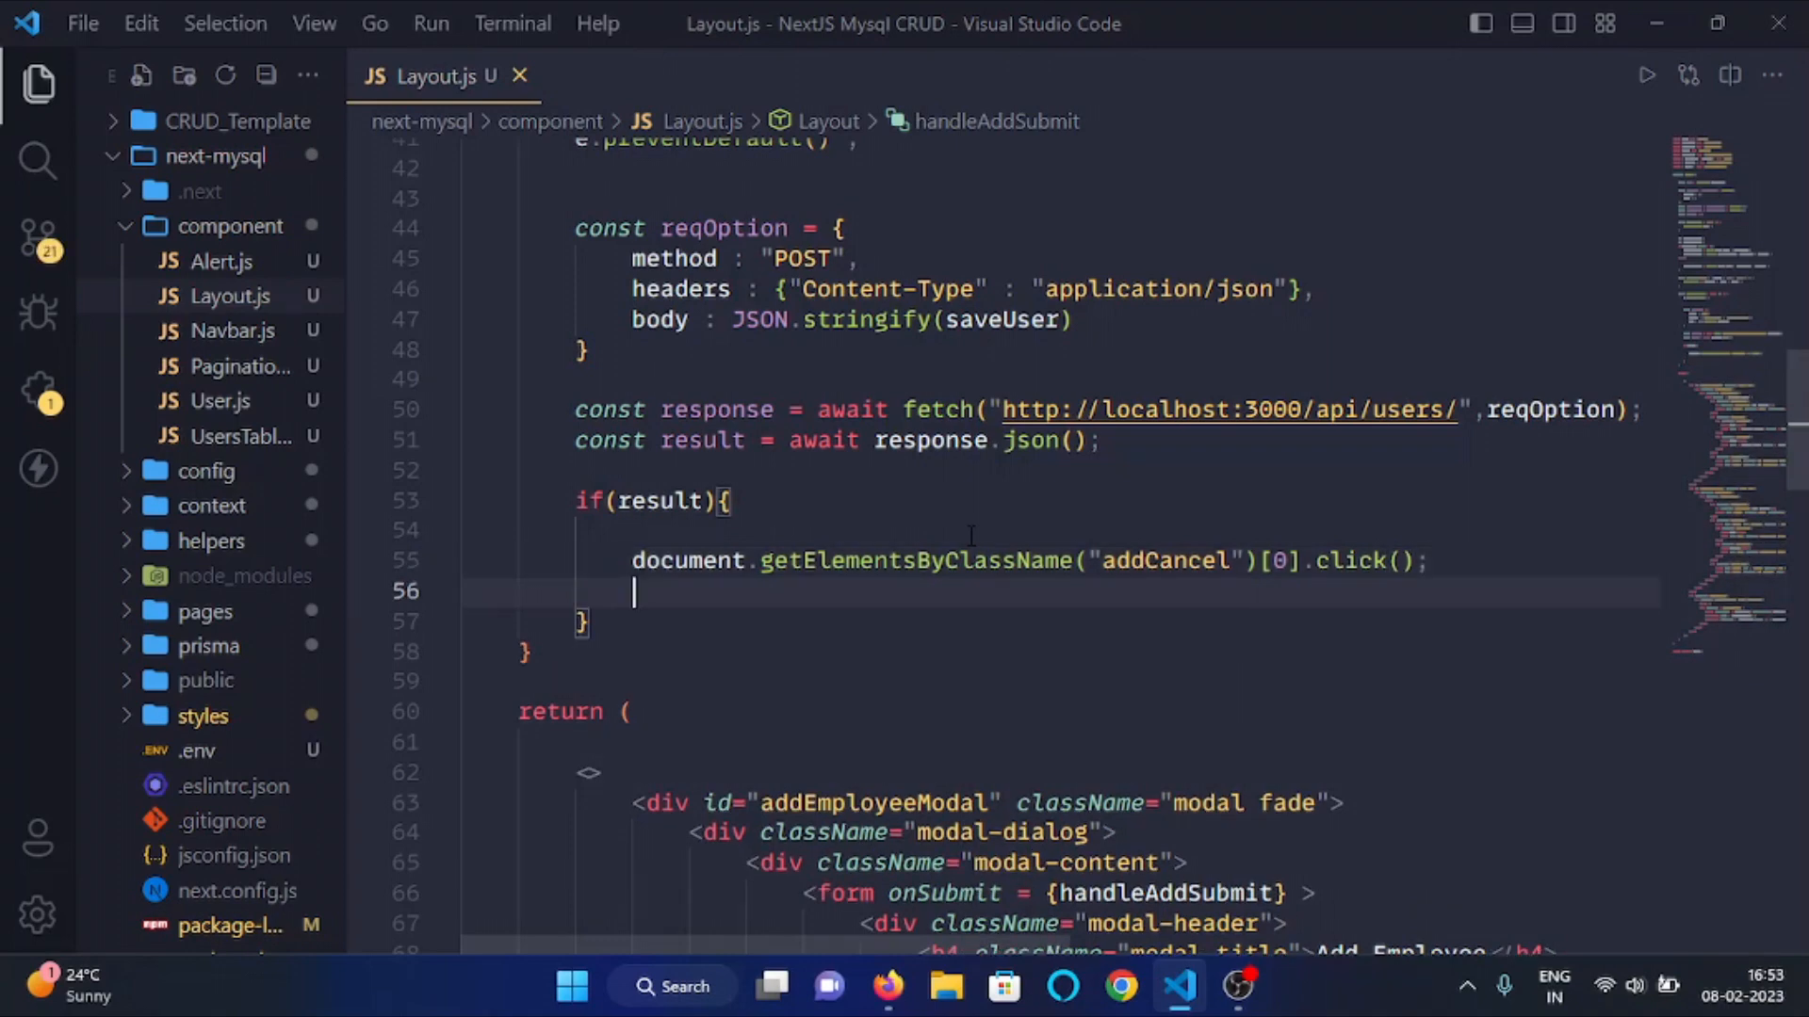
- Copy value.users into prevUsers and push result onto it
type("cosnt")
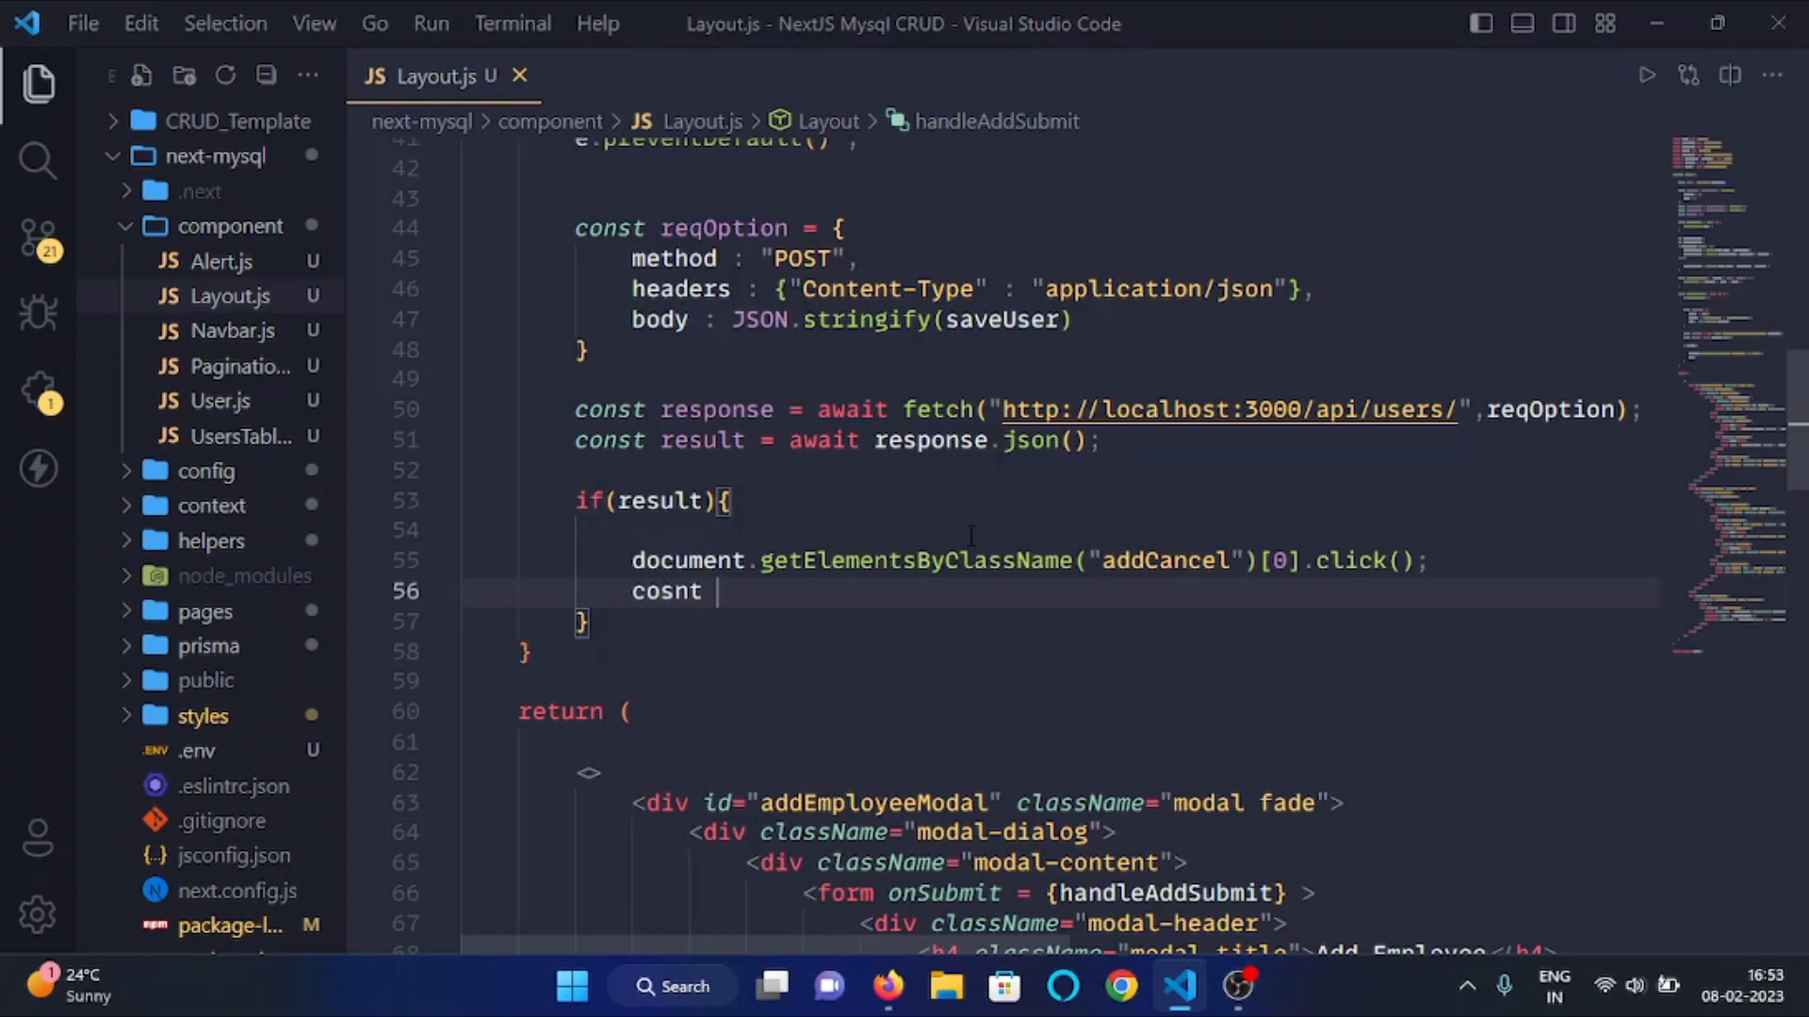
type("prev")
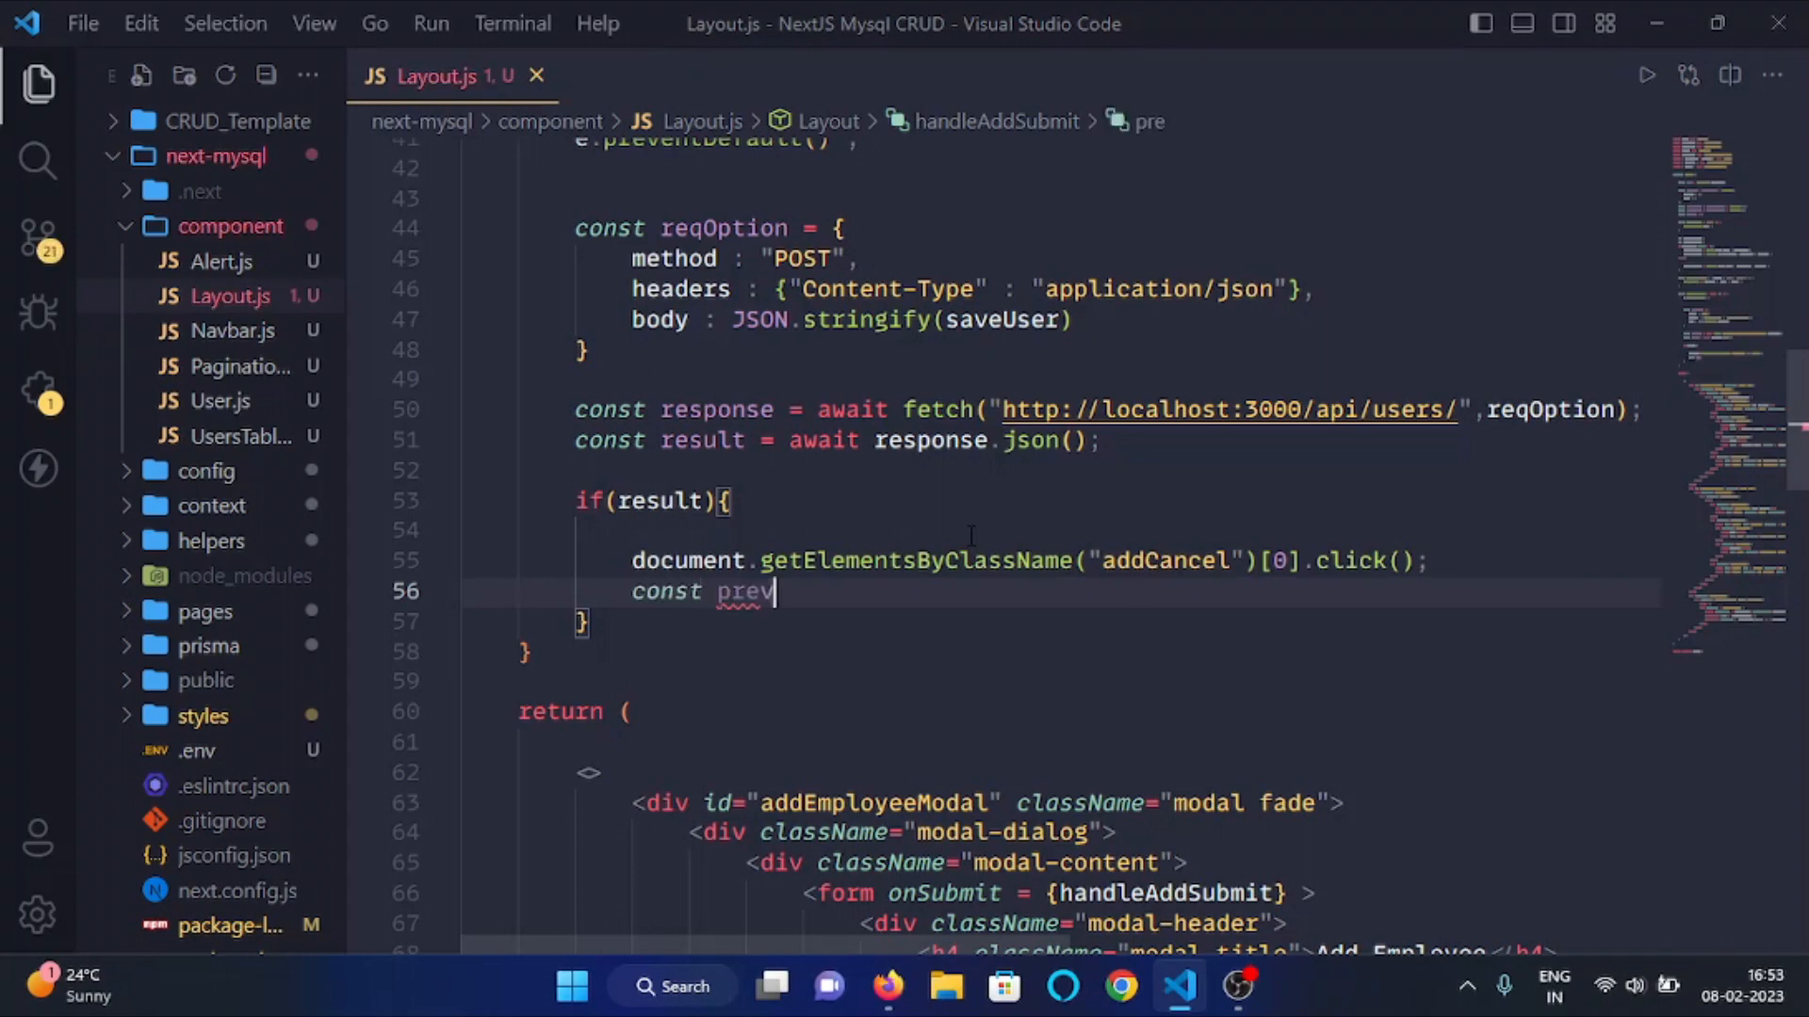
type("Users =")
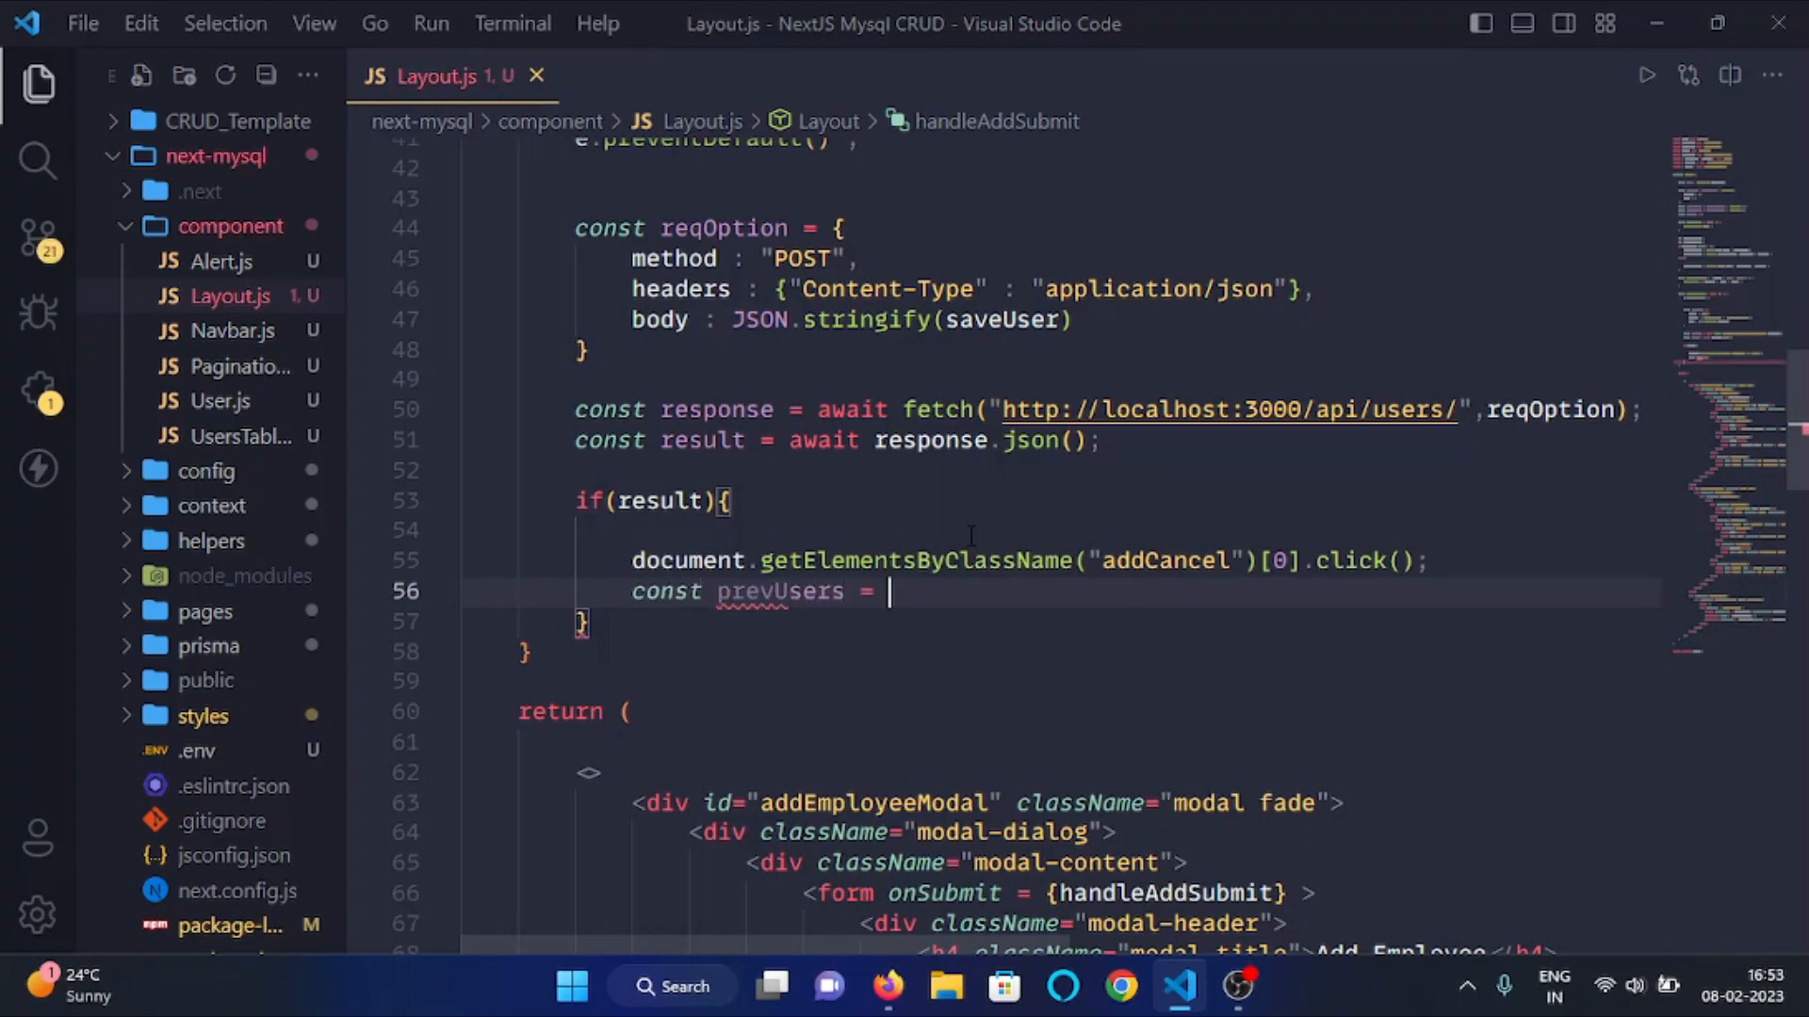
type("value.")
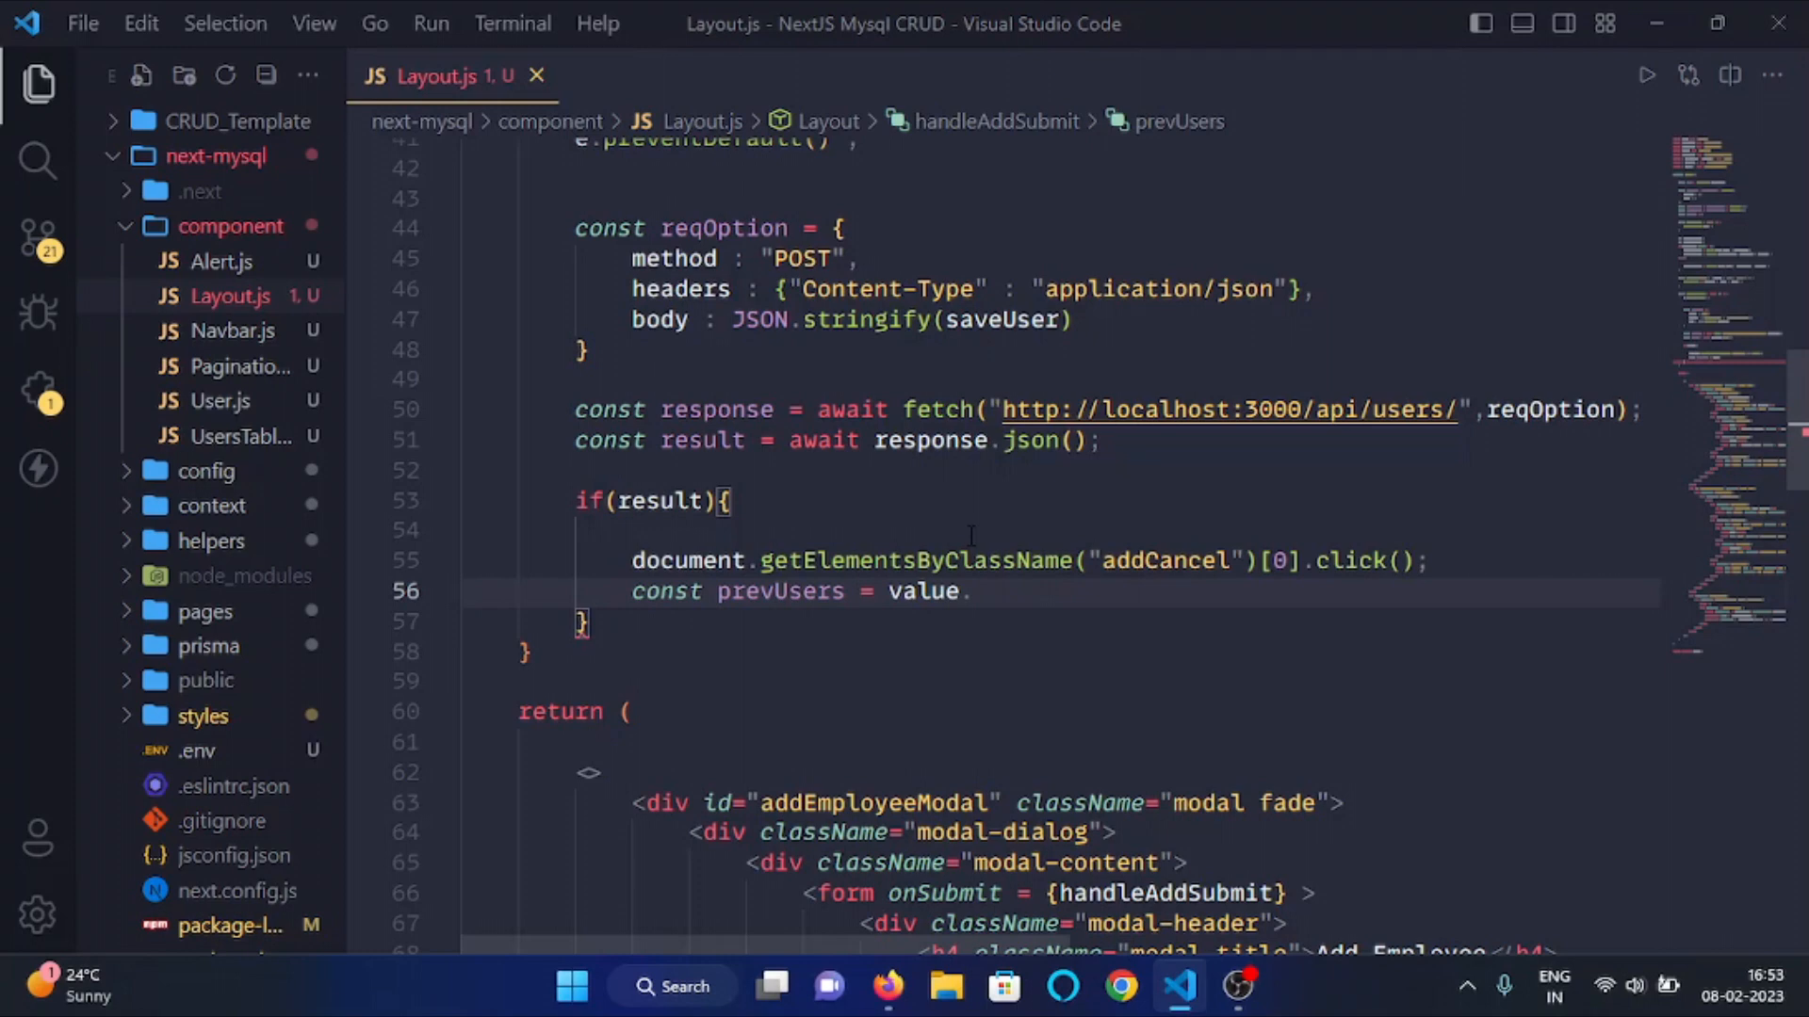
type(".users ;")
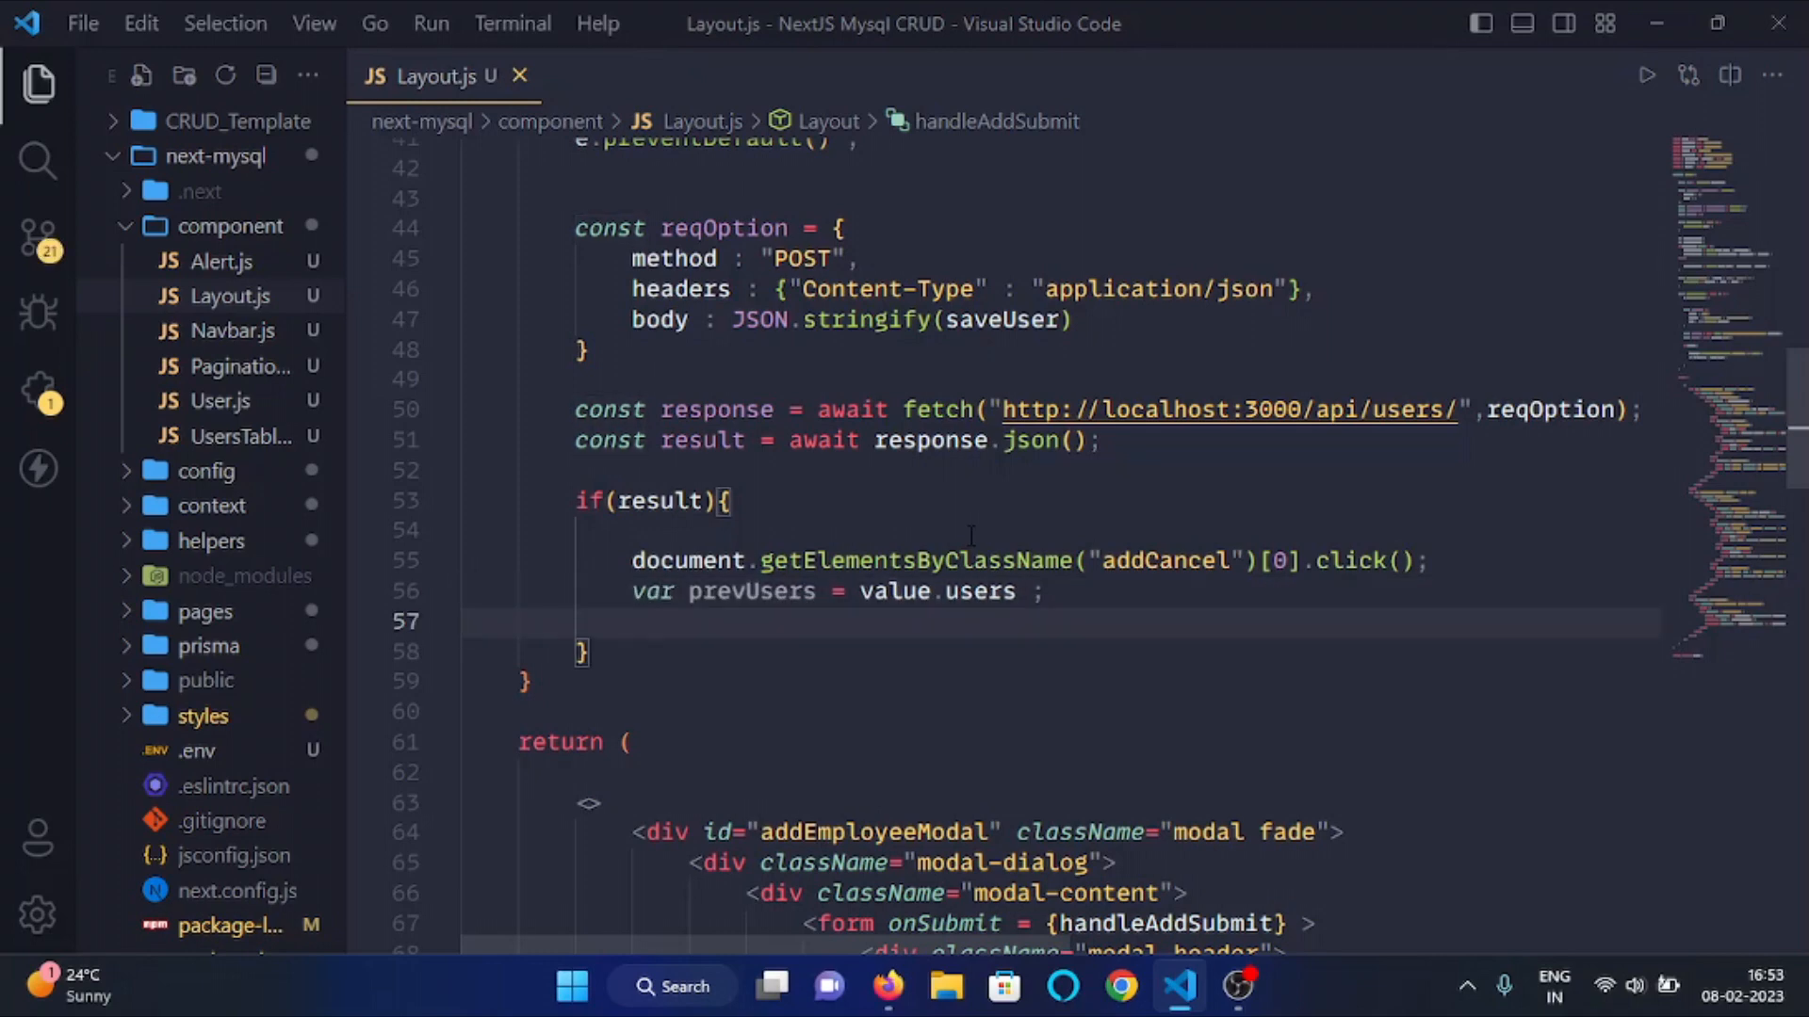
type("prevUser")
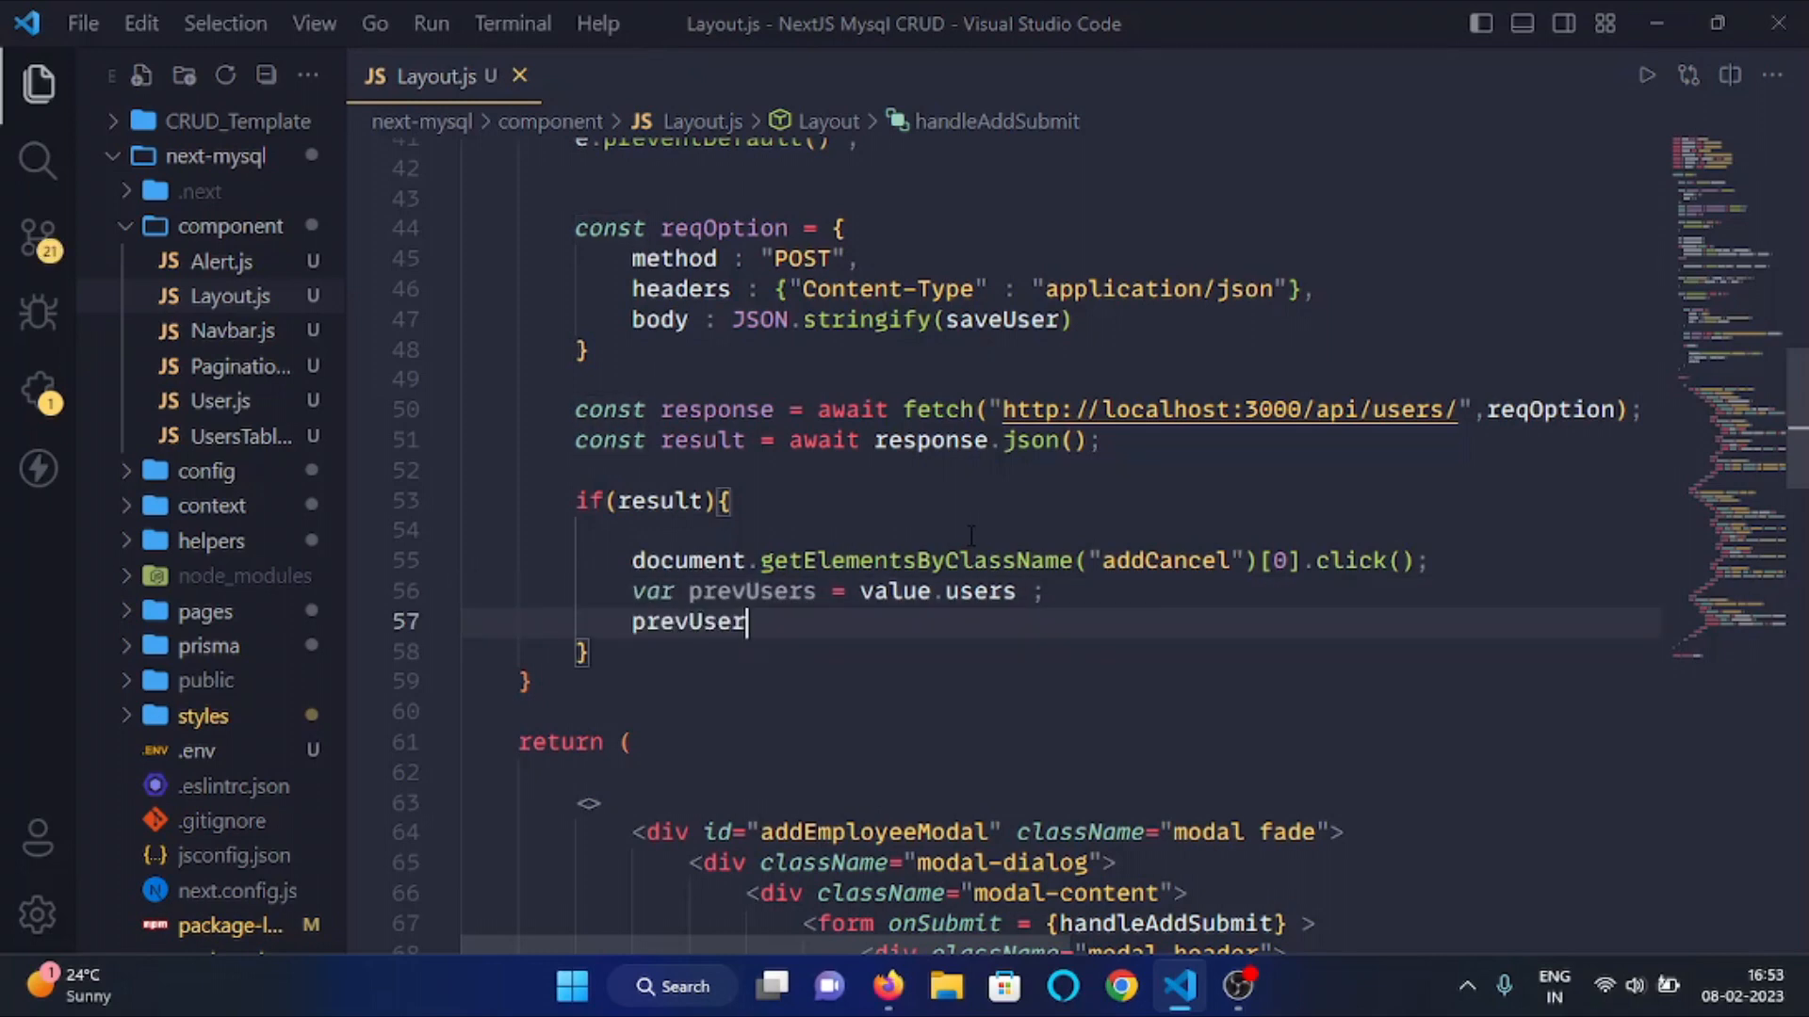
type("s.push")
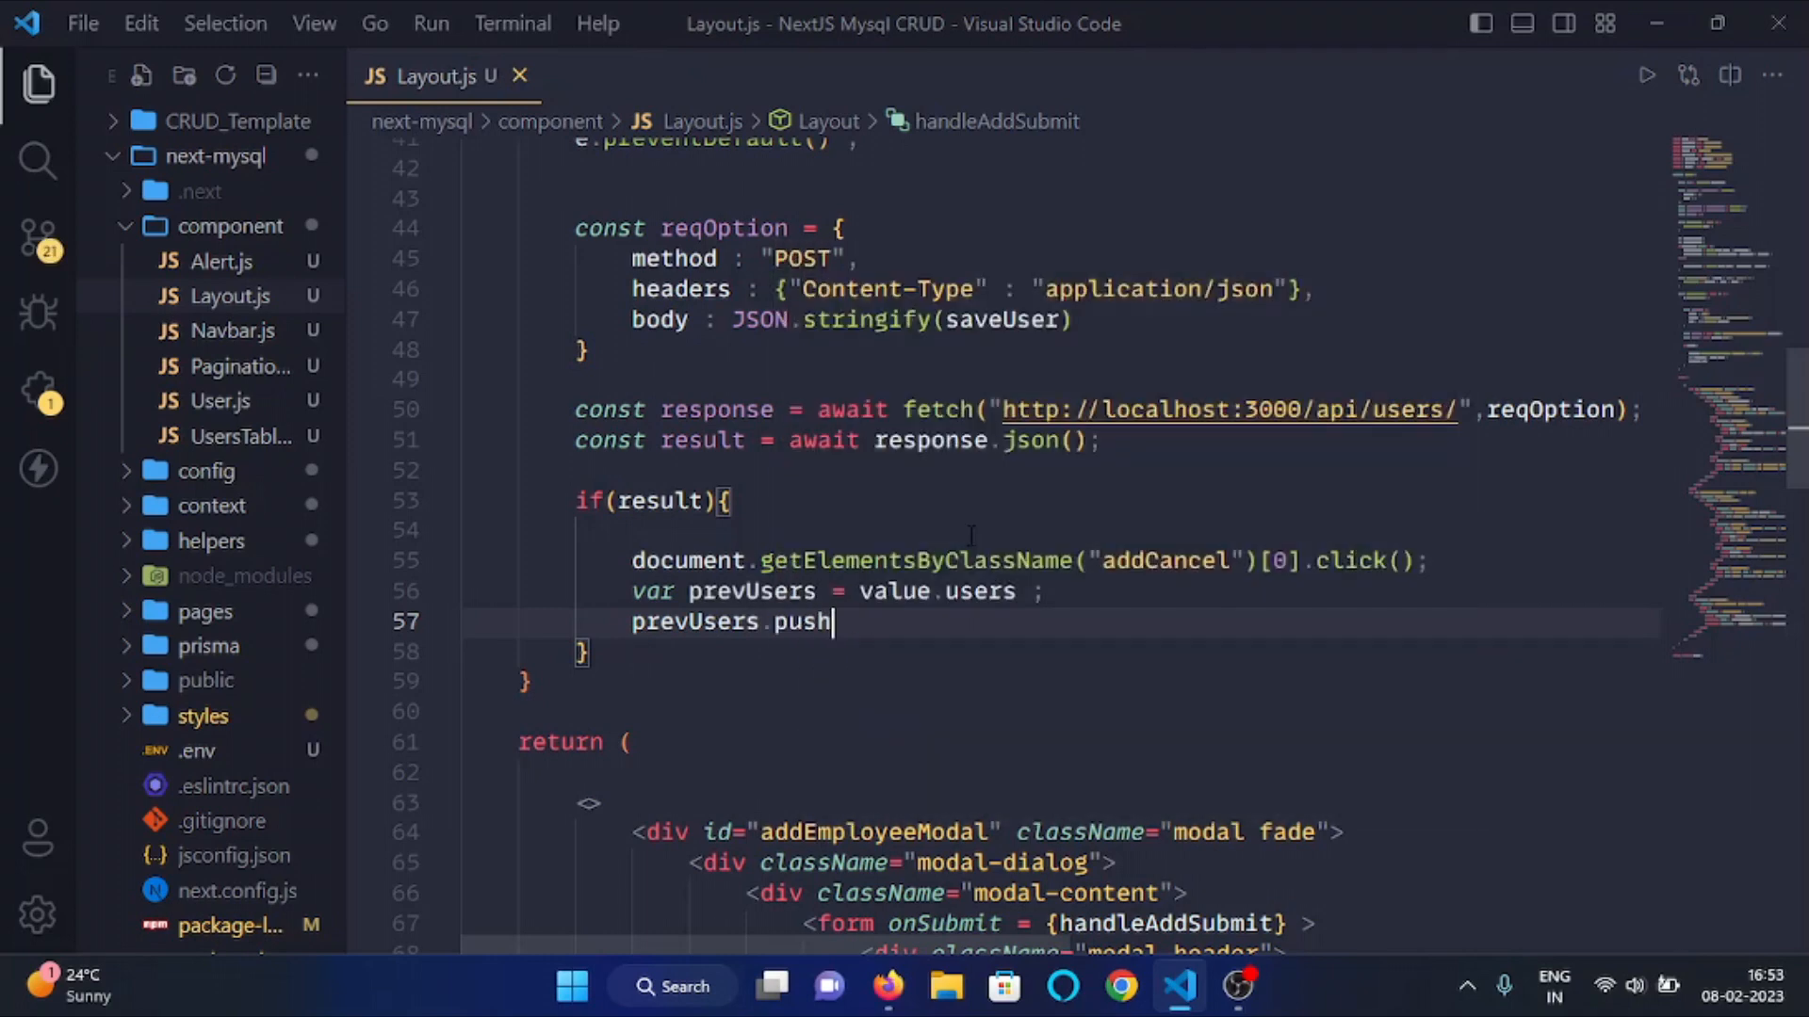
type("(res)")
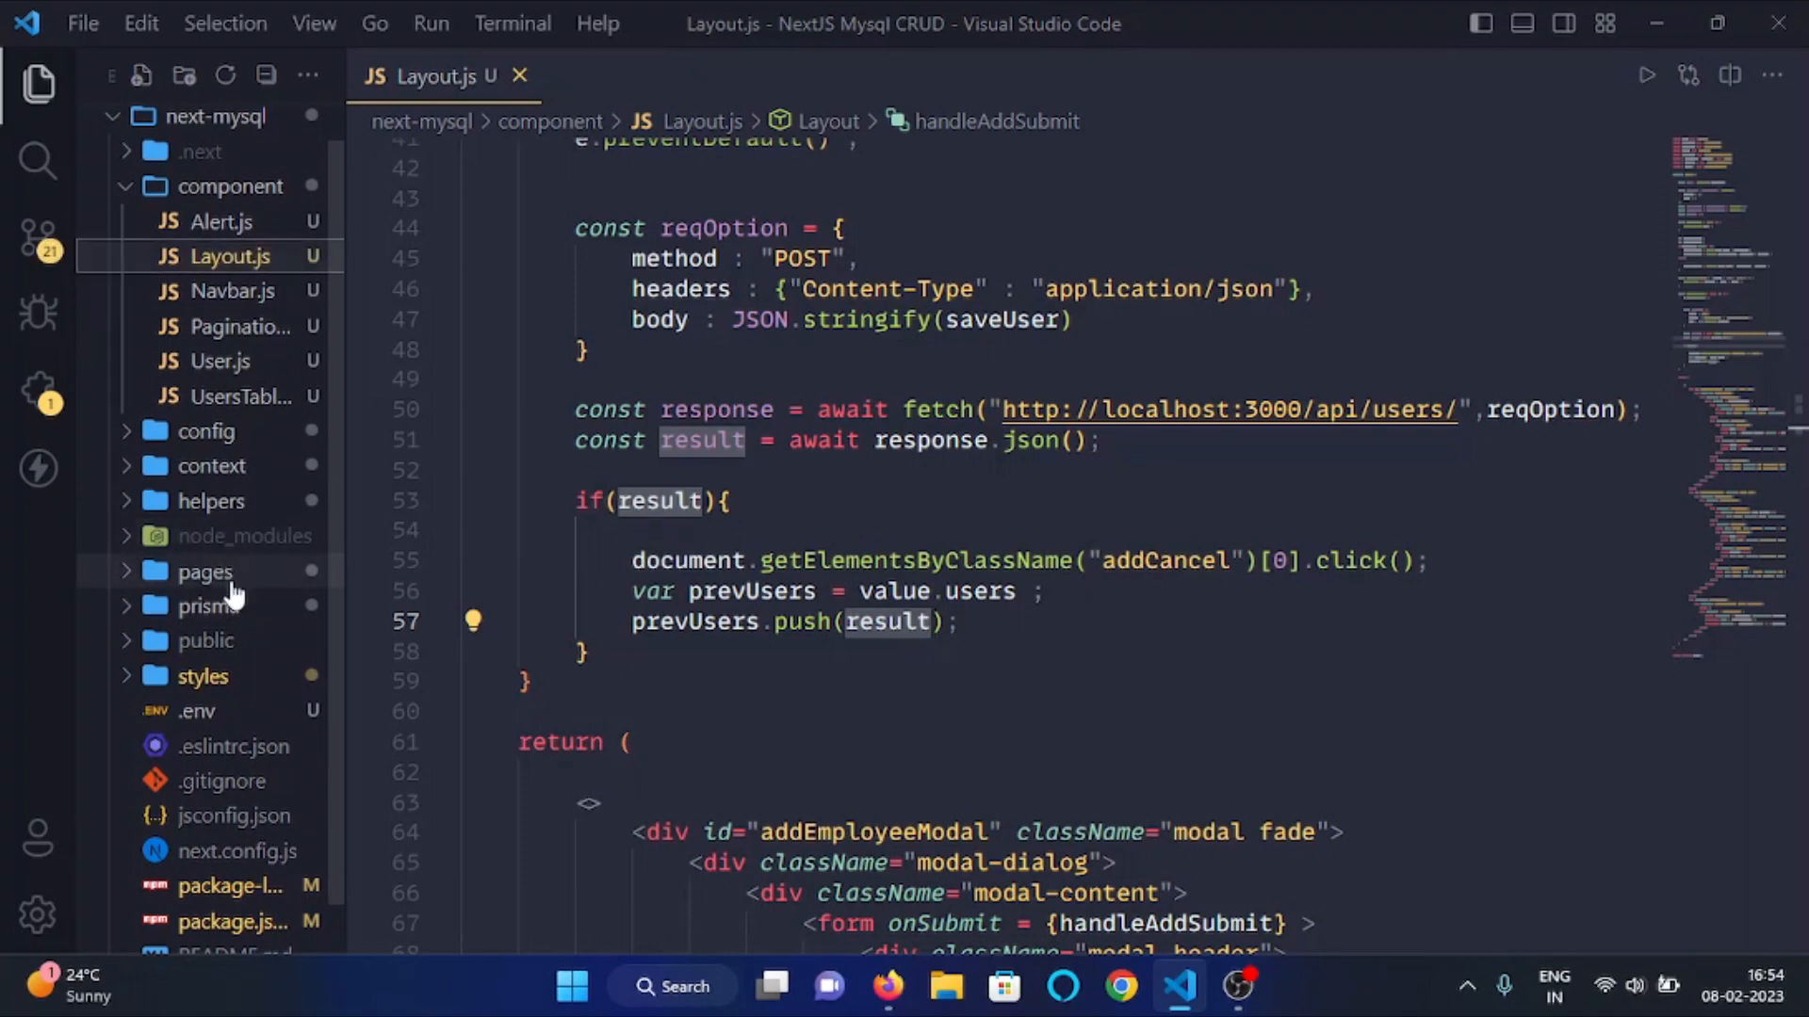
- In pages/api/users/index.js, make the 200 response return {...result, username, email}
left_click(205, 571)
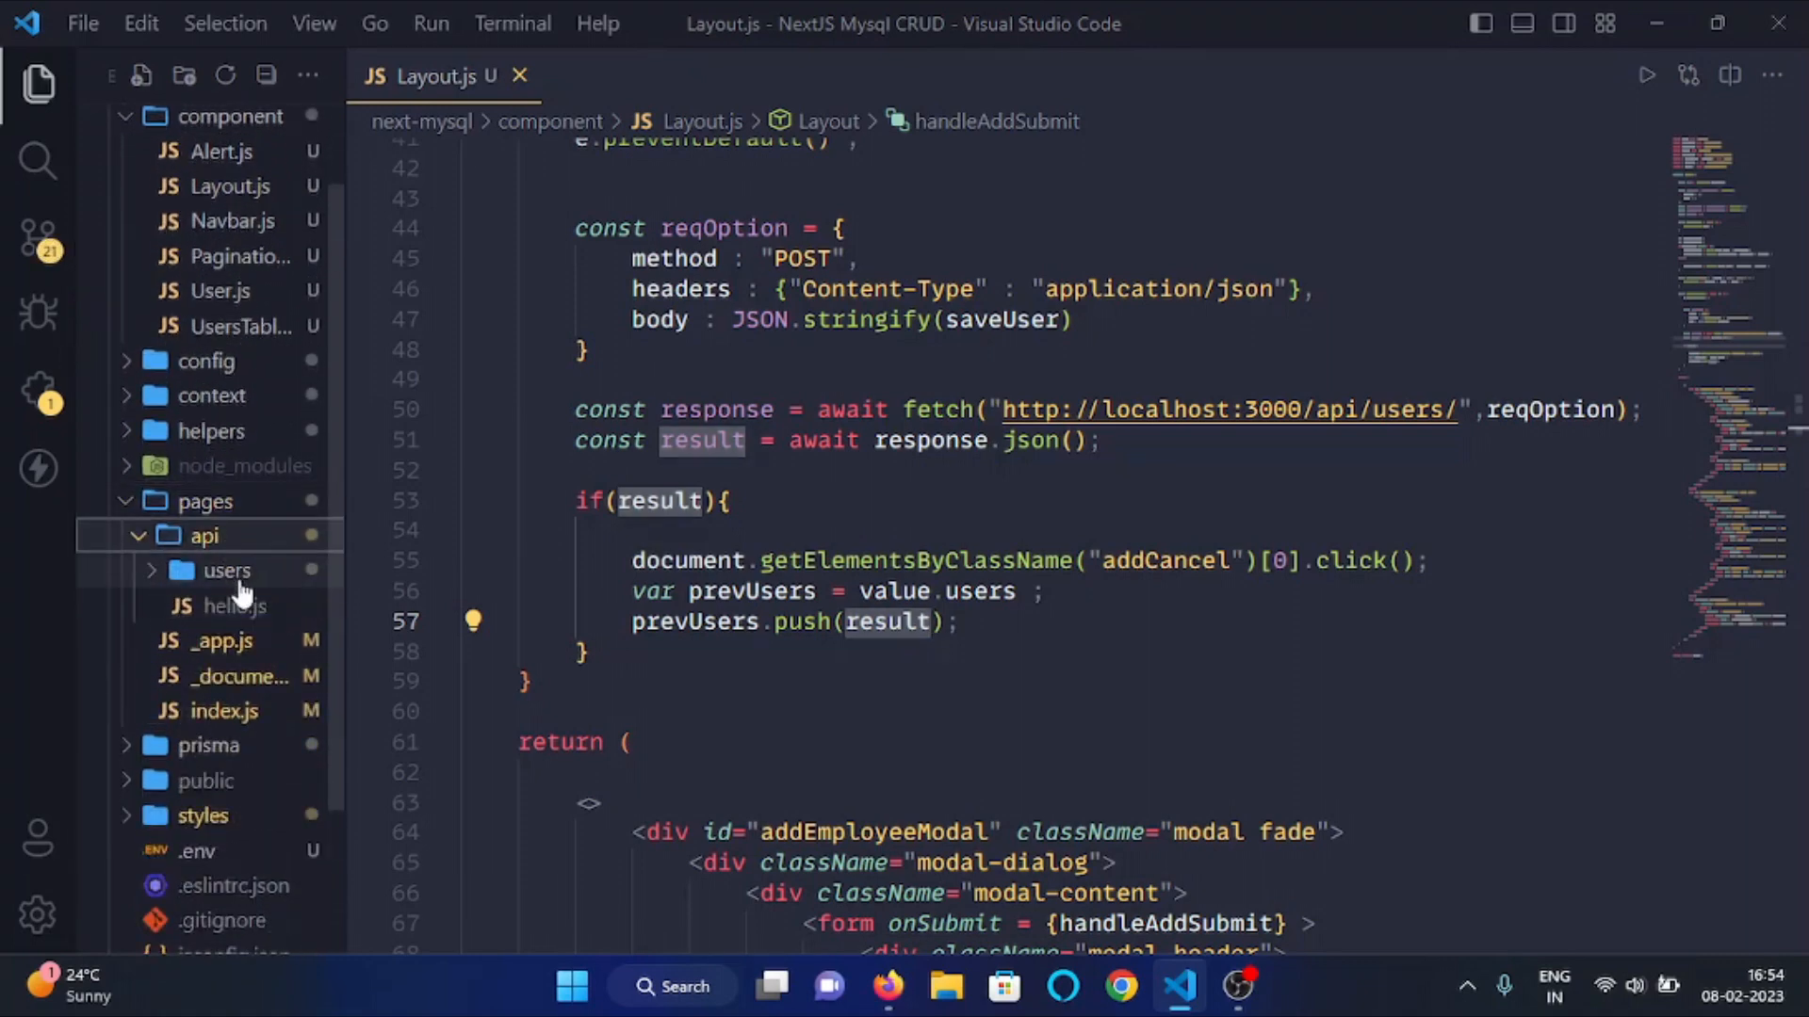
left_click(227, 570)
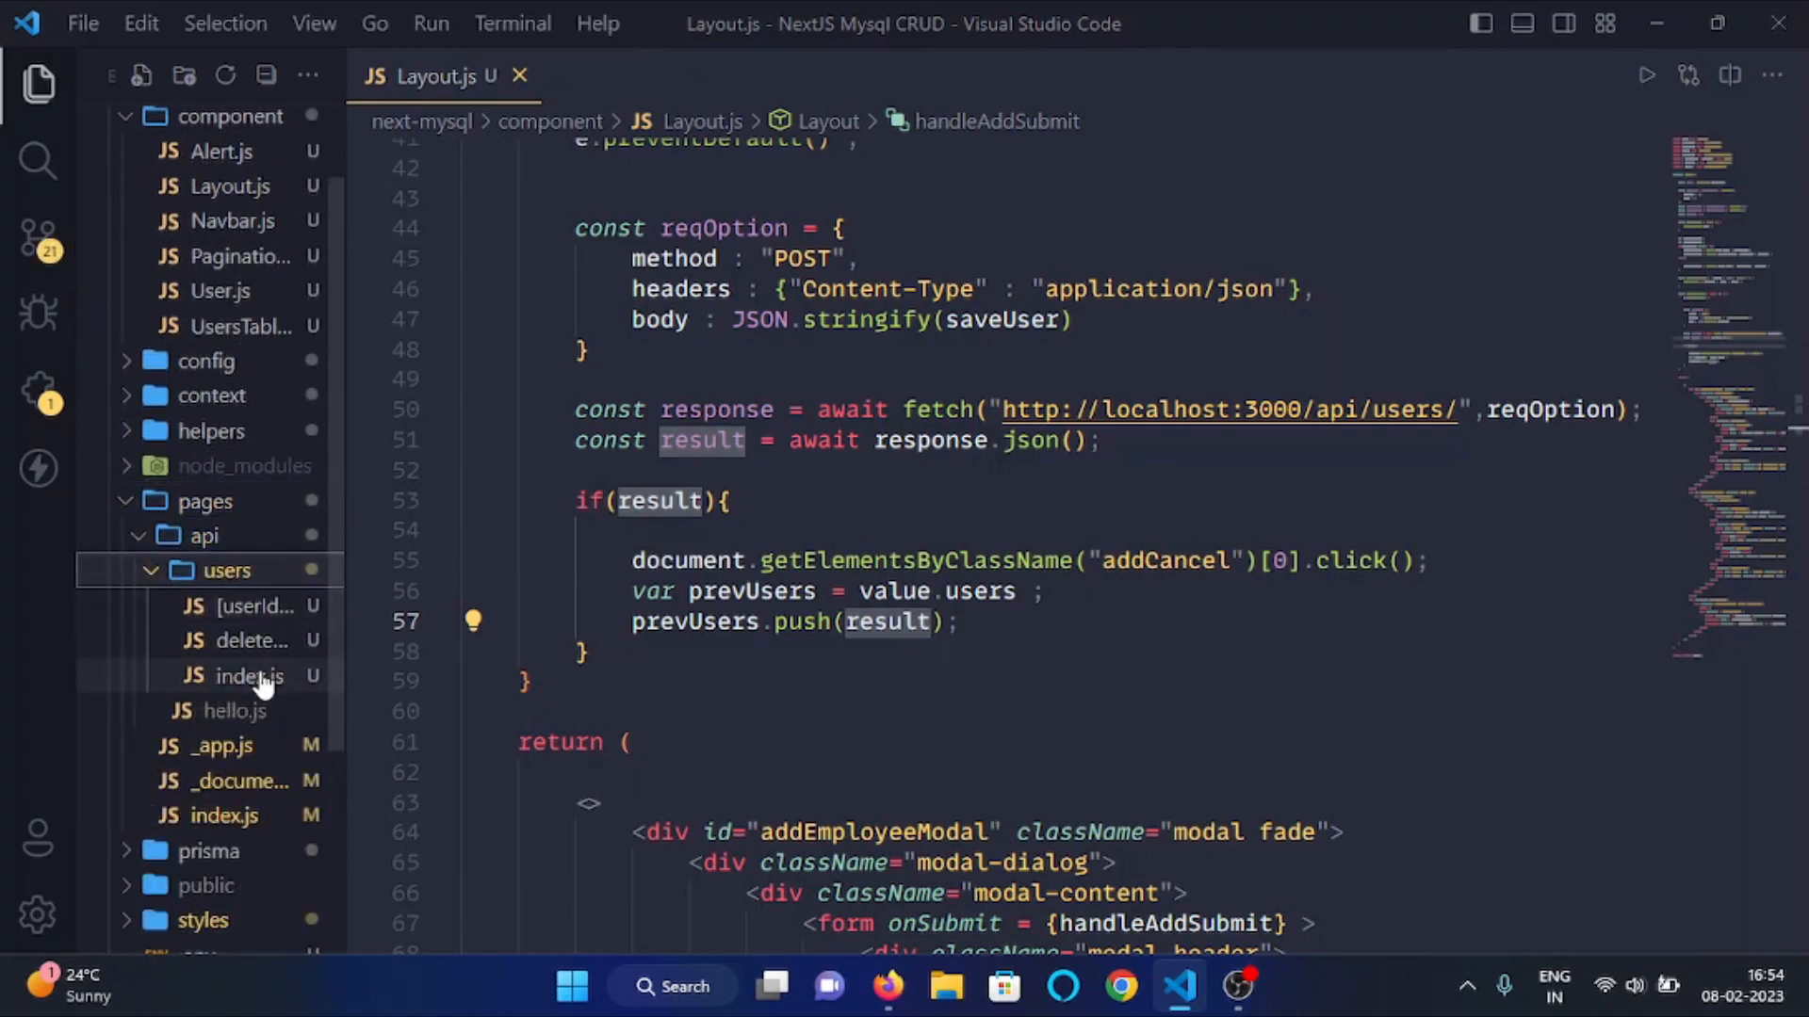
left_click(245, 677)
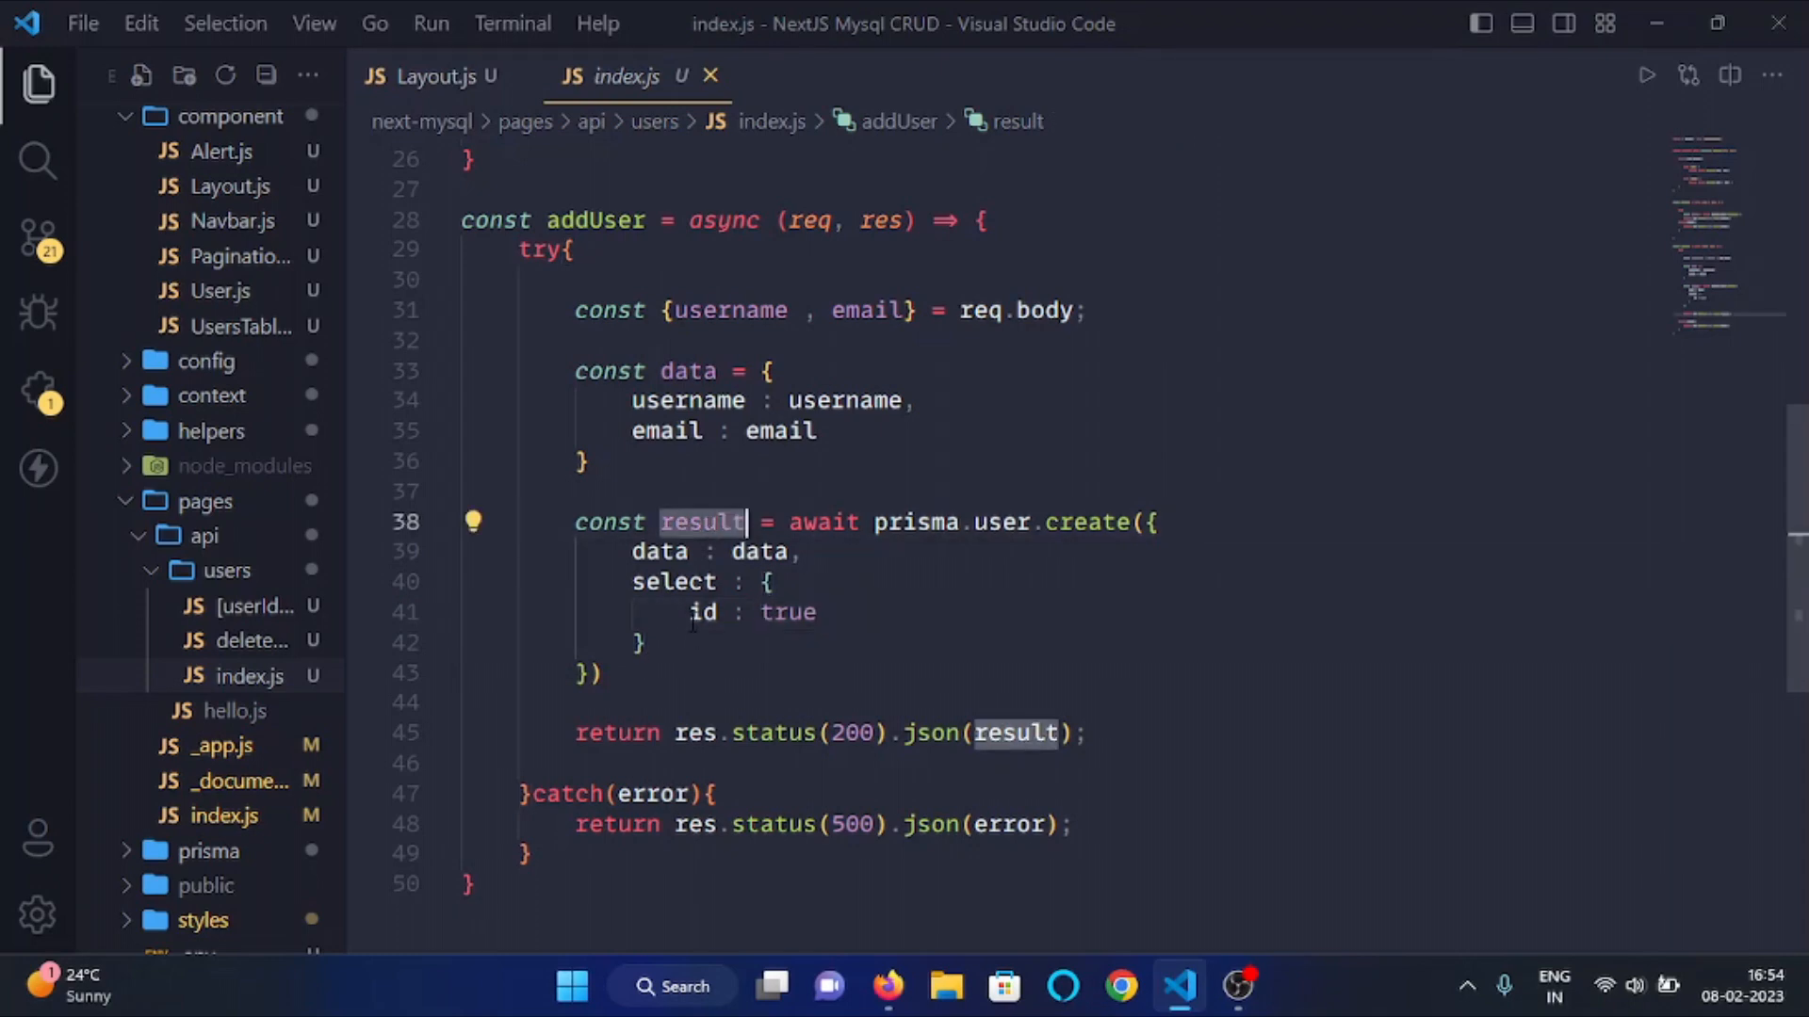
left_click(817, 612)
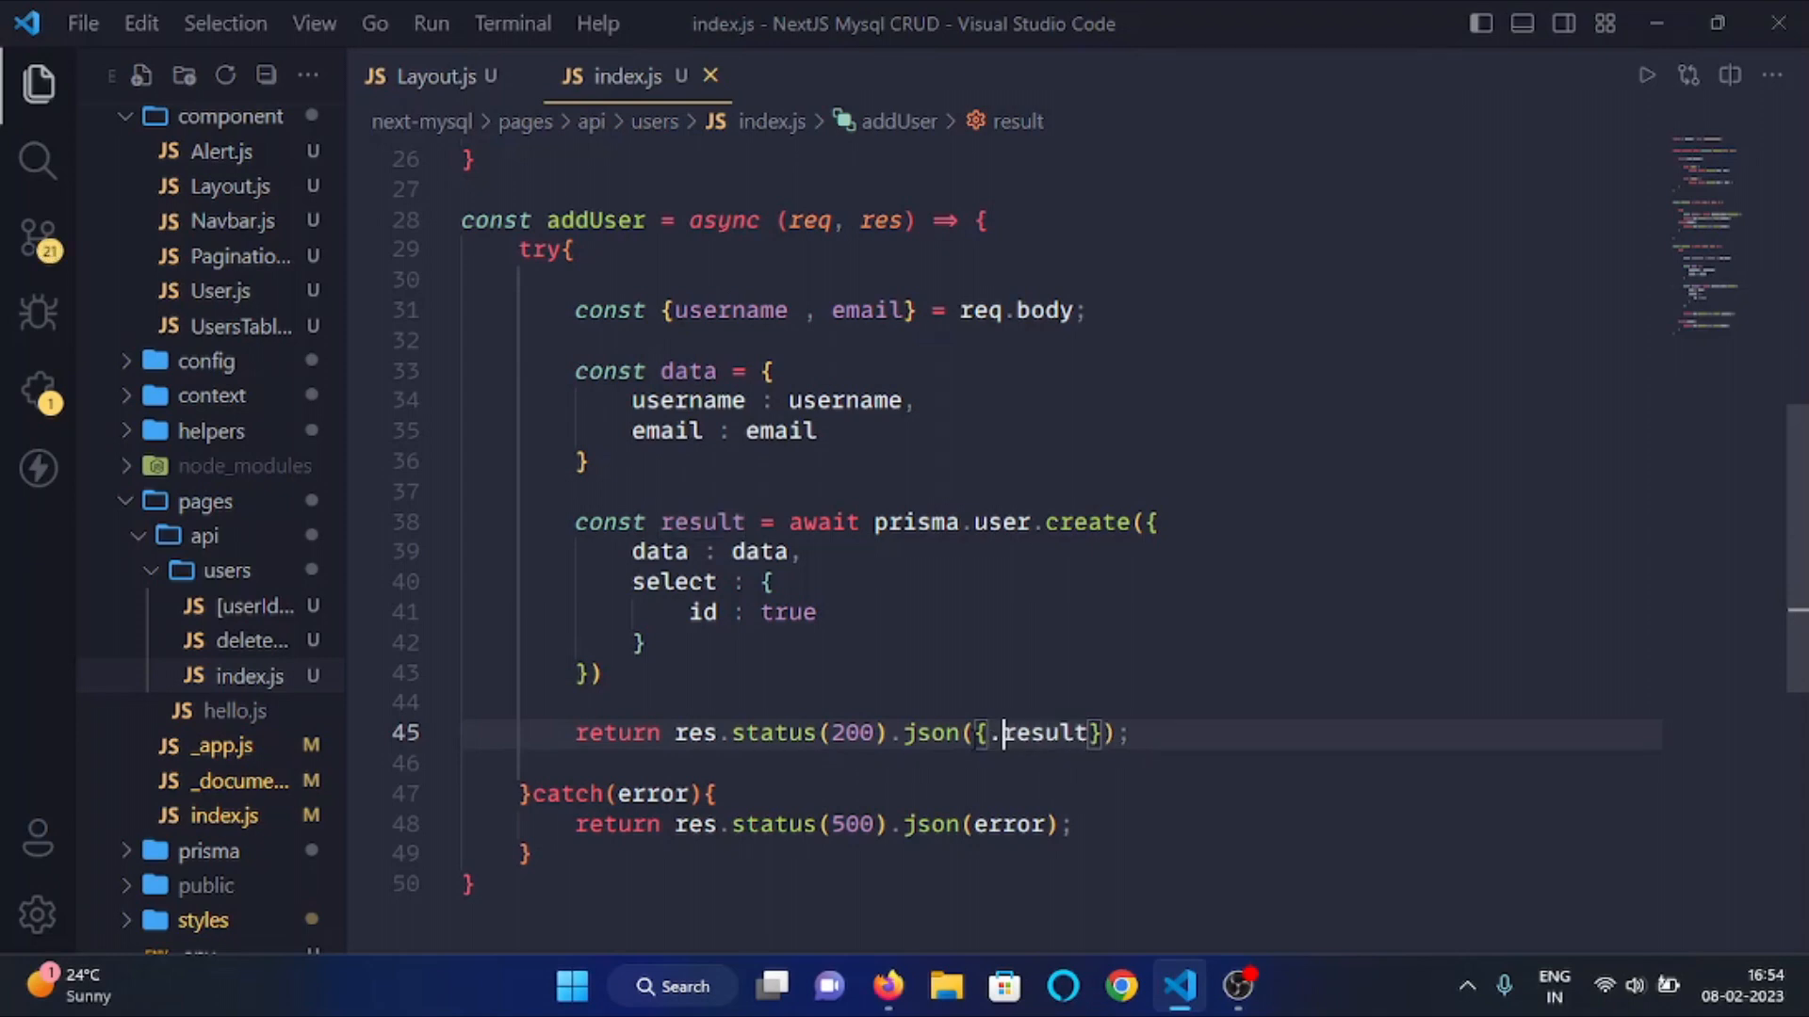
type("..")
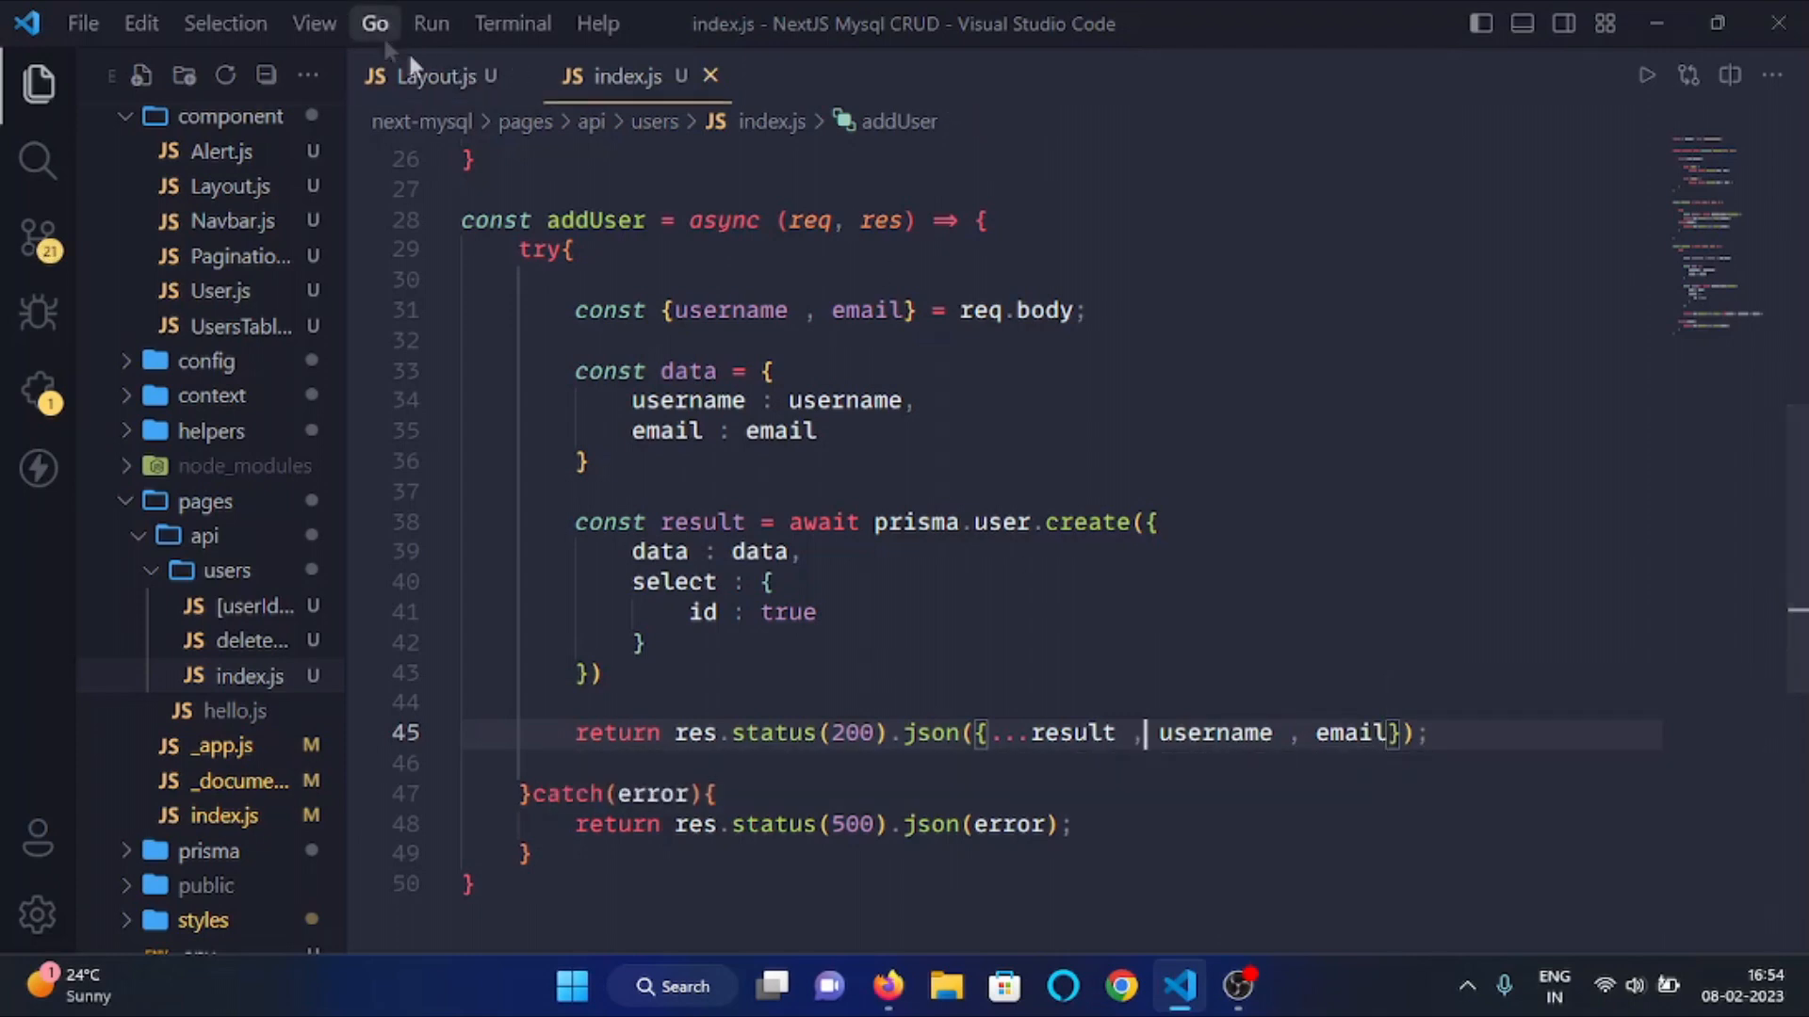
left_click(432, 77)
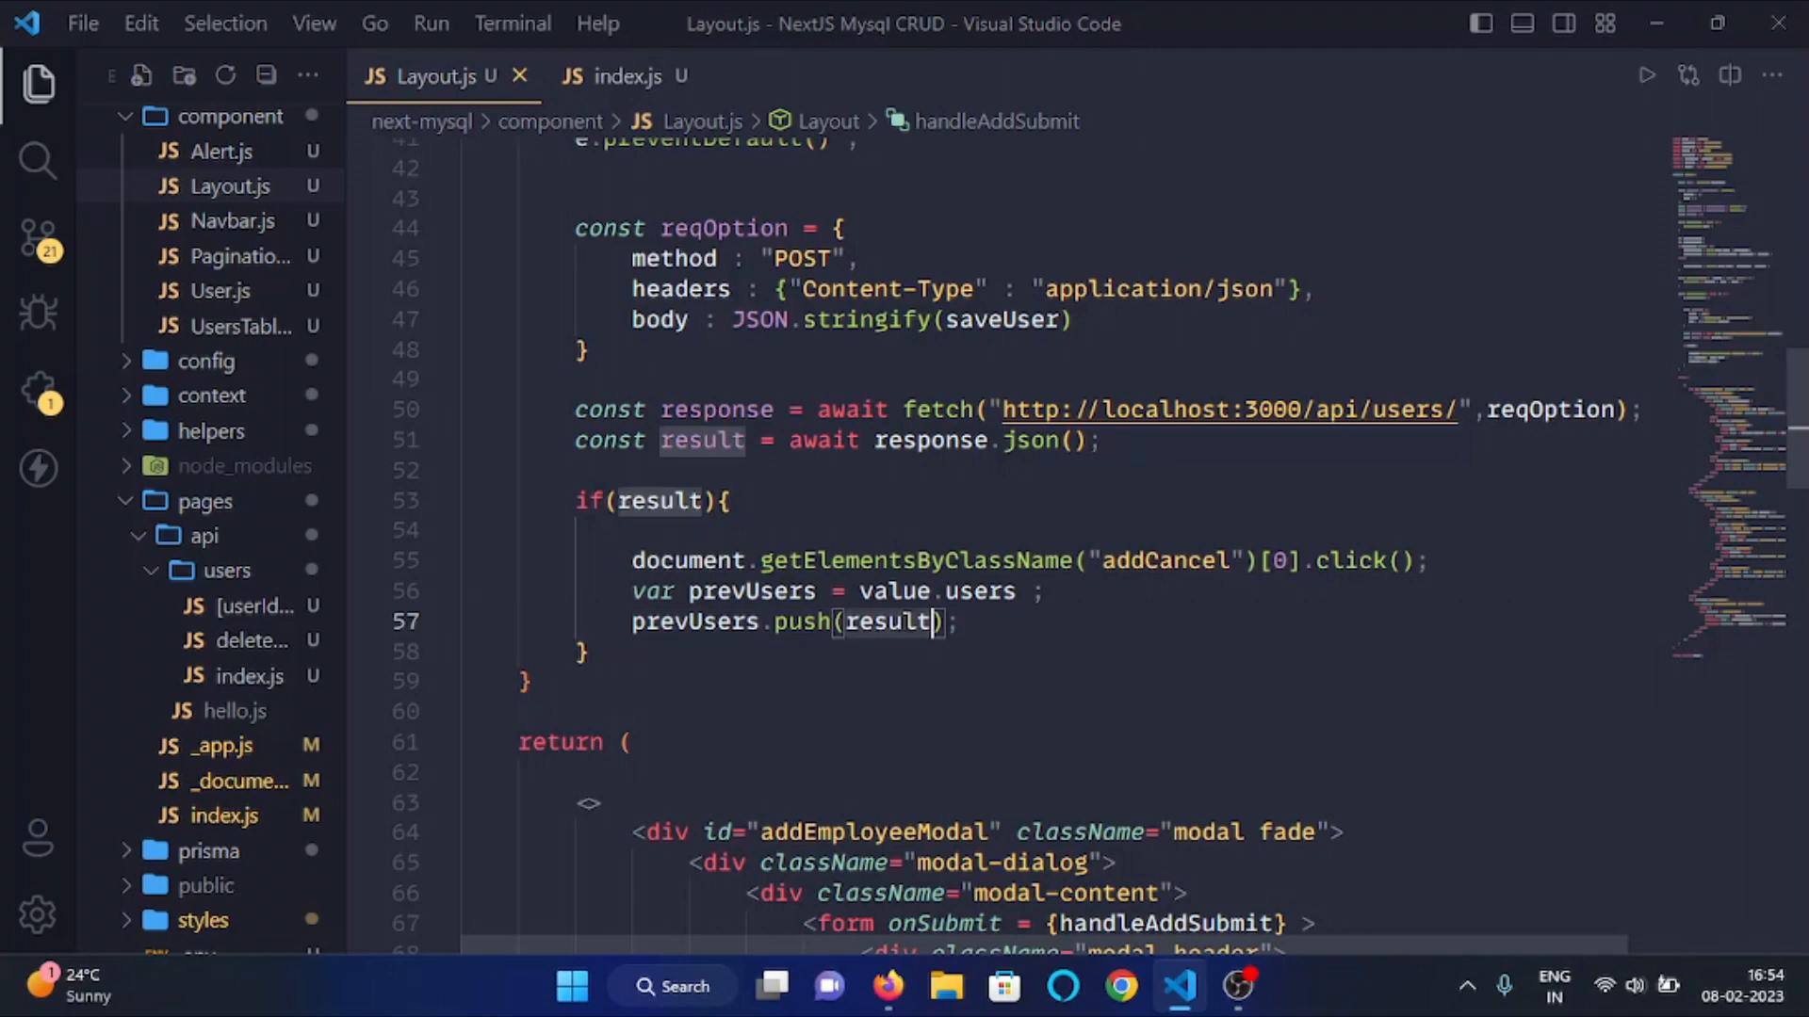
- Call value.setMyUsers(prevUsers) after the push line, then switch to the app in Firefox
left_click(955, 622)
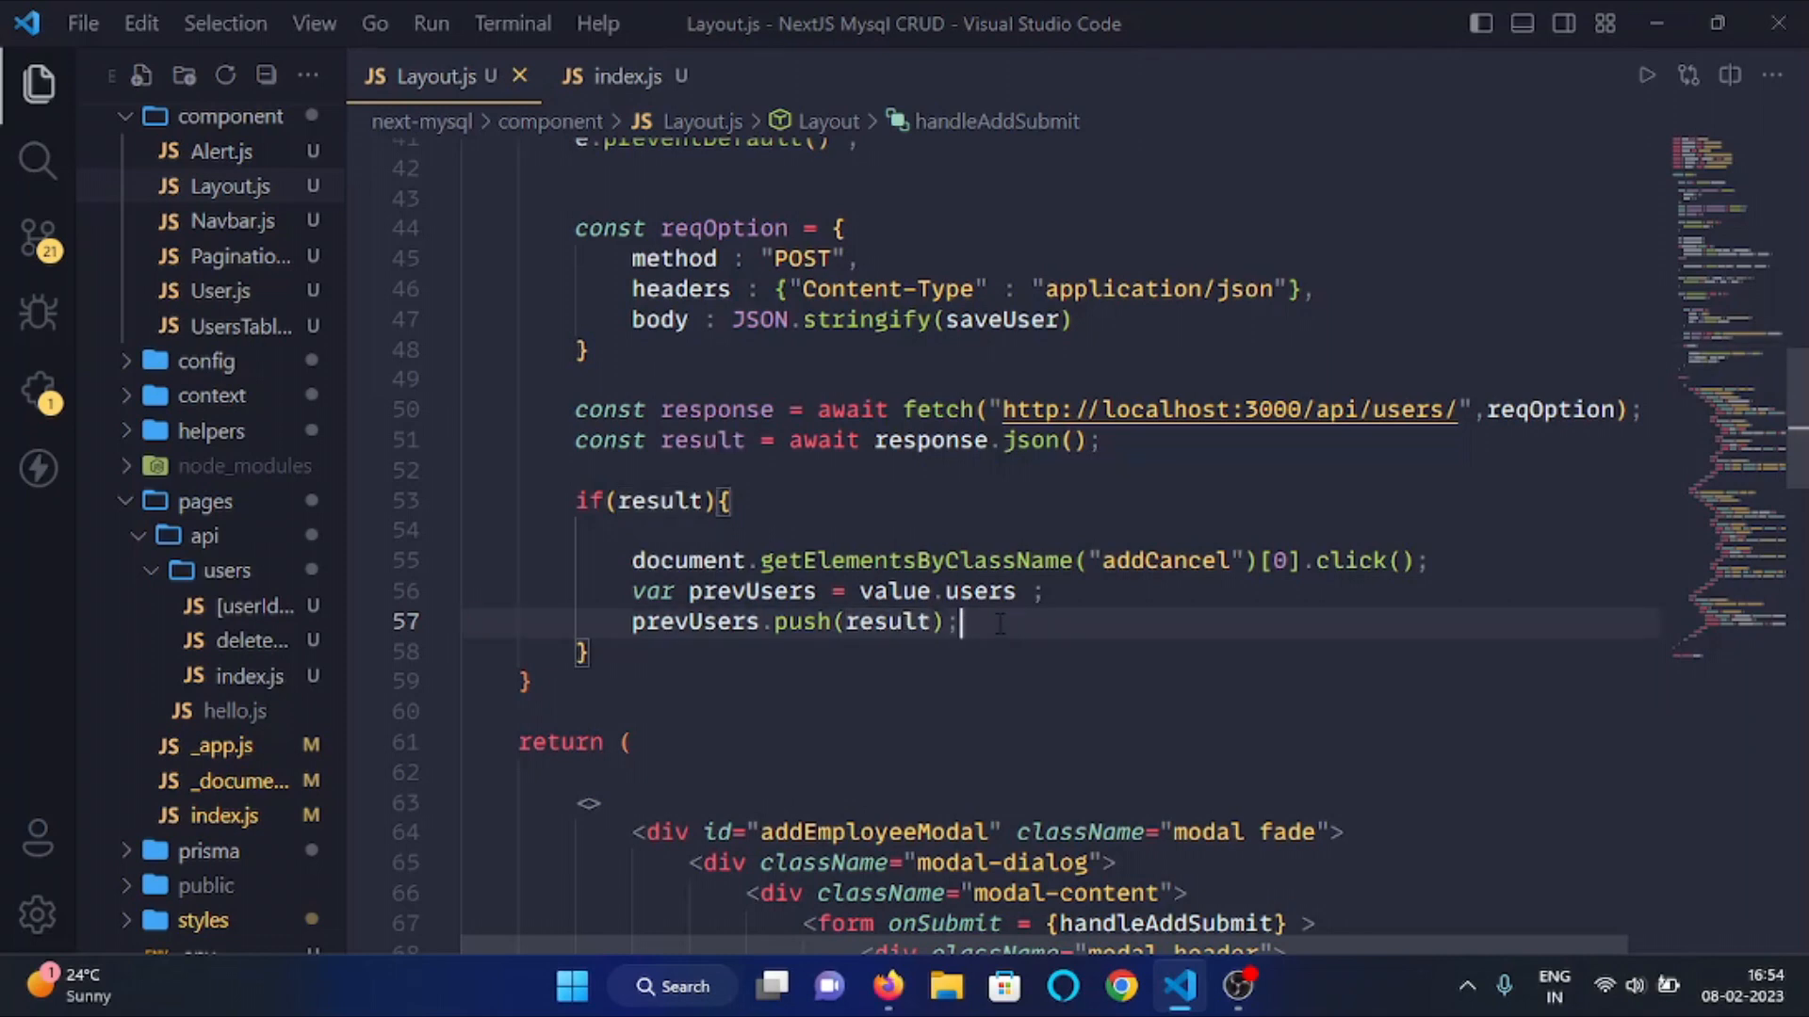
type("set")
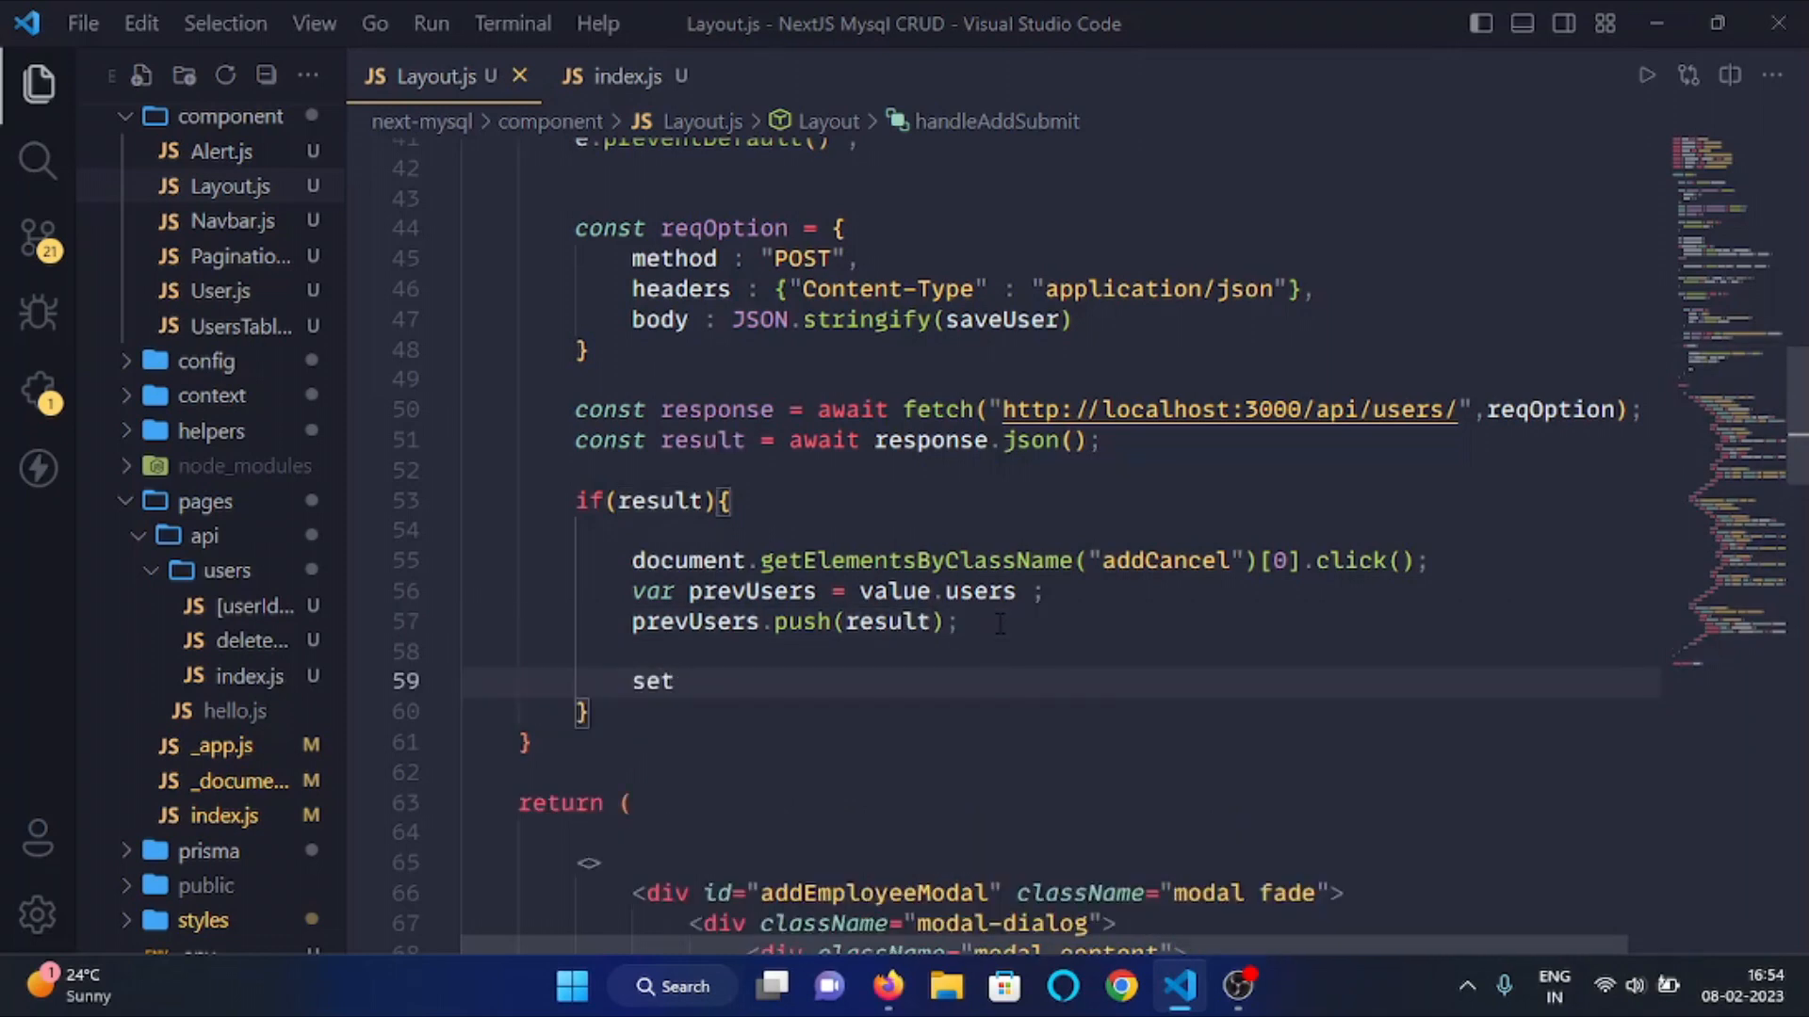
type("e.")
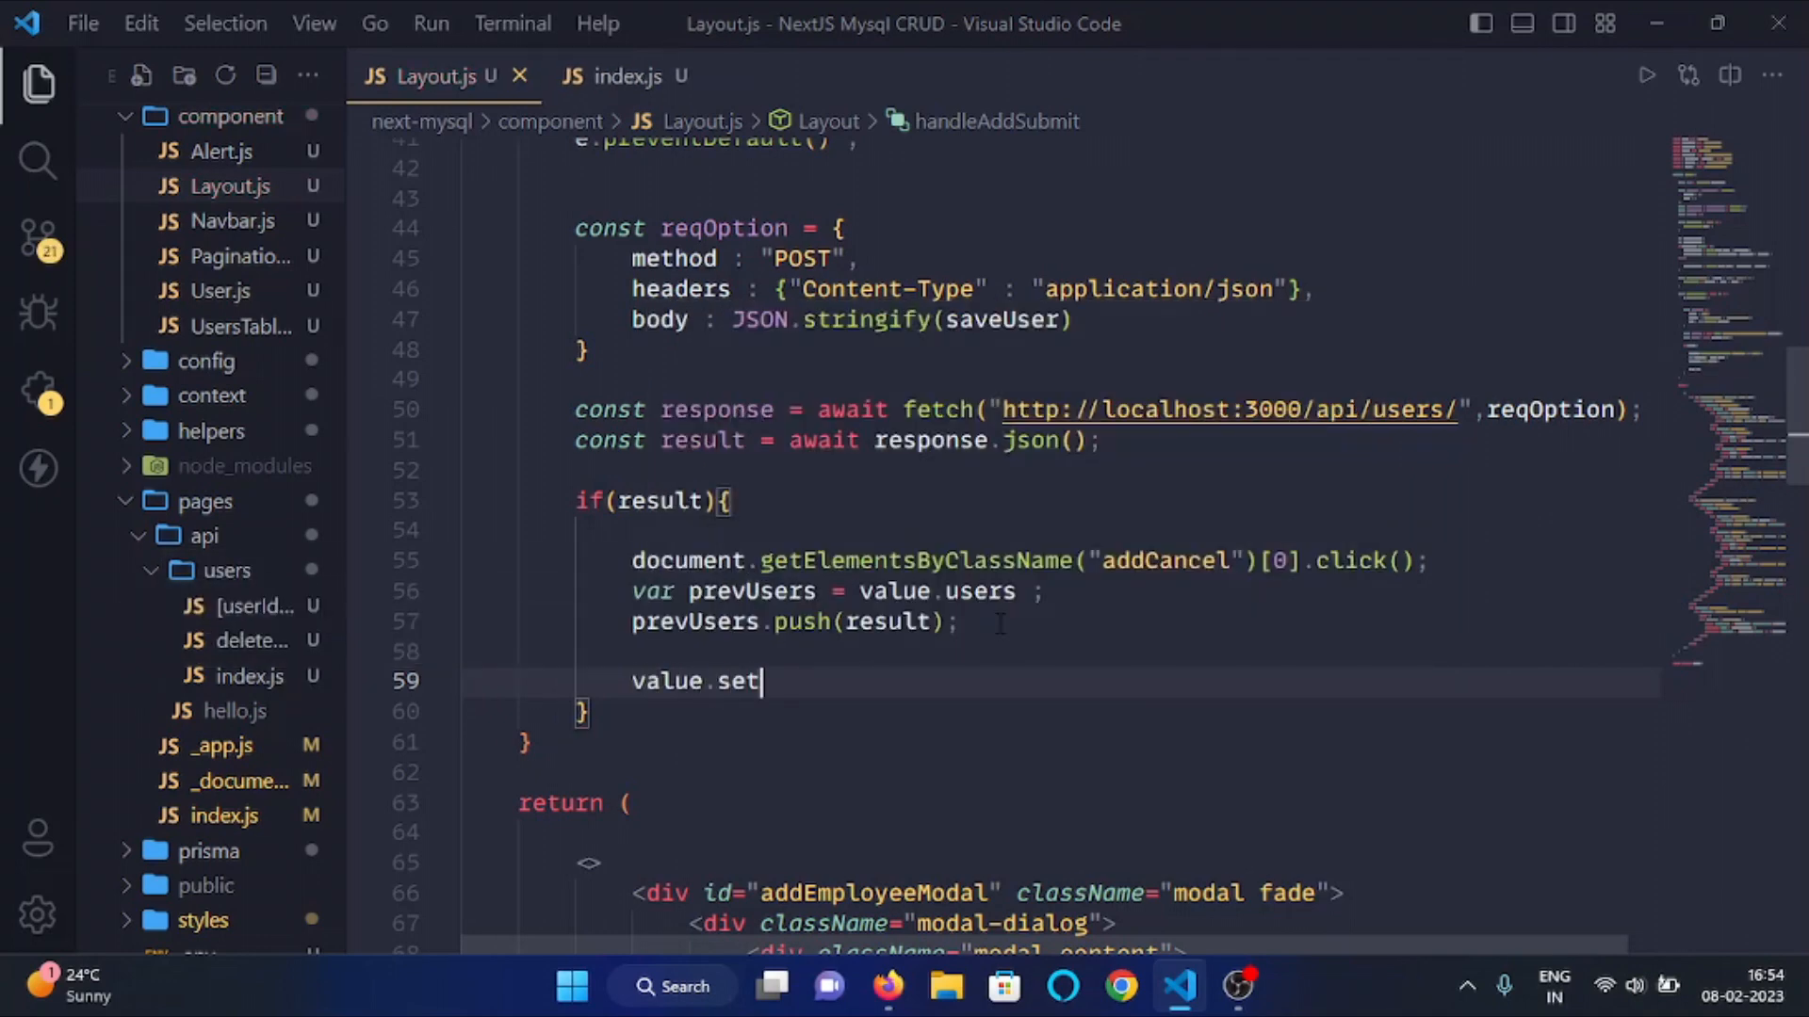
type("MyUsers(")
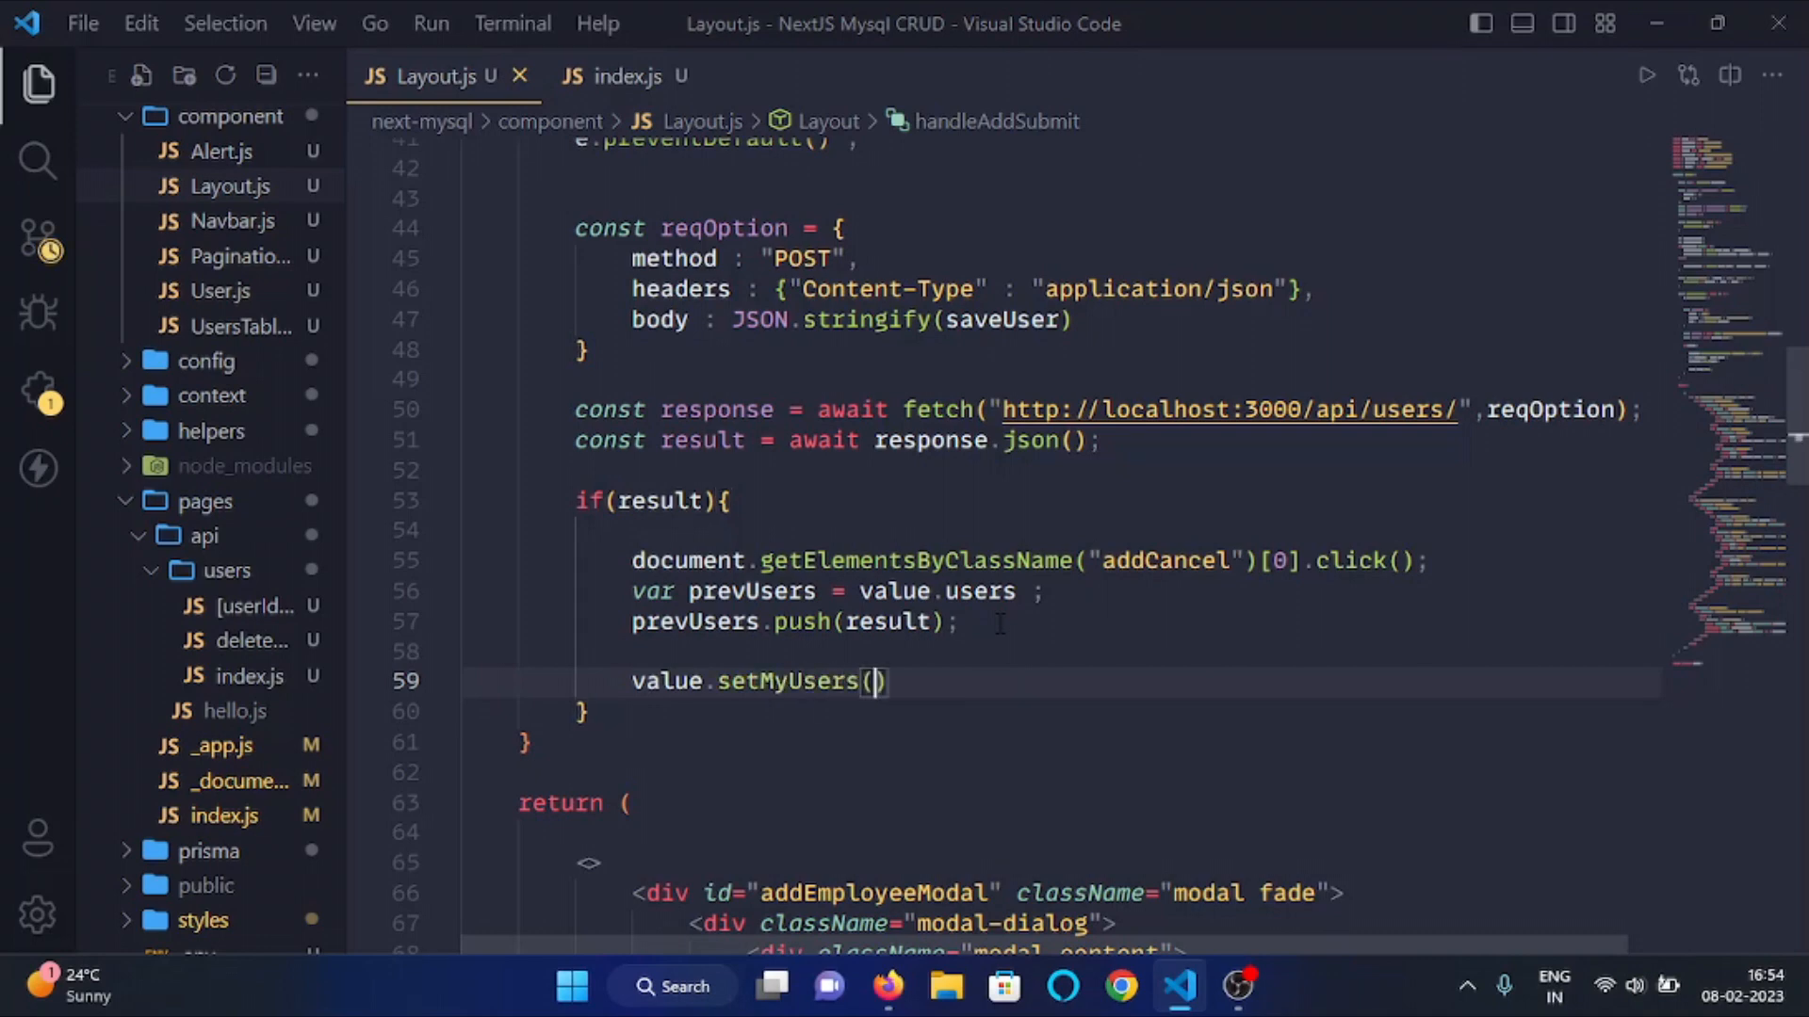
type("r")
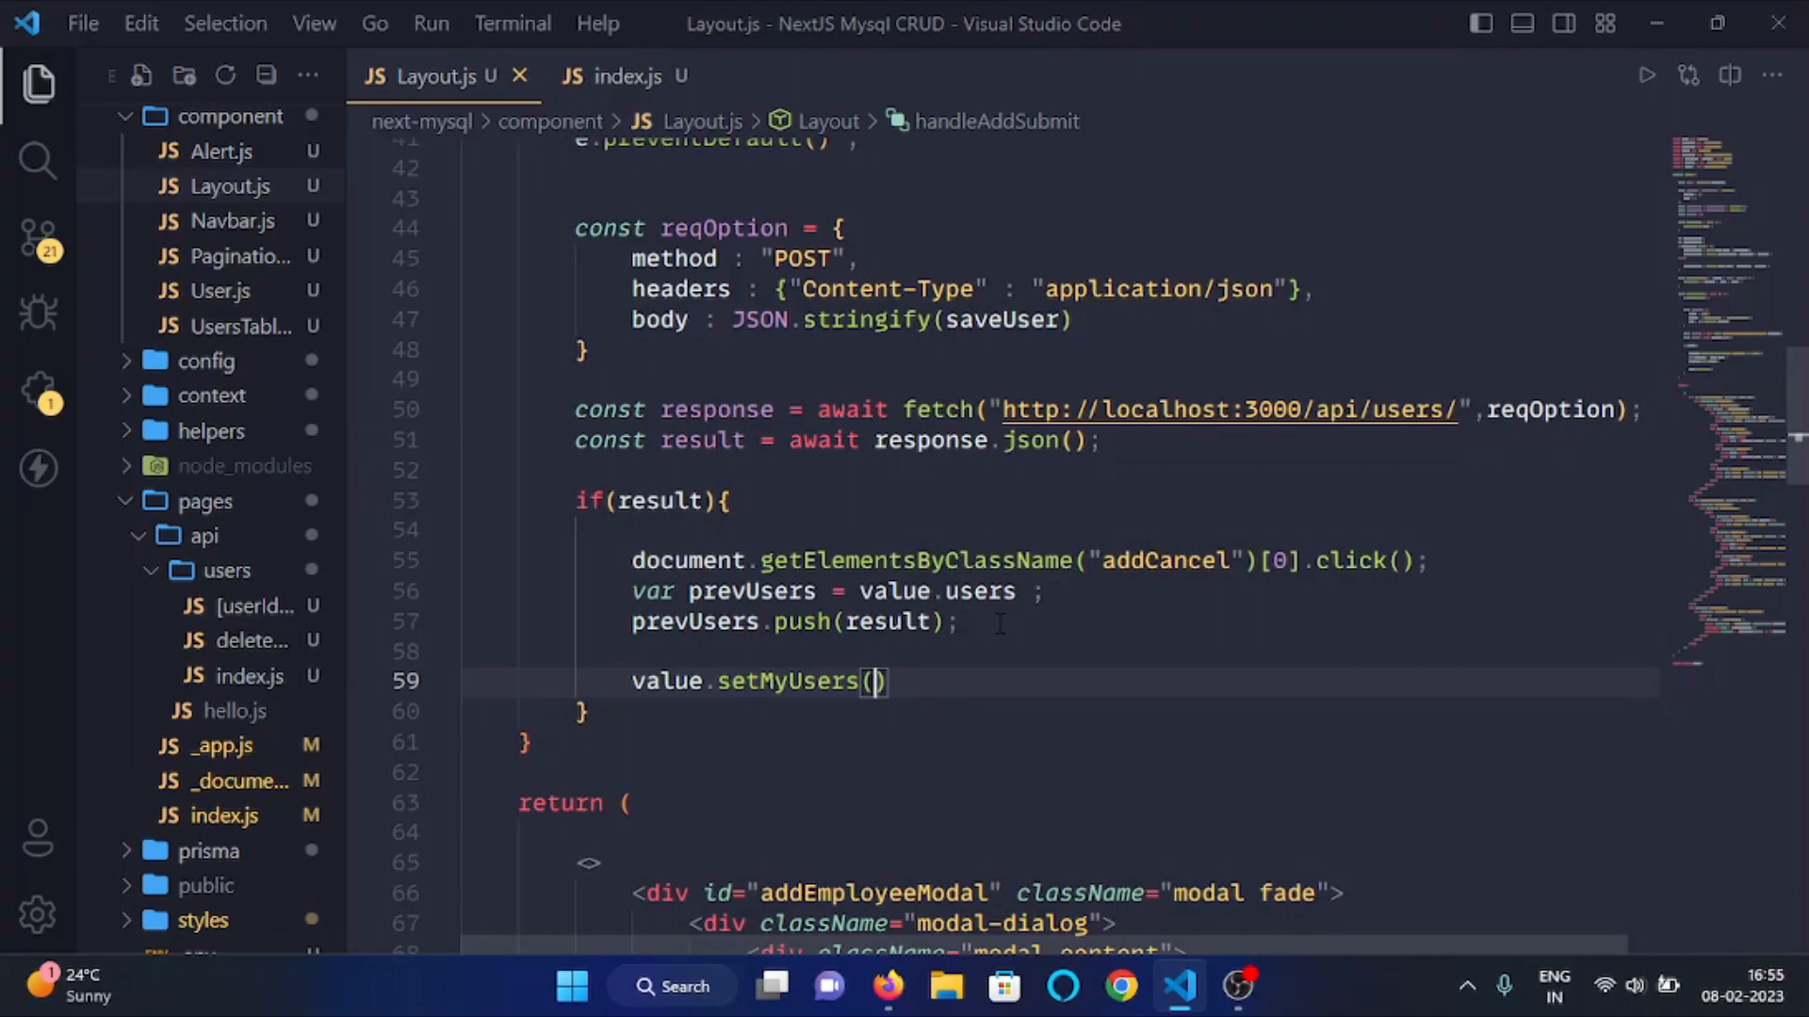
type("prevUsers")
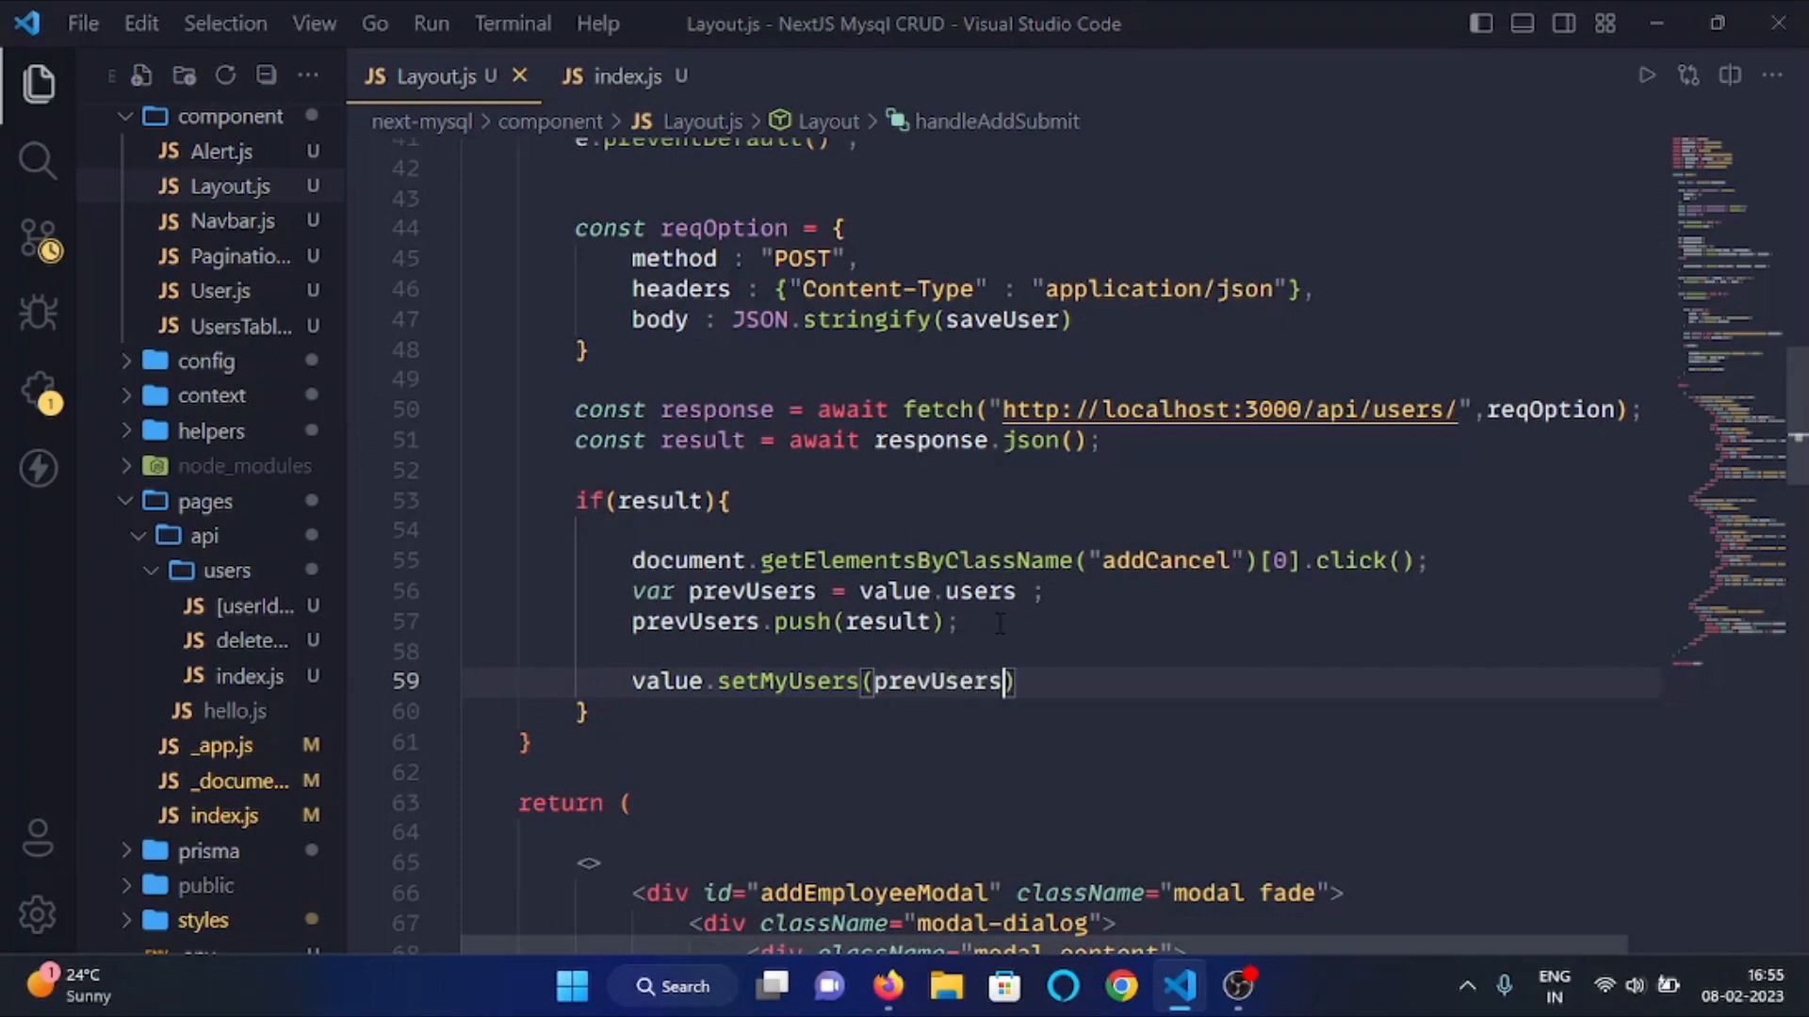
type(";")
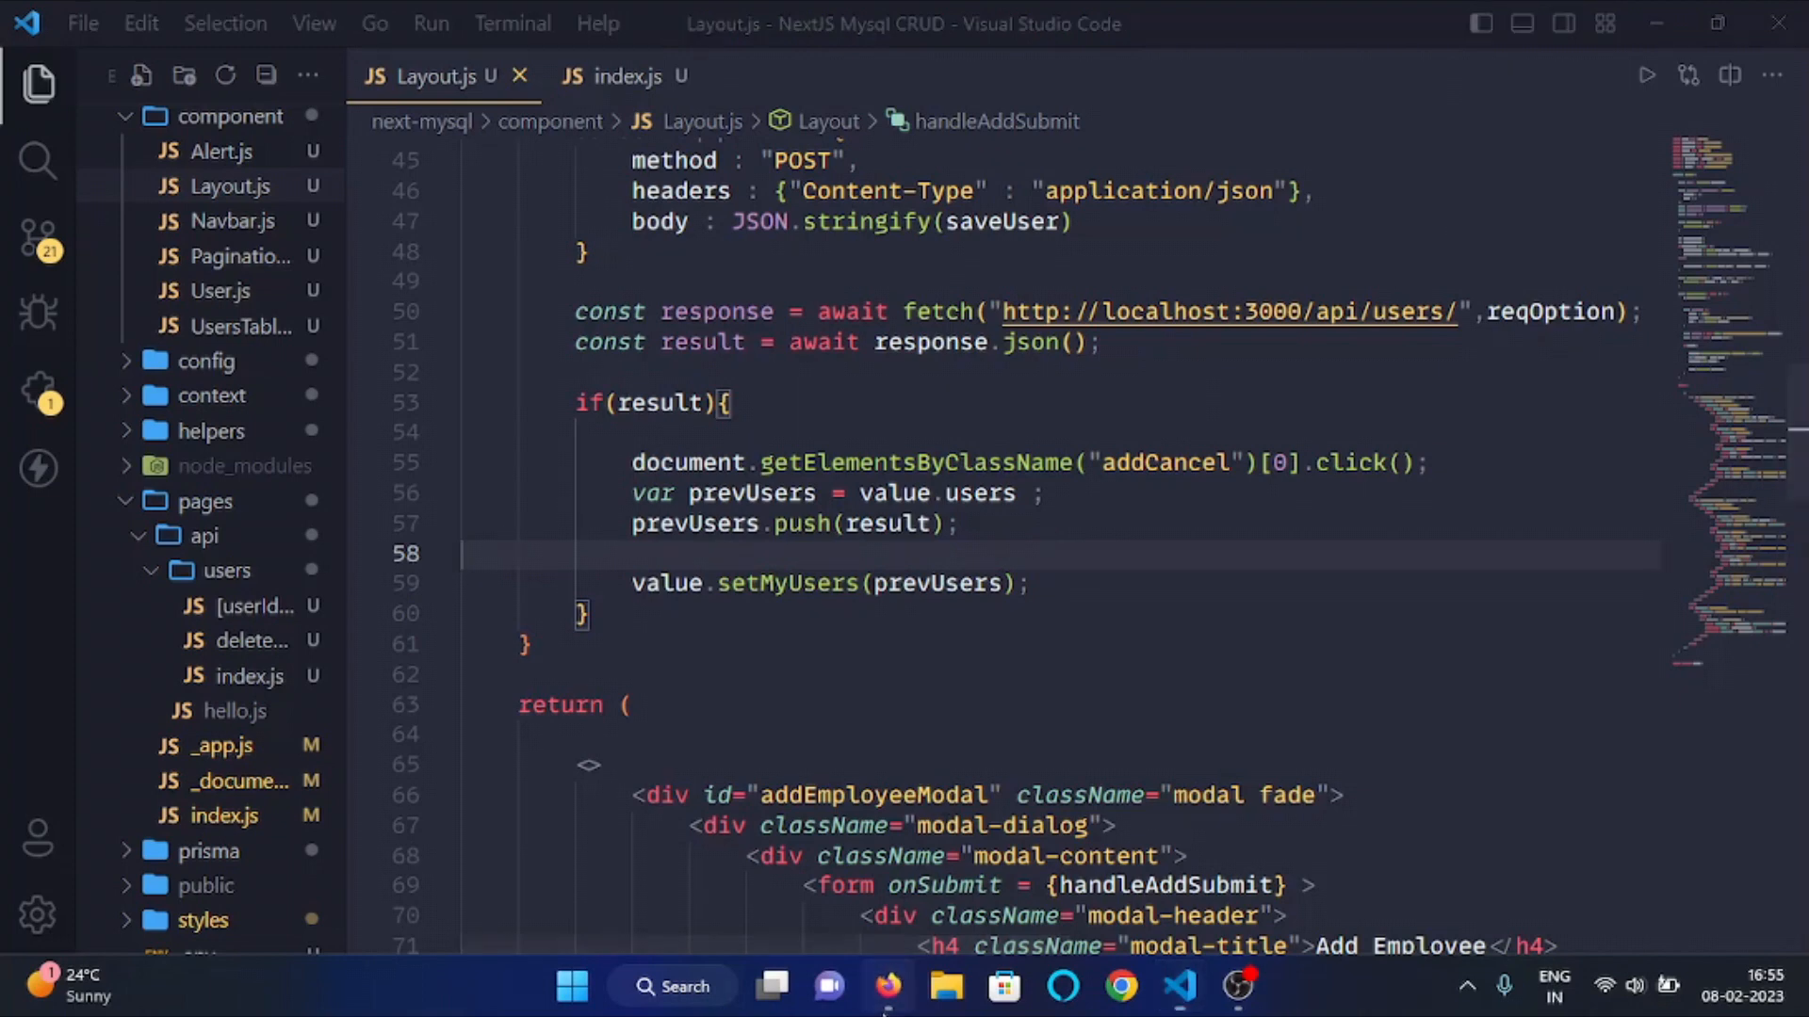
left_click(887, 986)
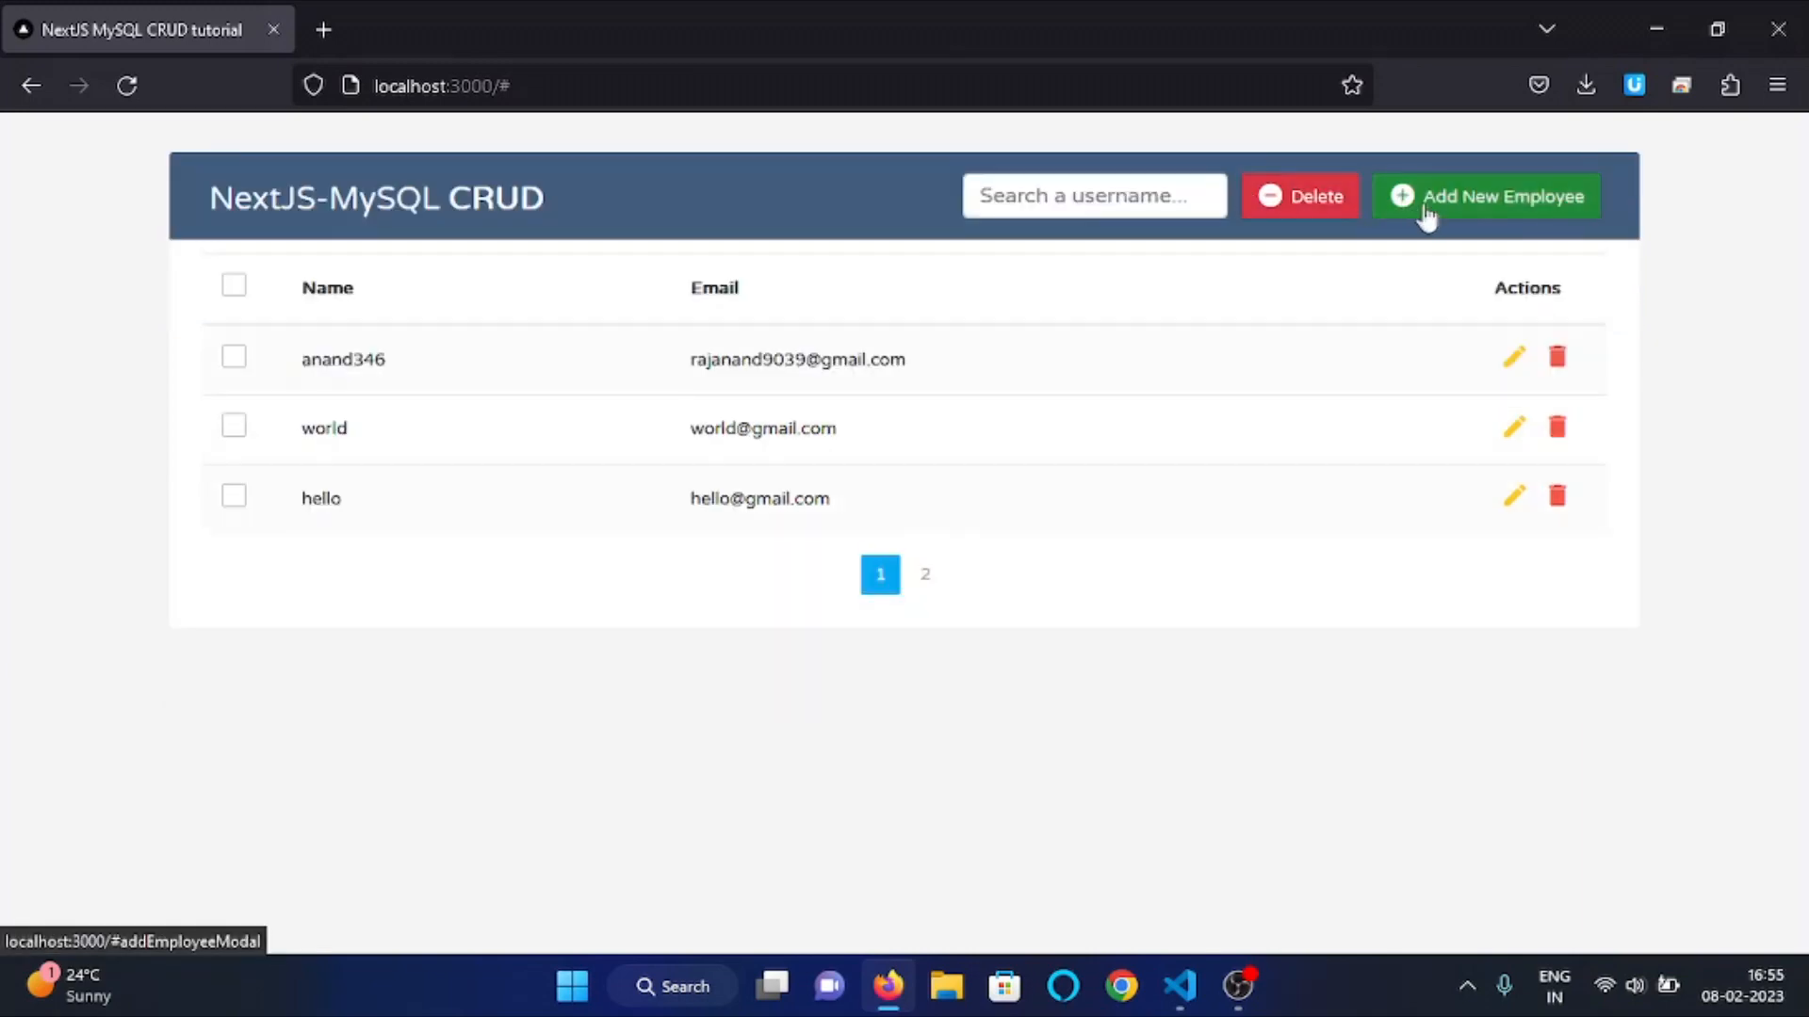
left_click(1486, 196)
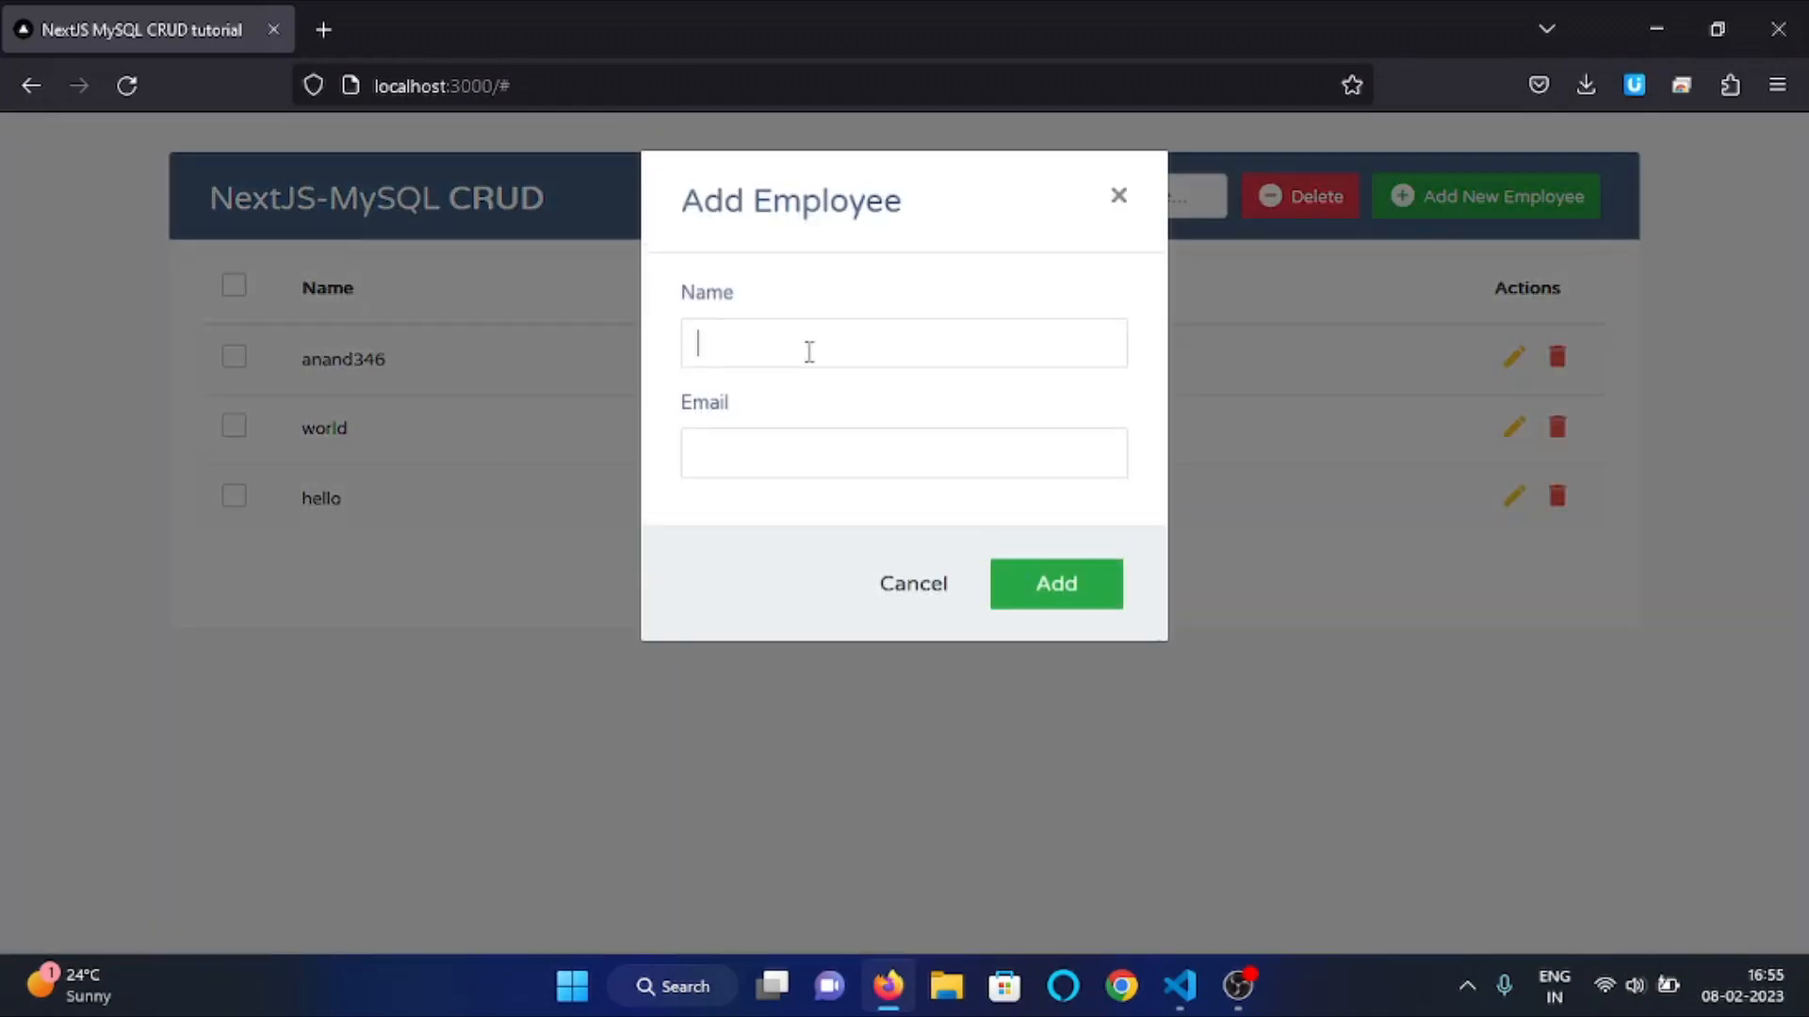
type("worl")
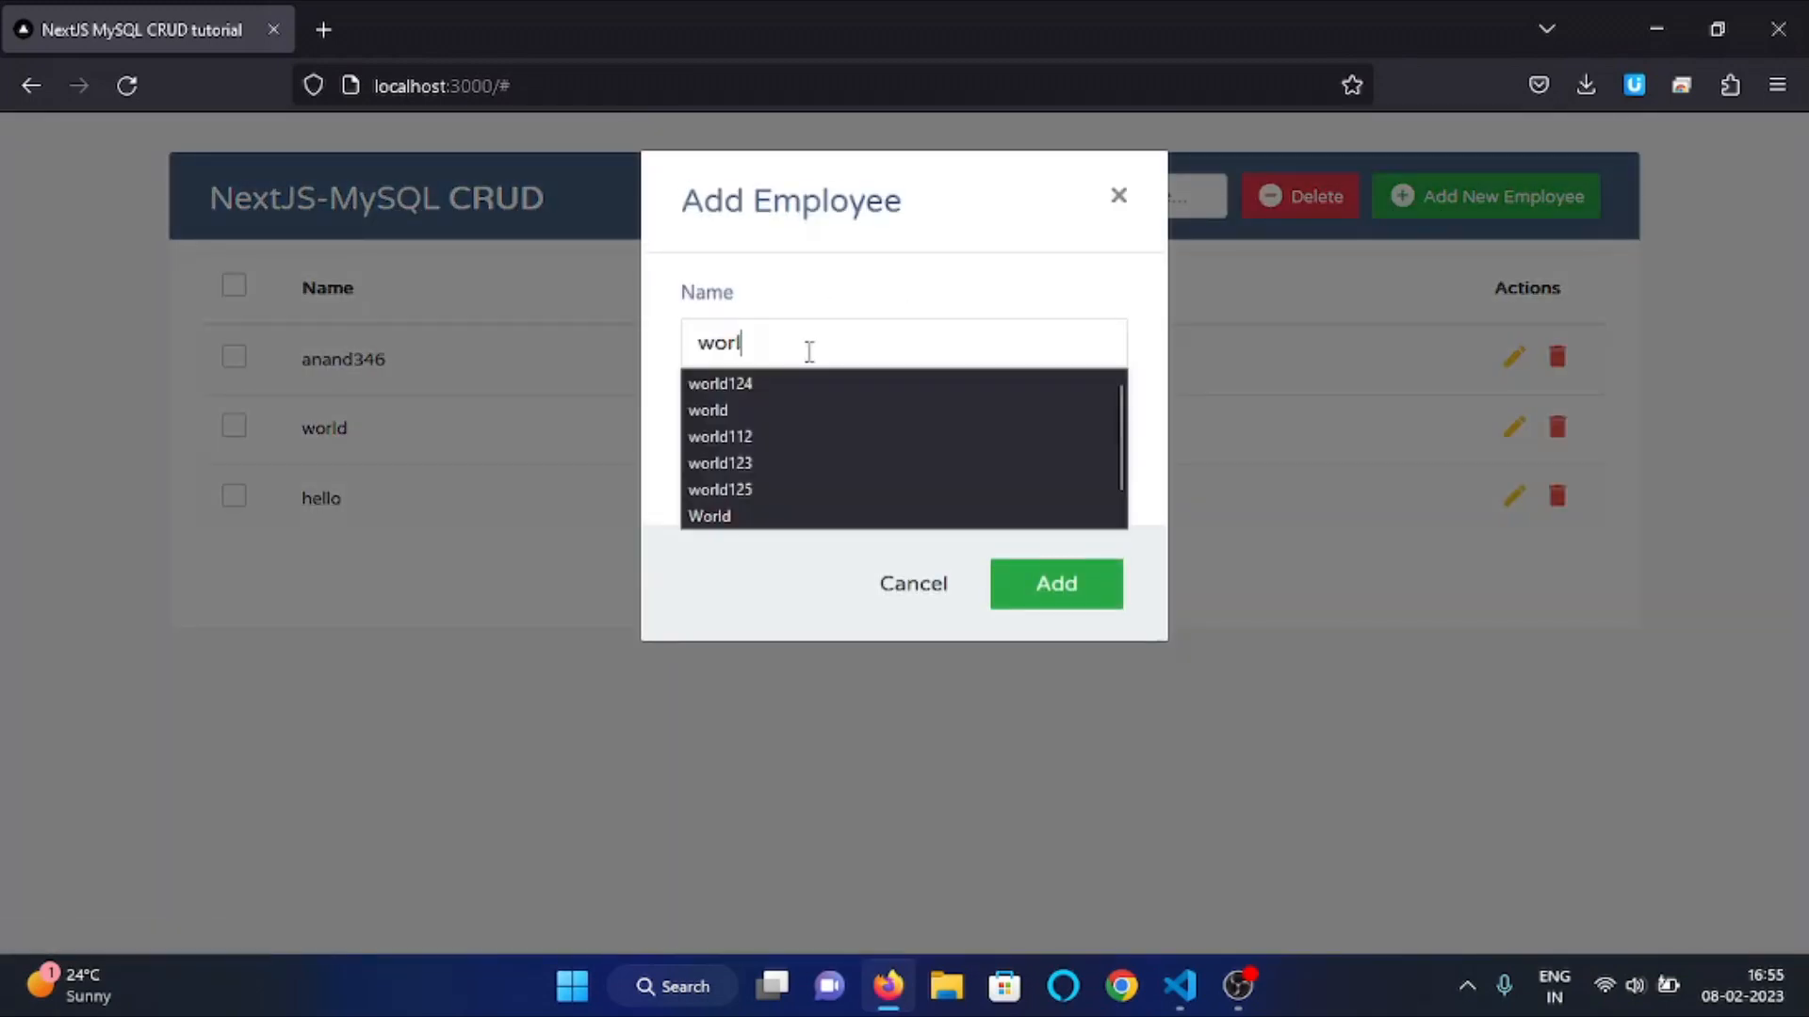
left_click(719, 462)
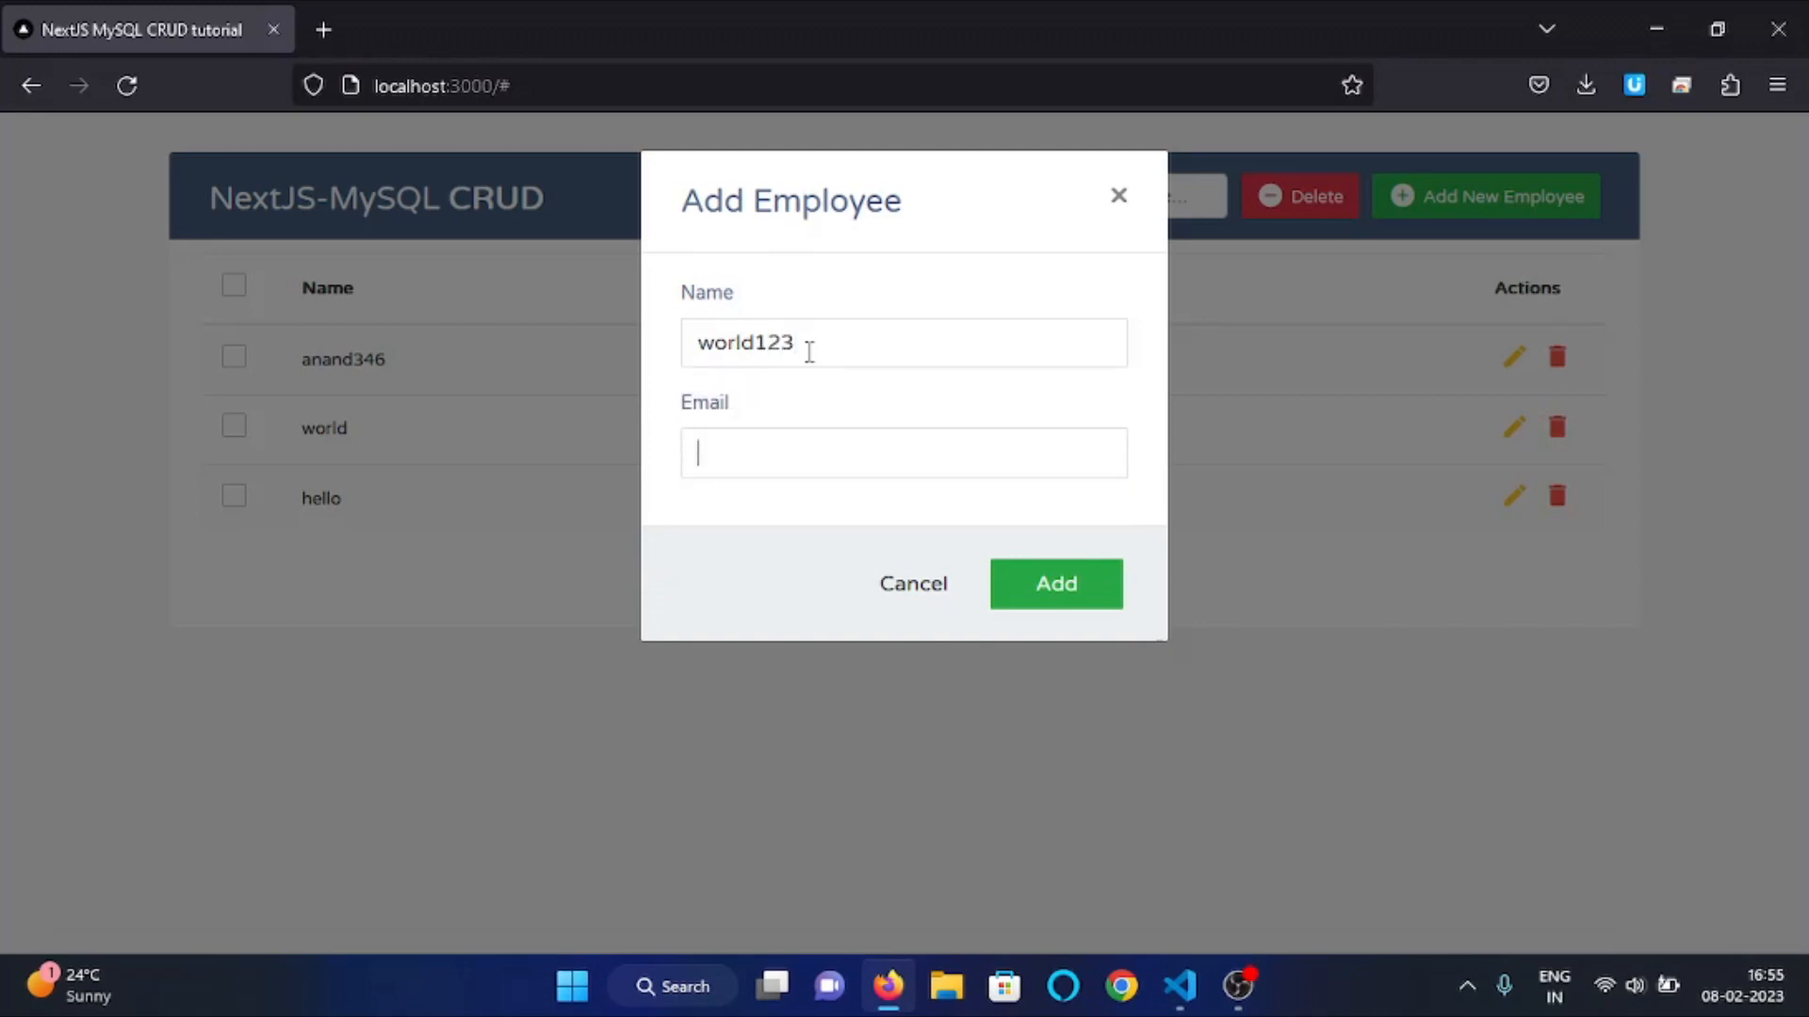
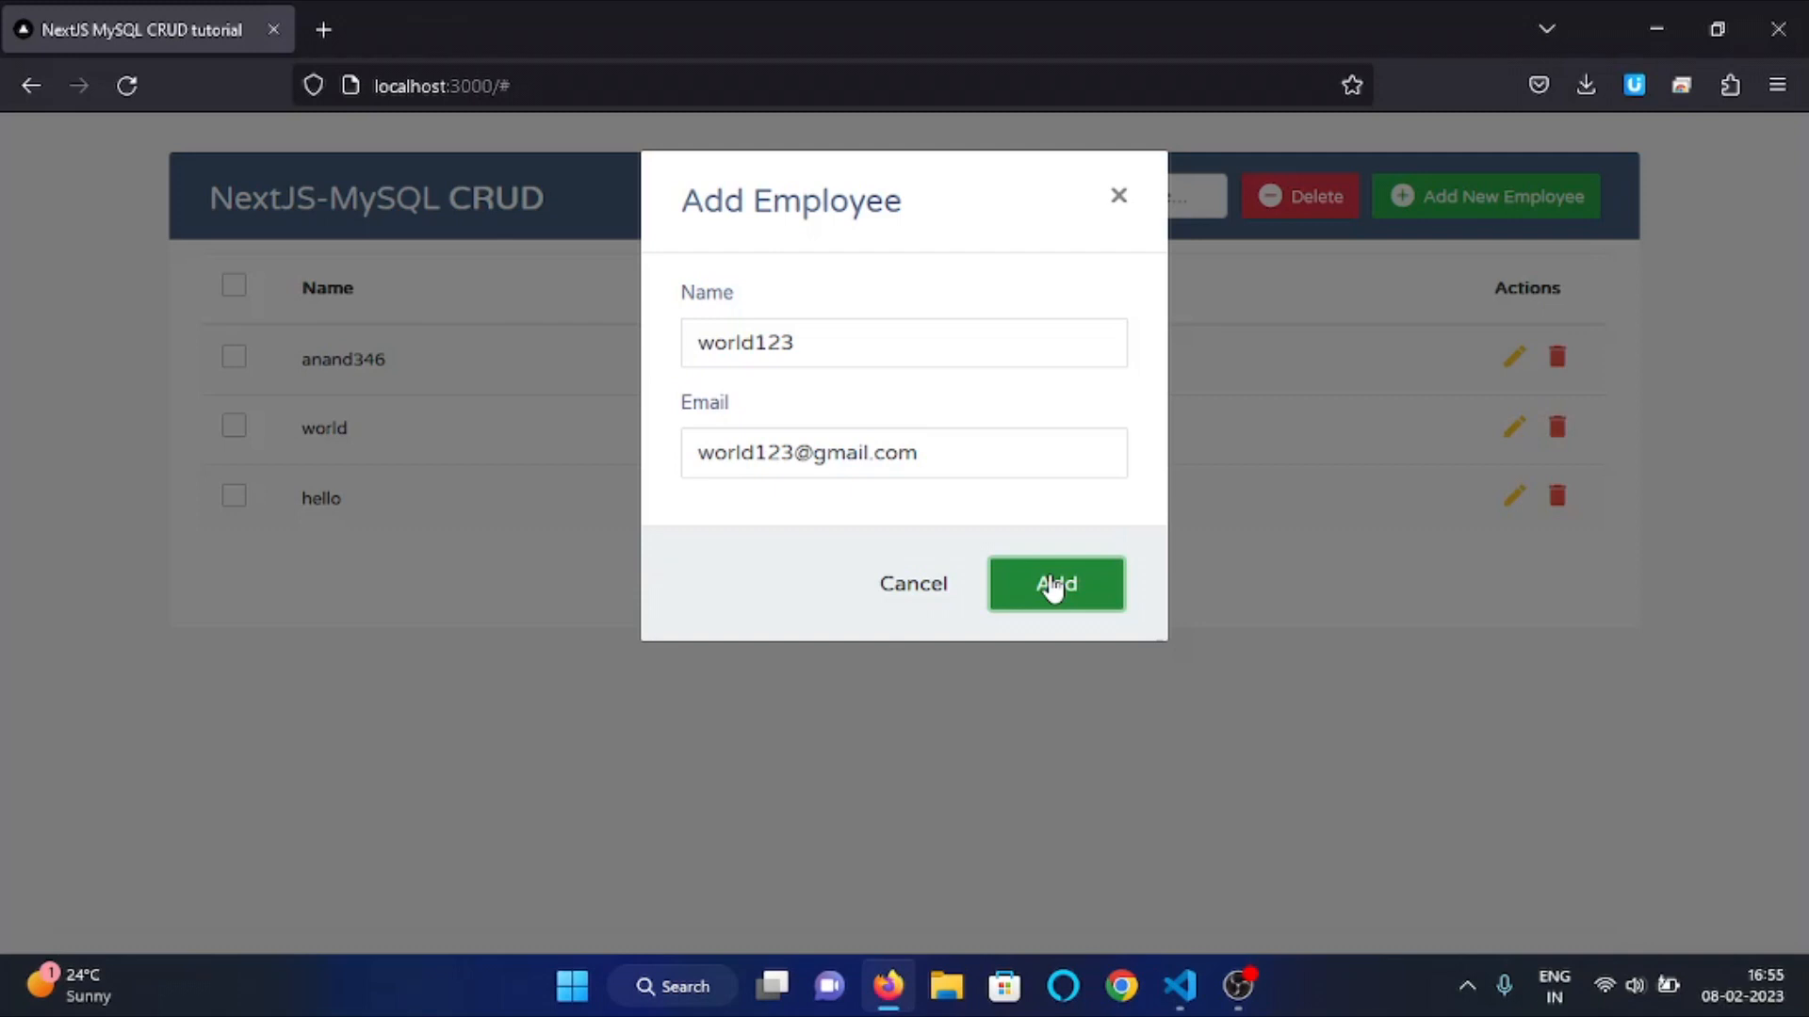
left_click(1054, 582)
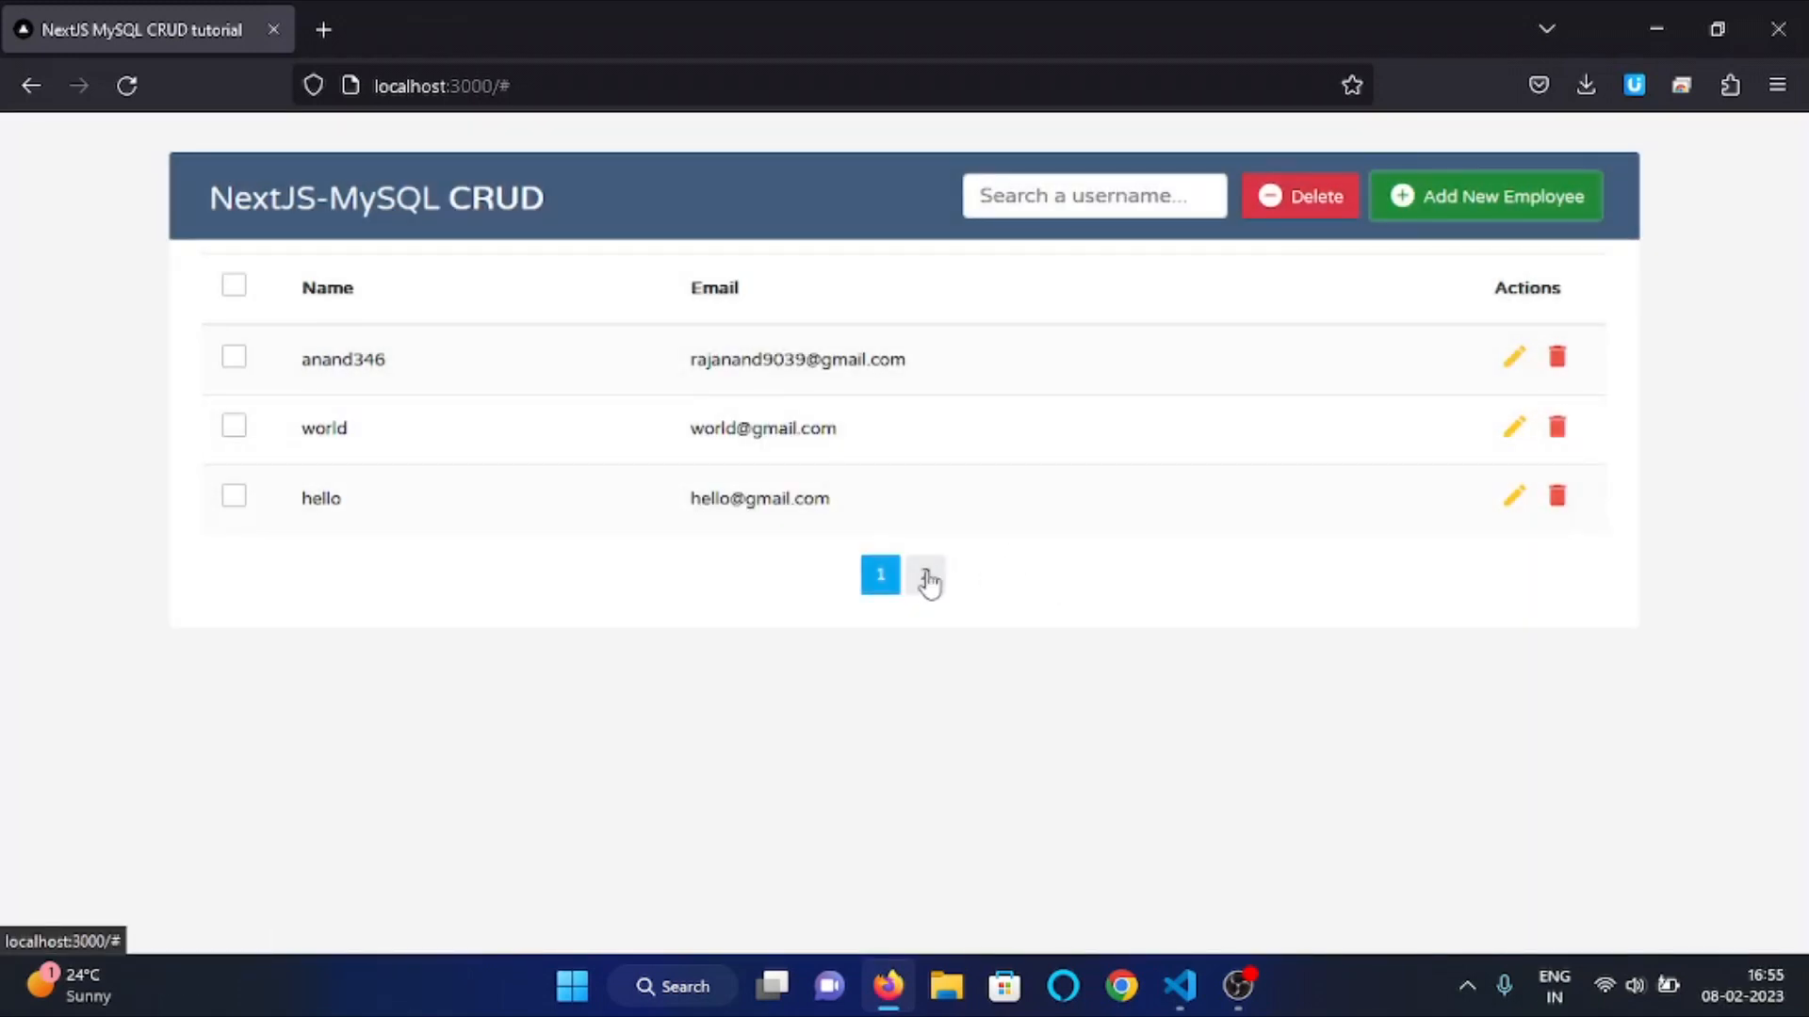
- Confirm world123 on table page 2 after reloading, dismiss the success alert, and minimise Firefox
left_click(926, 575)
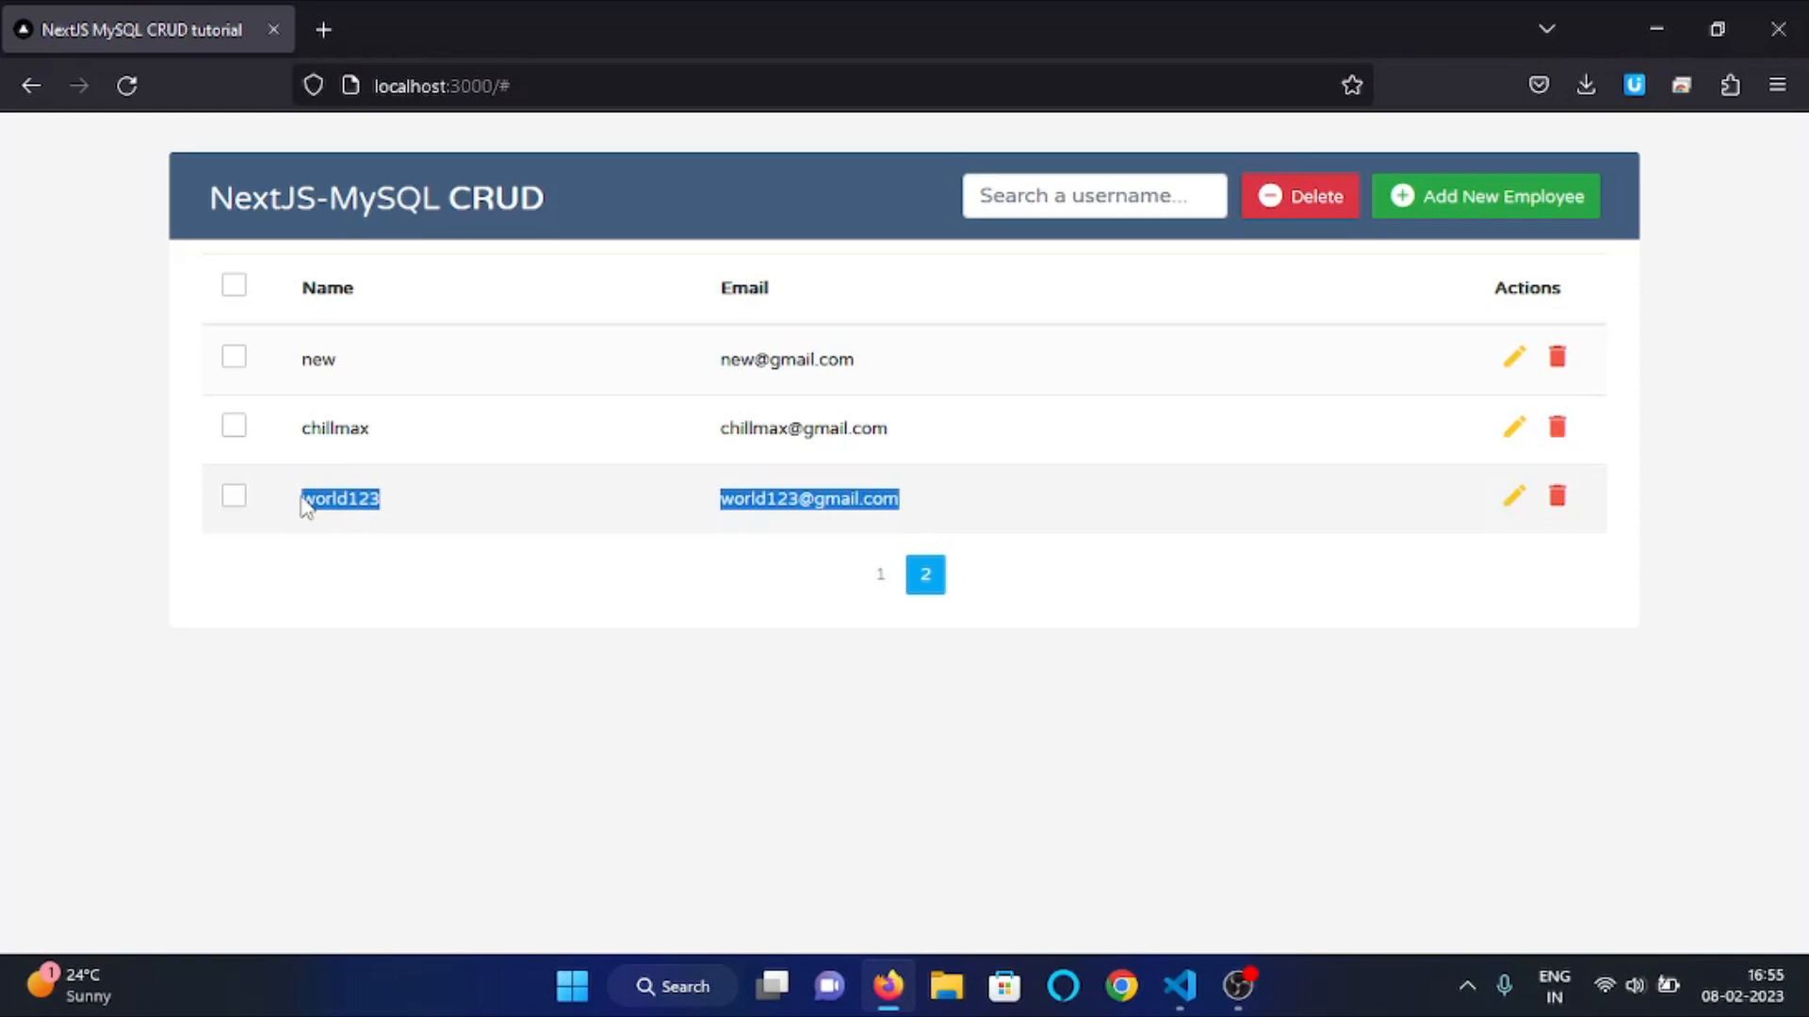
left_click(127, 86)
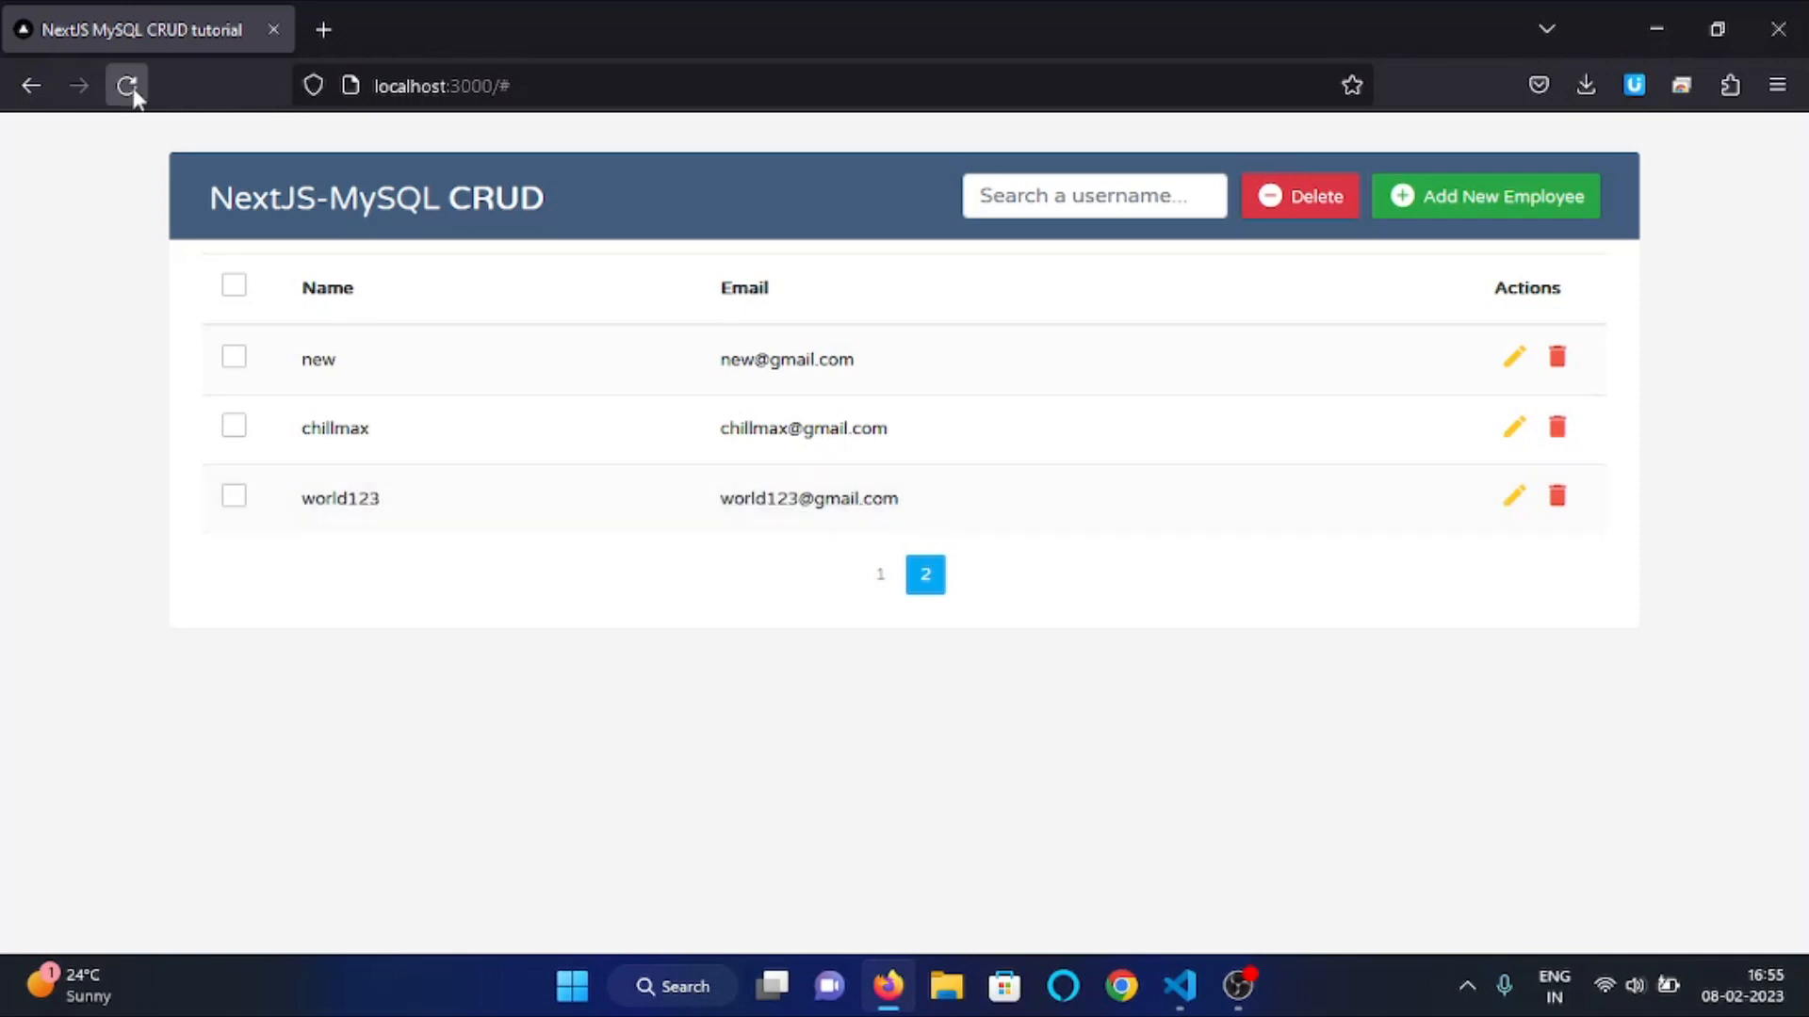
left_click(128, 86)
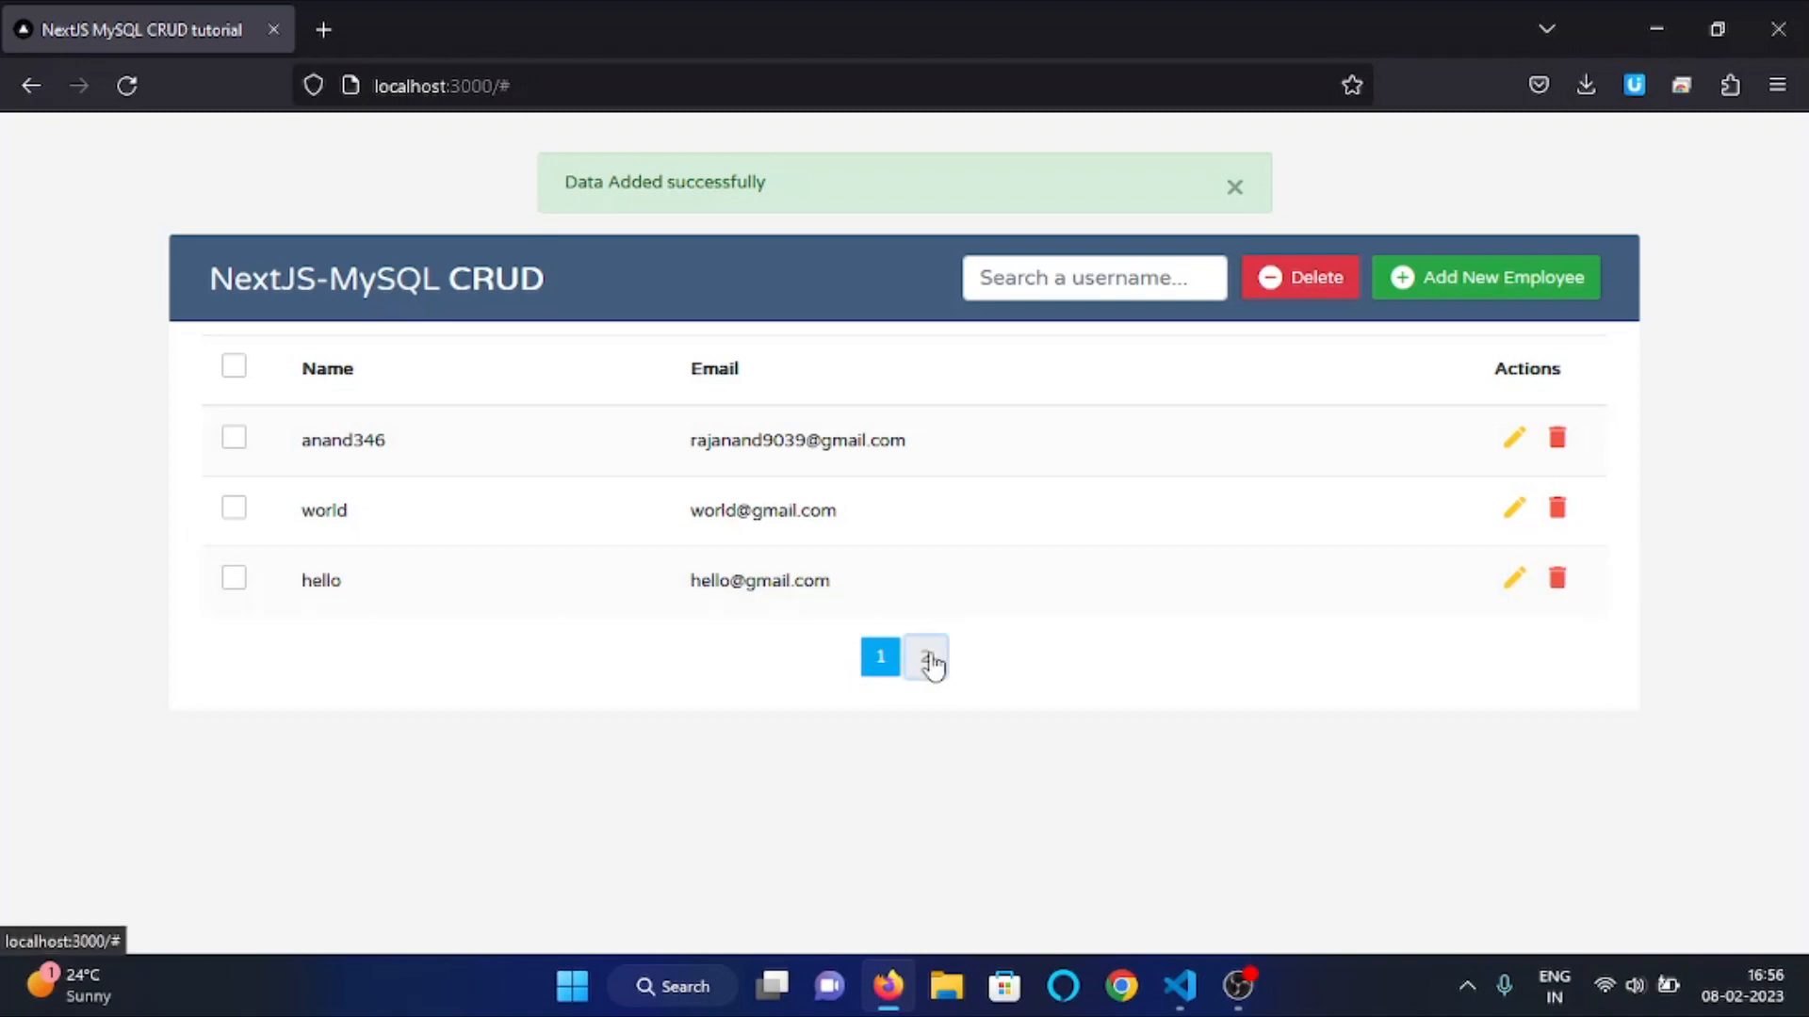
left_click(925, 657)
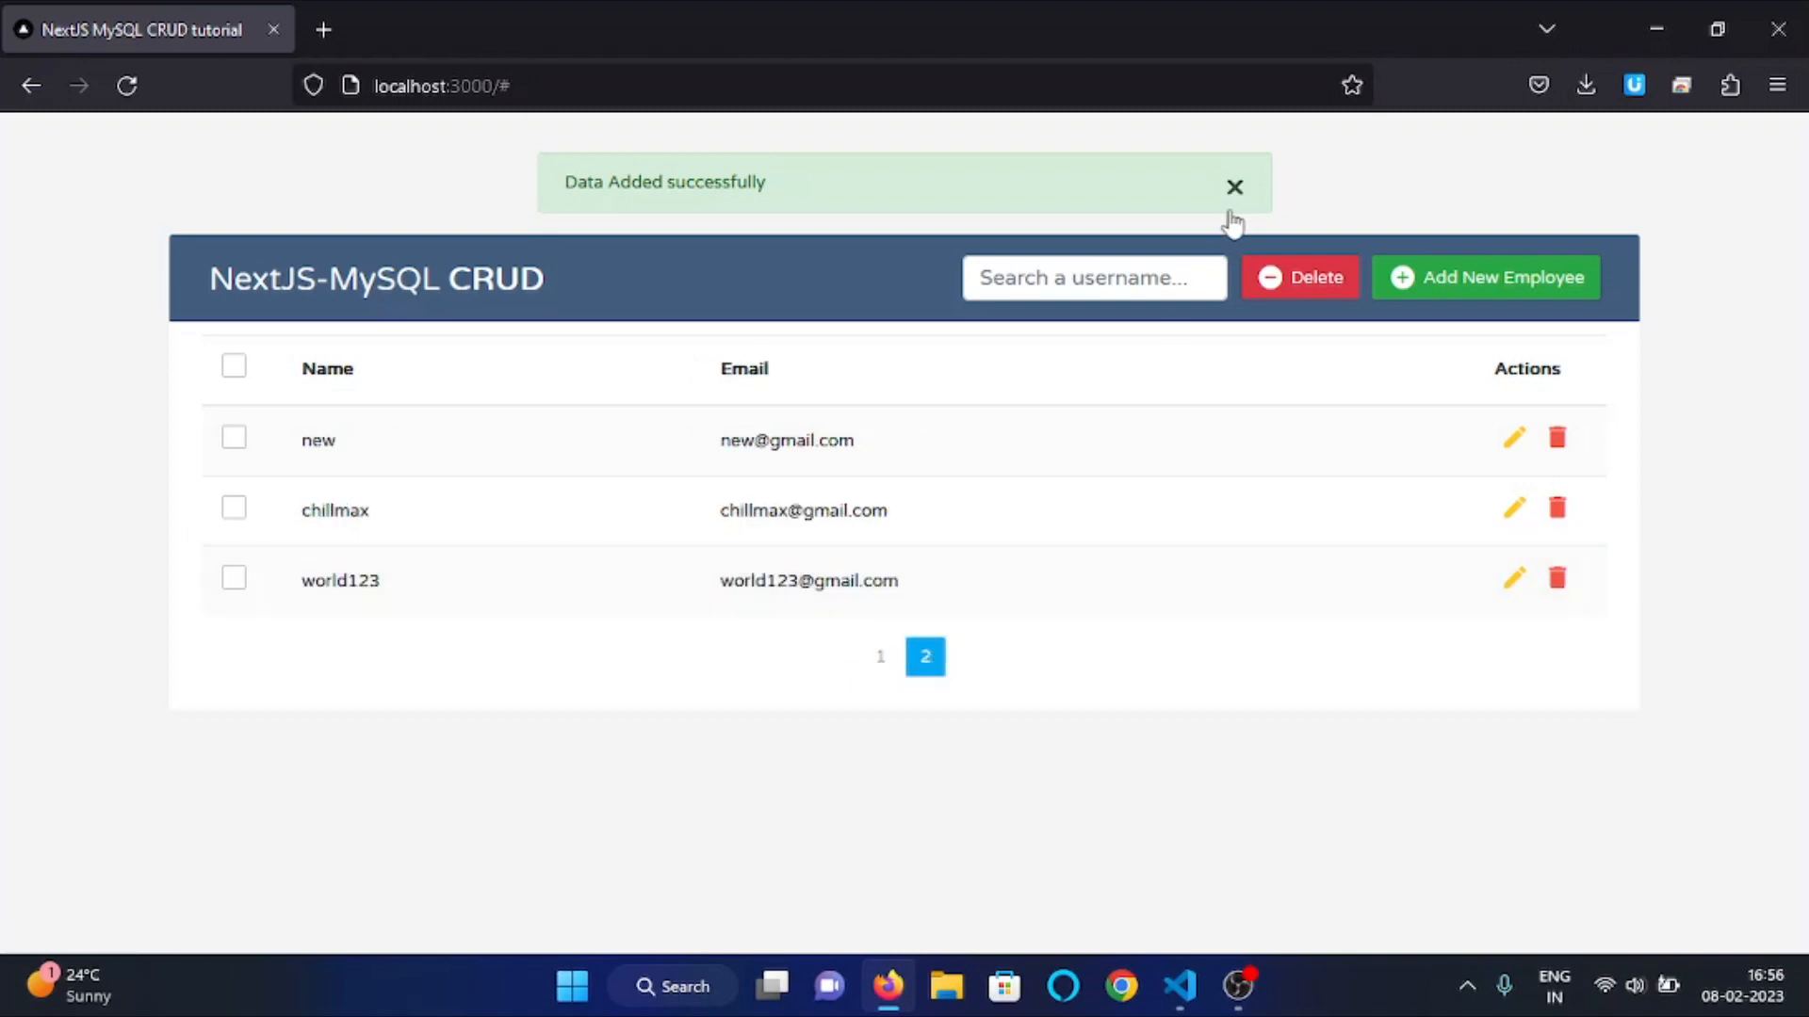
left_click(1233, 186)
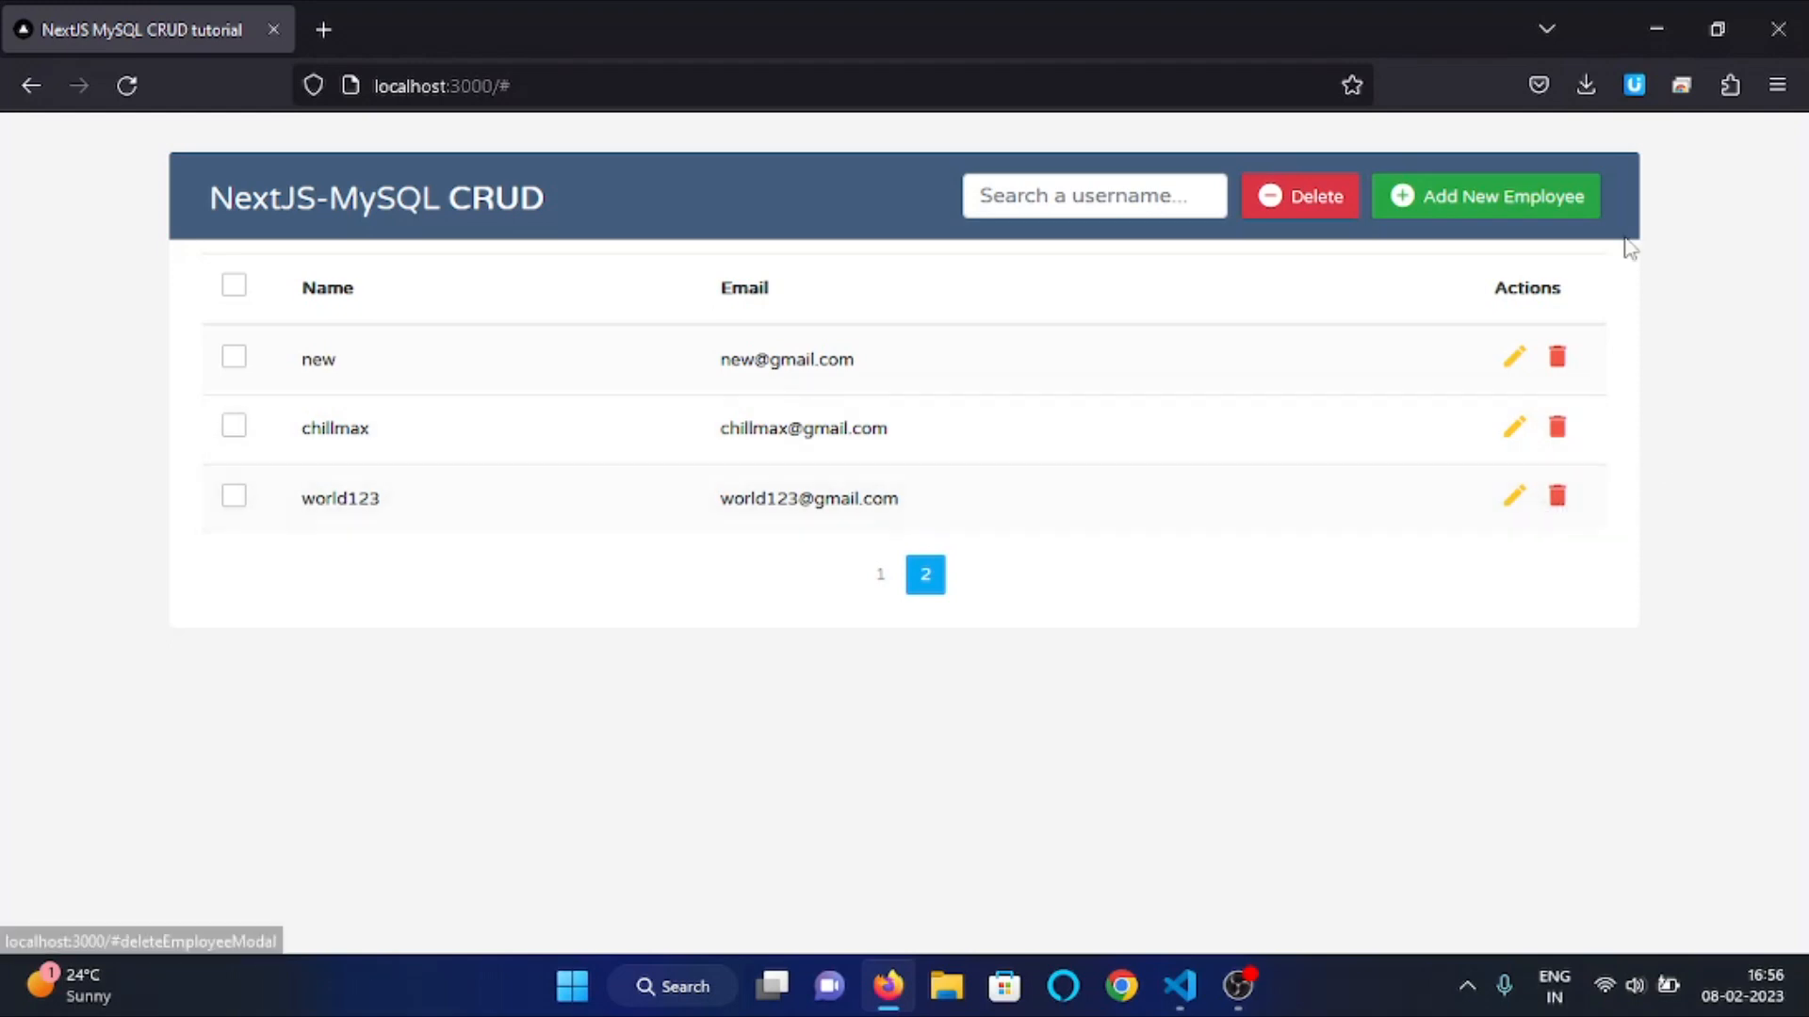
left_click(1654, 30)
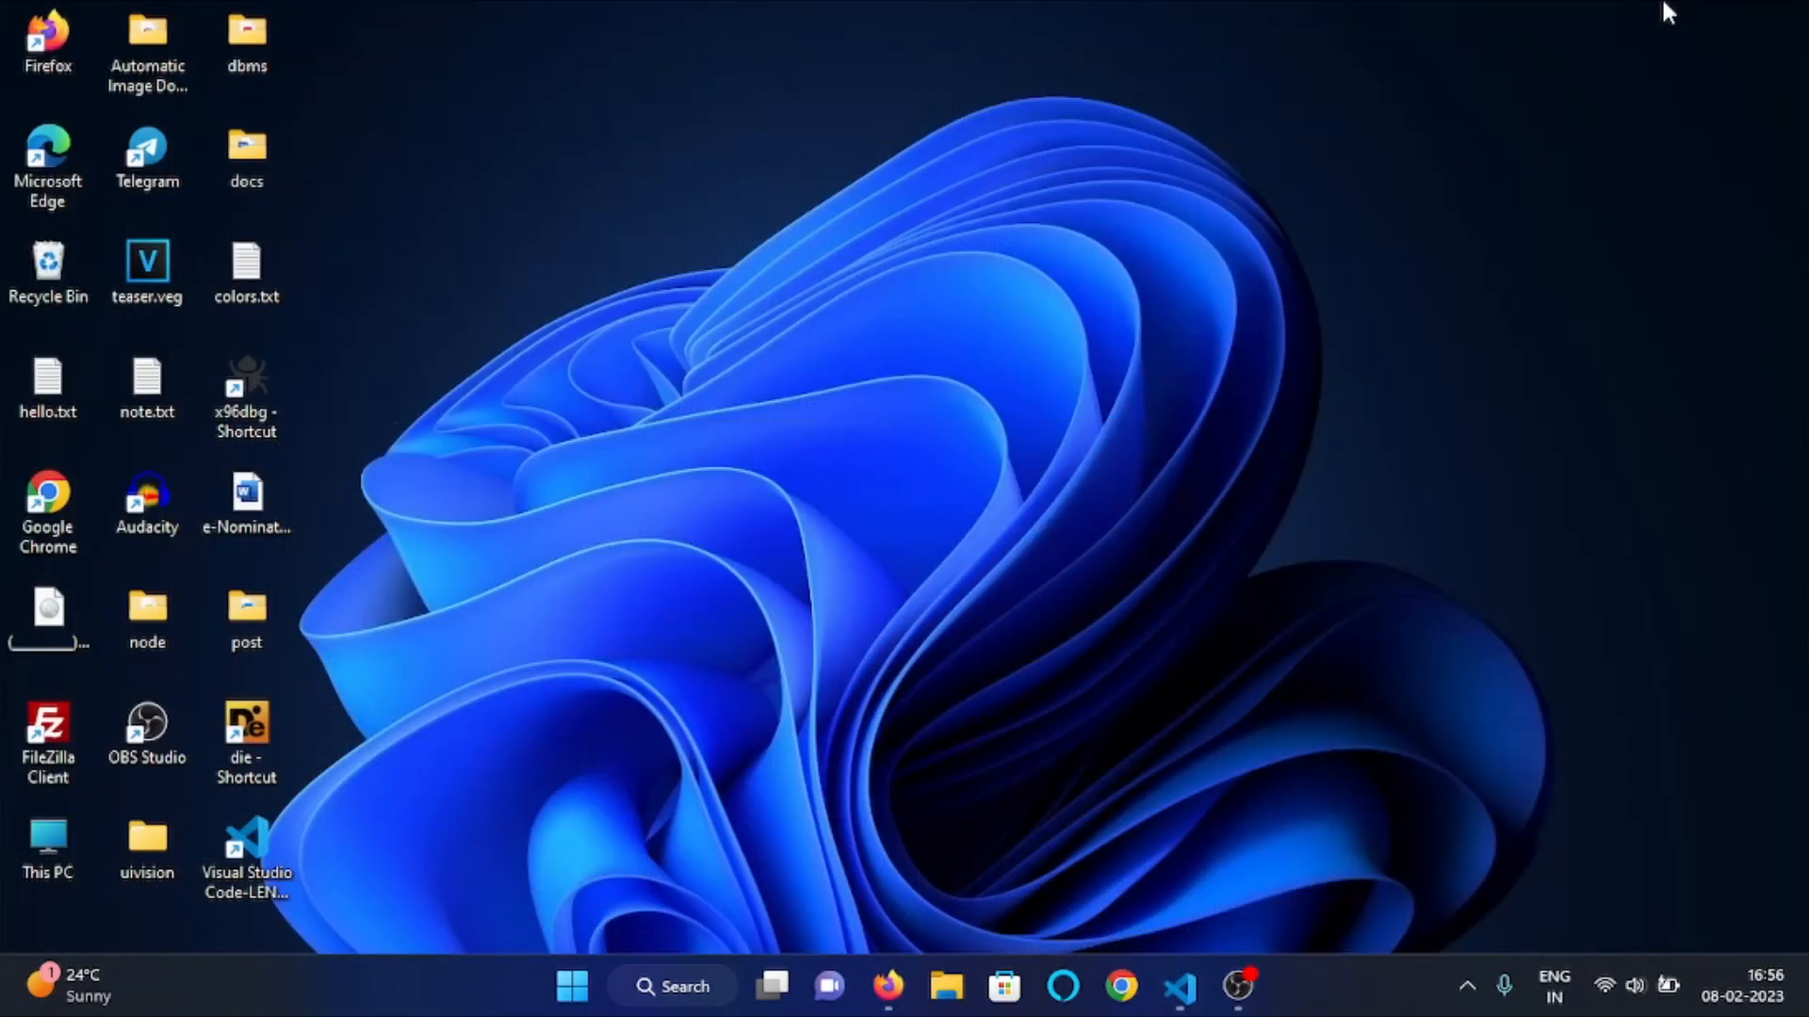
mouse_move(1337, 225)
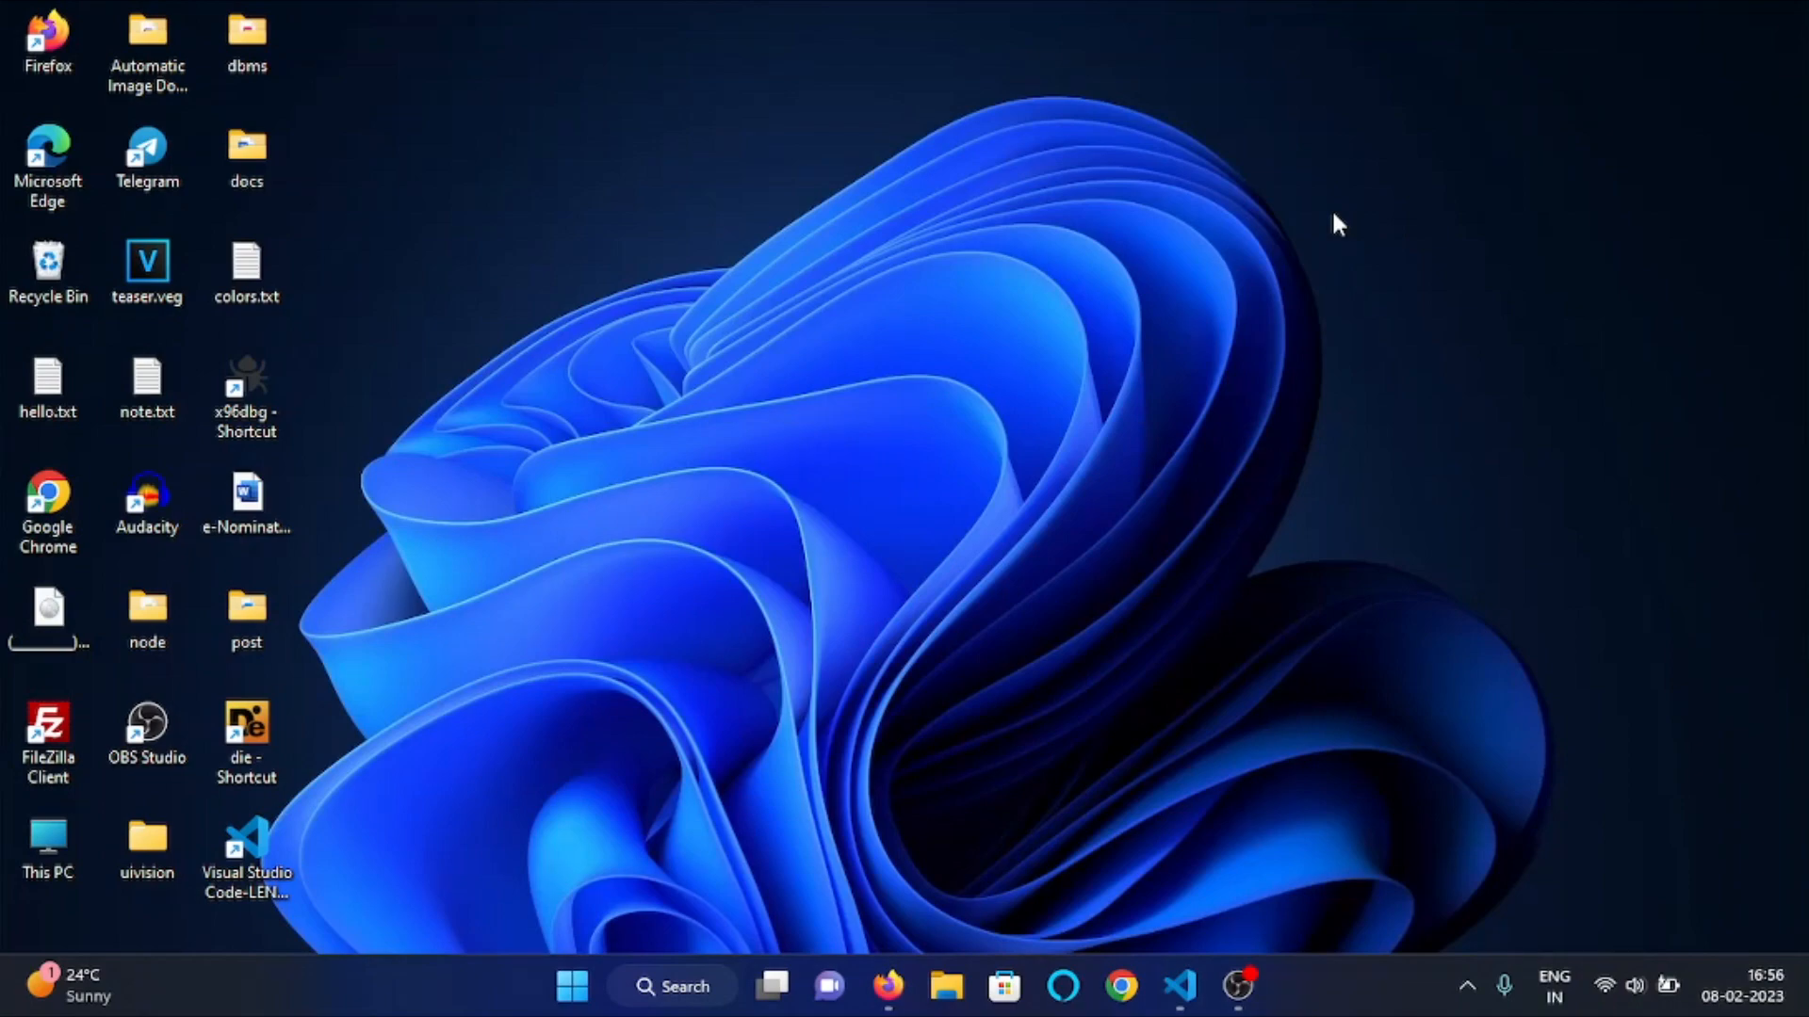